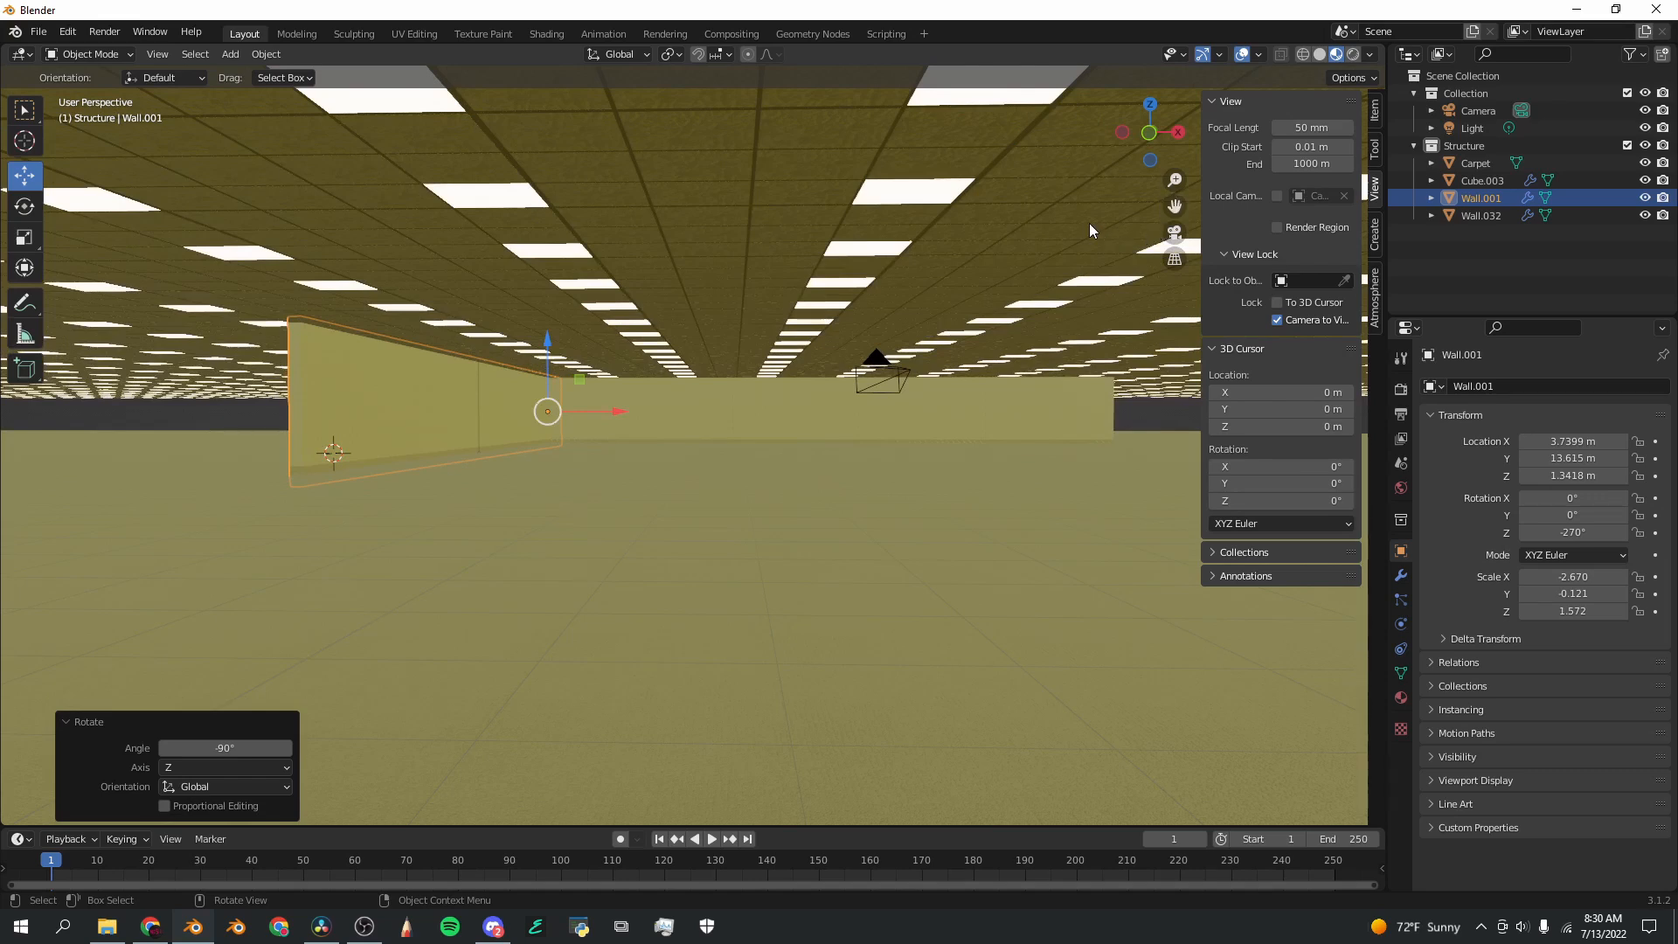
mouse_move(852, 397)
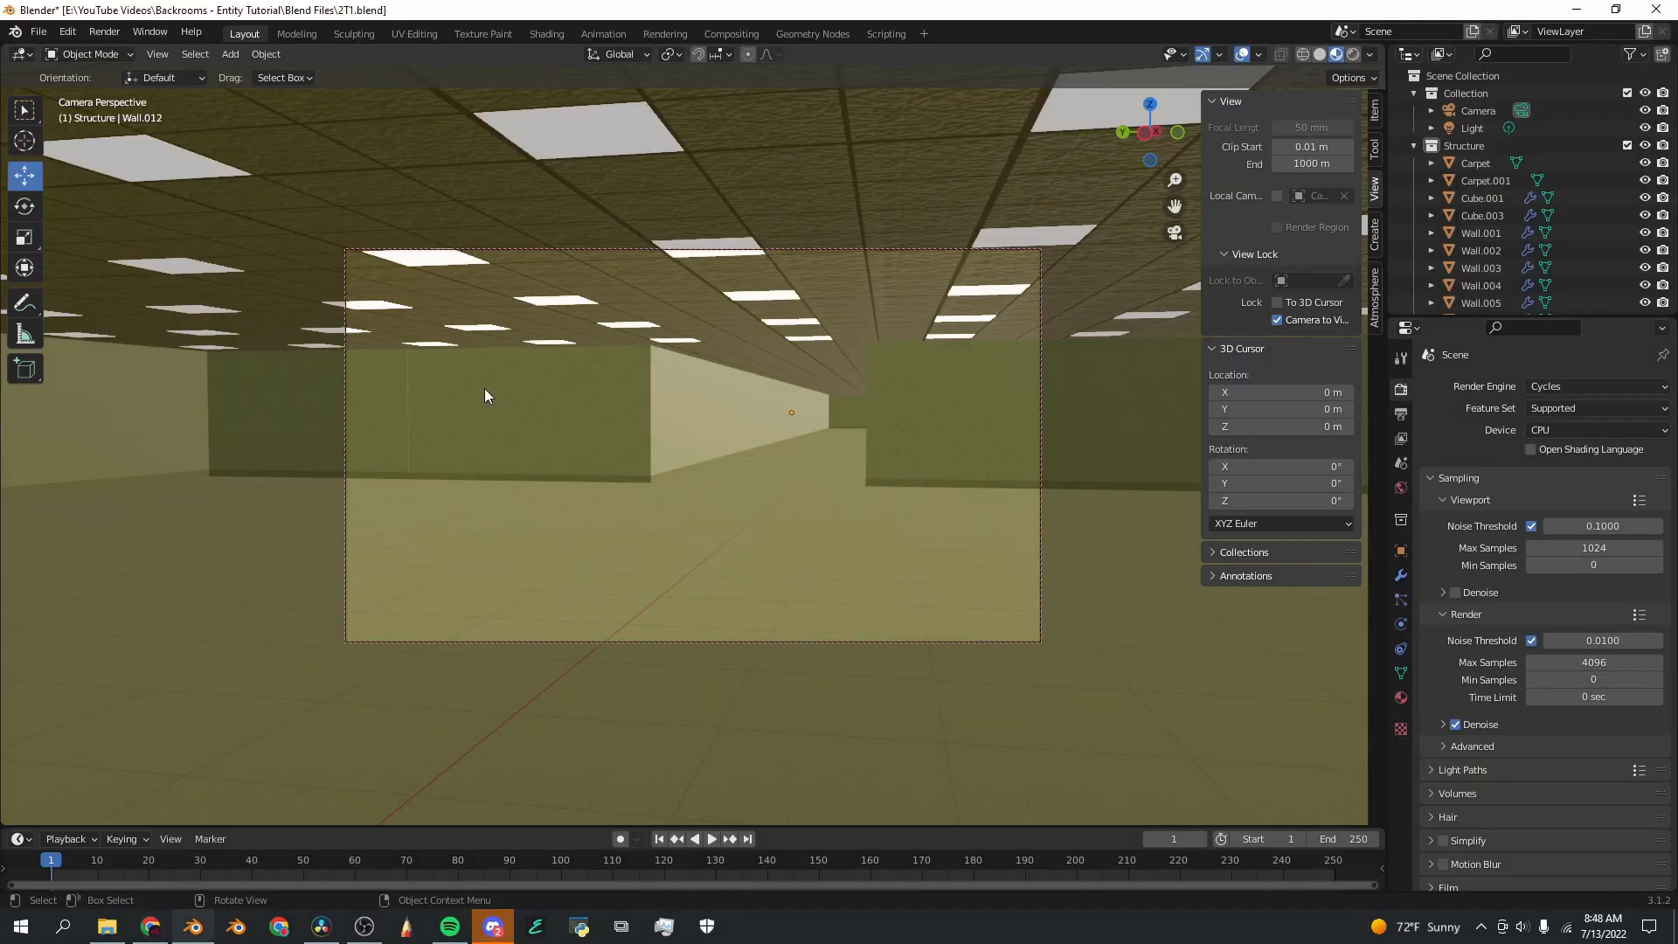
mouse_move(385, 446)
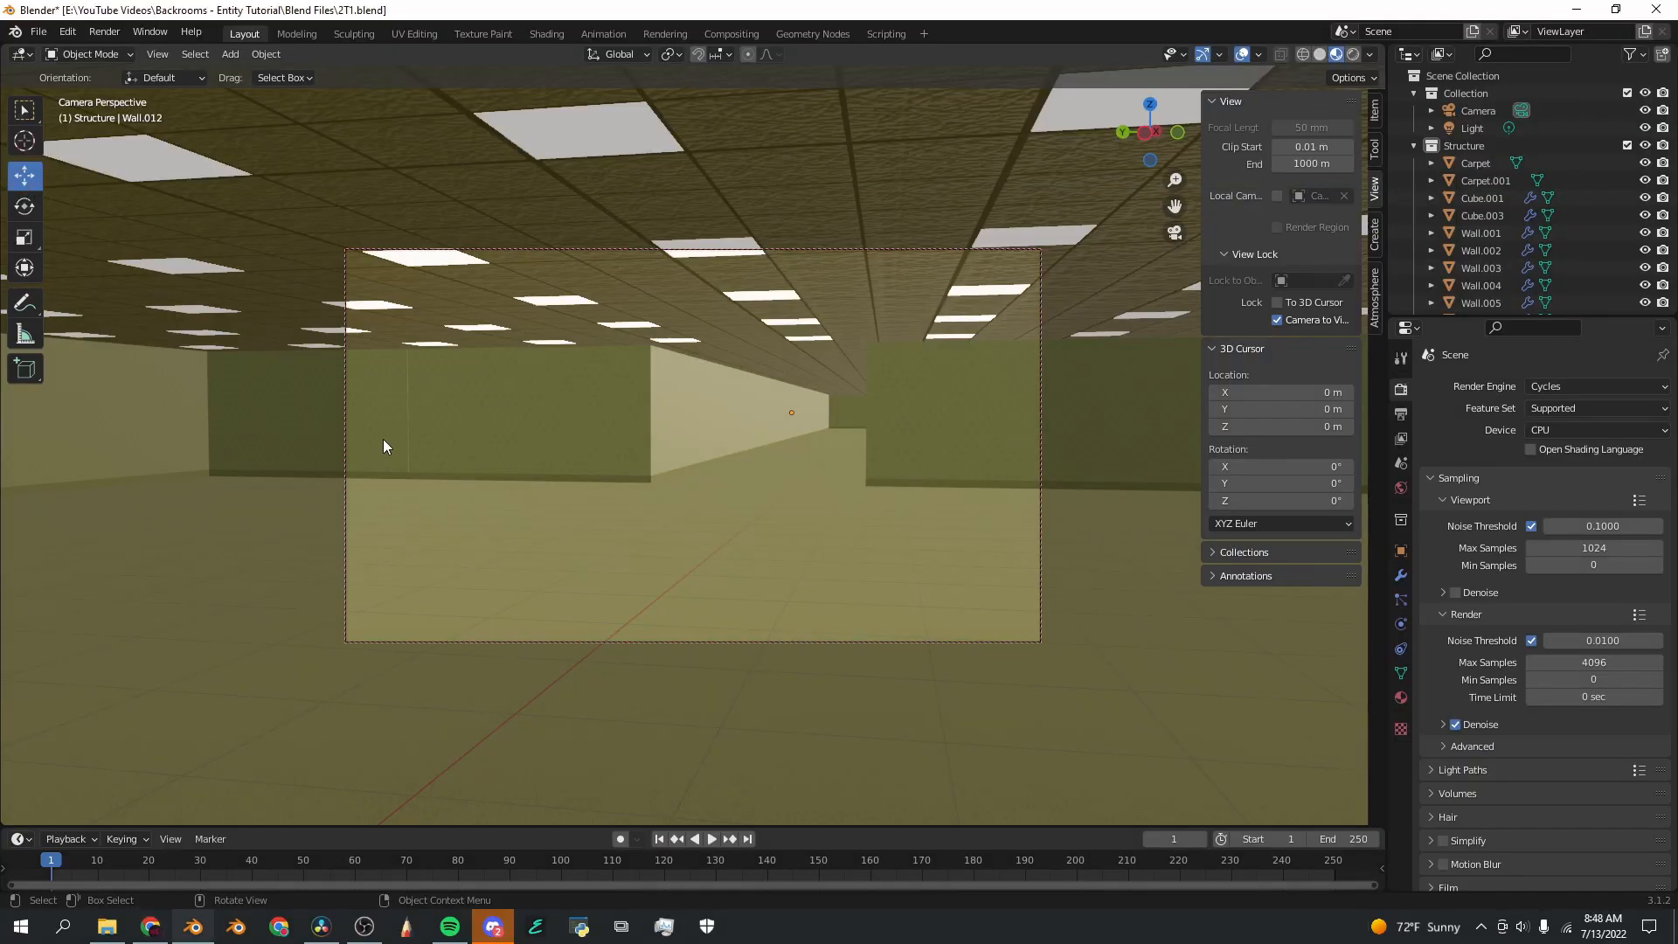
mouse_move(625, 464)
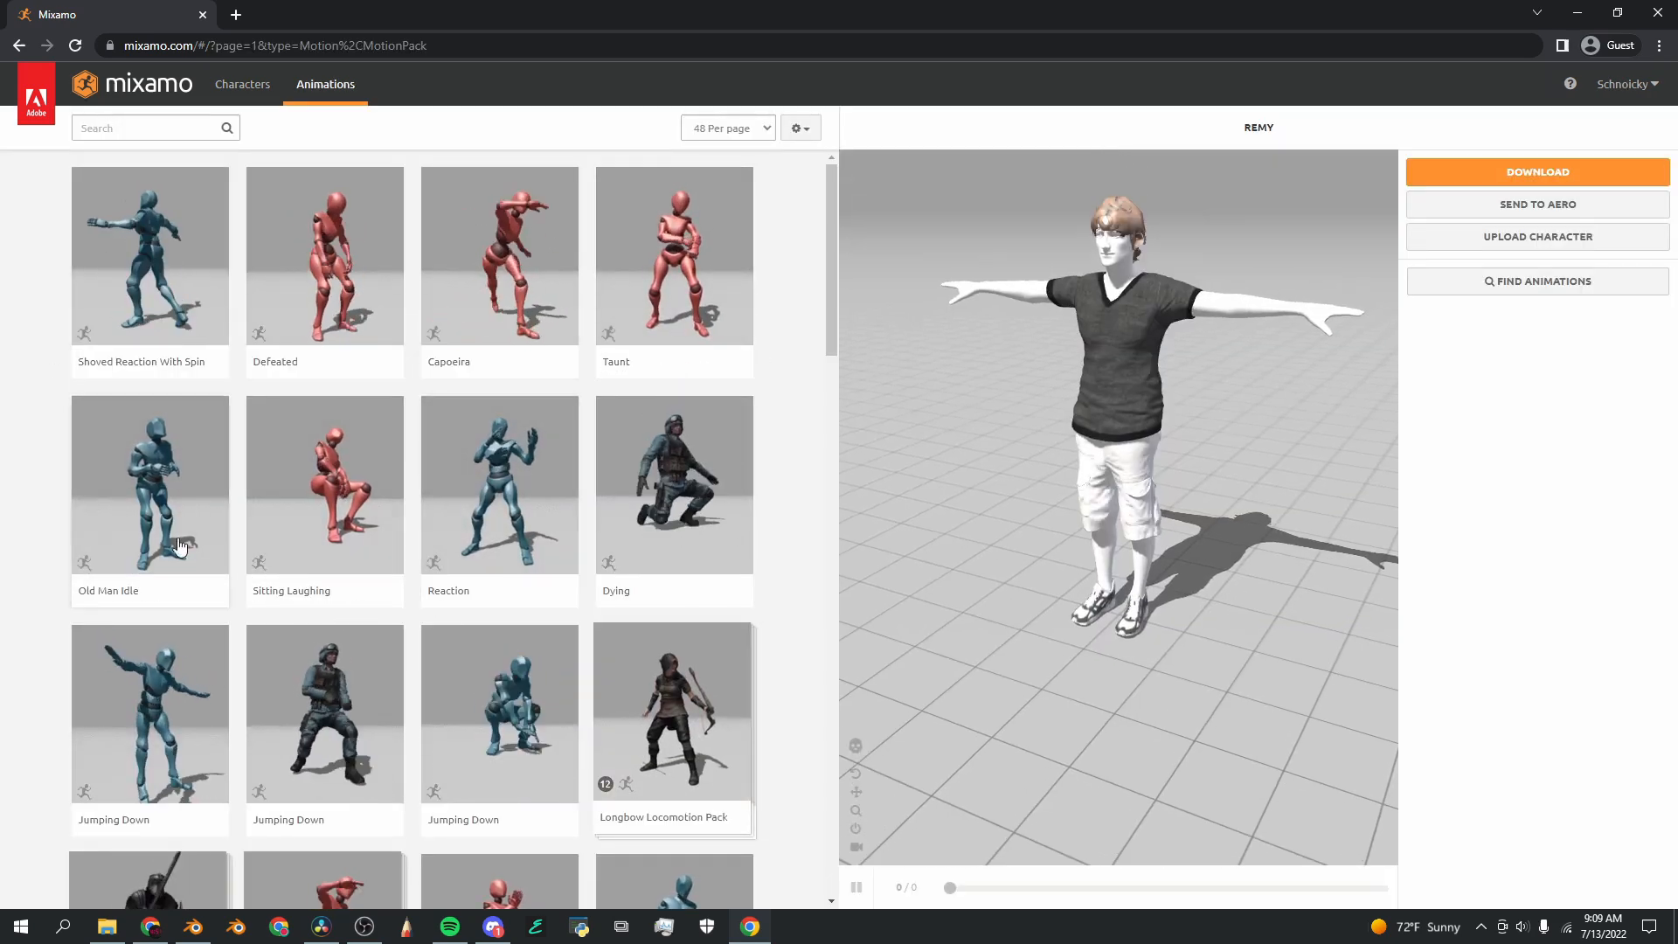
Step: Scroll Mixamo's animations, then switch to the Characters library and browse the characters
scroll("down", 3)
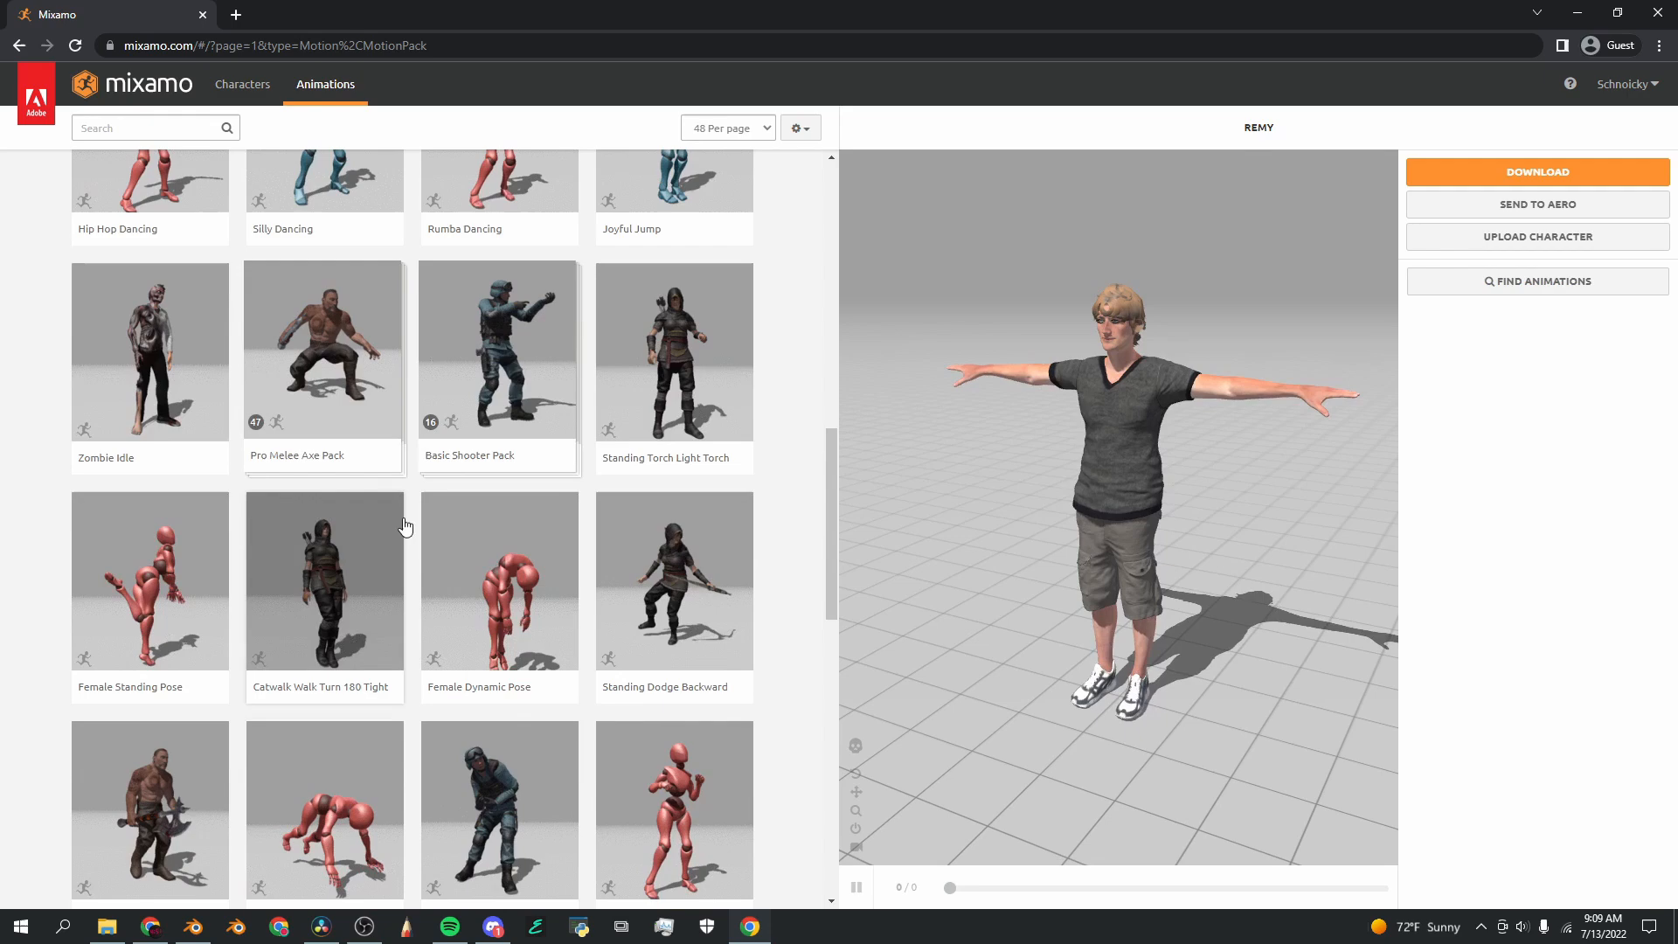
left_click(242, 84)
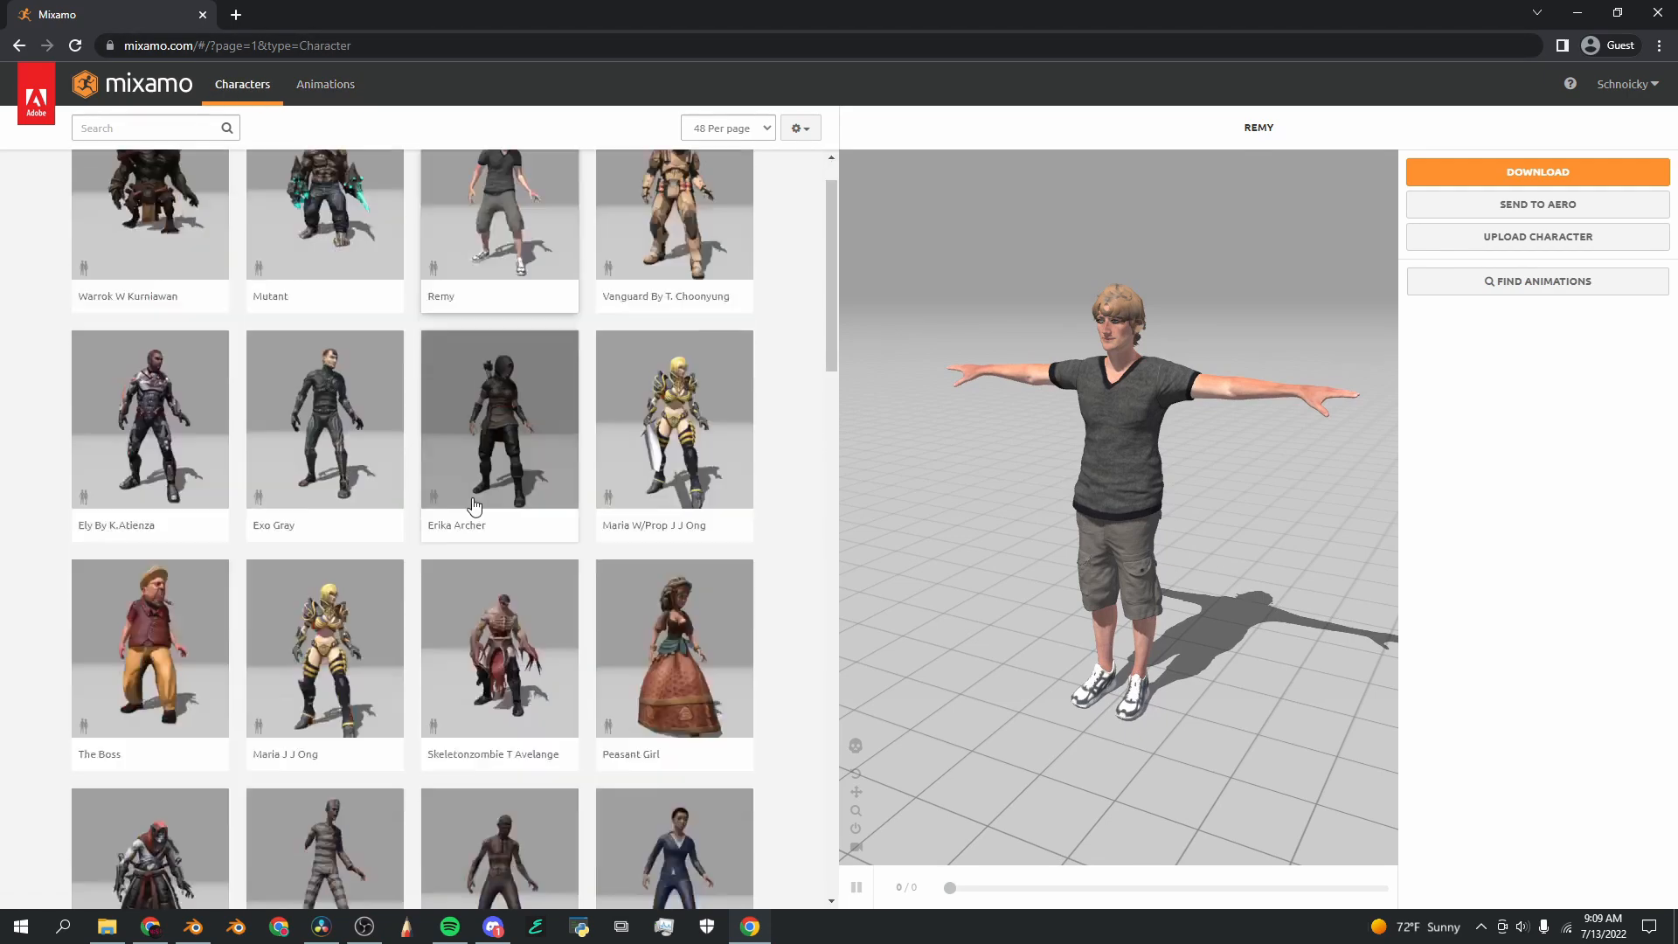
scroll("down", 3)
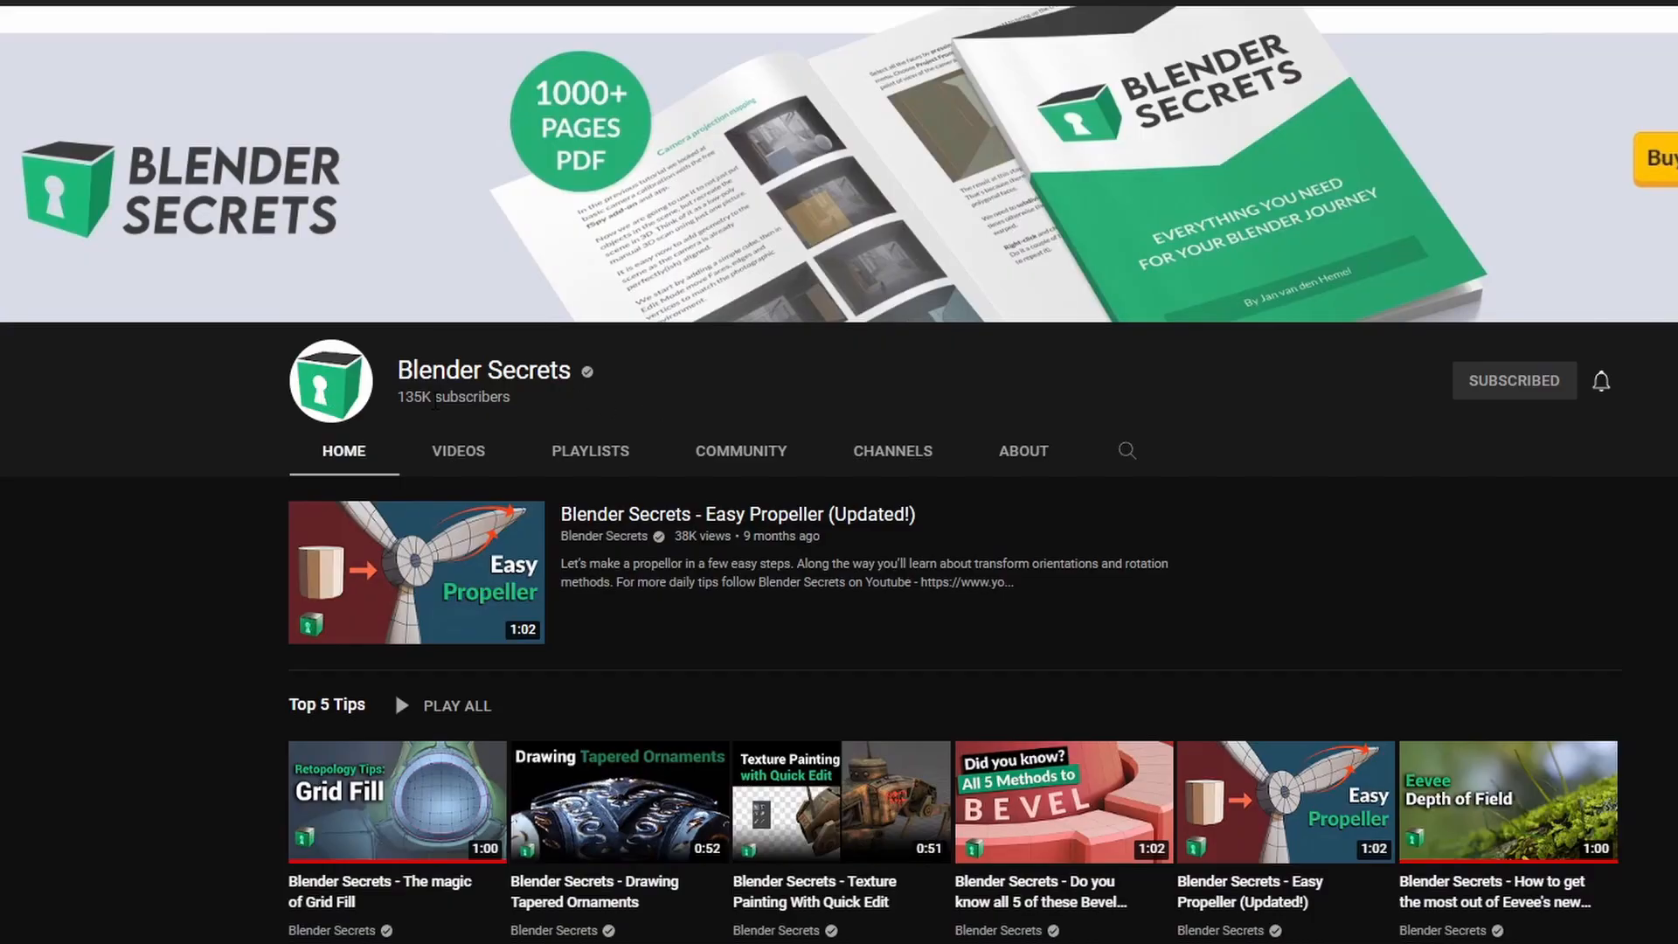
mouse_move(482, 369)
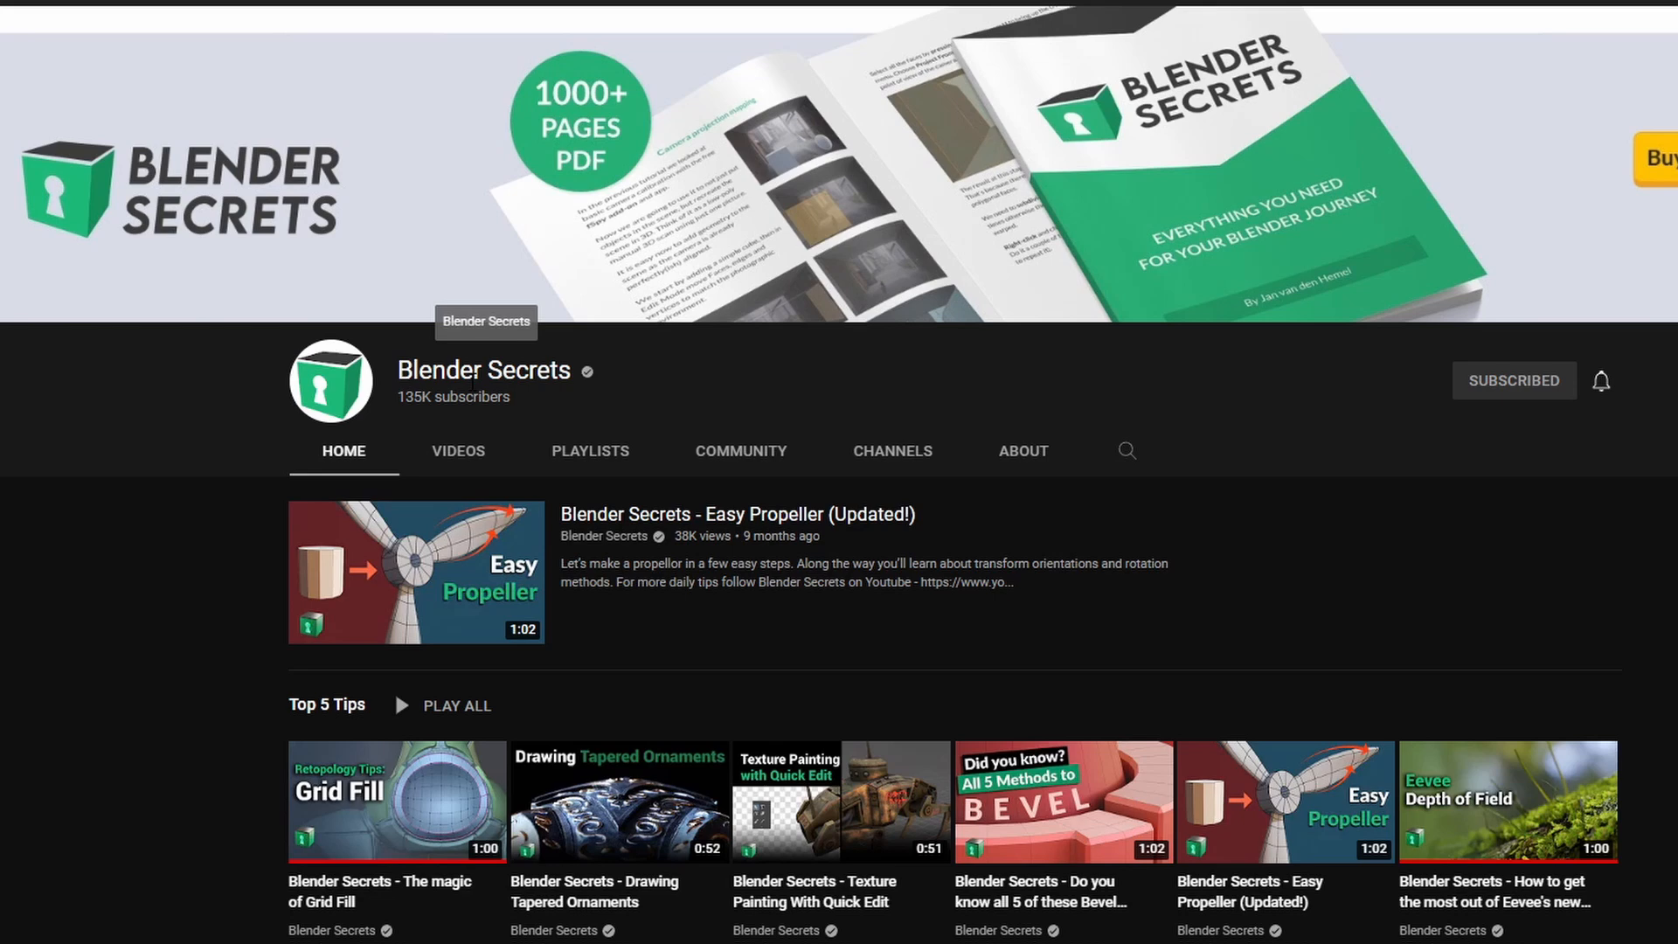
mouse_move(625, 408)
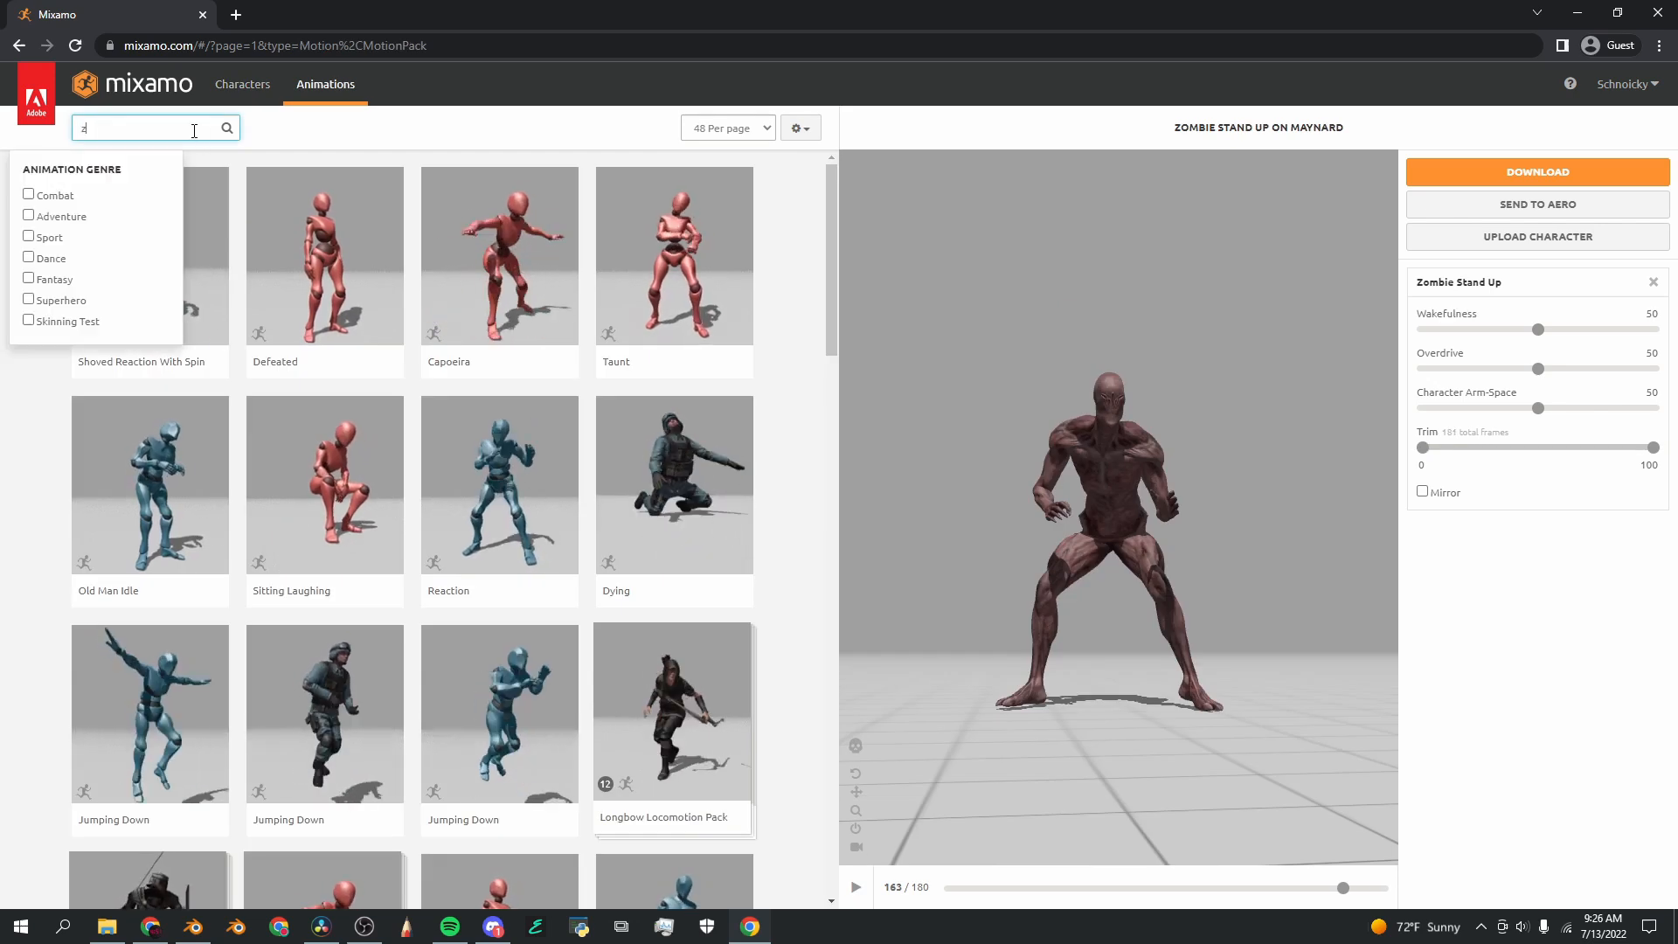
Step: Search Mixamo for 'zombie stand up', preview the Zombie Stand Up result and download it
type("zombie stand up")
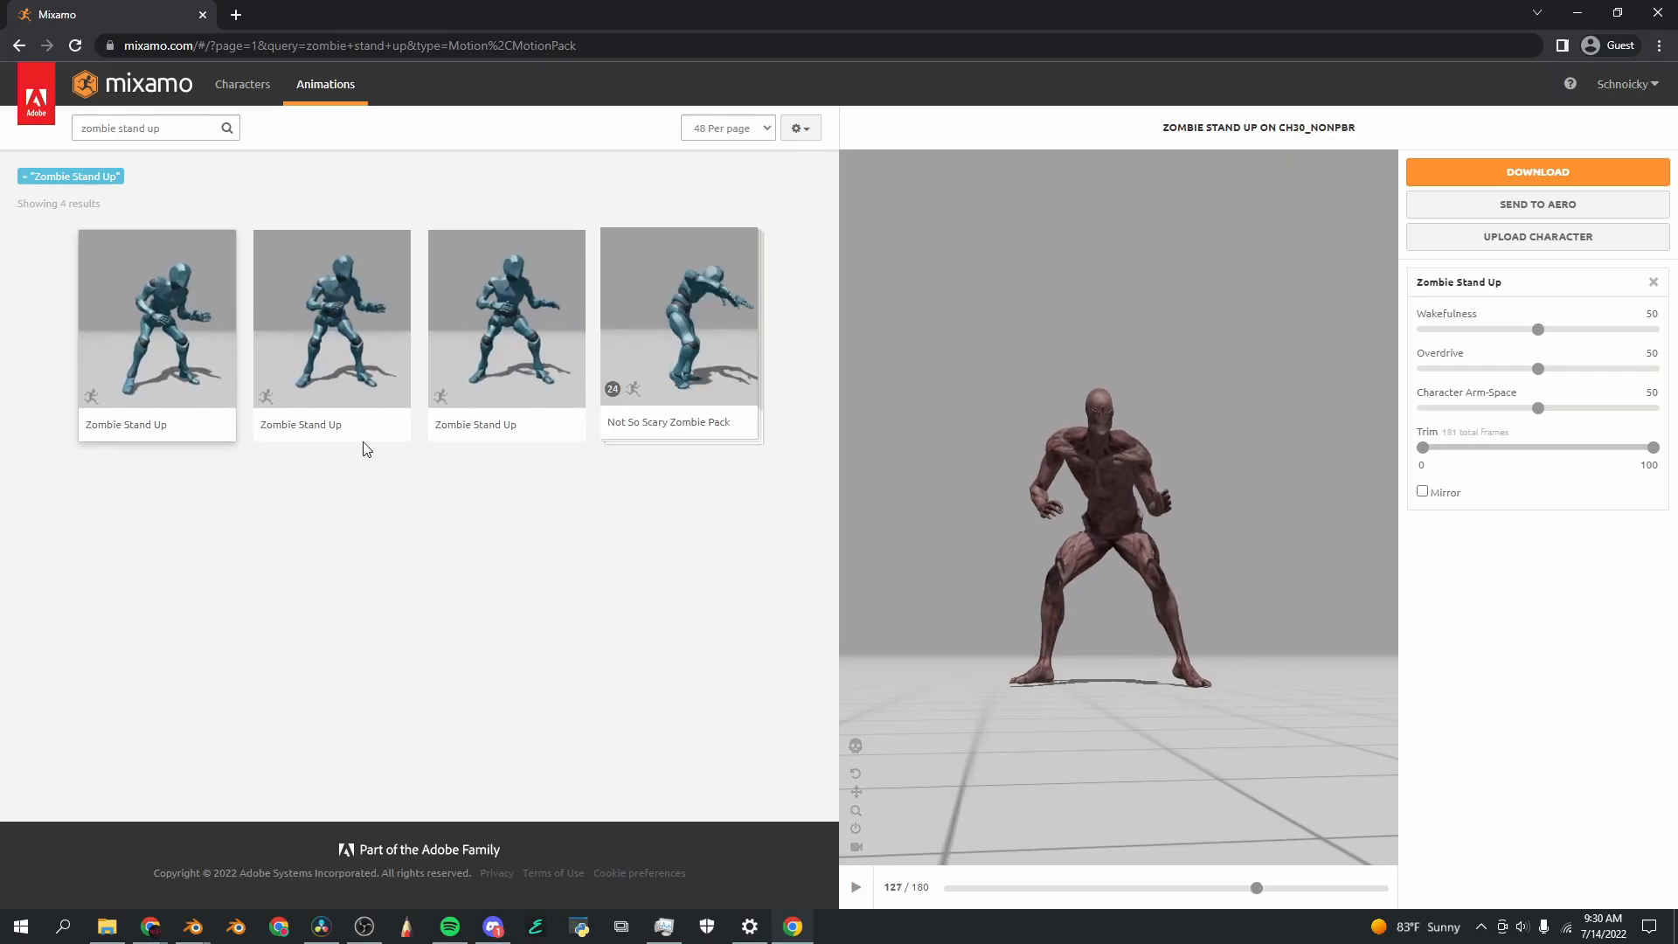
left_click(332, 317)
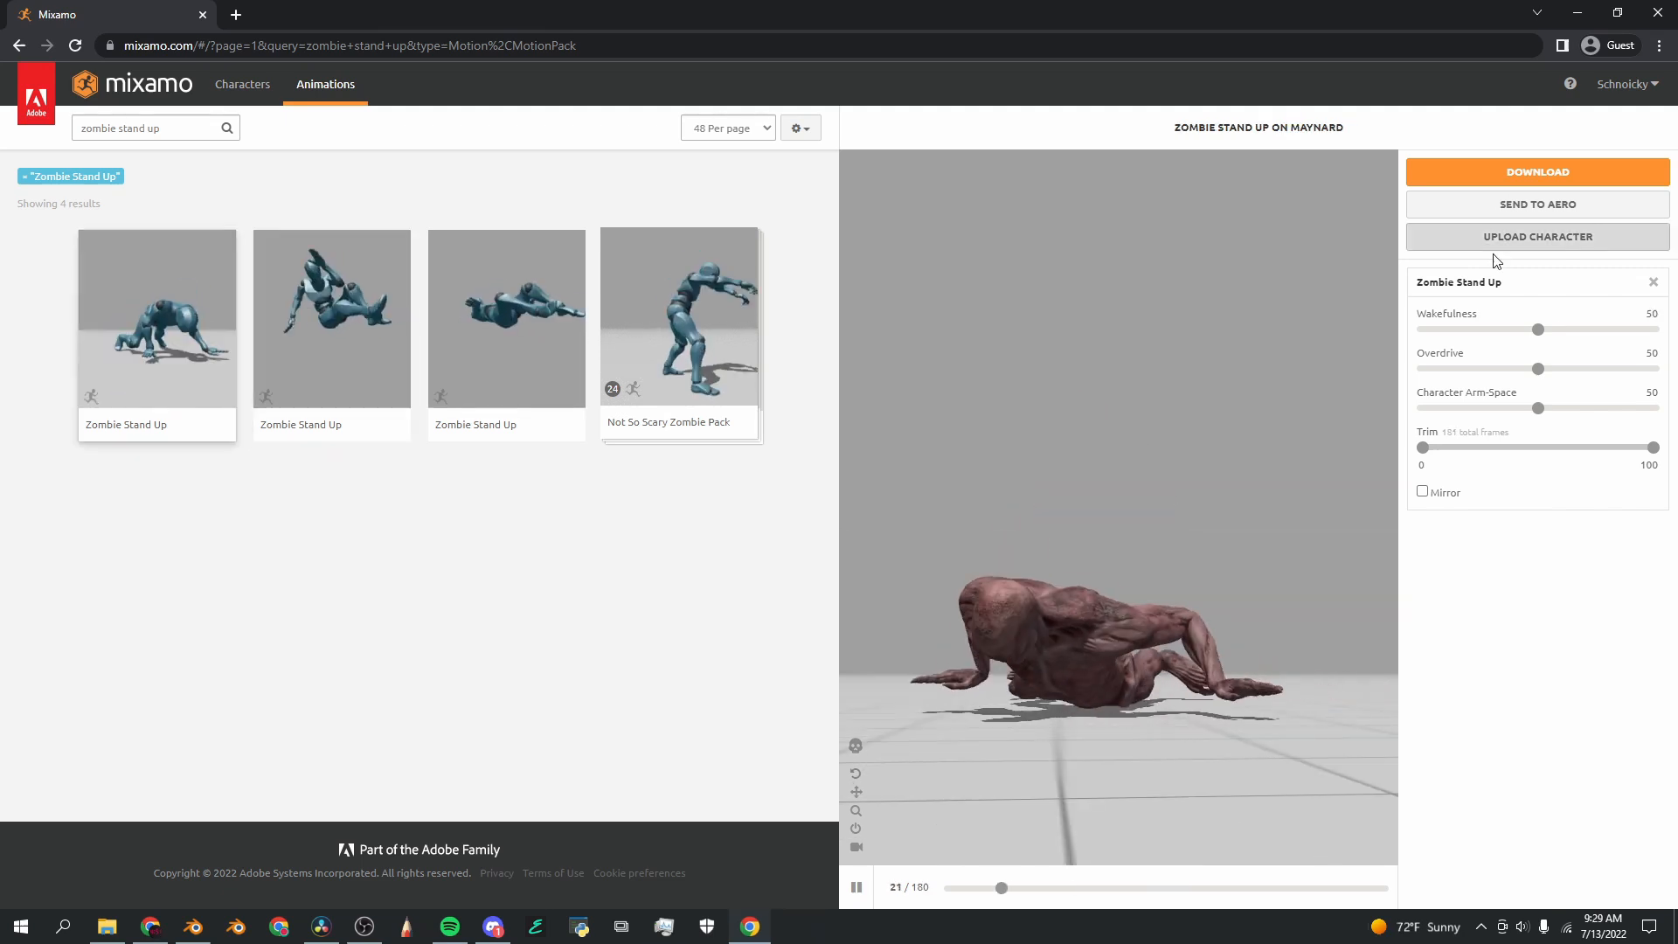
left_click(1537, 172)
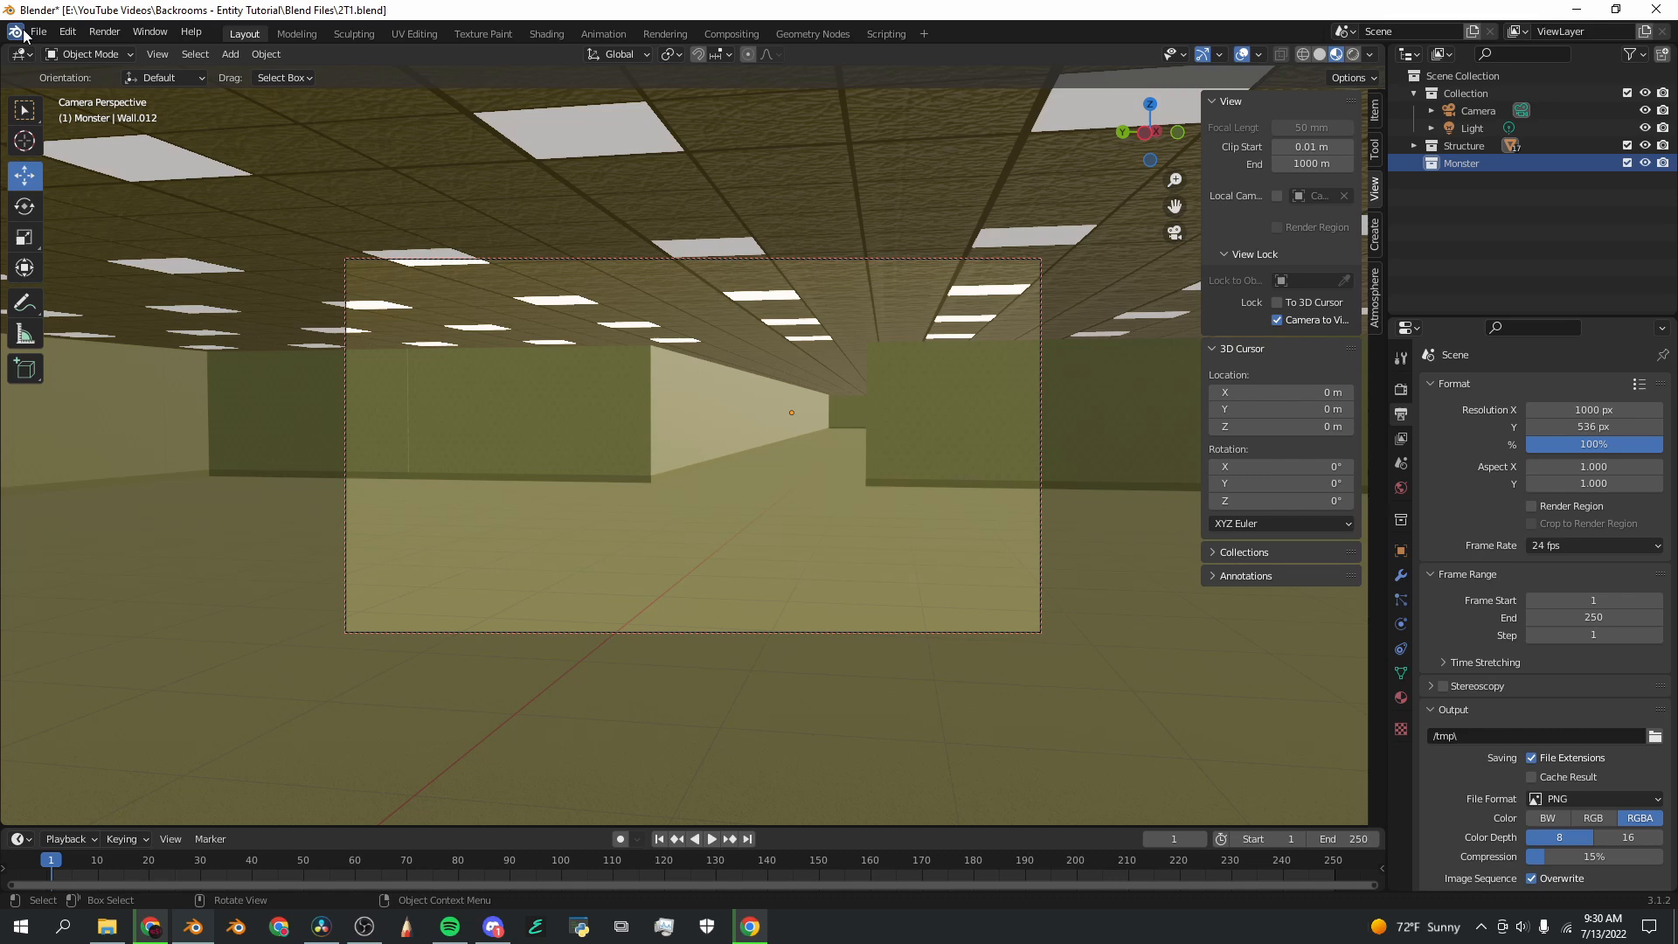
Step: Import Zombie Stand Up (1).fbx, move its armature, and play the stand-up
left_click(39, 33)
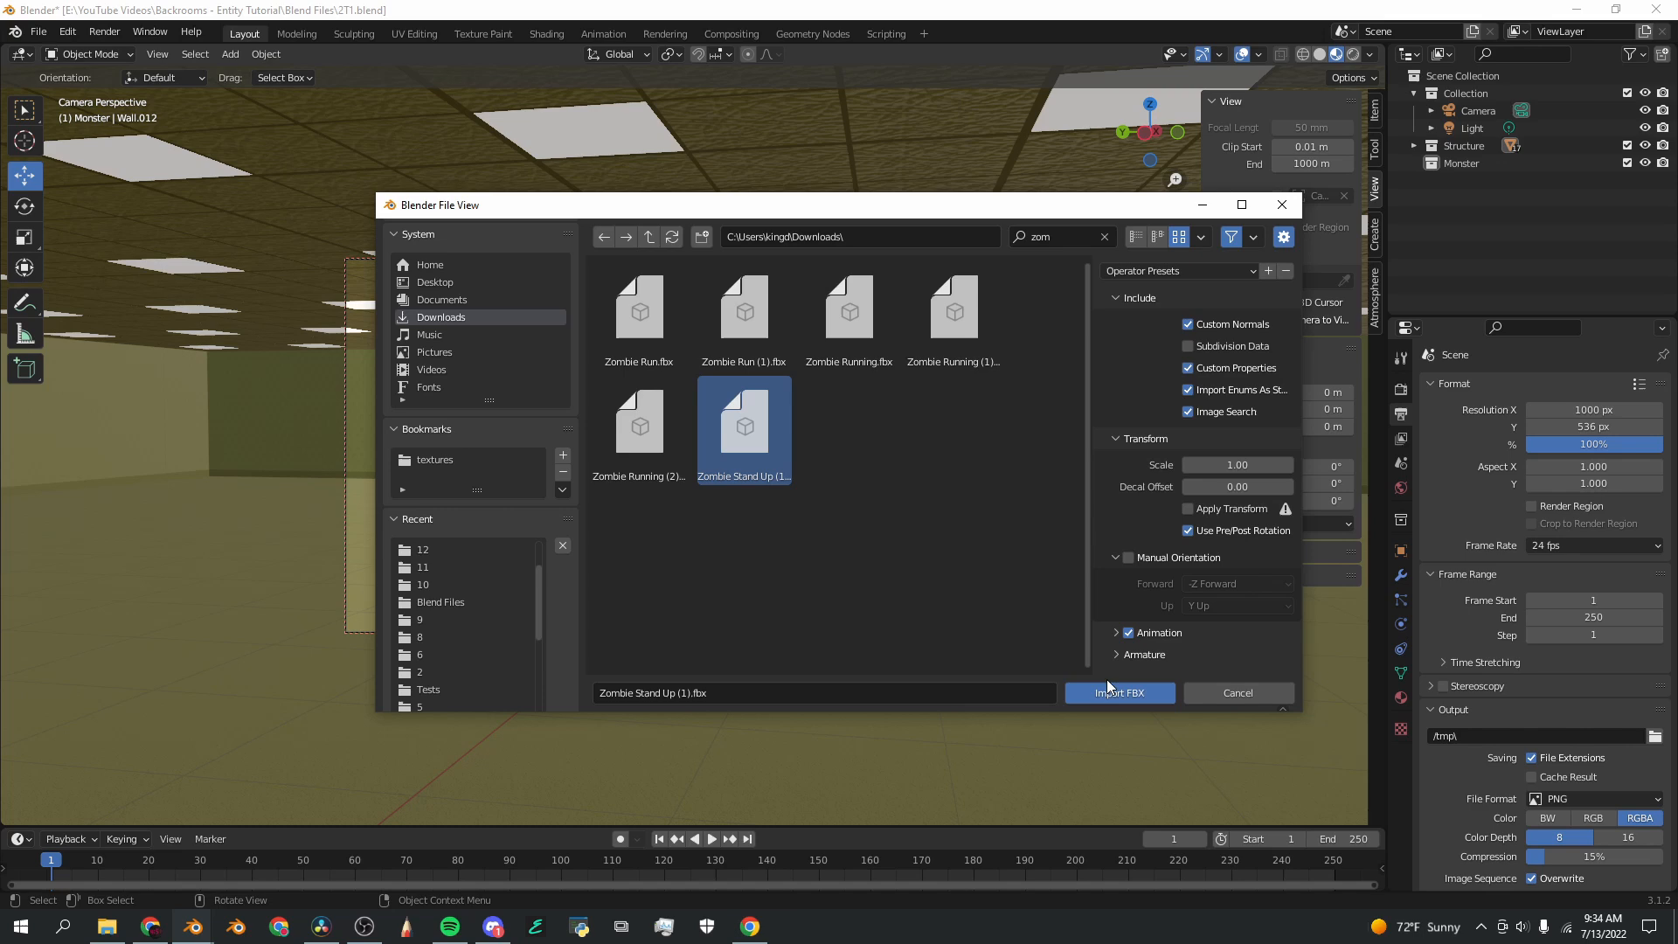
left_click(1119, 694)
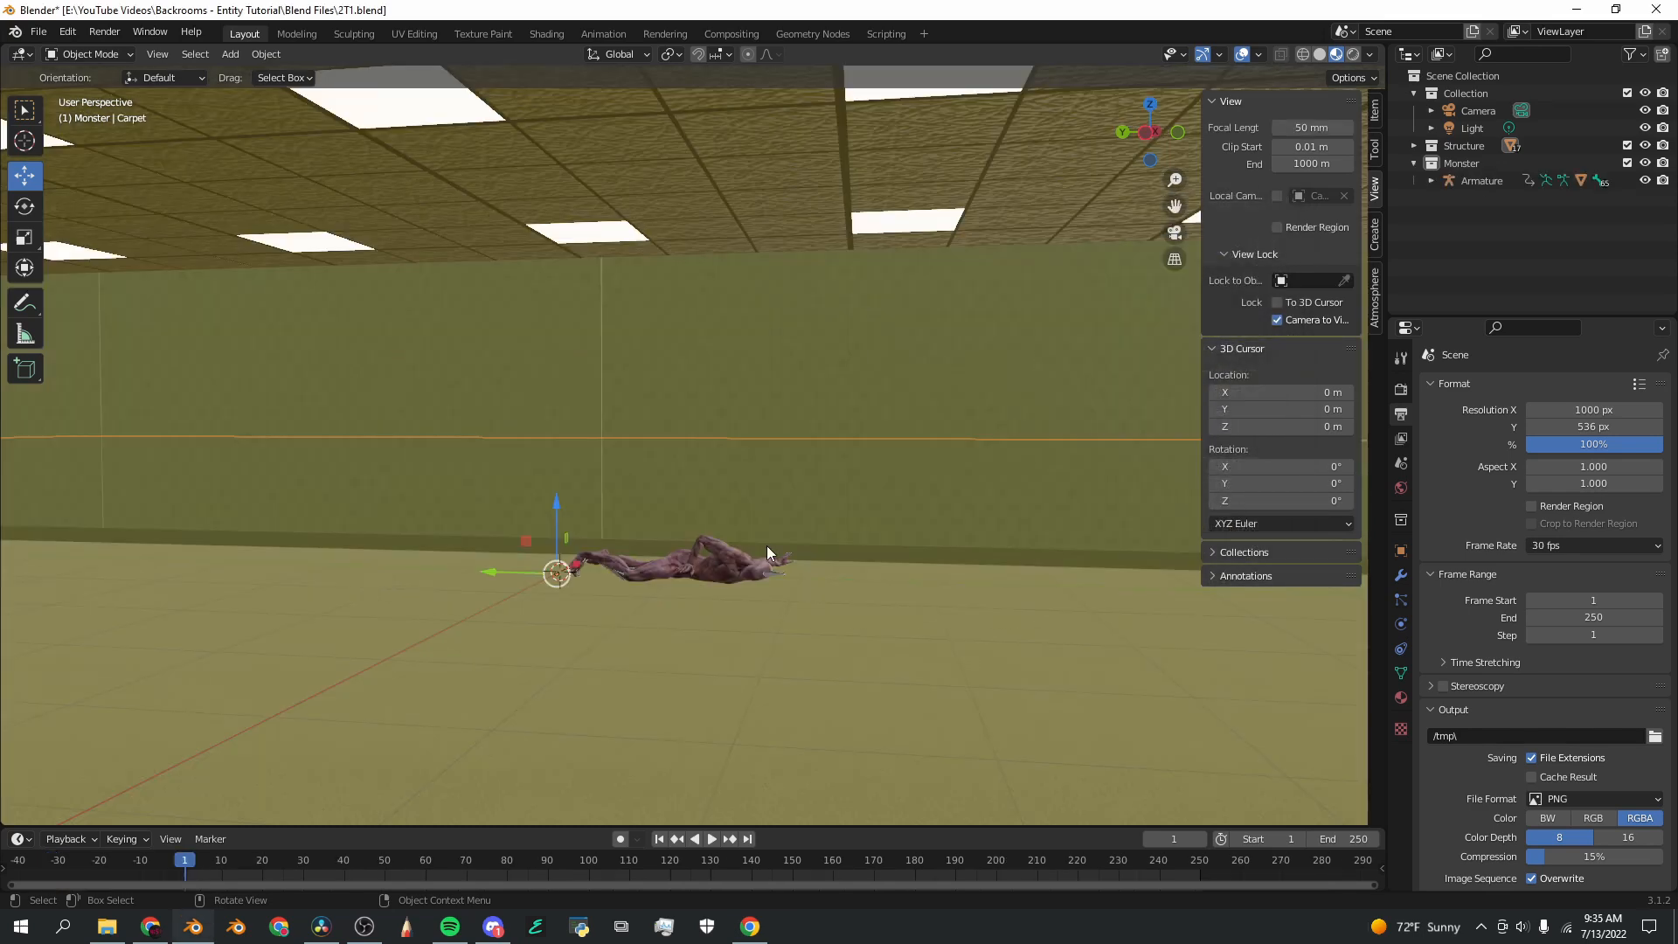
mouse_move(772, 582)
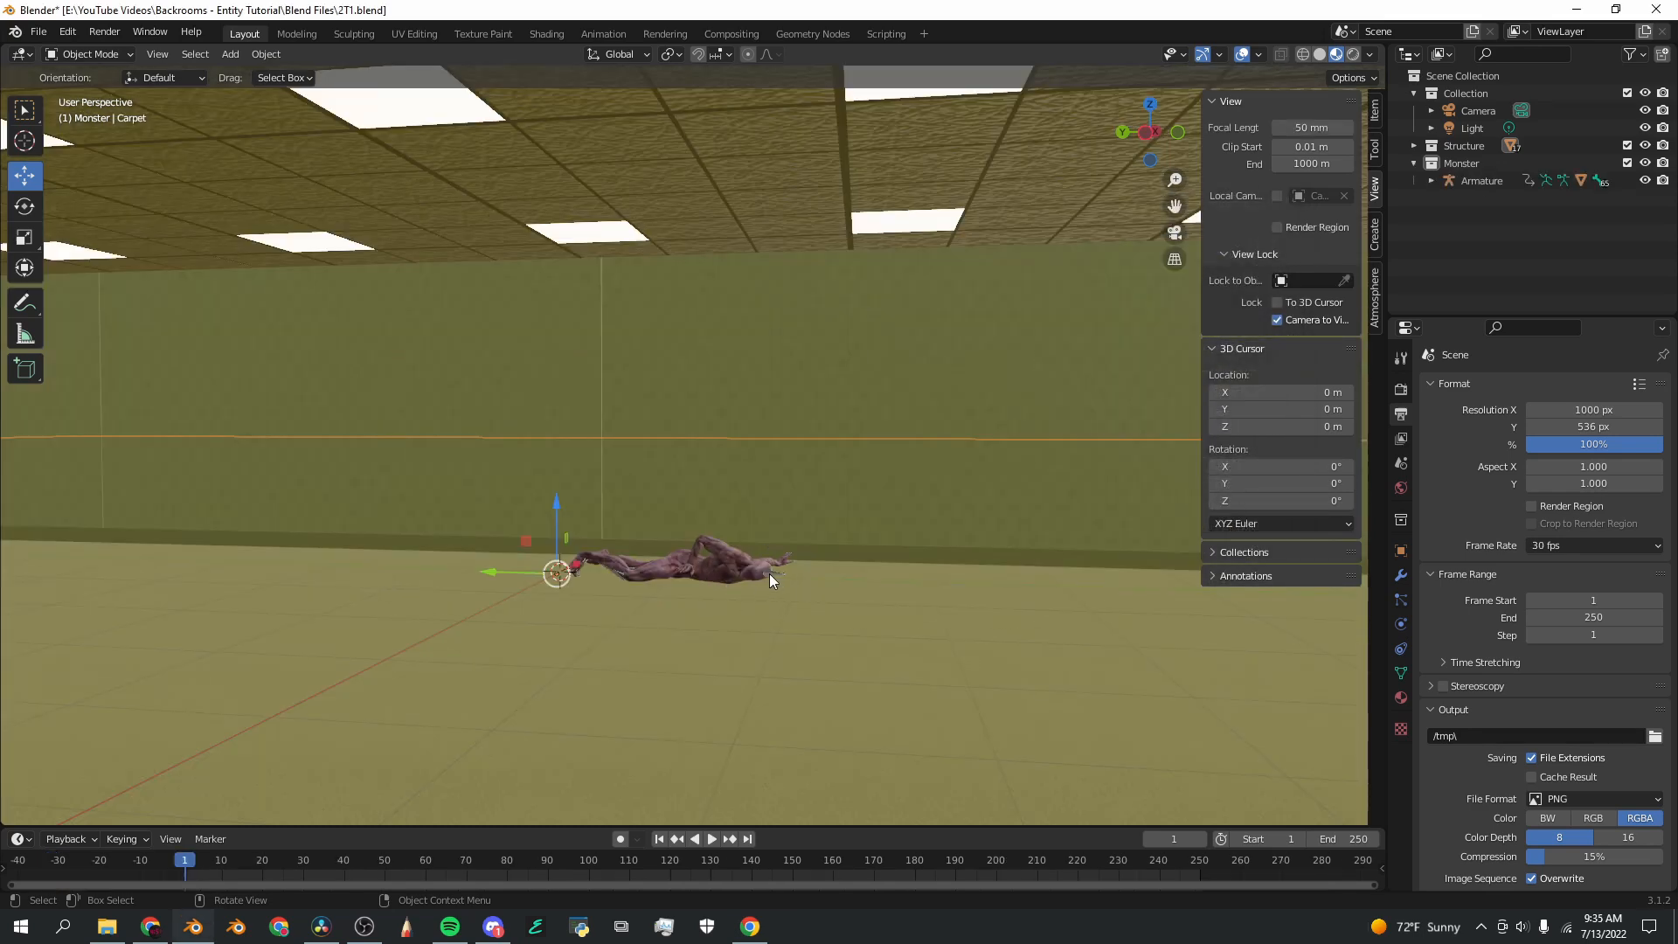
left_click(730, 573)
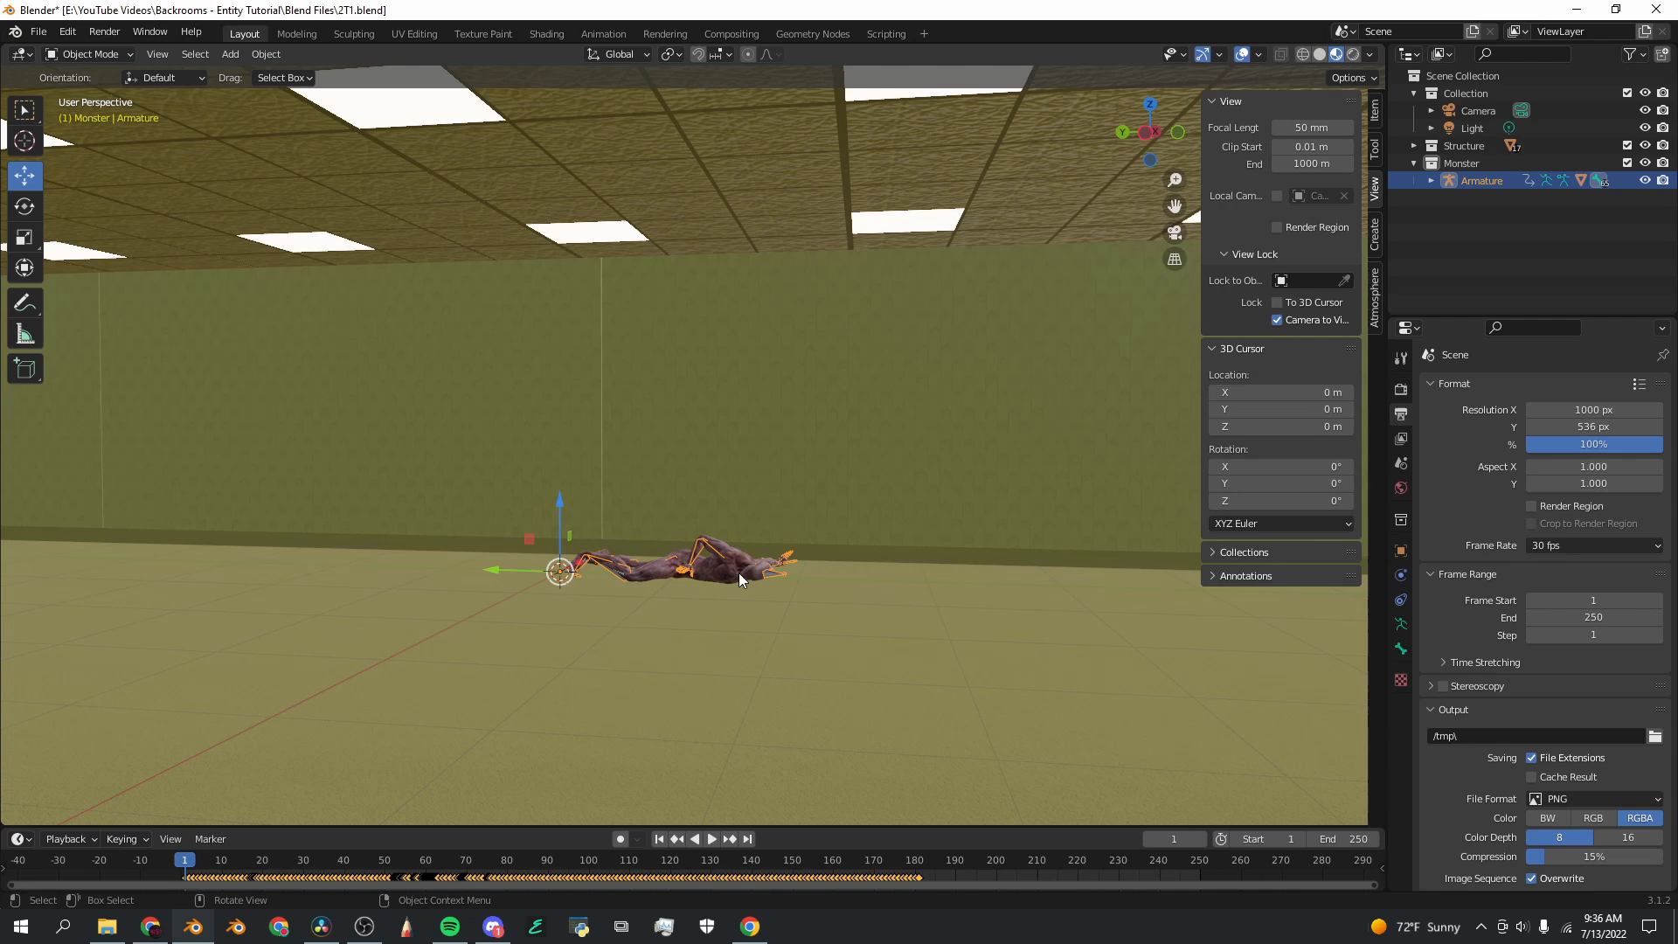
mouse_move(633, 580)
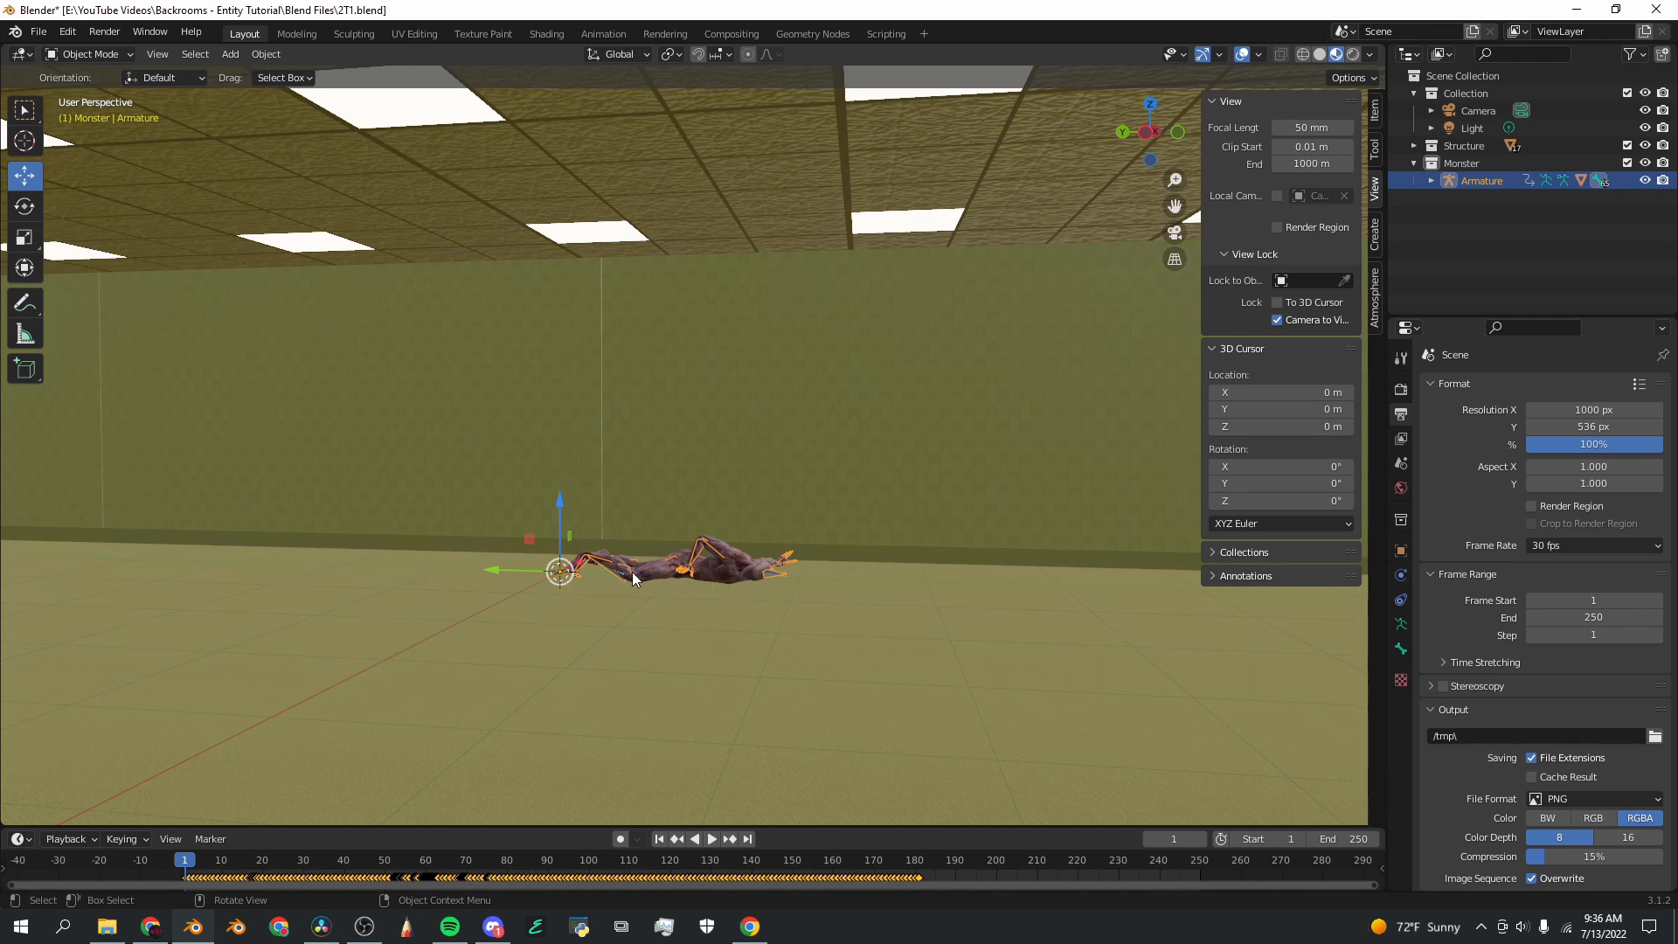
mouse_move(663, 670)
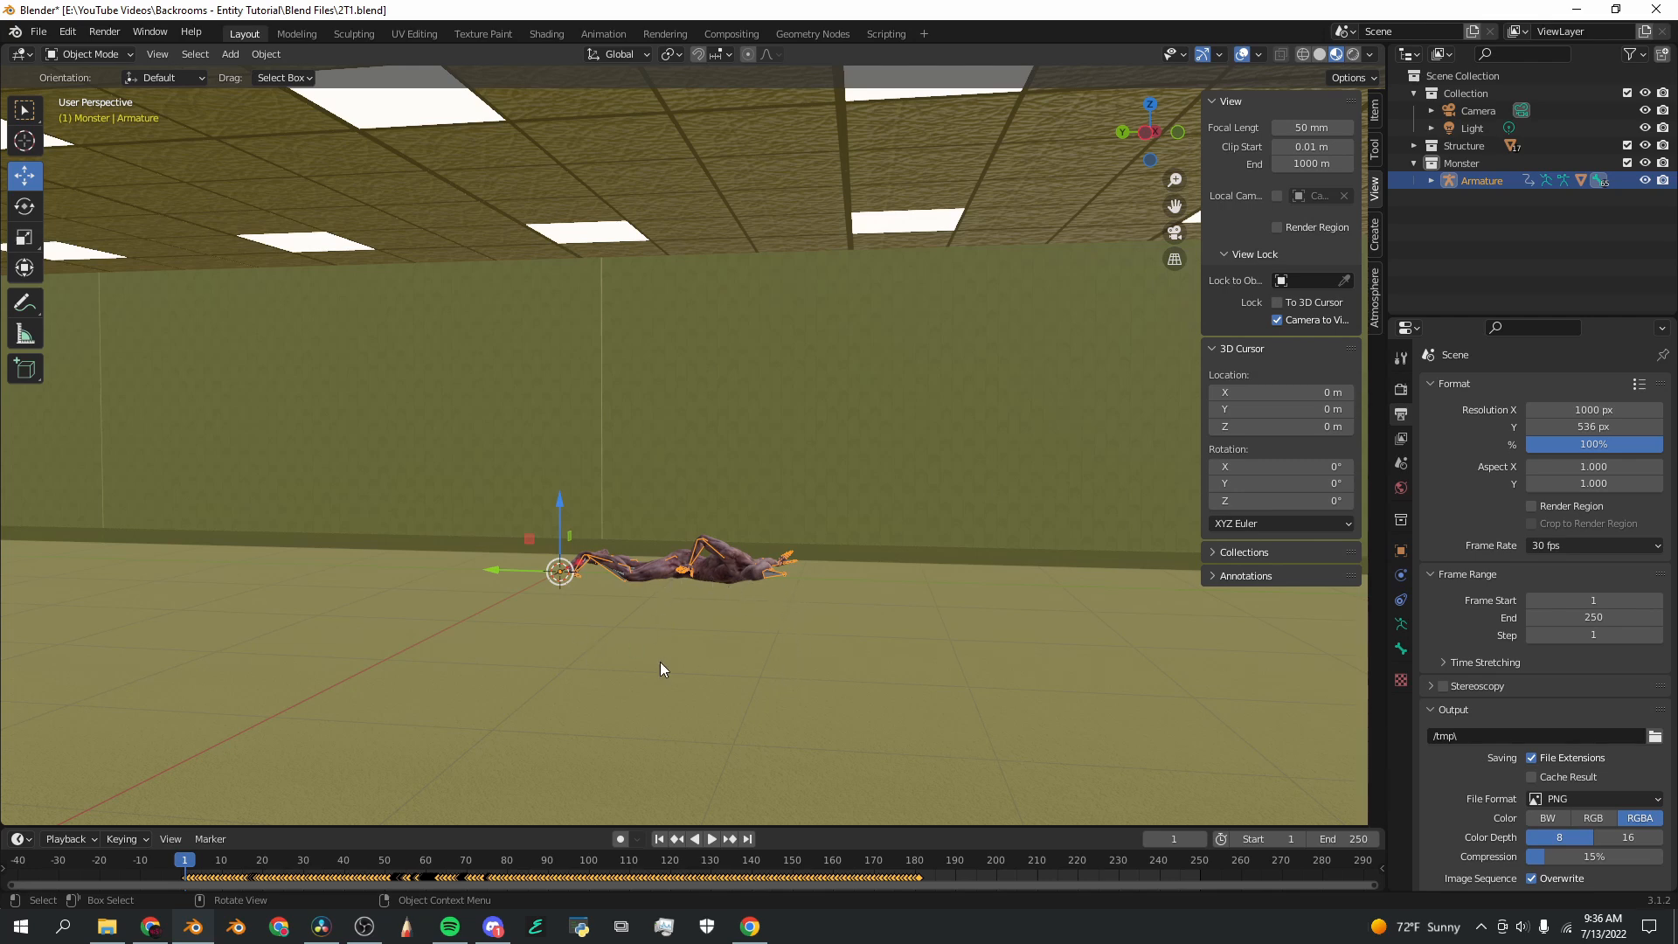
key("g")
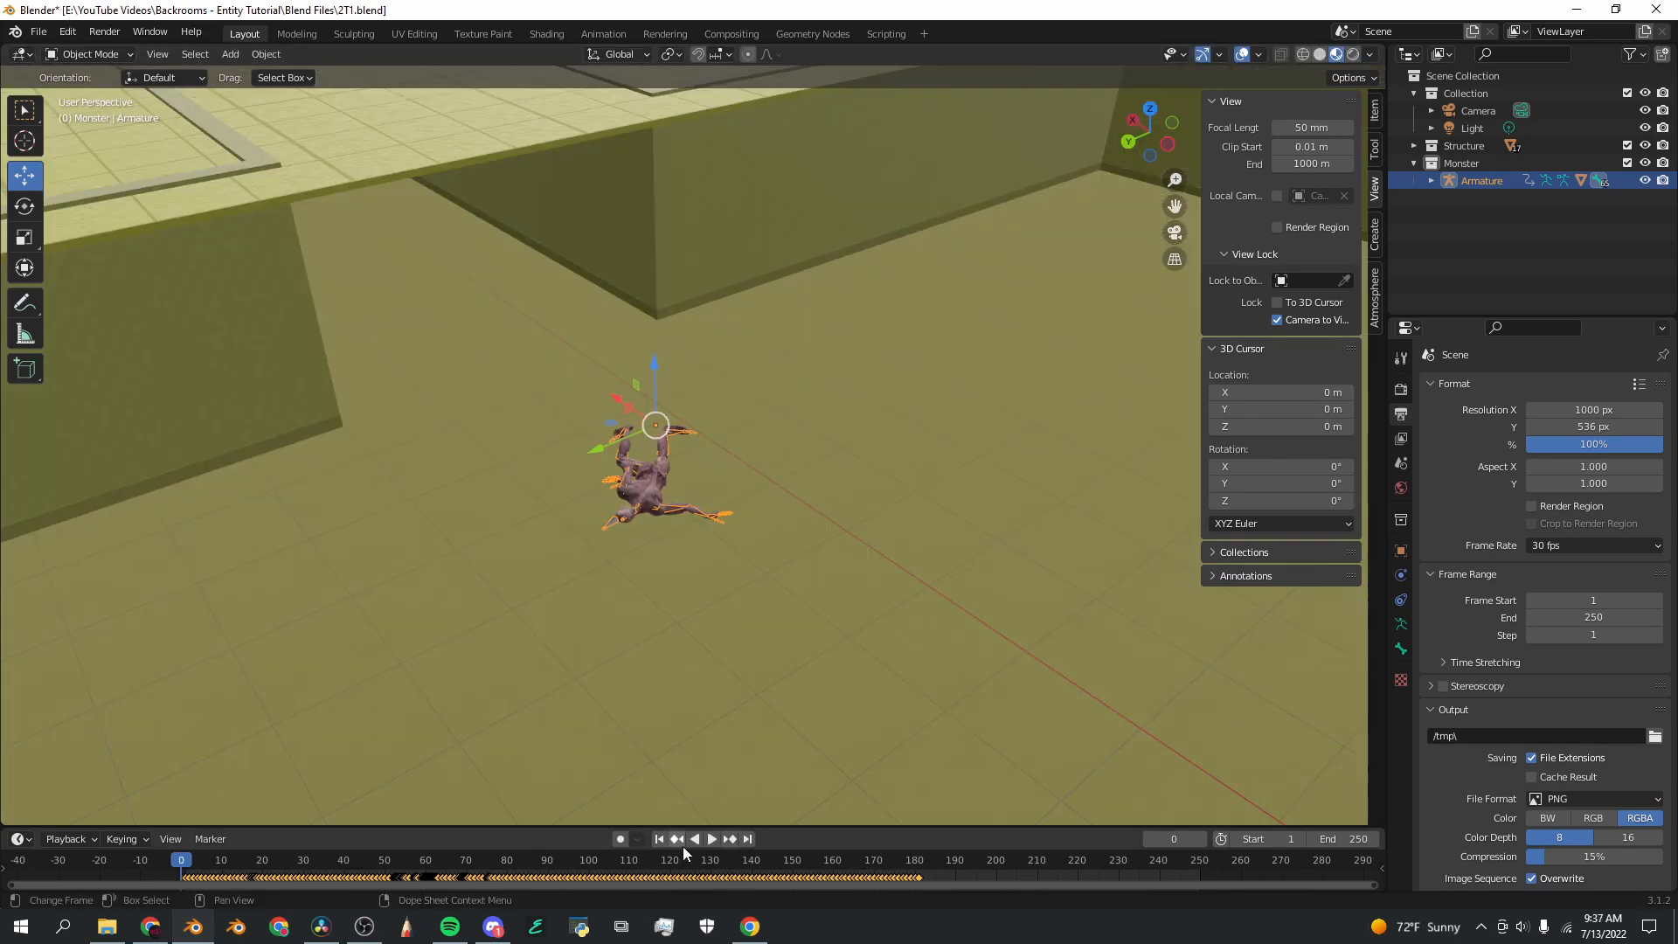
left_click(711, 839)
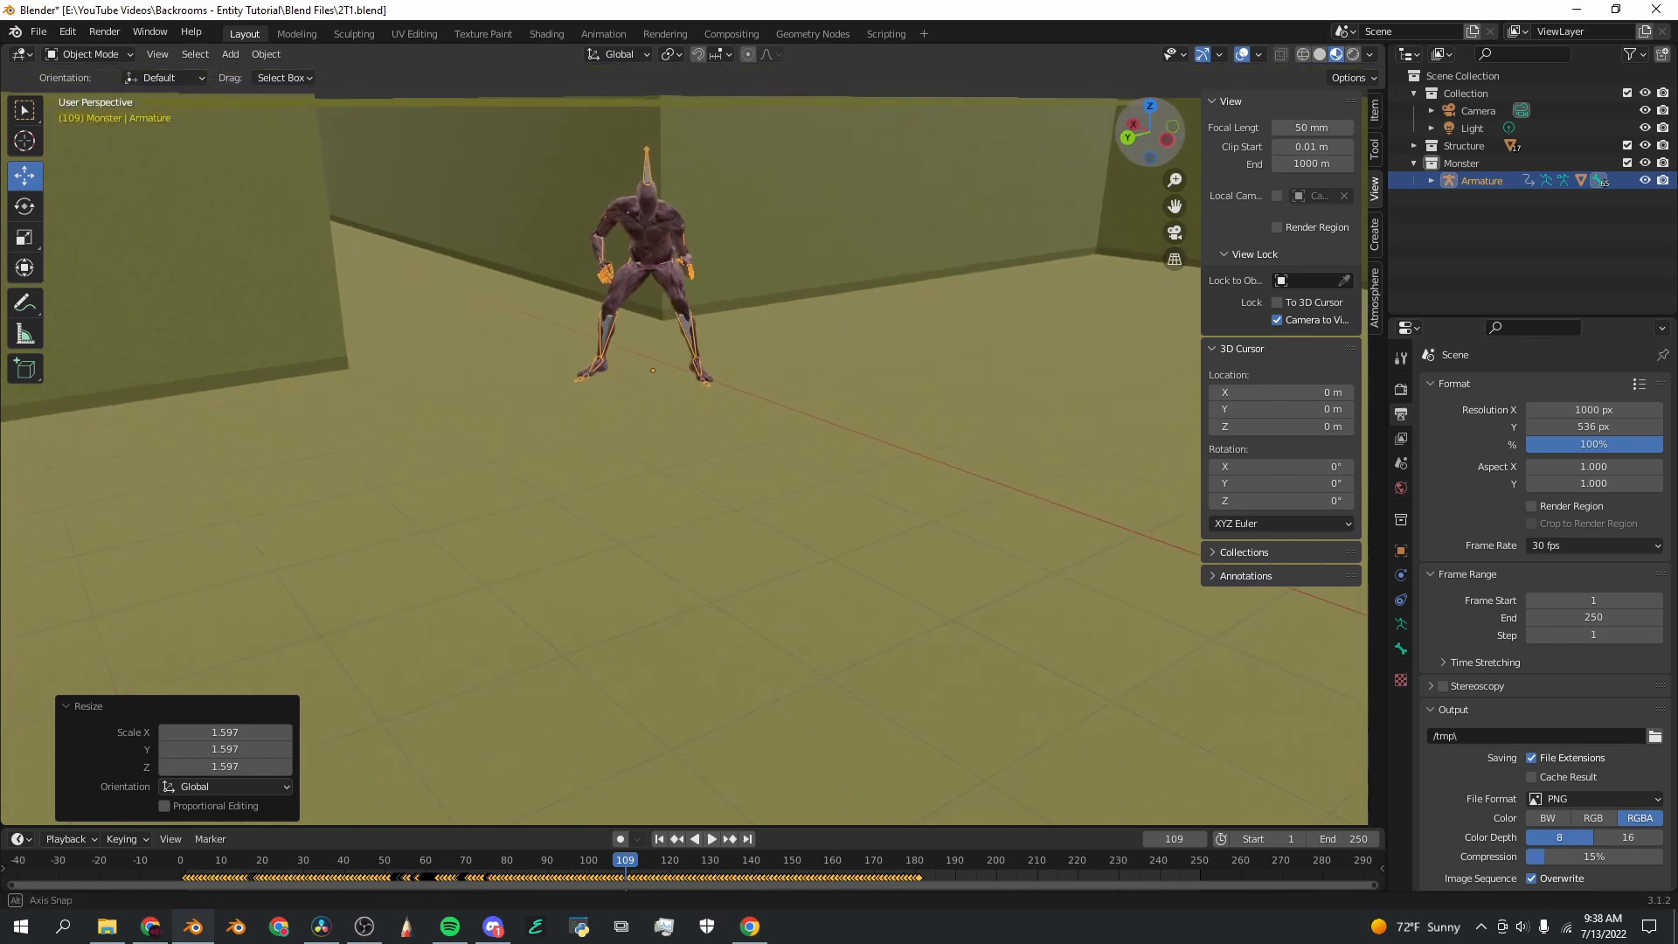
Step: Play the zombie's stand-up animation from the timeline
left_click(712, 839)
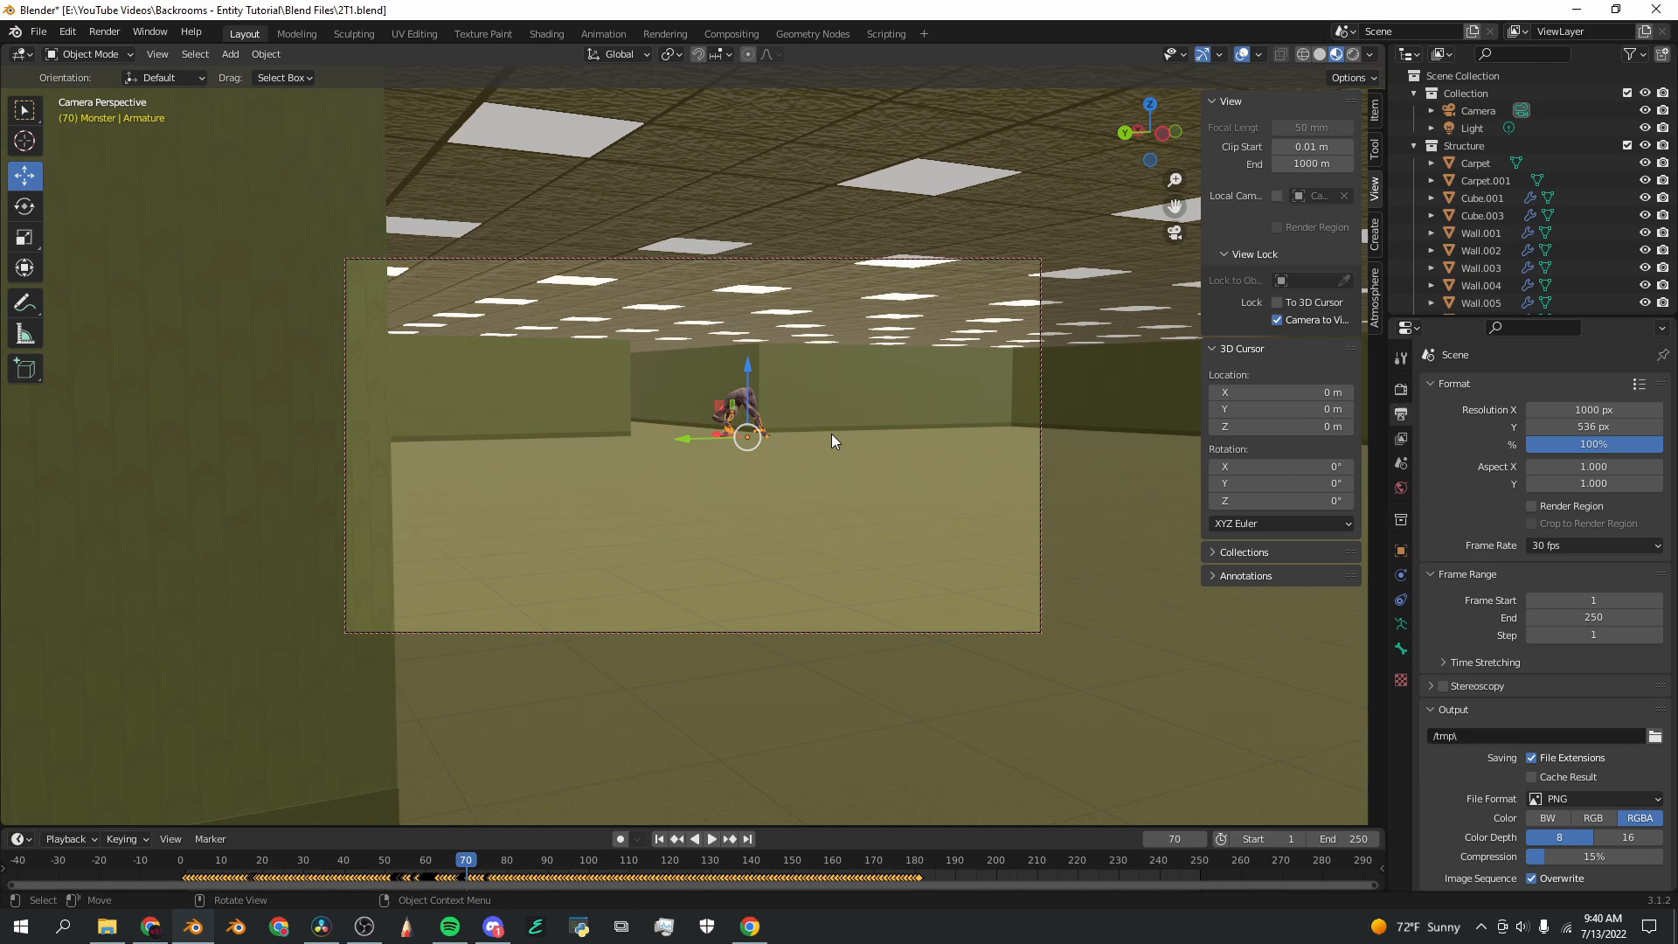
mouse_move(1320, 55)
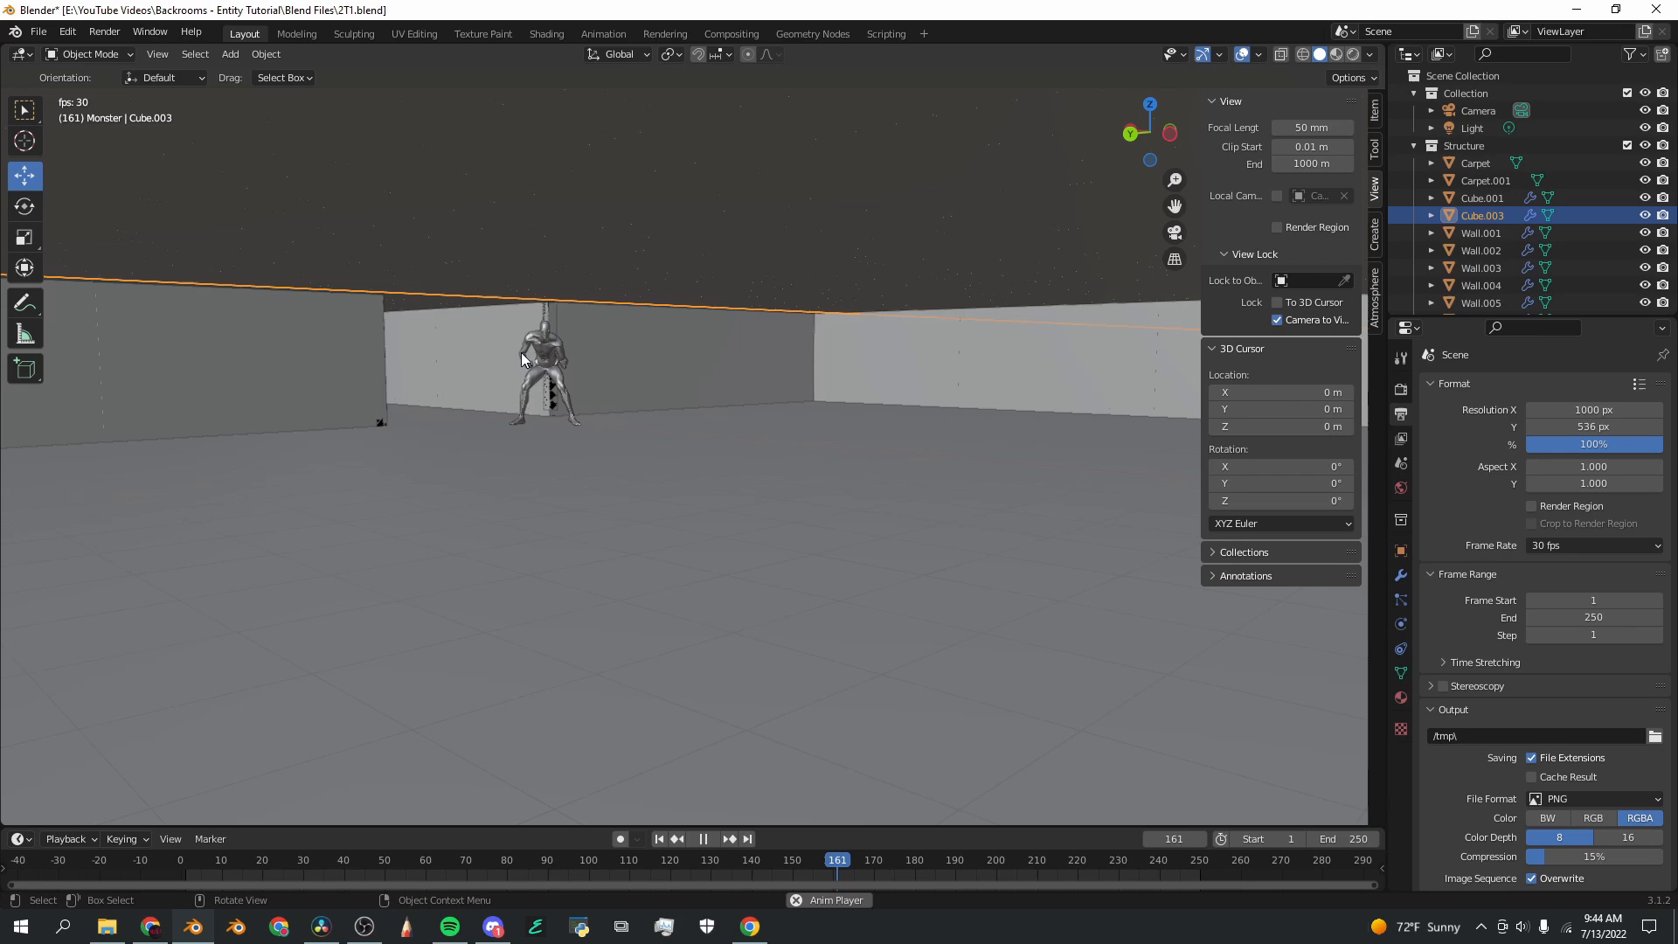
Step: Find Zombie Running, raise its speed, set In Place, and download as FBX with skin
left_click(316, 860)
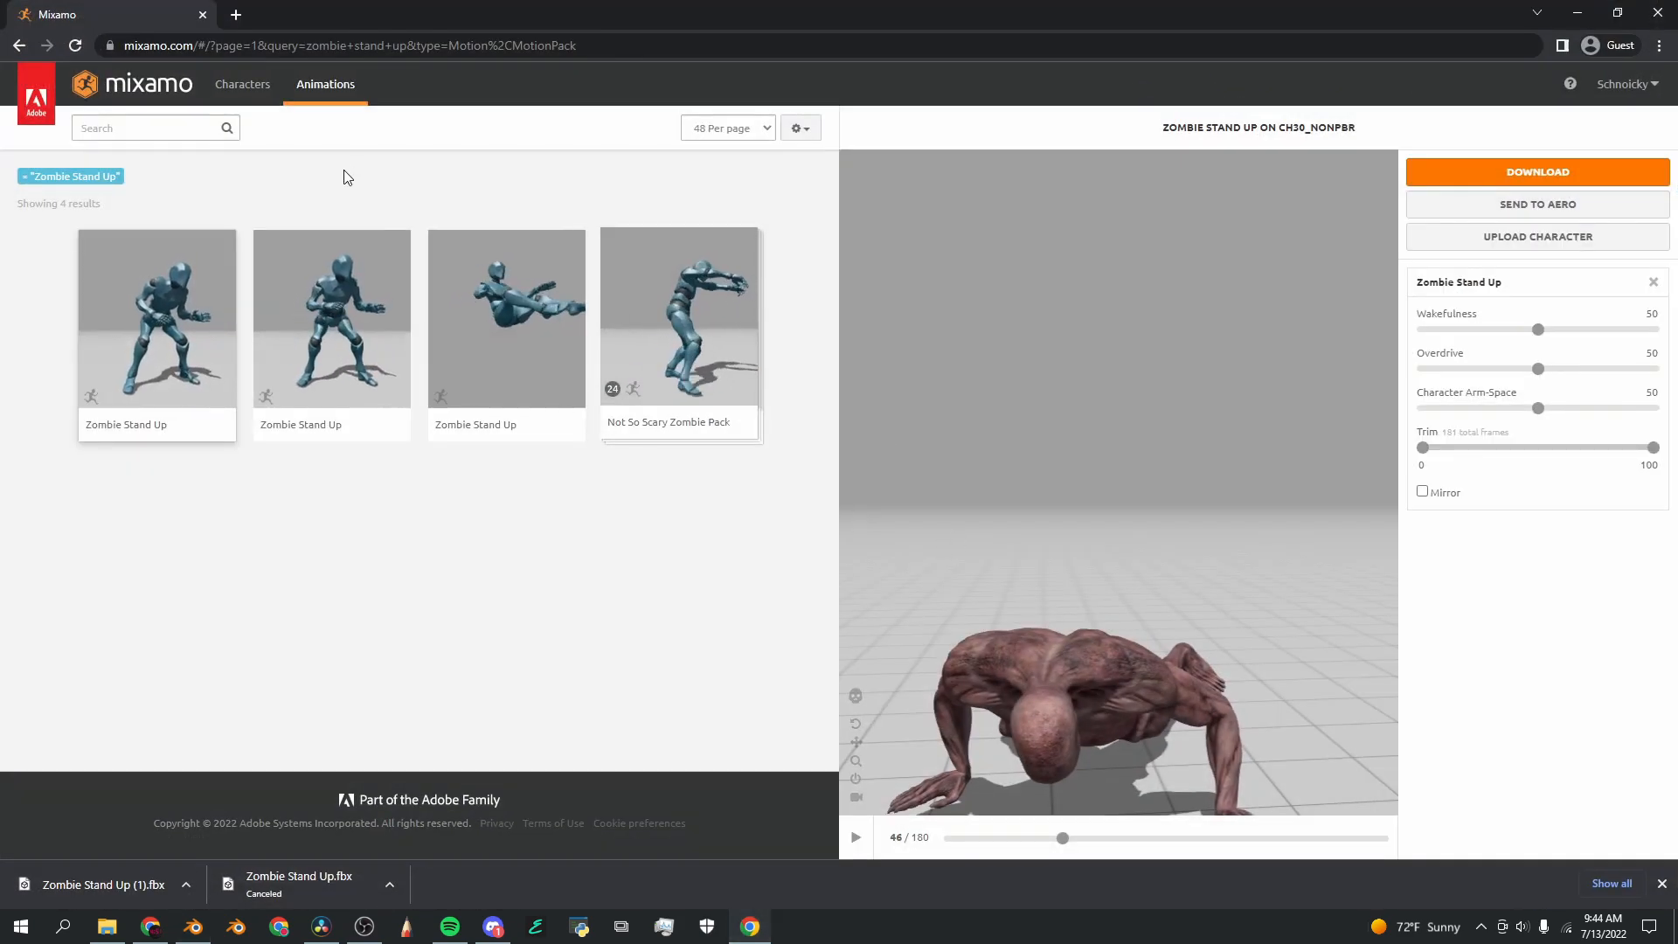
type("zombie run")
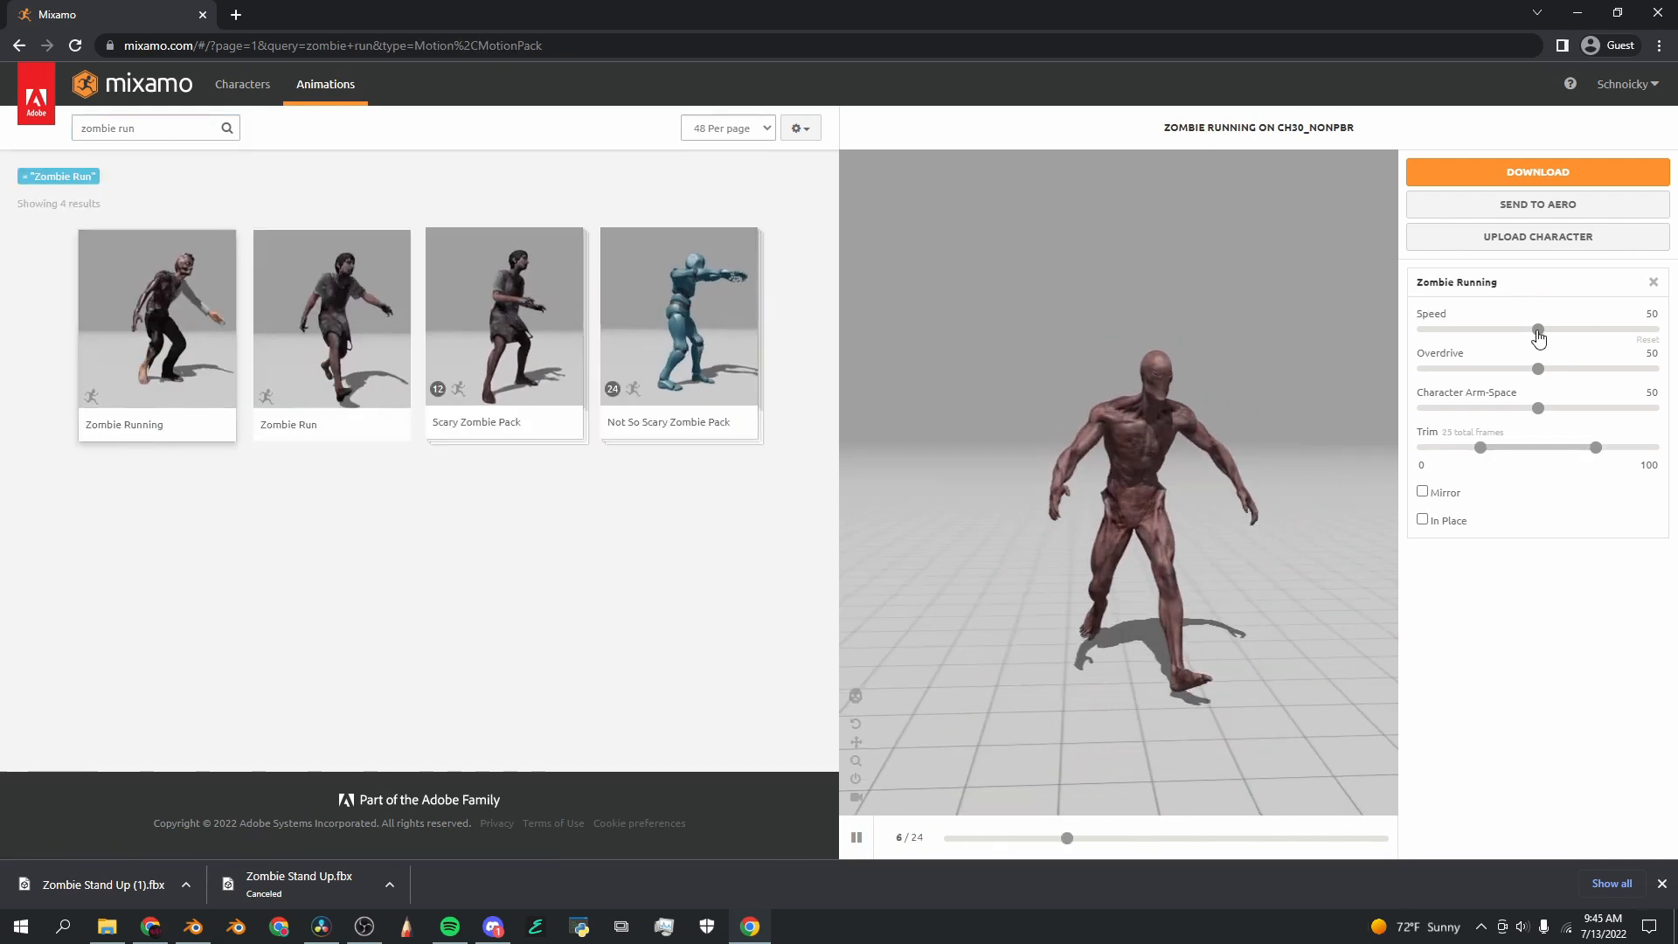
left_click_drag(1539, 330, 1605, 329)
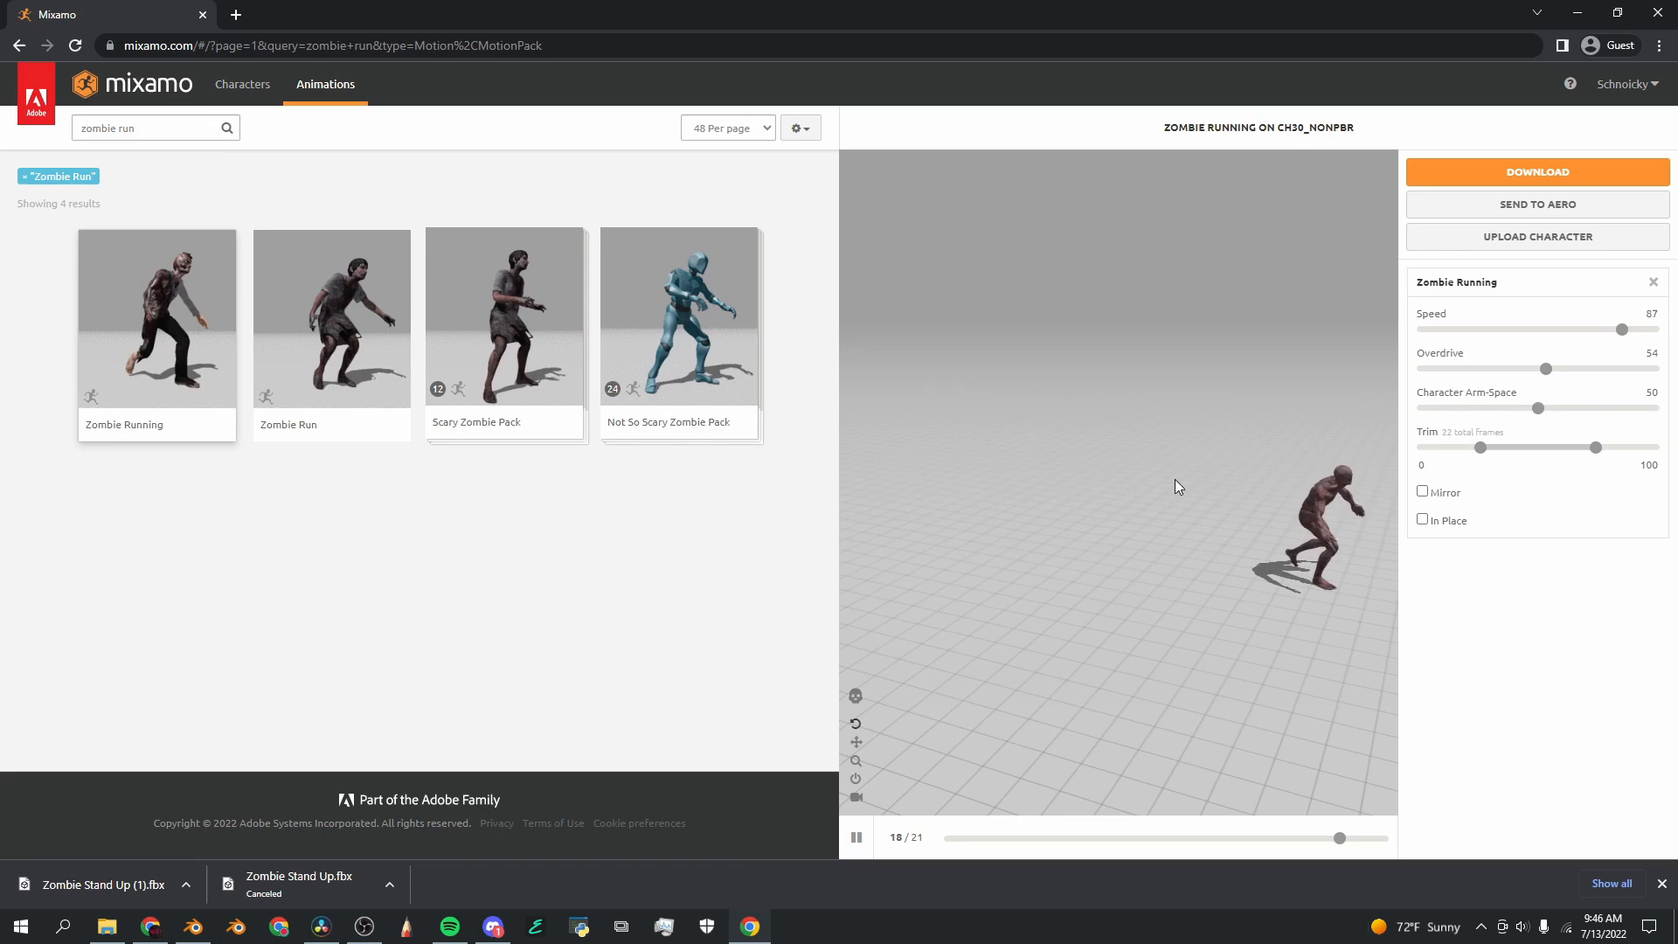
left_click(1422, 520)
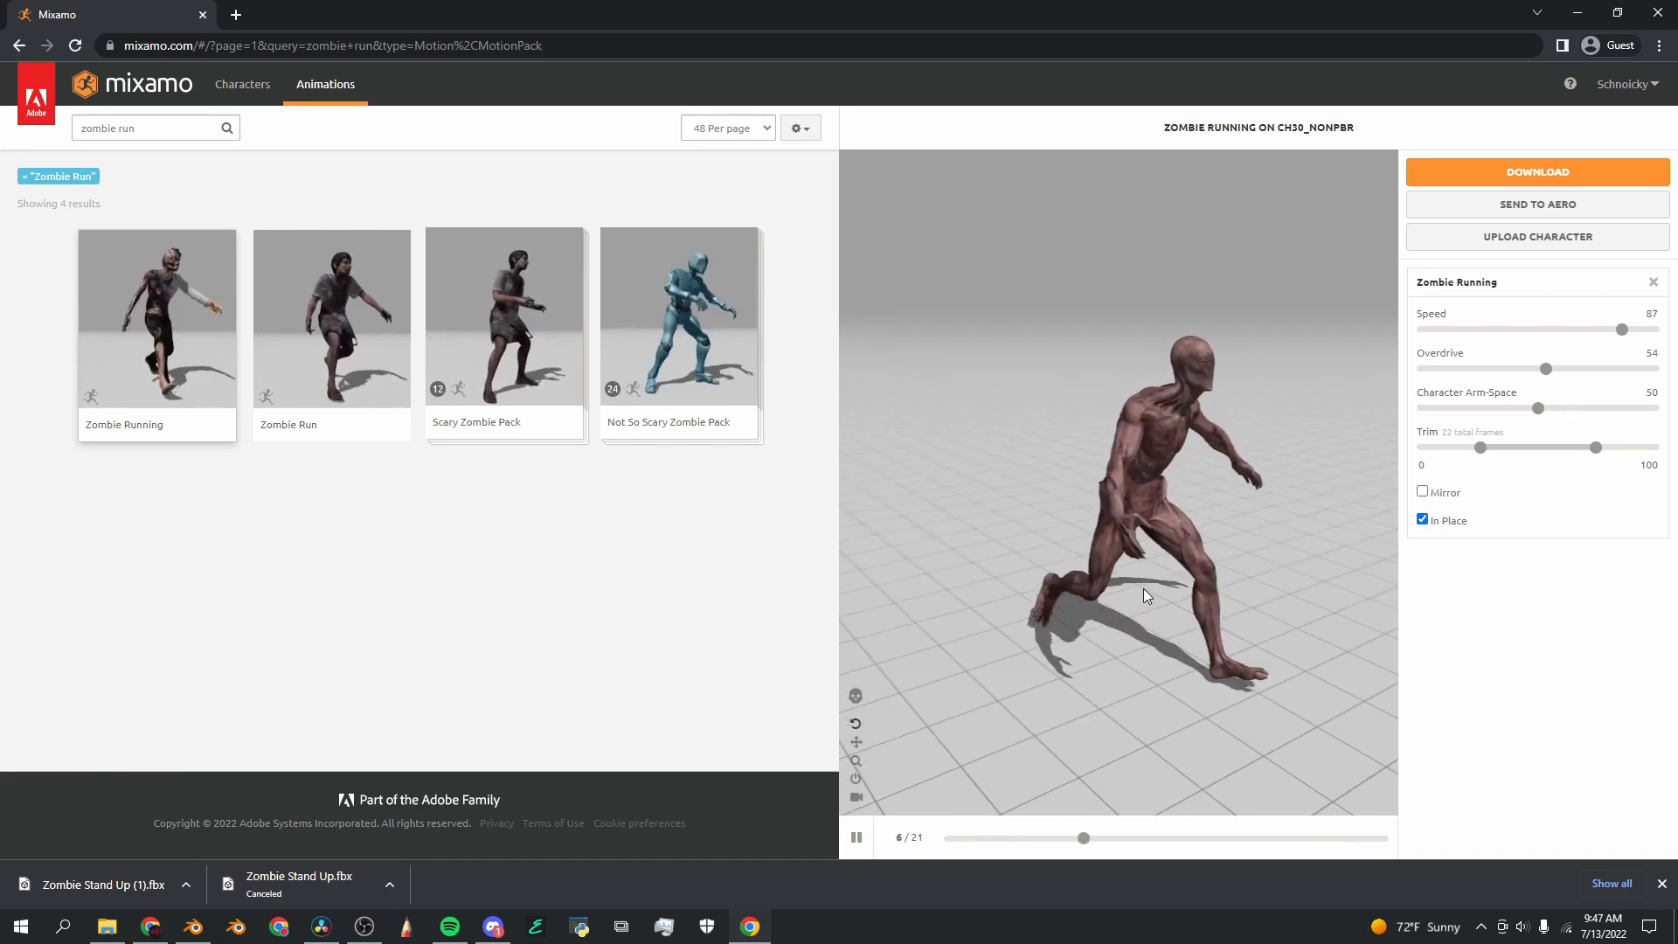
left_click(1537, 171)
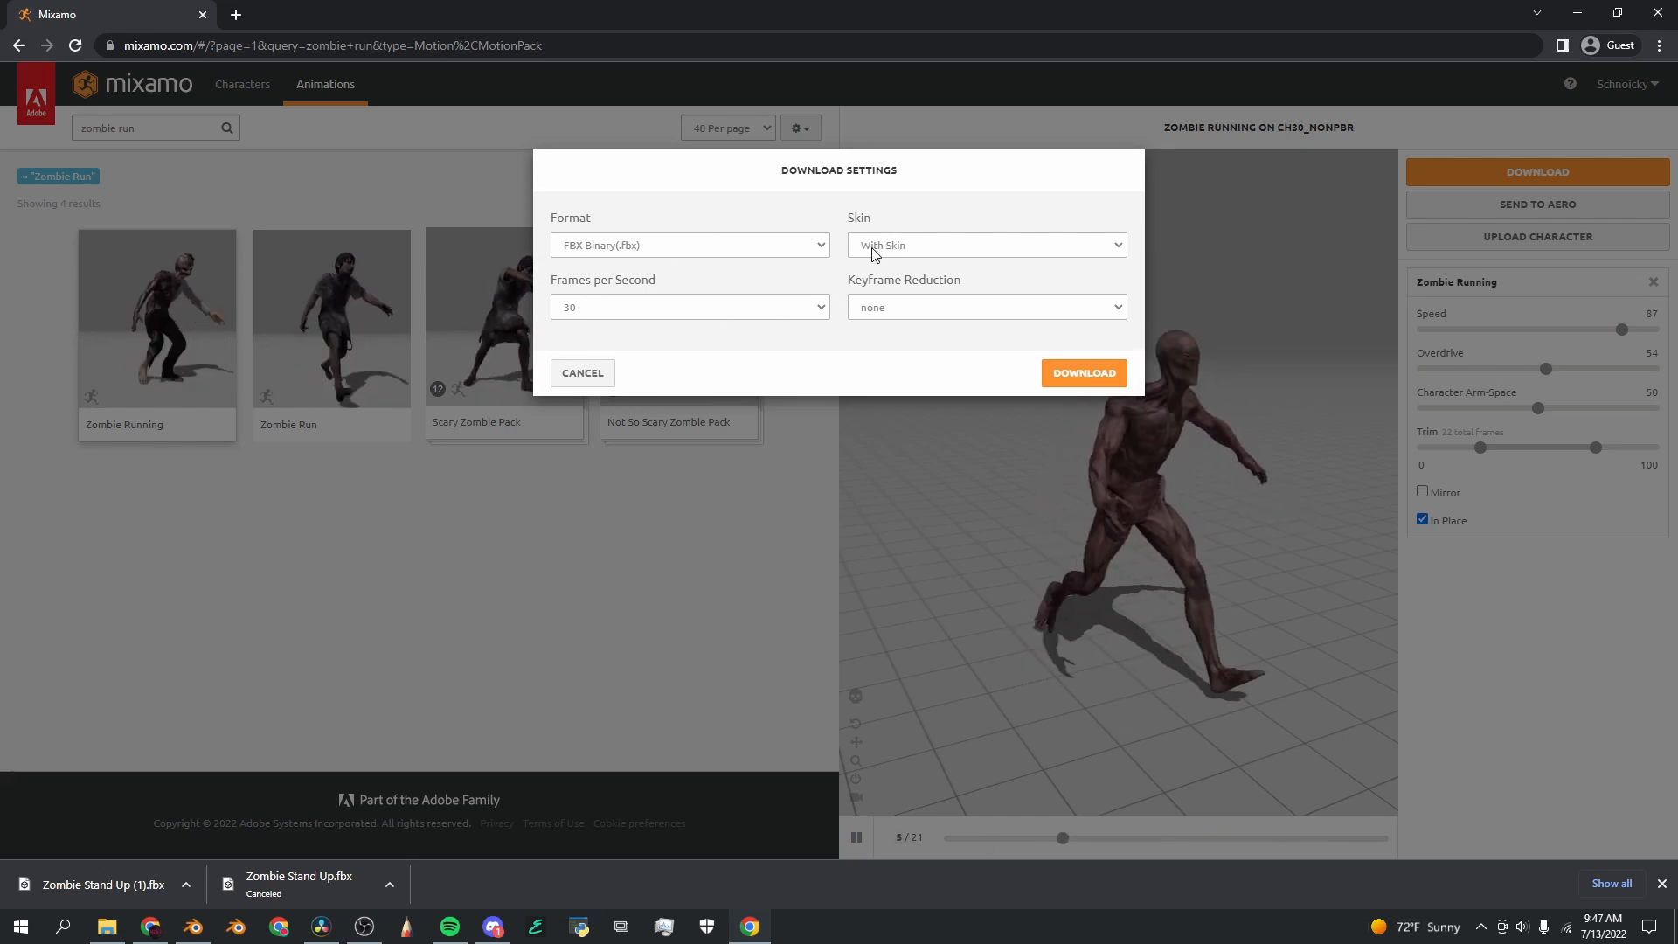
left_click(987, 245)
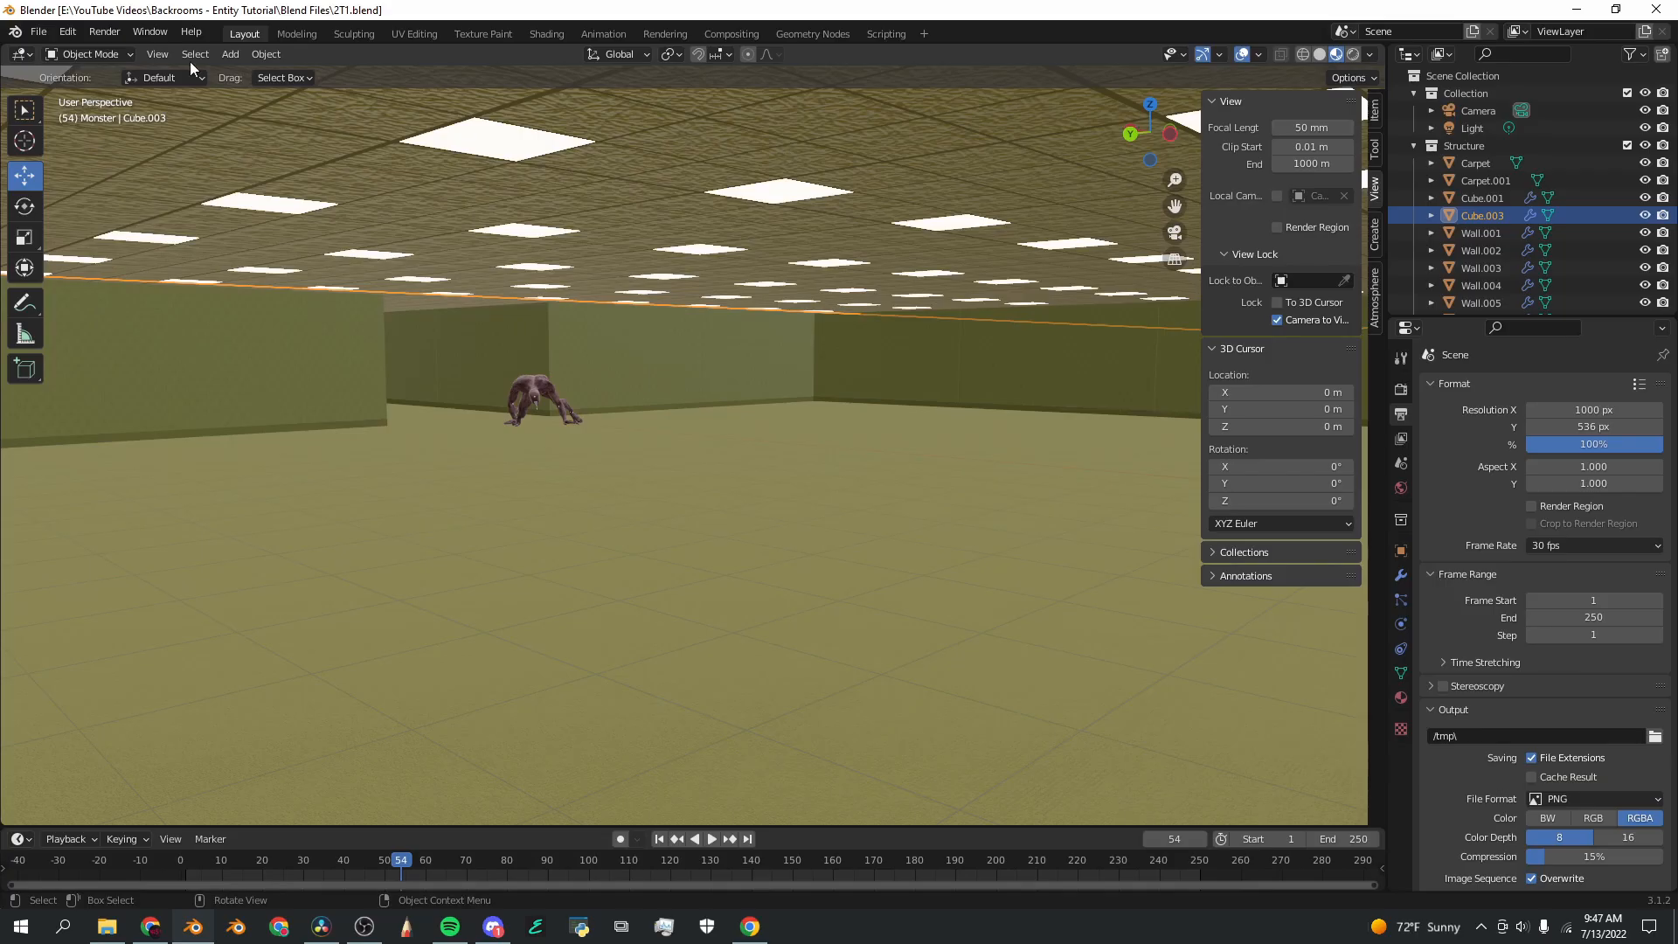
Step: Import Zombie Running (3).fbx from Downloads and play the timeline
left_click(36, 29)
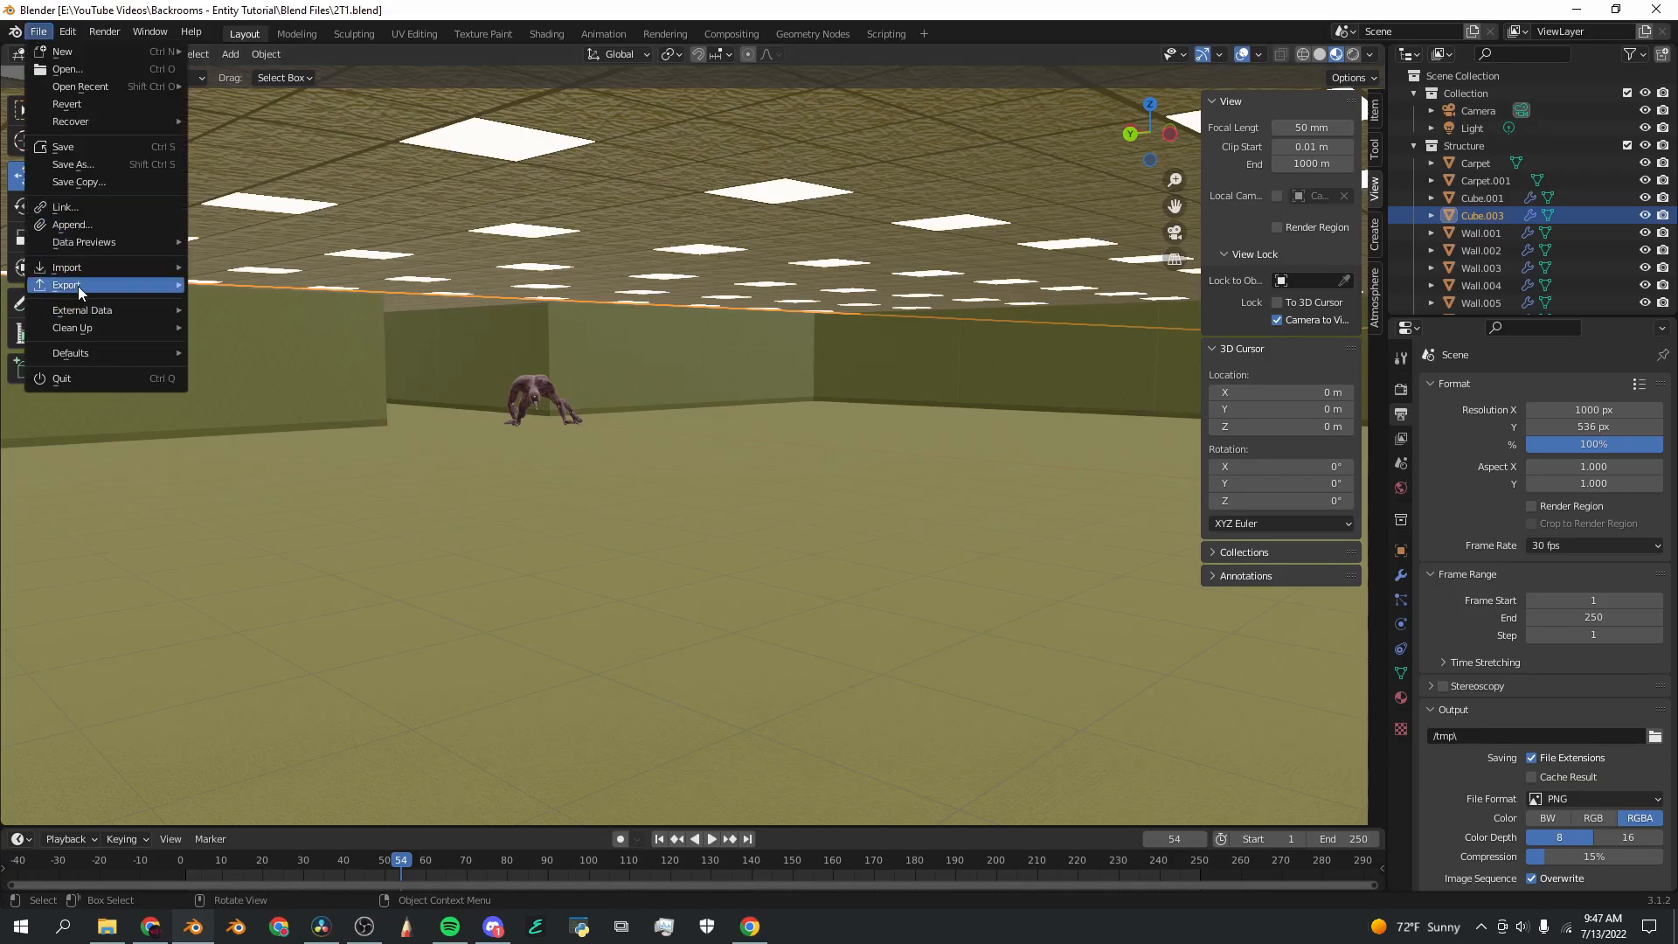
left_click(66, 266)
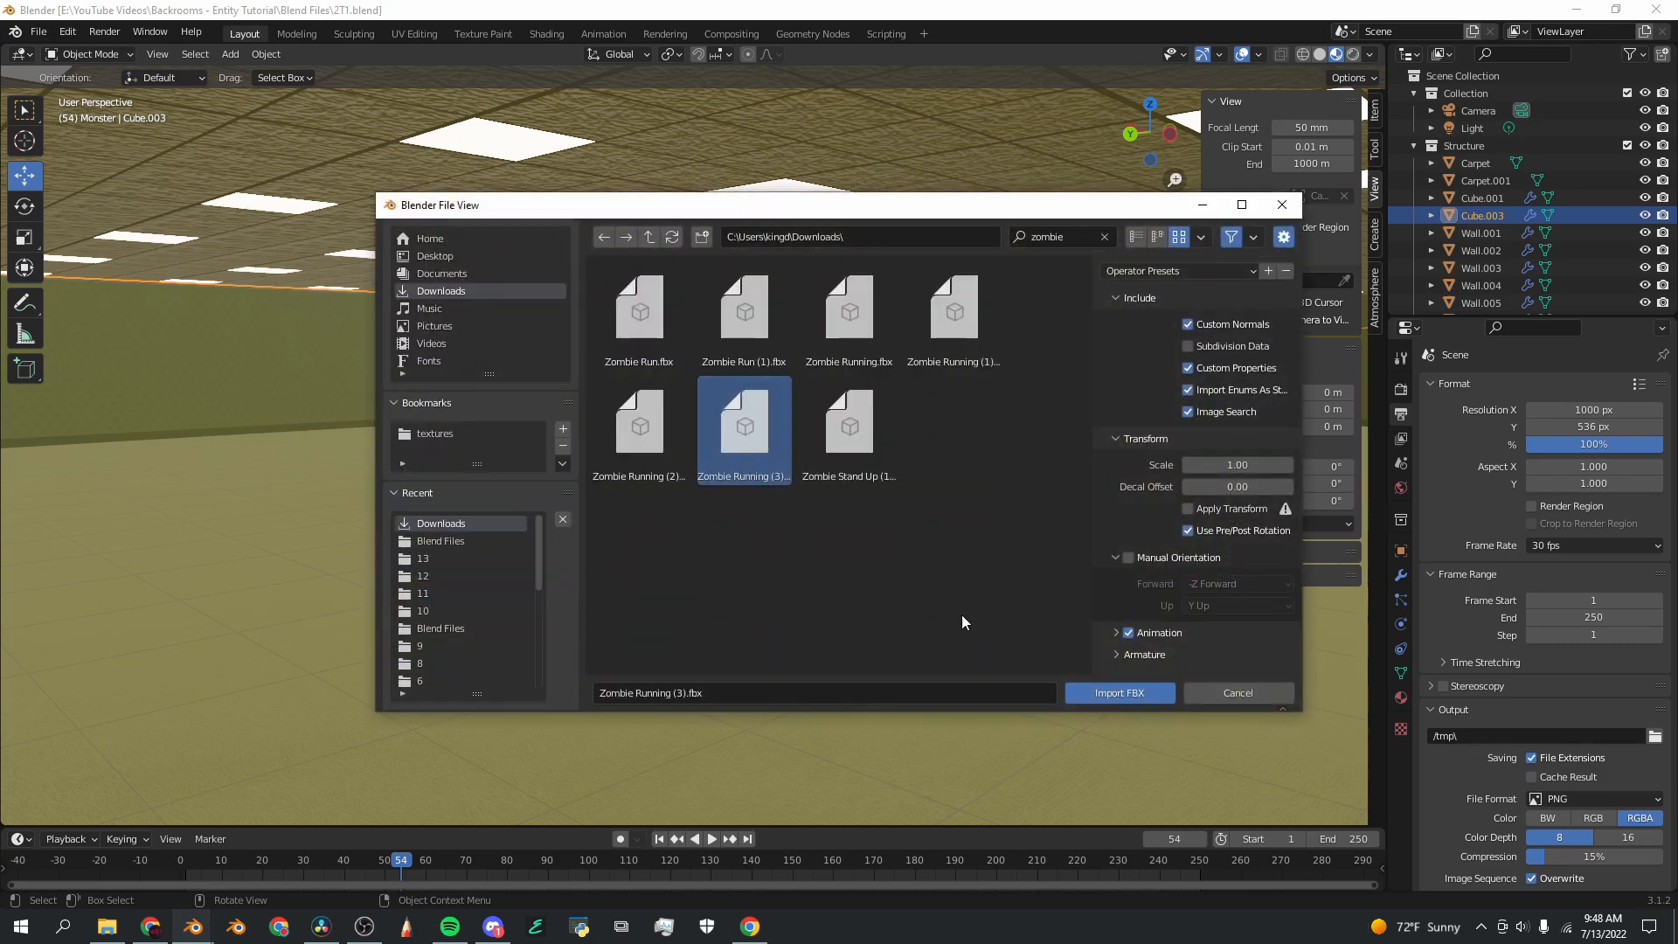
left_click(1120, 693)
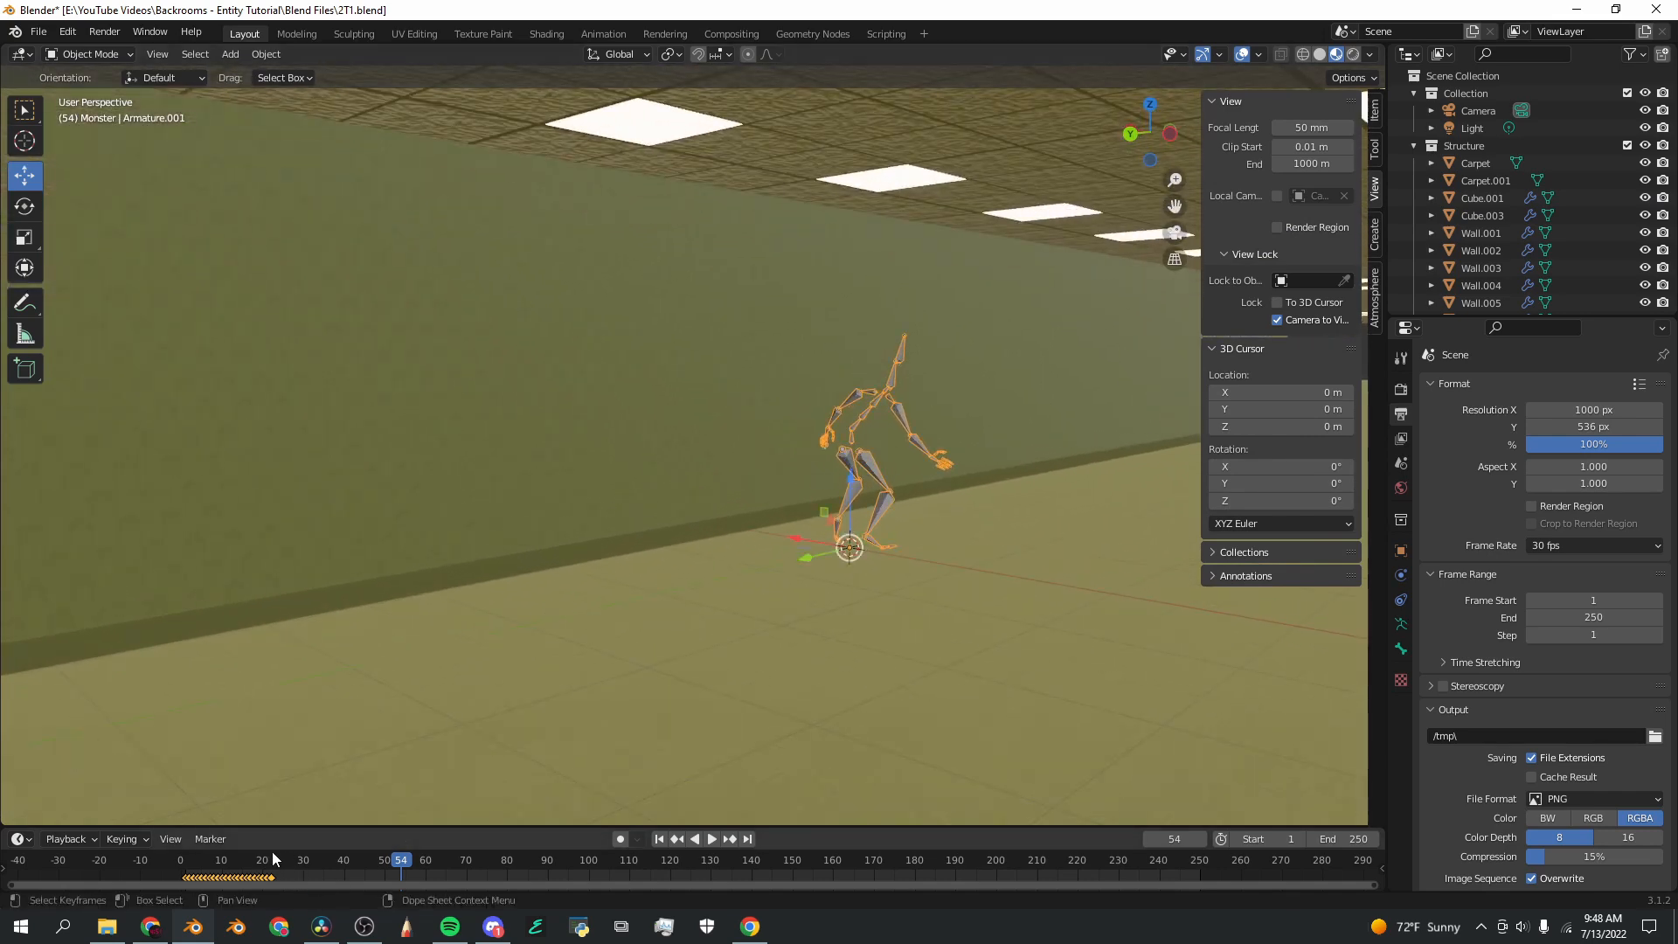
left_click(711, 838)
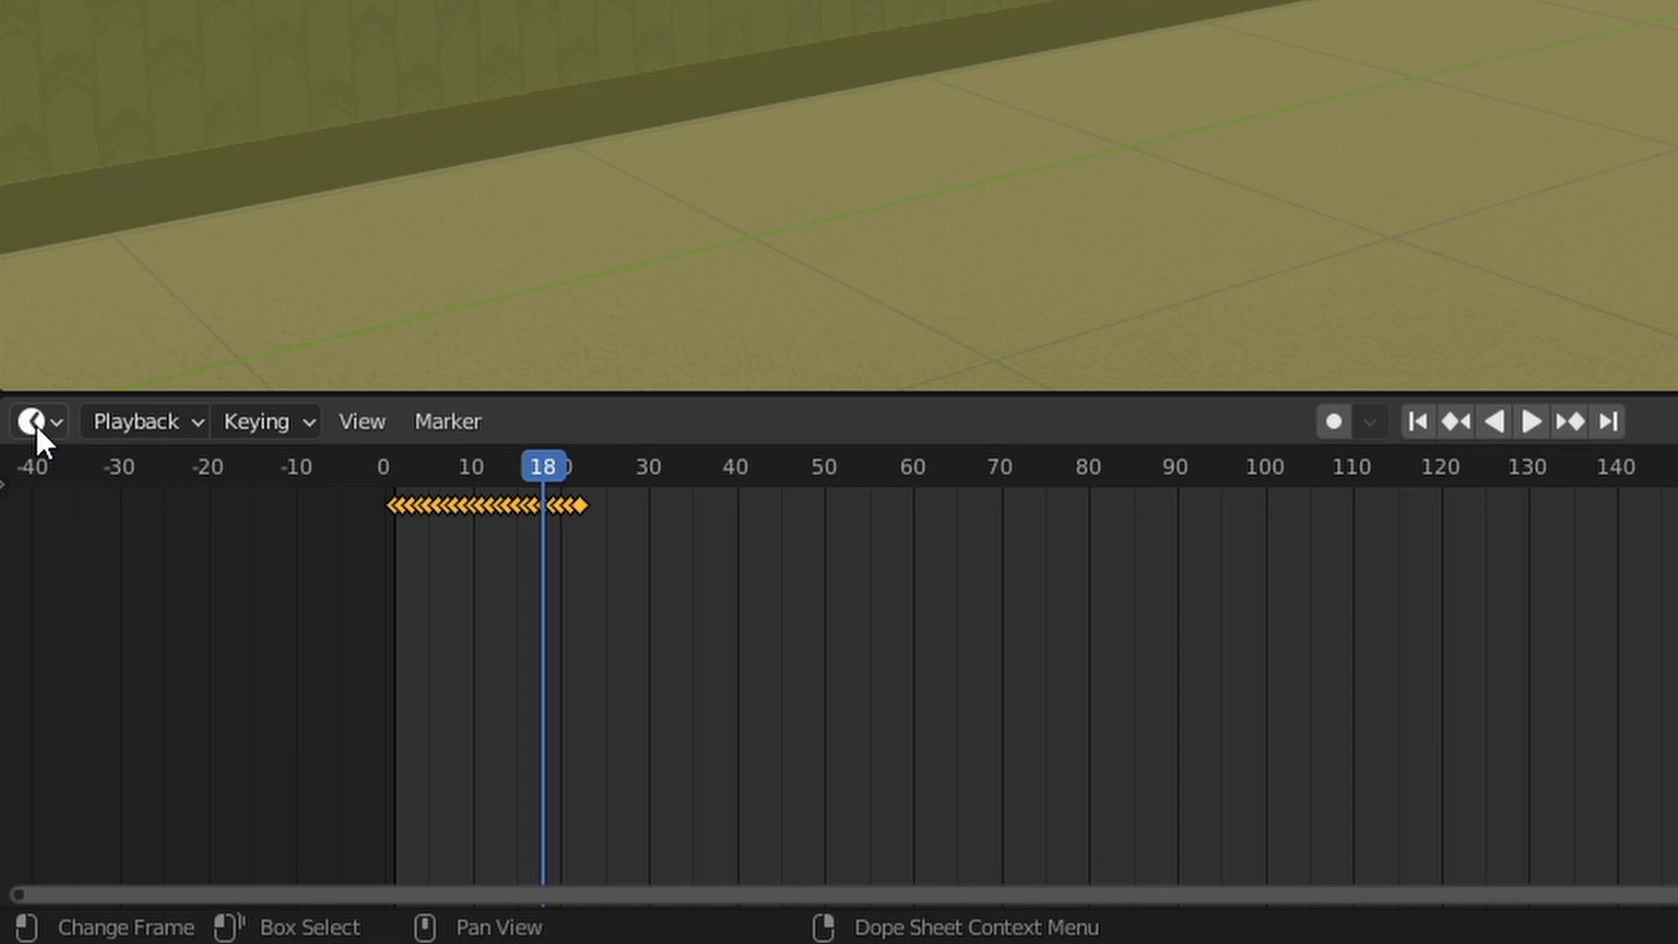
Step: Turn the Timeline into a Dope Sheet Action Editor and rename the action 'Zombie'
left_click(34, 422)
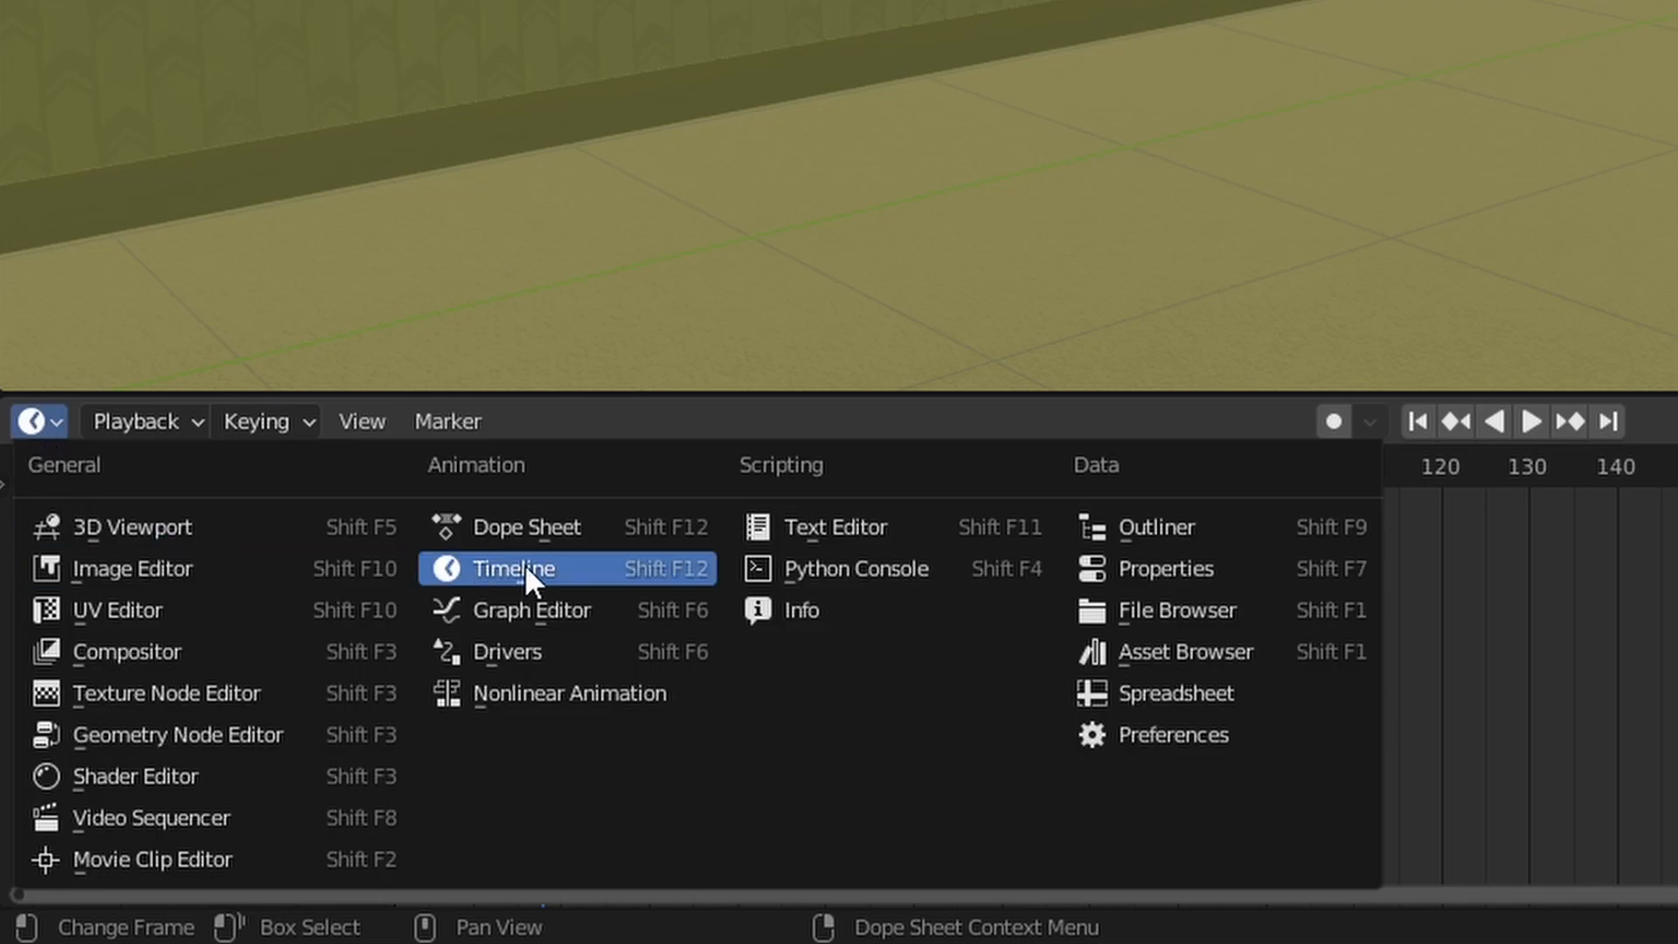
left_click(511, 568)
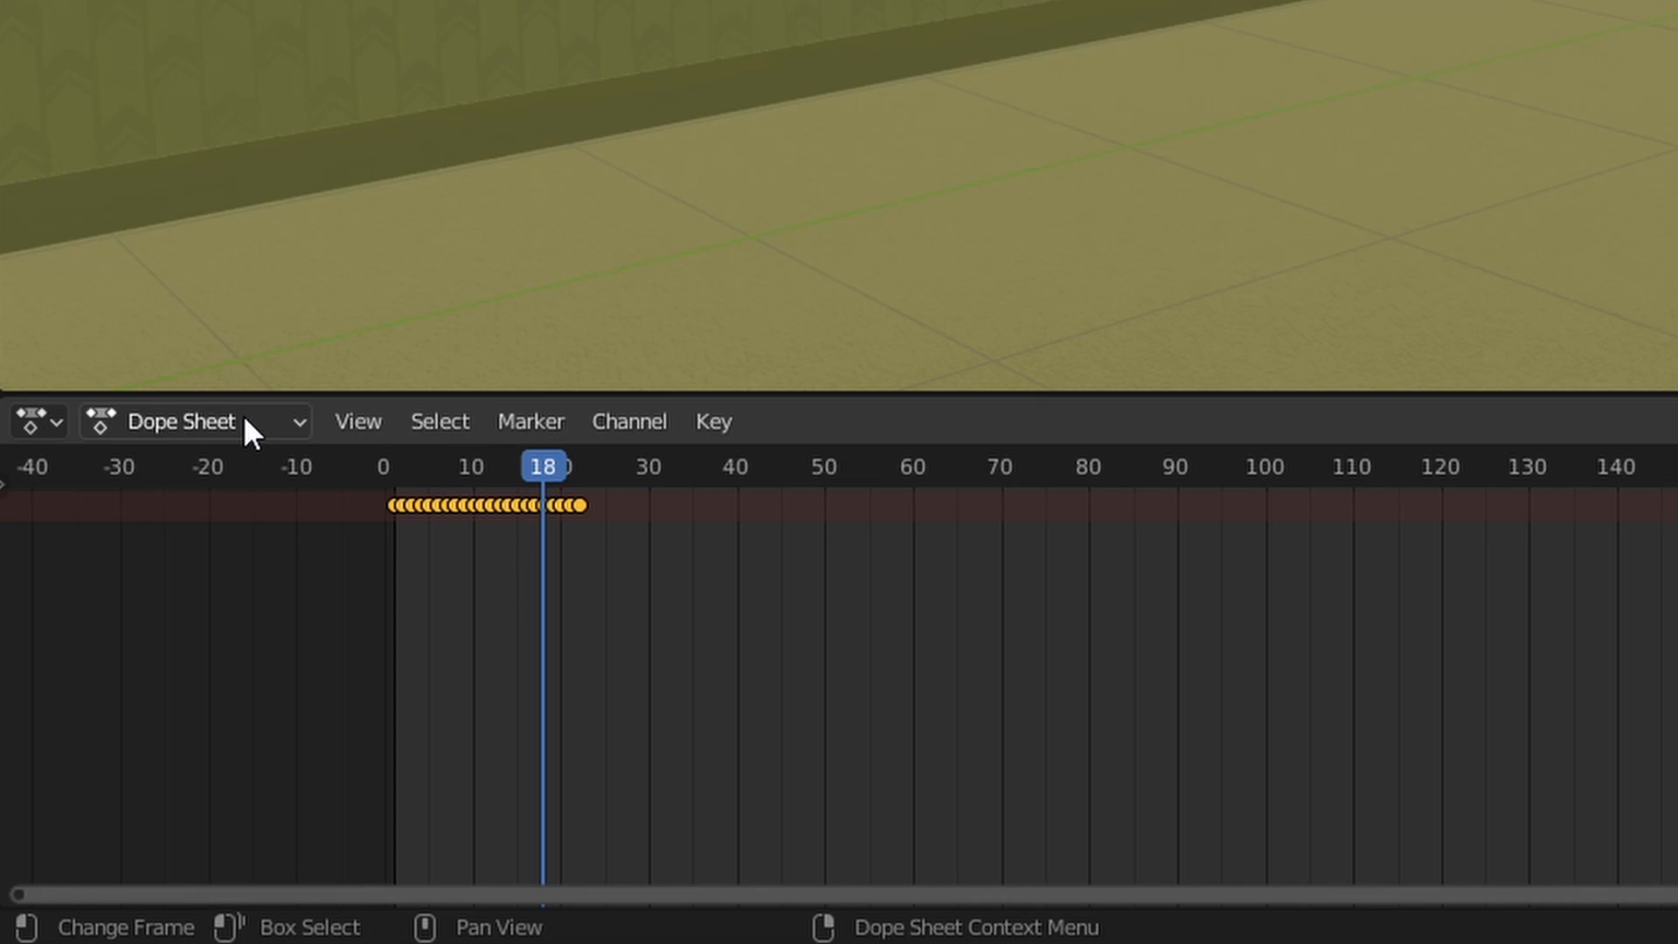
left_click(201, 420)
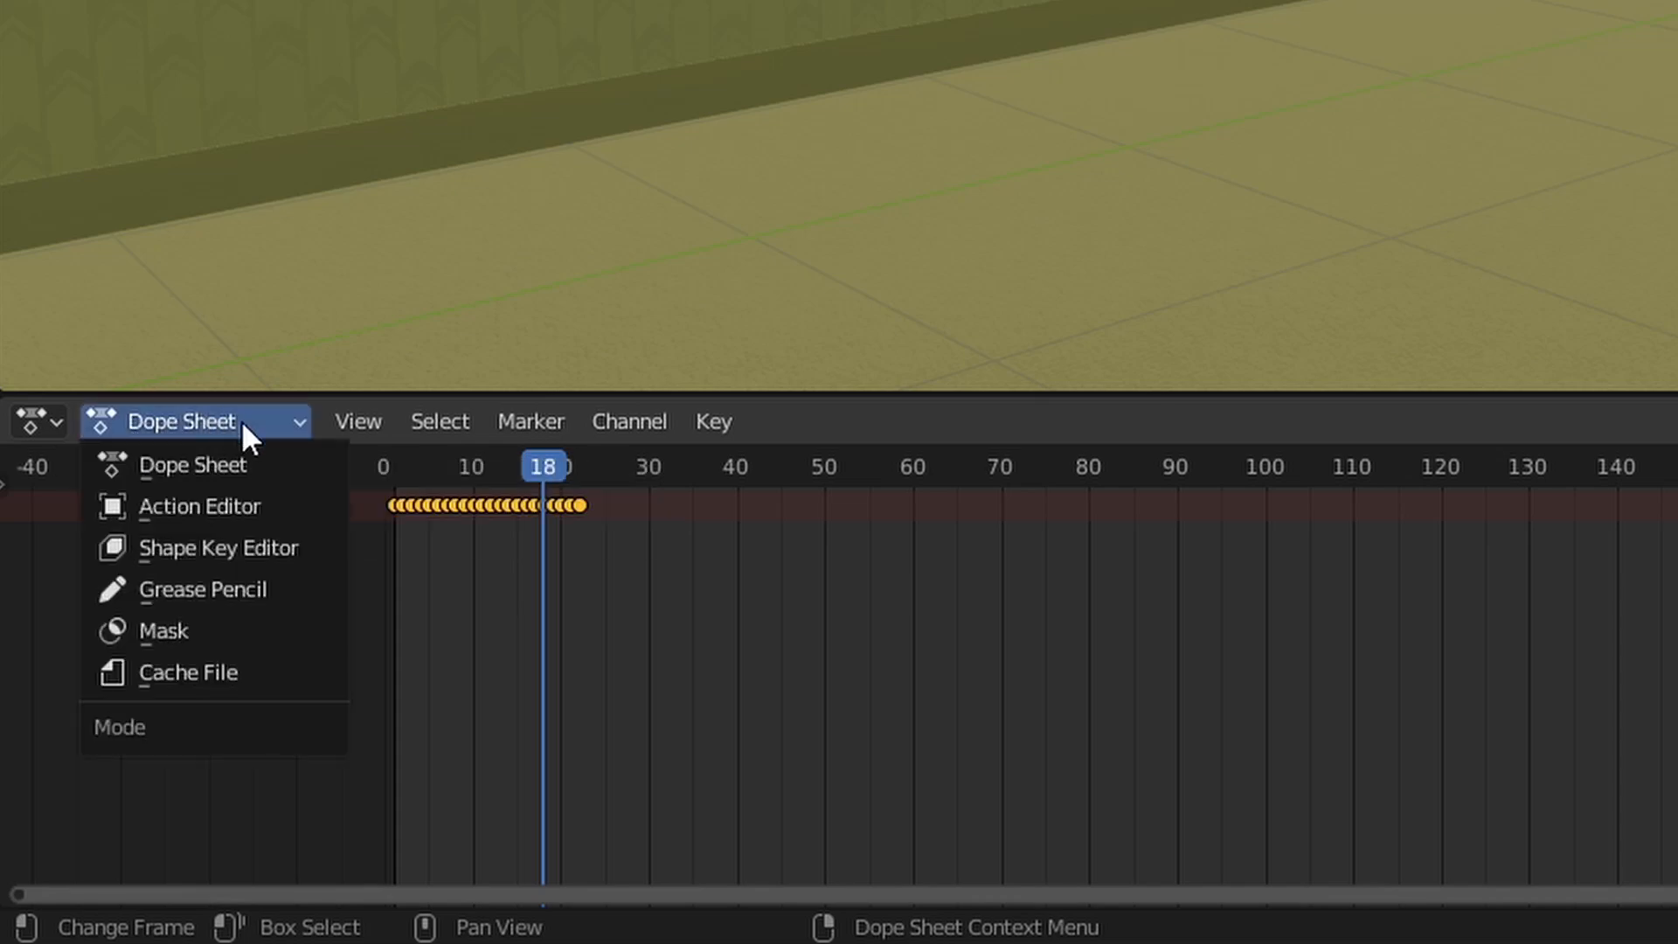
mouse_move(234, 520)
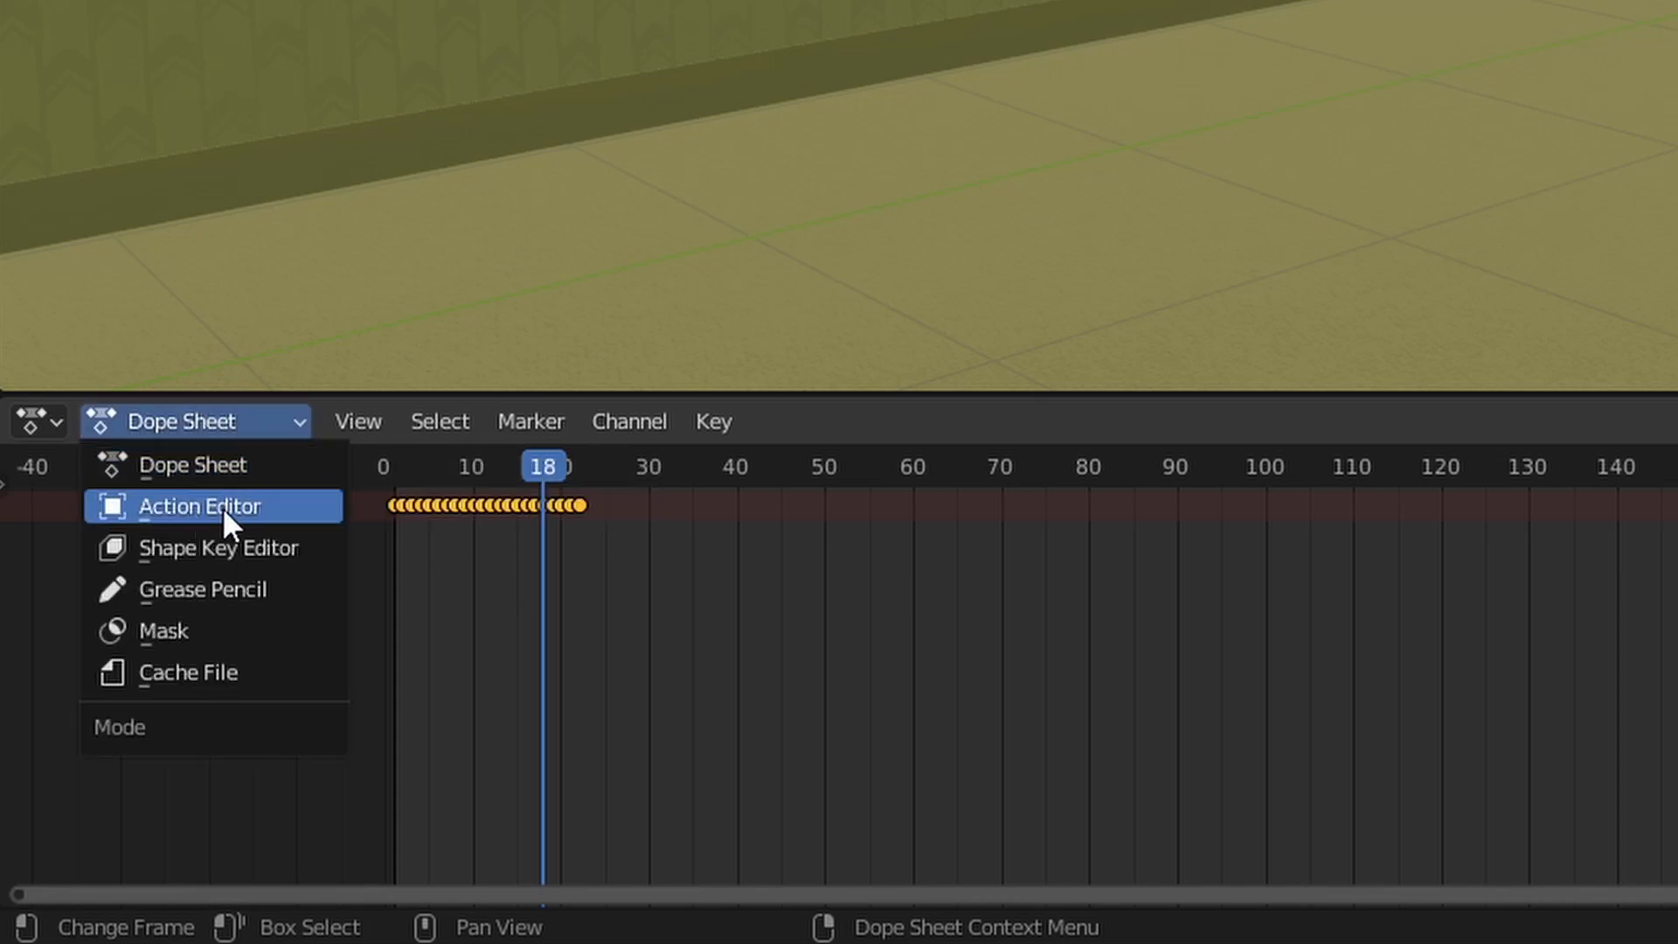
left_click(199, 506)
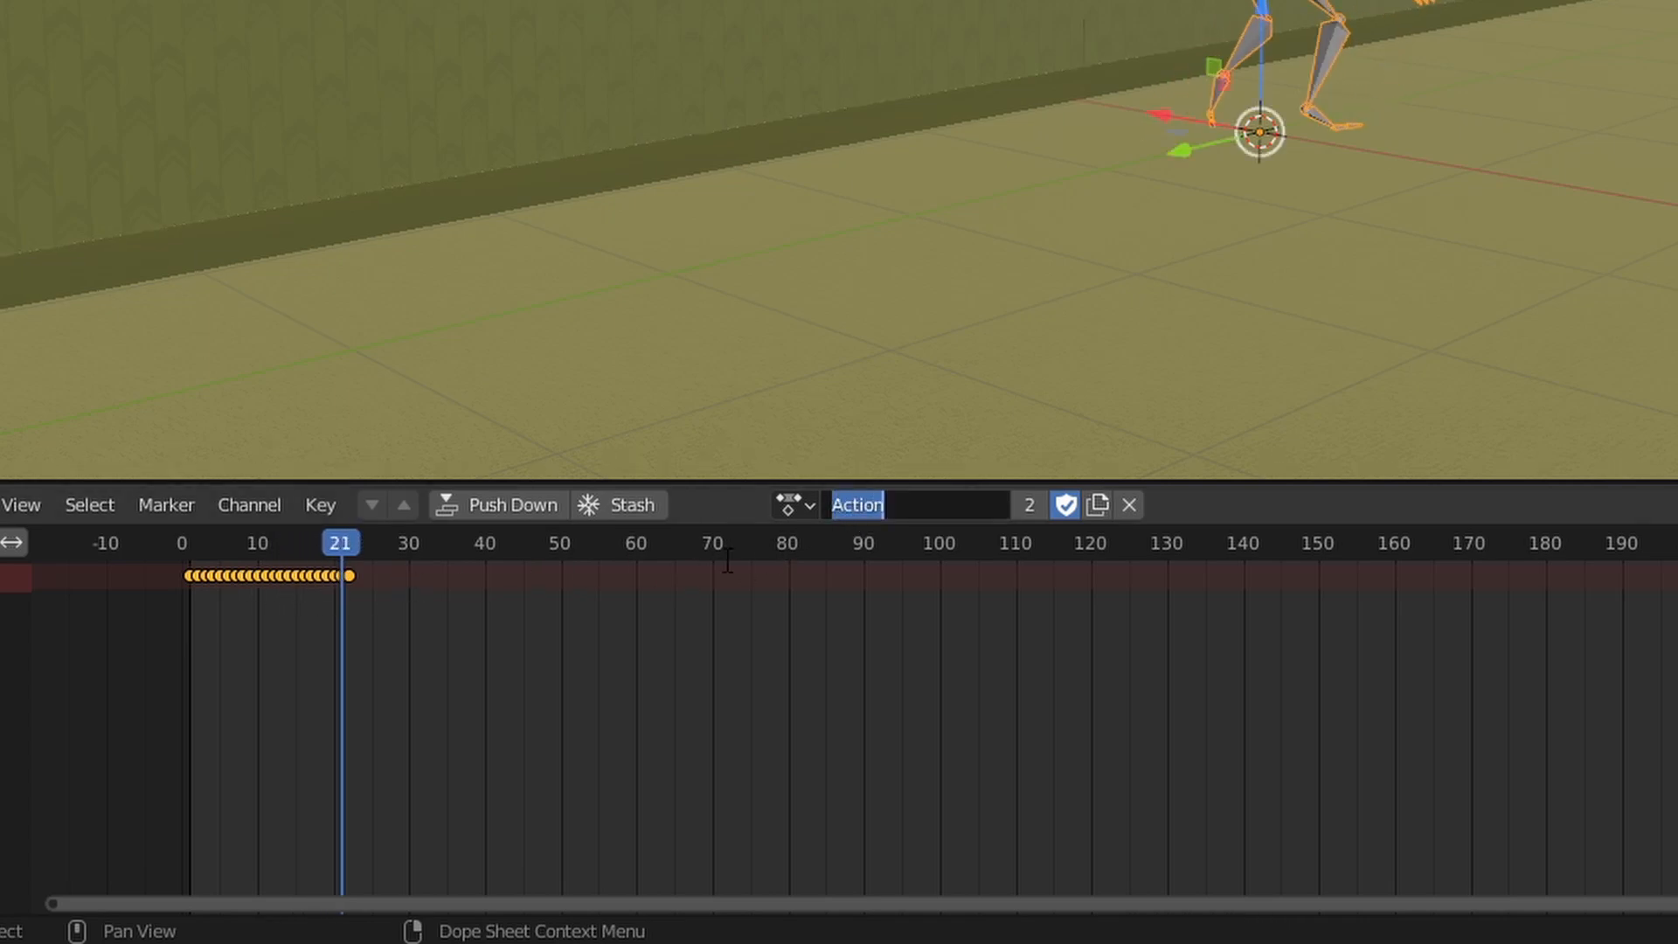
type("Zombie")
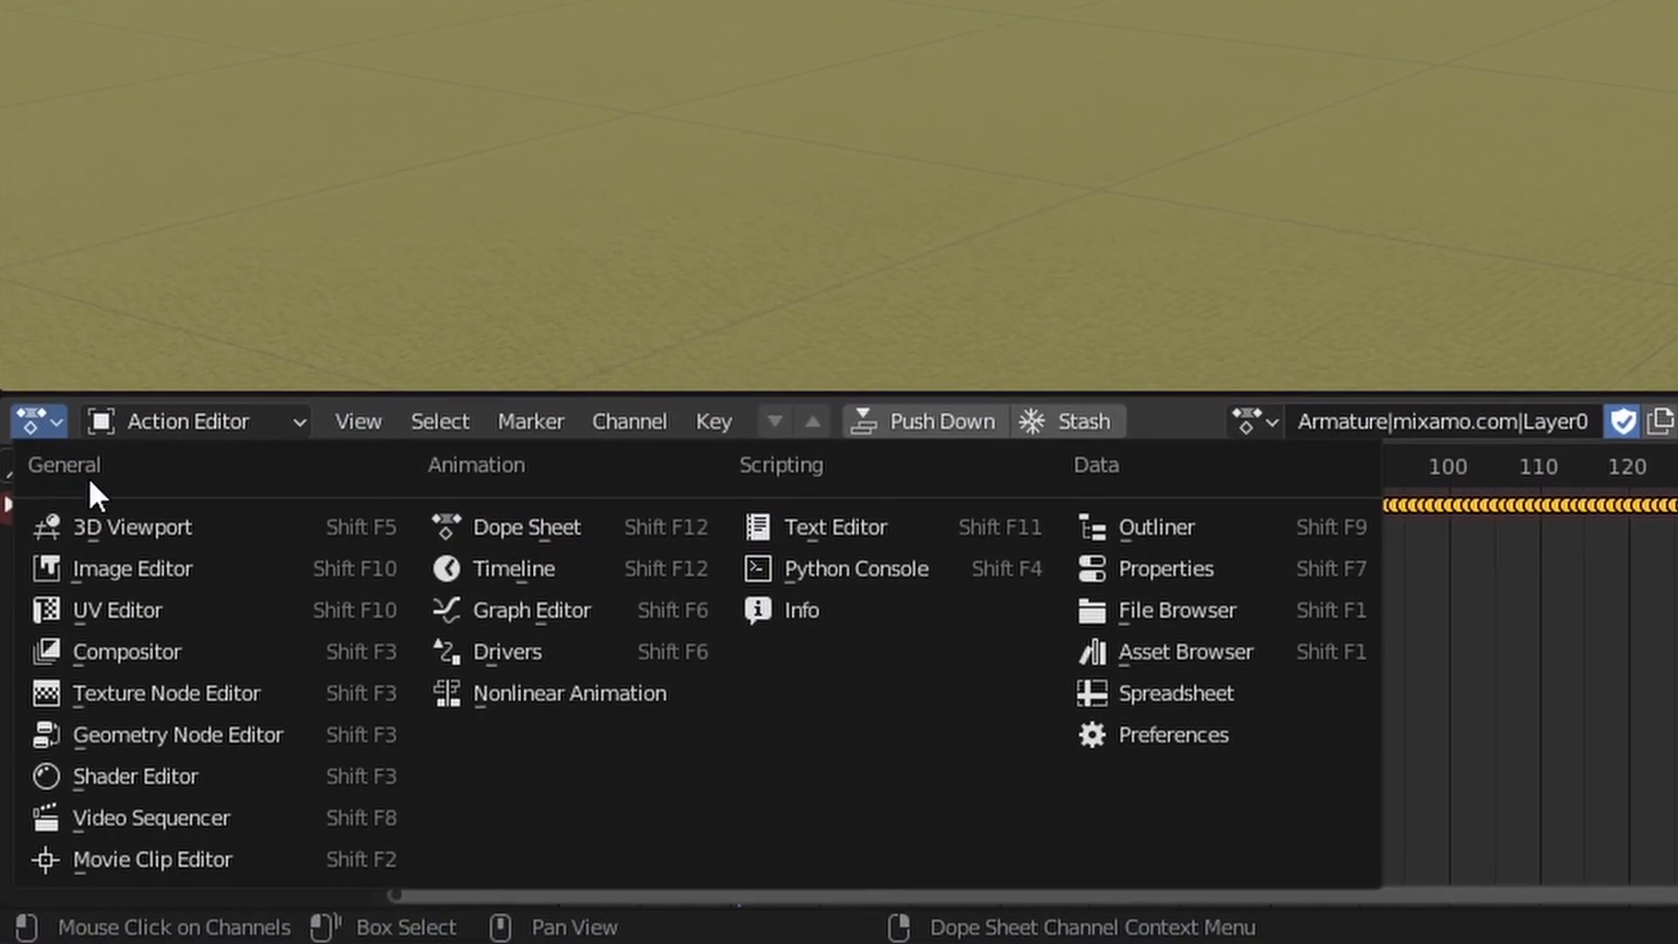
mouse_move(570, 710)
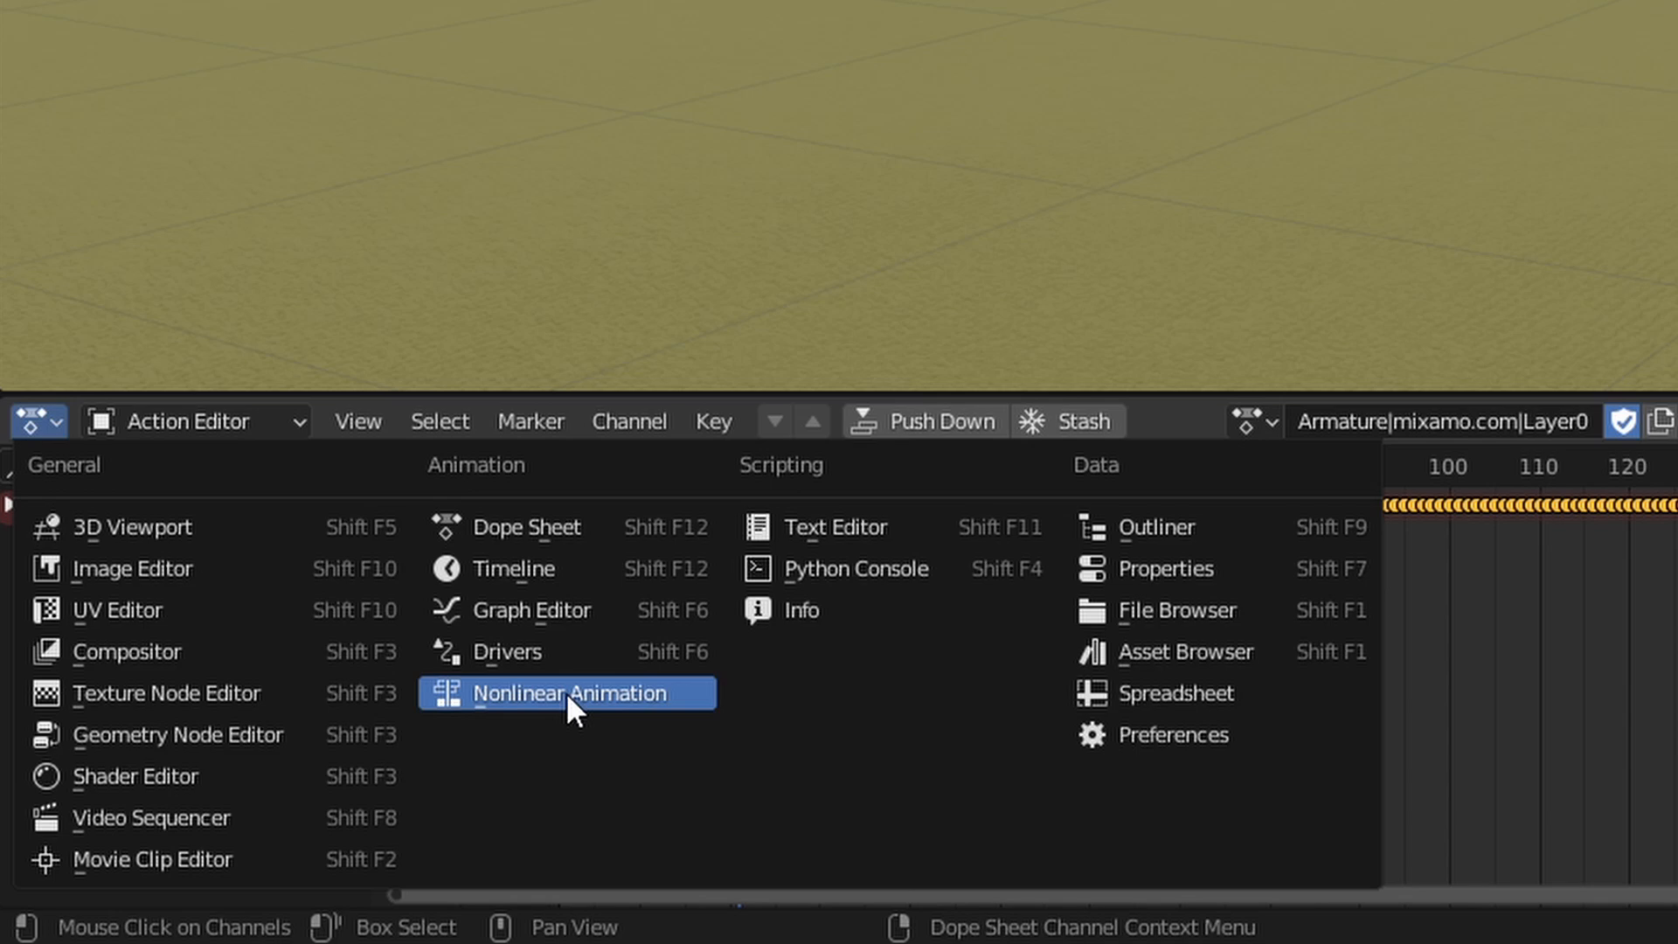
Step: Push the mixamo action into an NLA strip, assign Zombie Run, and return to the NLA editor
left_click(566, 693)
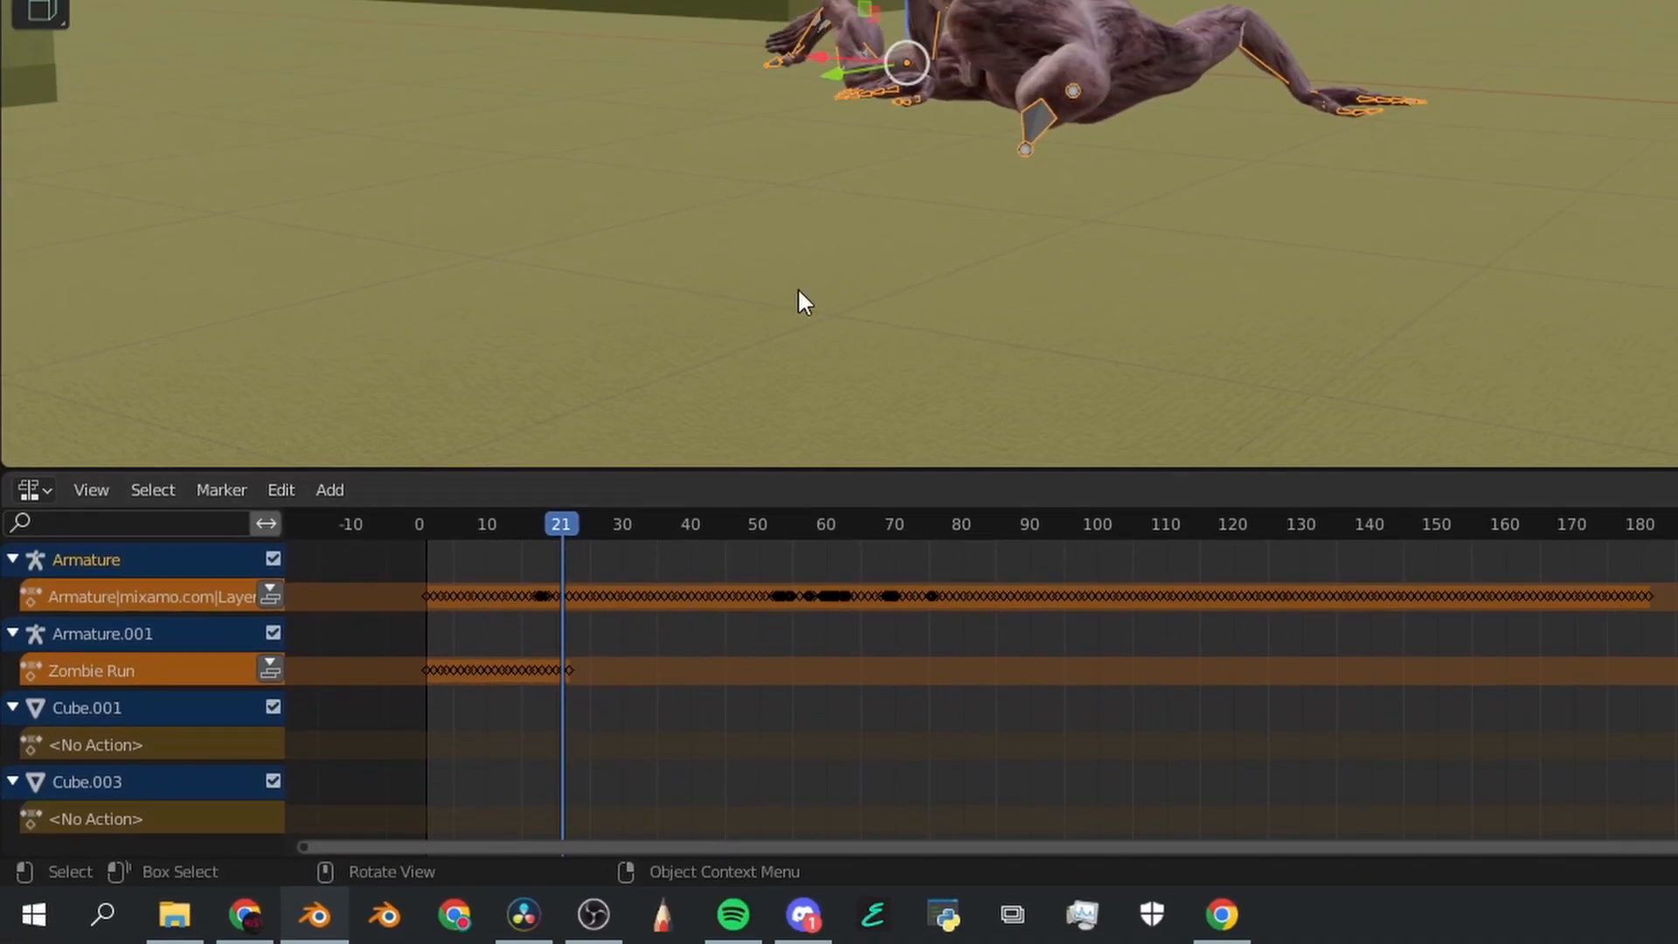
mouse_move(317, 578)
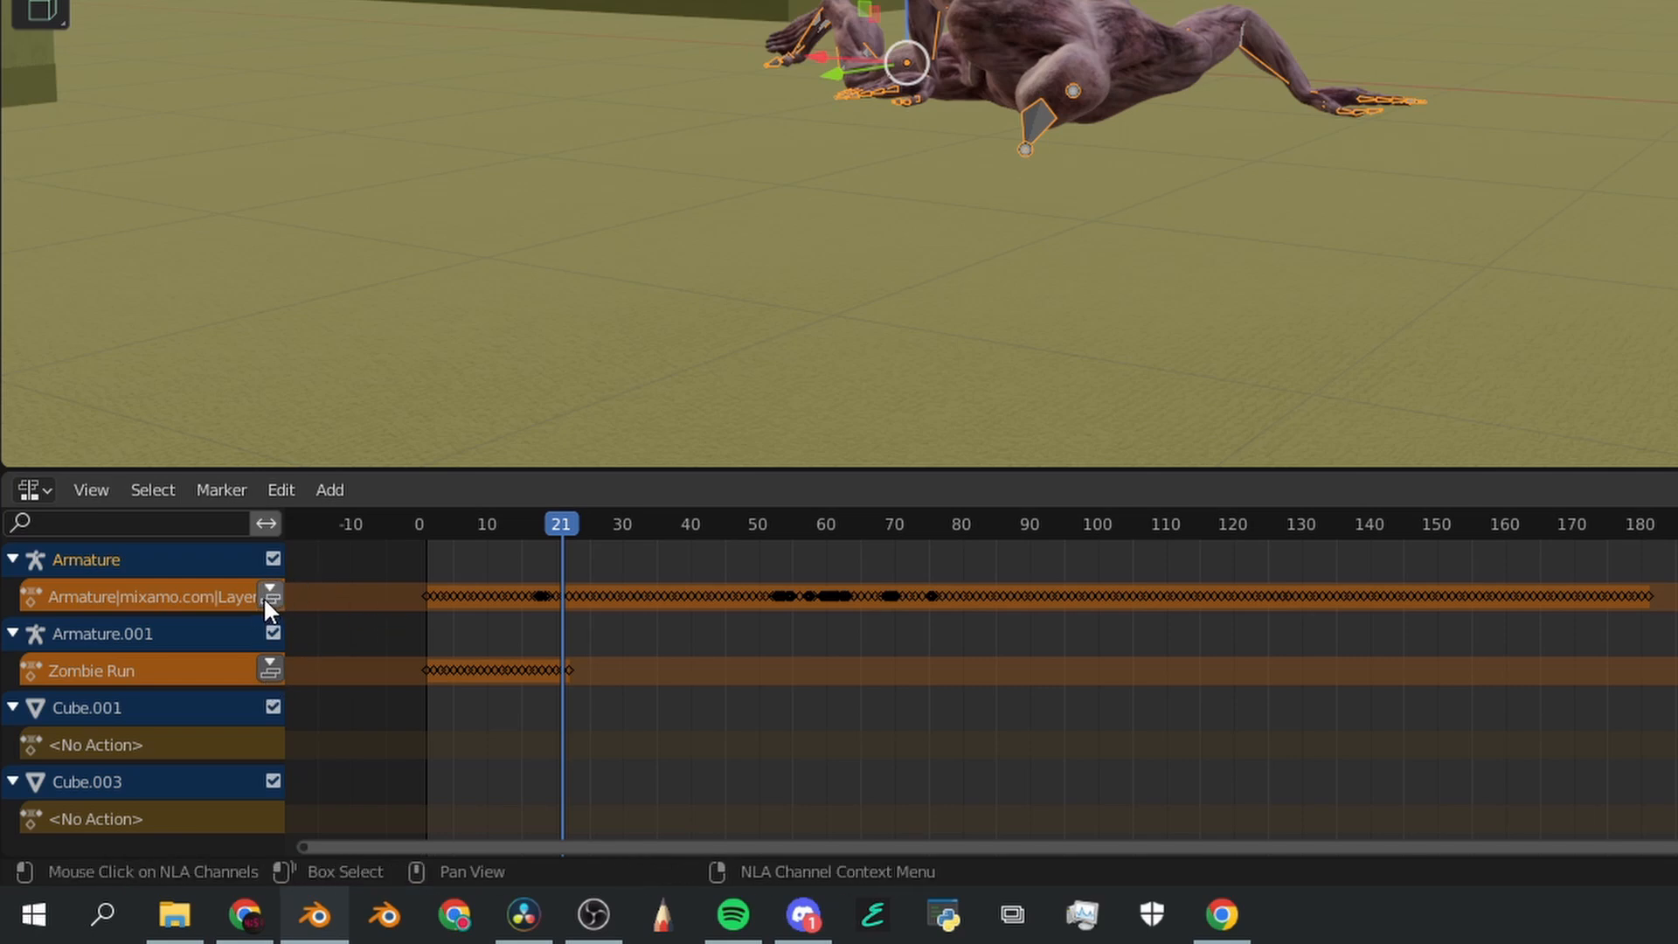
mouse_move(271, 597)
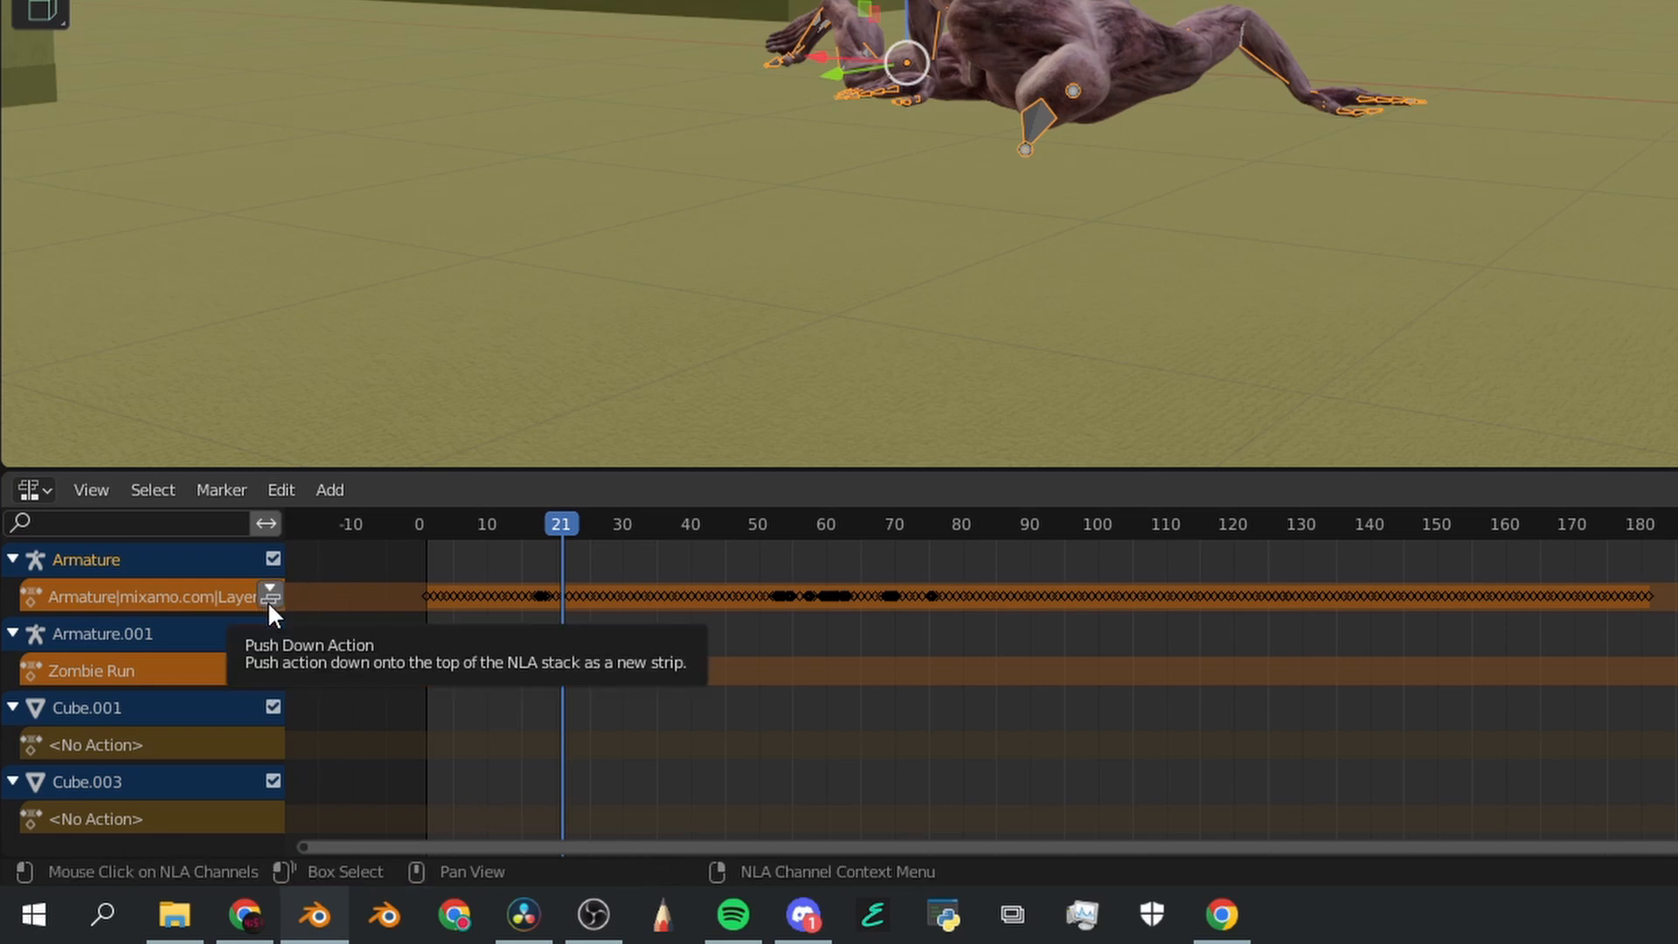
left_click(270, 597)
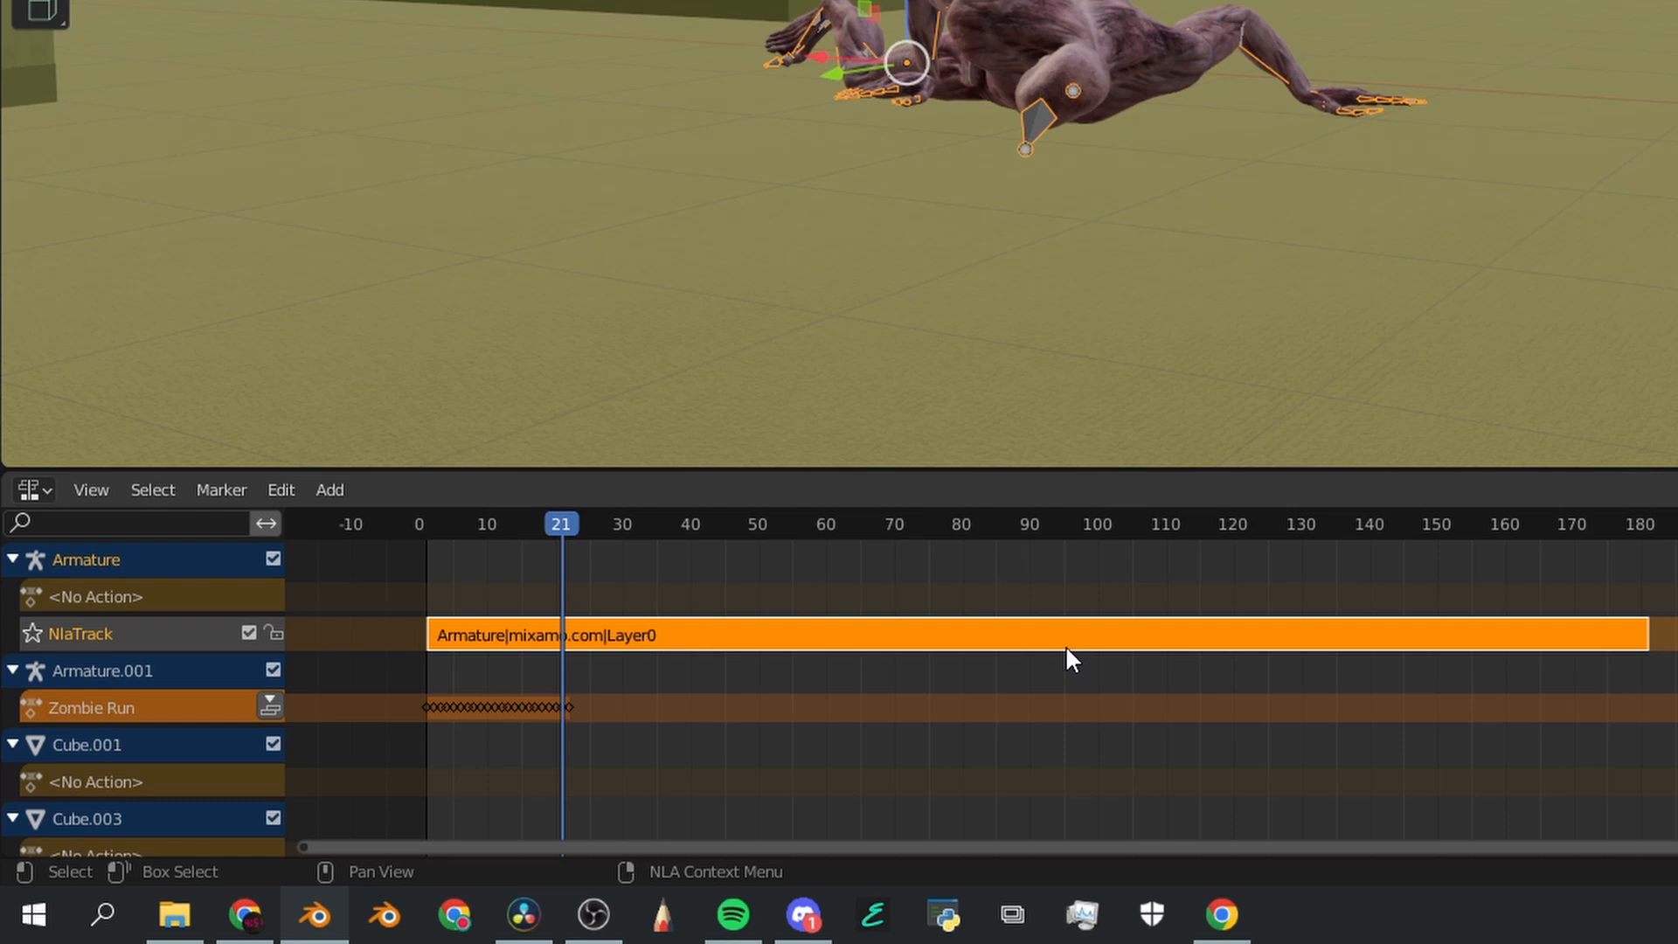
mouse_move(809, 578)
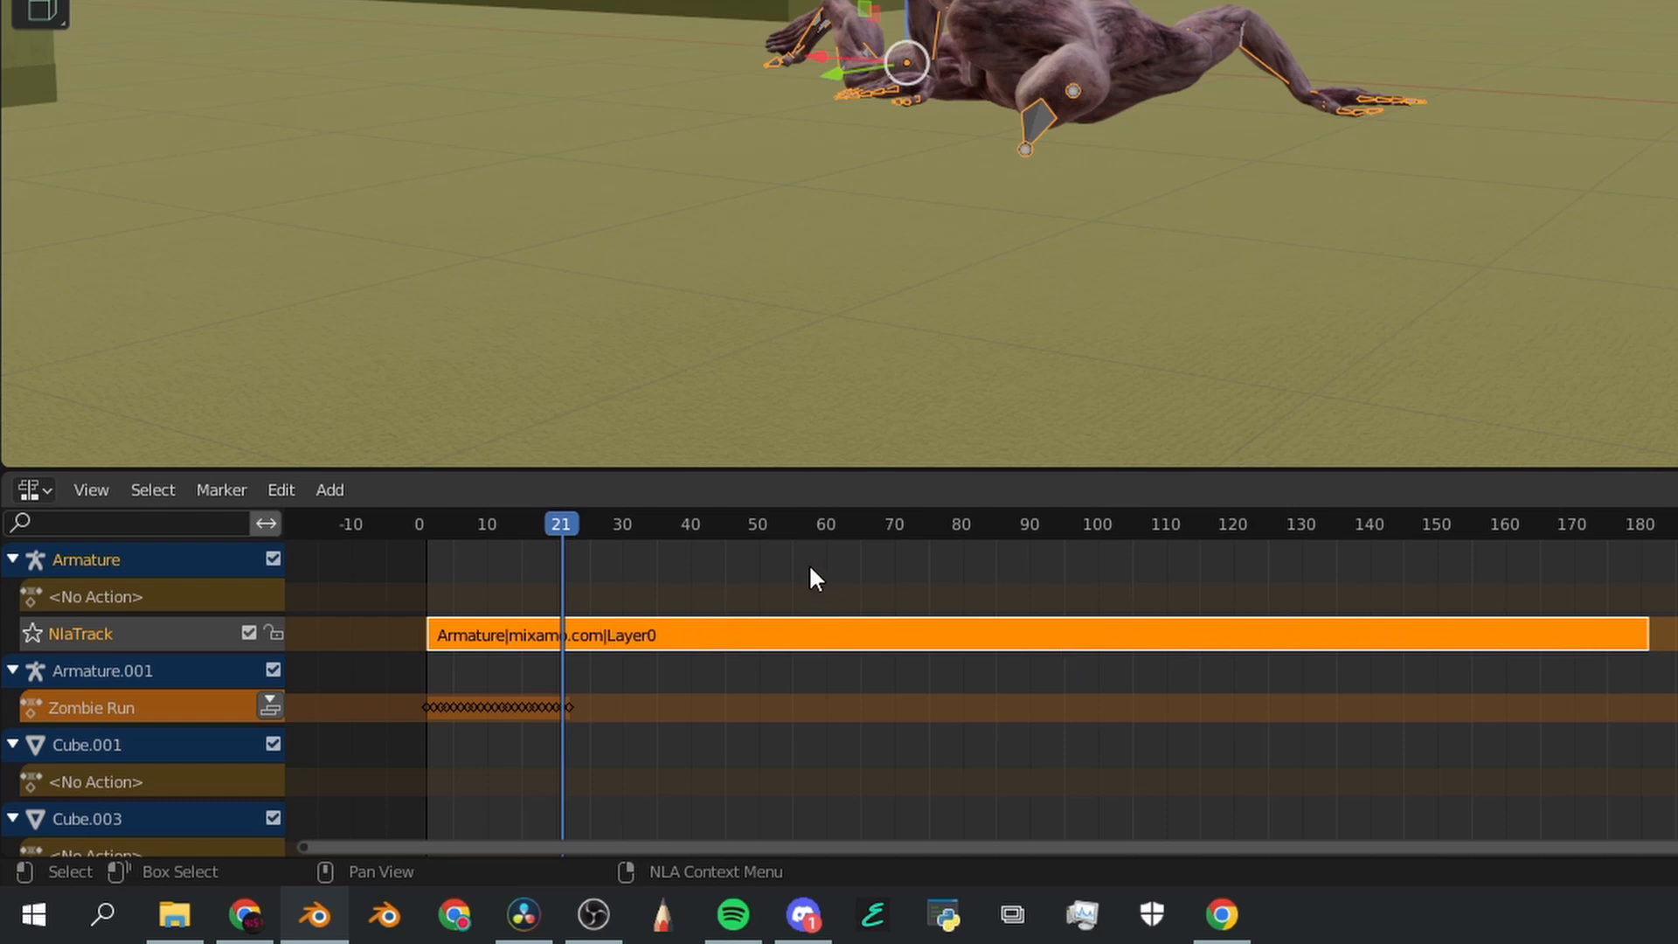
left_click(26, 490)
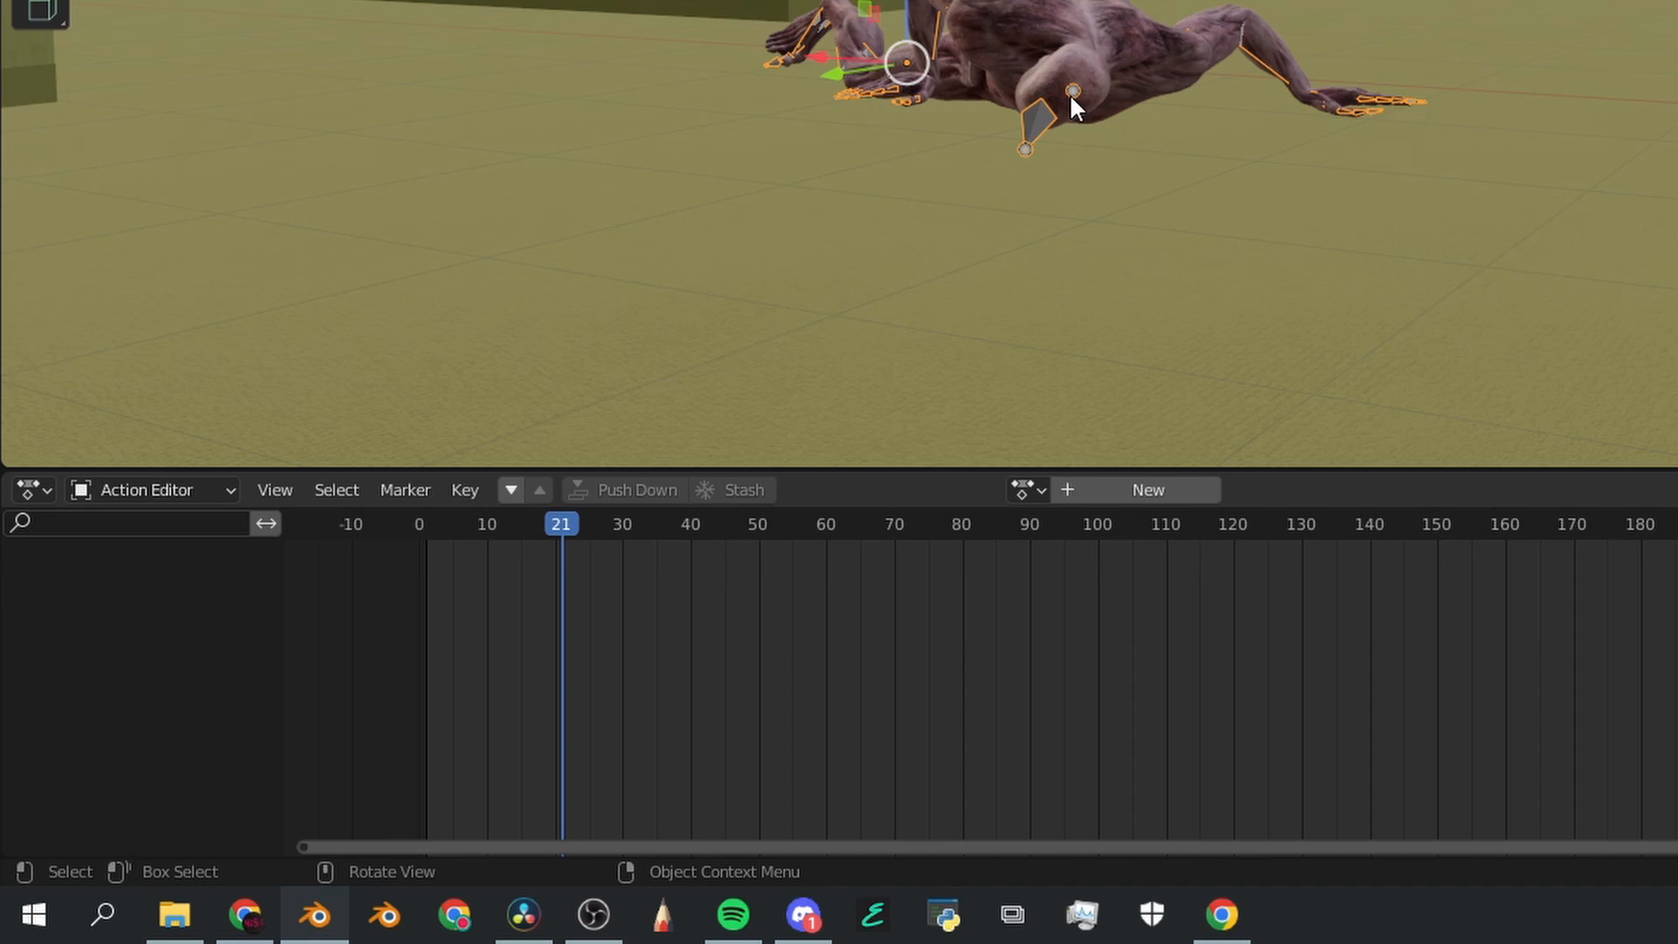
mouse_move(973, 148)
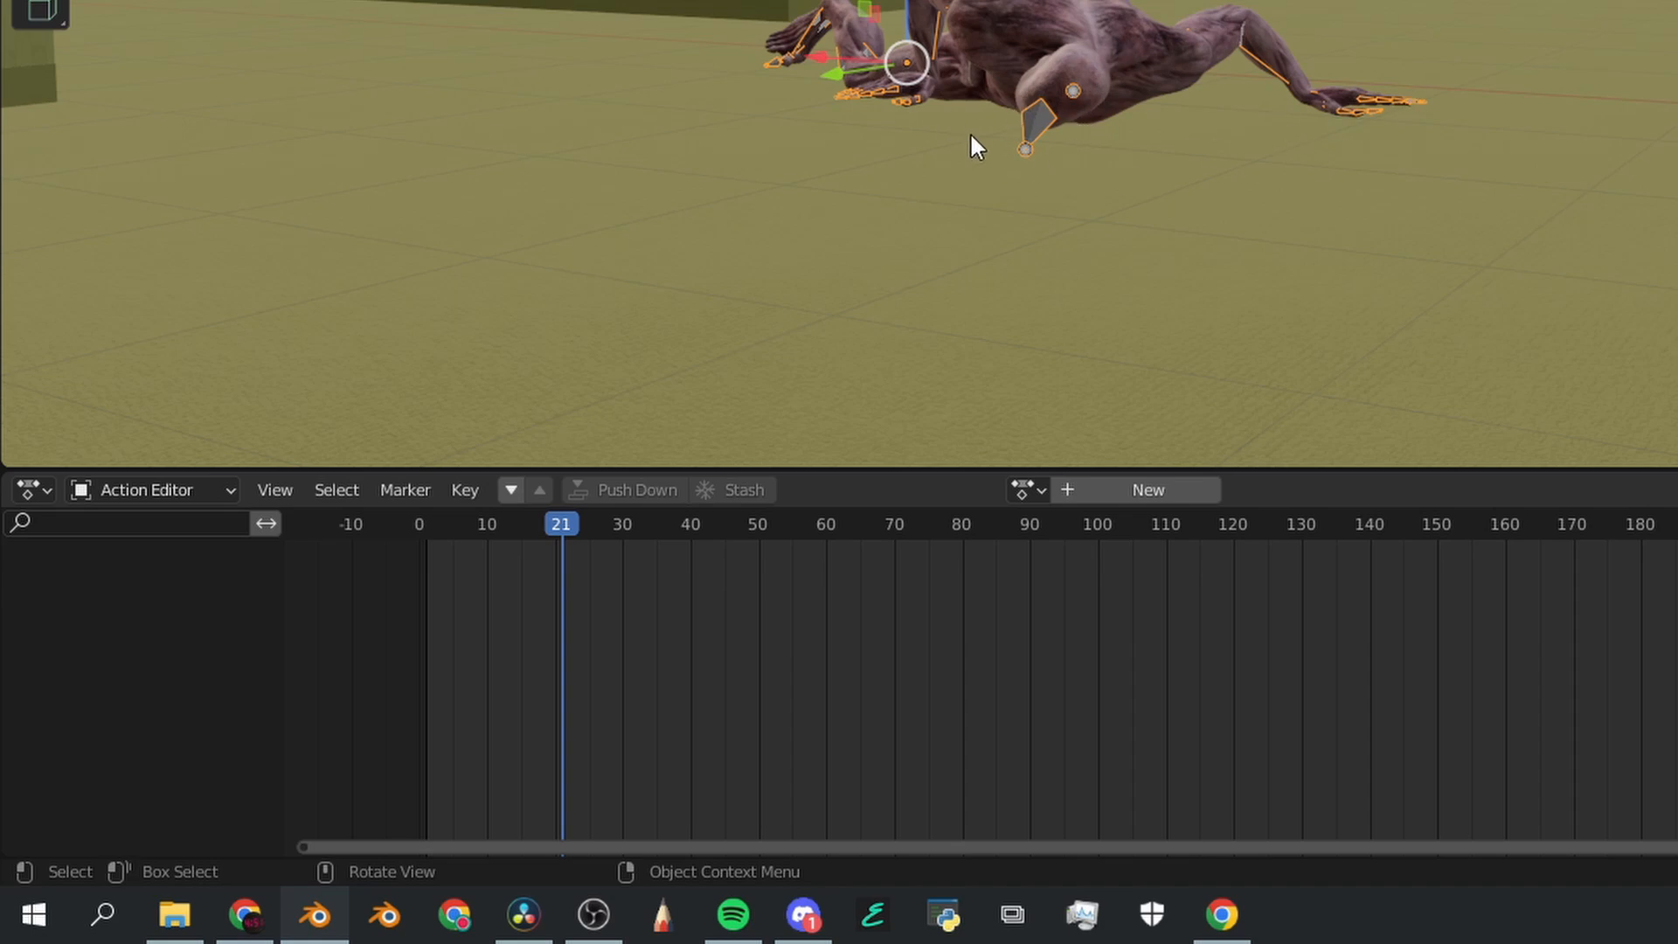
mouse_move(1046, 507)
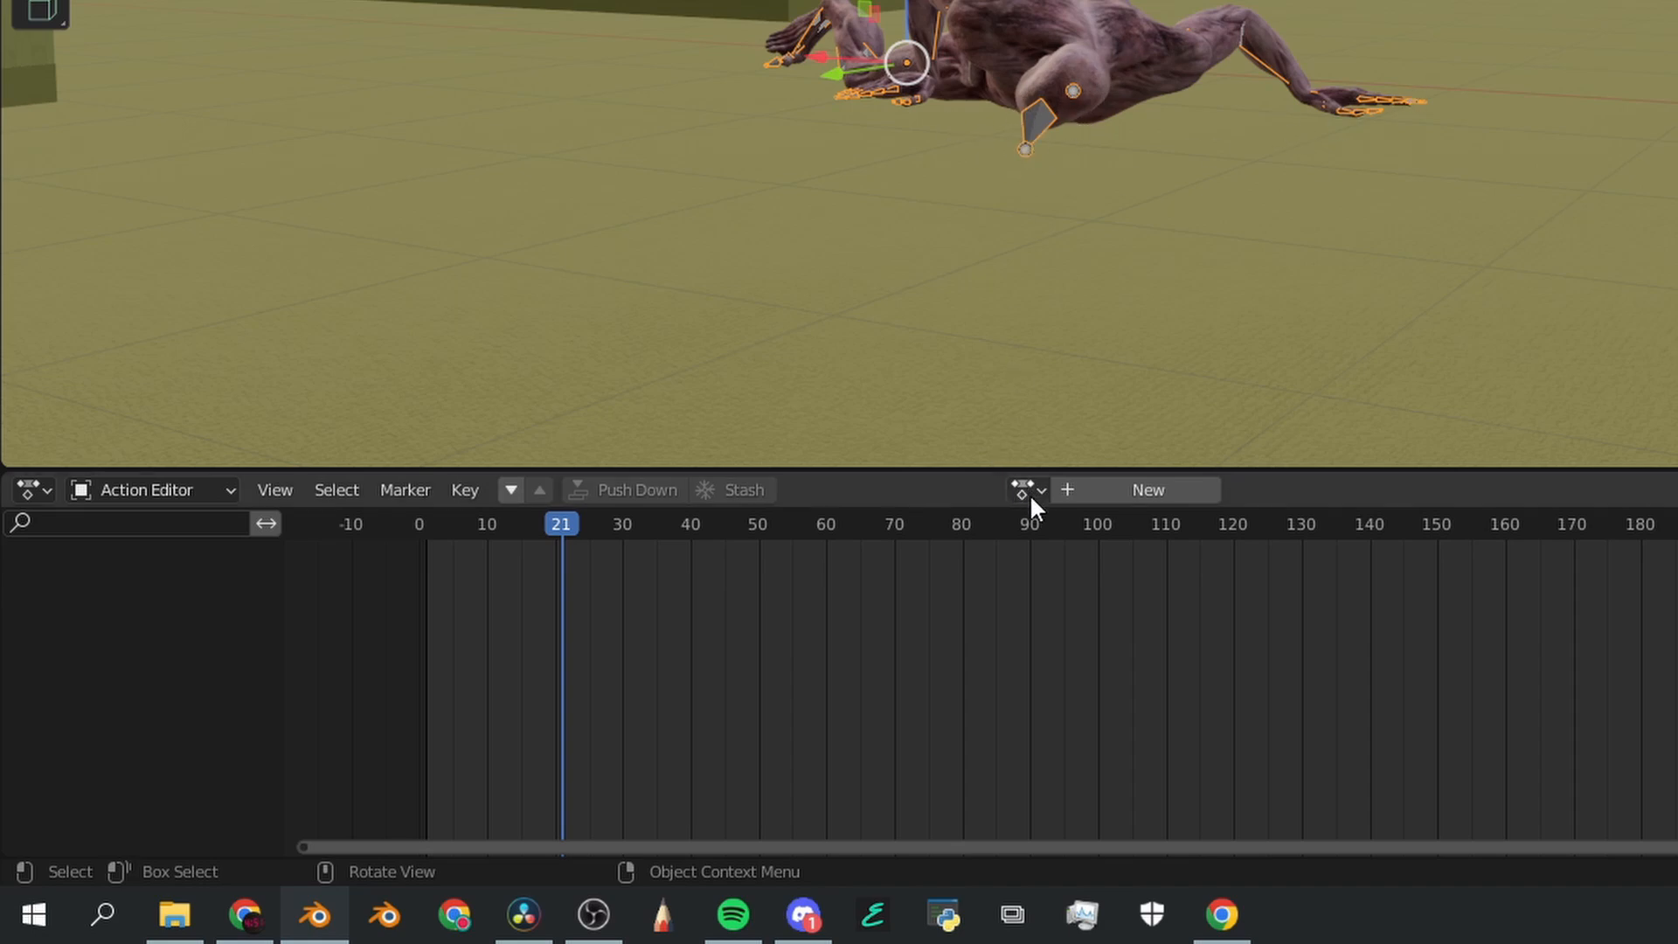
left_click(1021, 490)
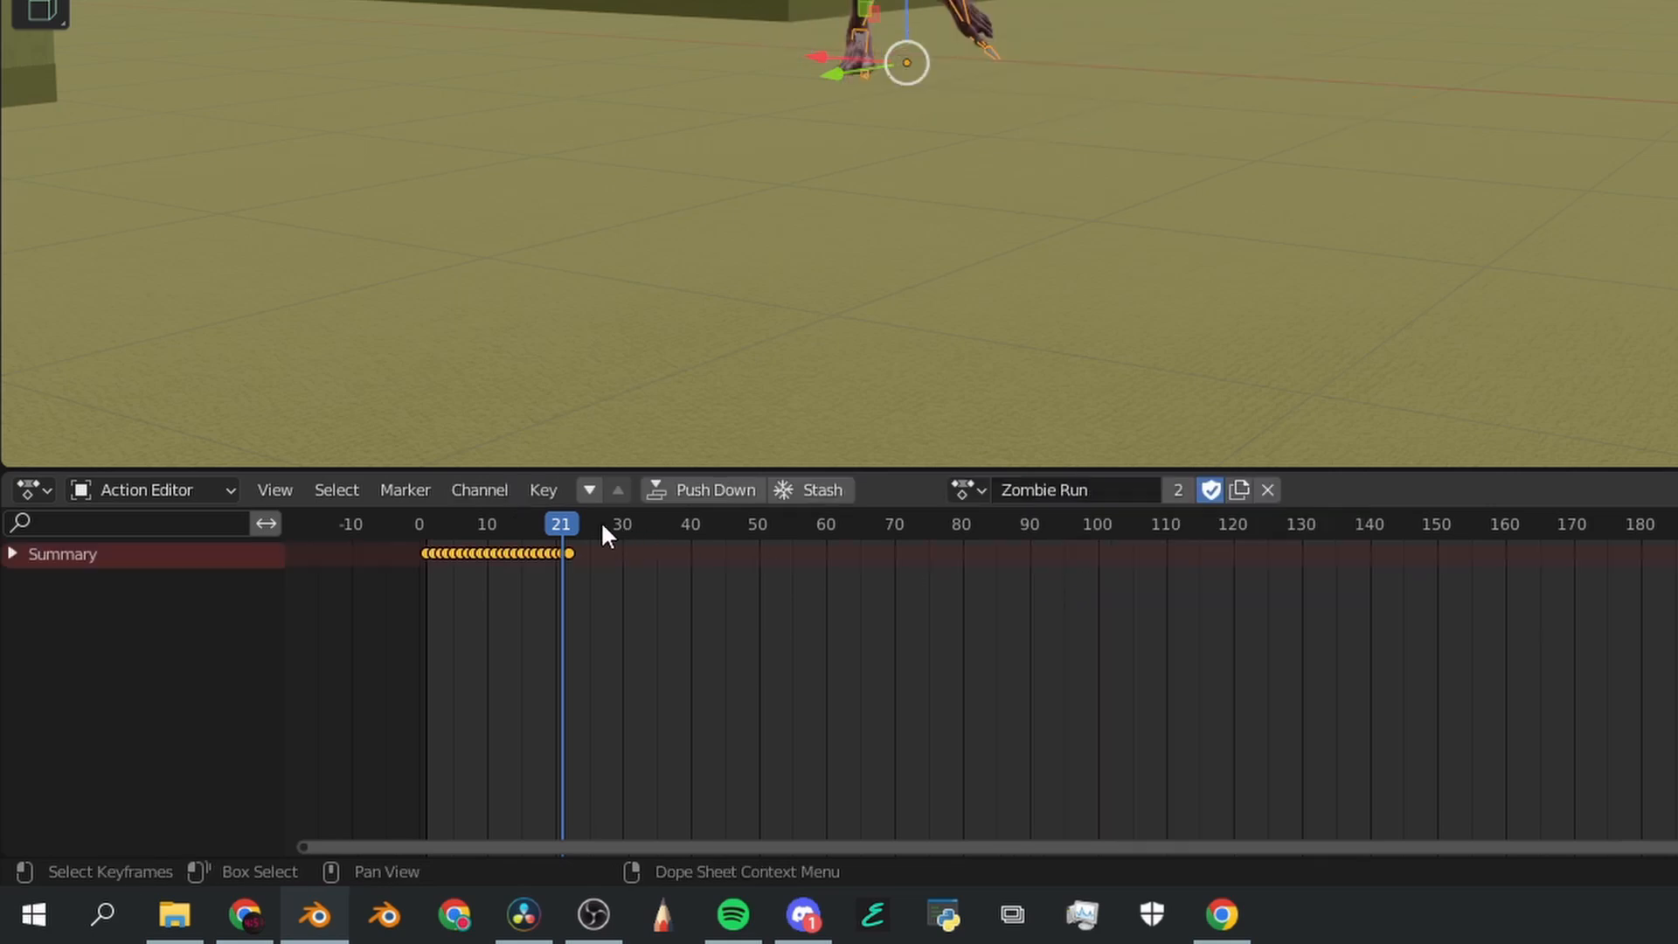
left_click(33, 489)
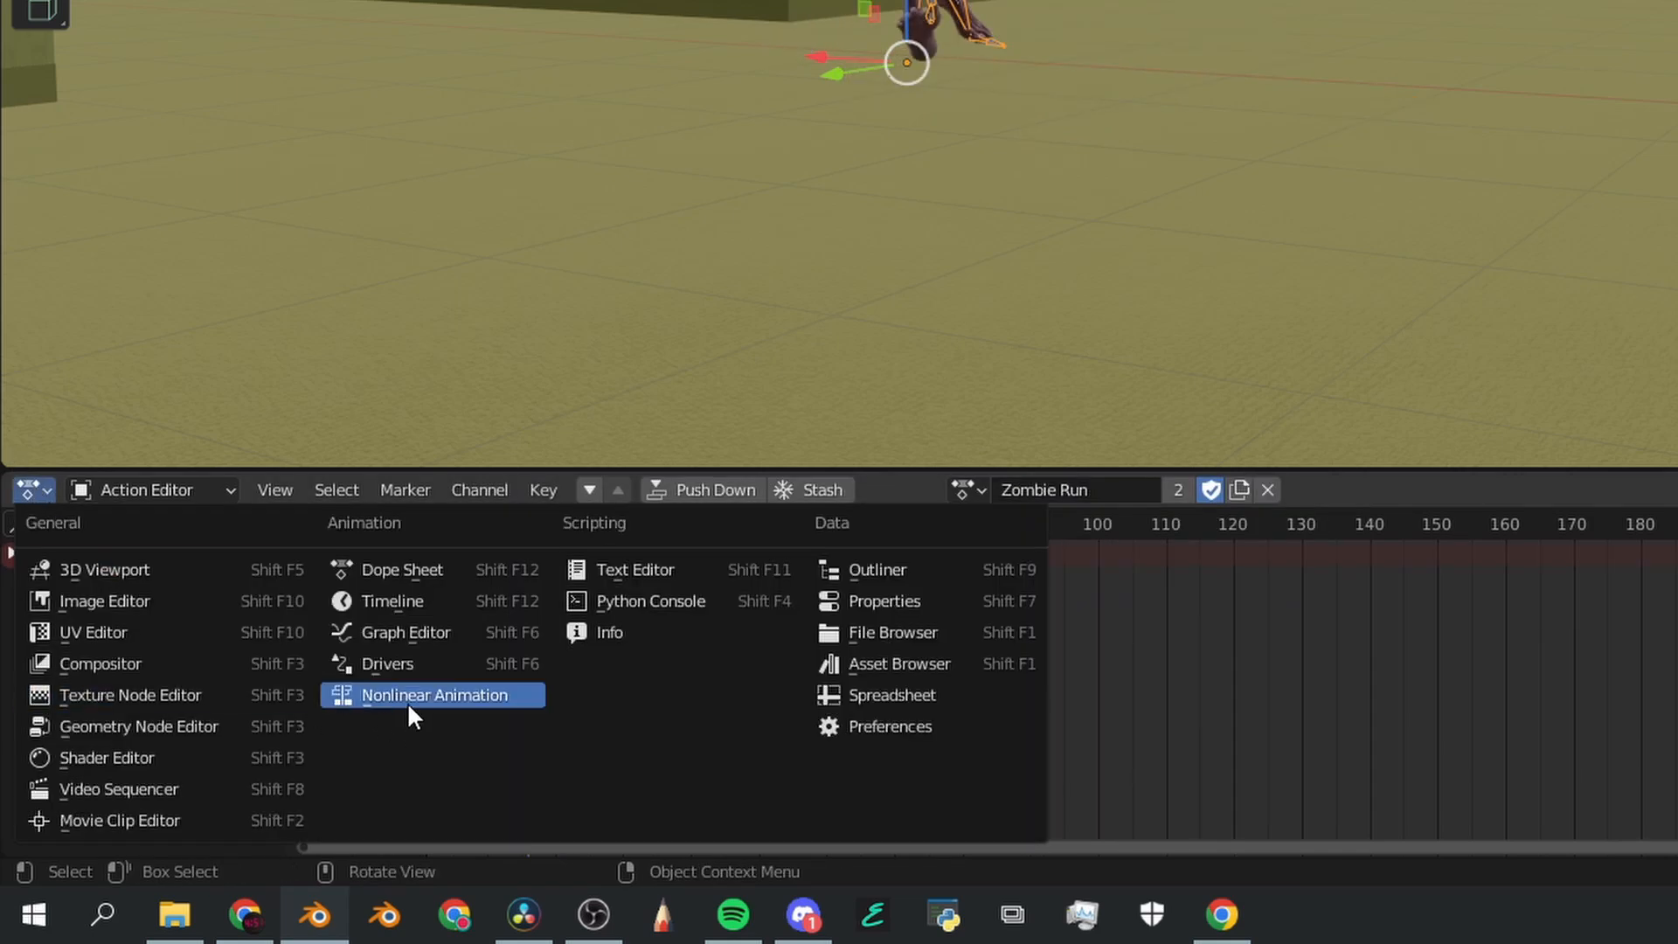
left_click(435, 695)
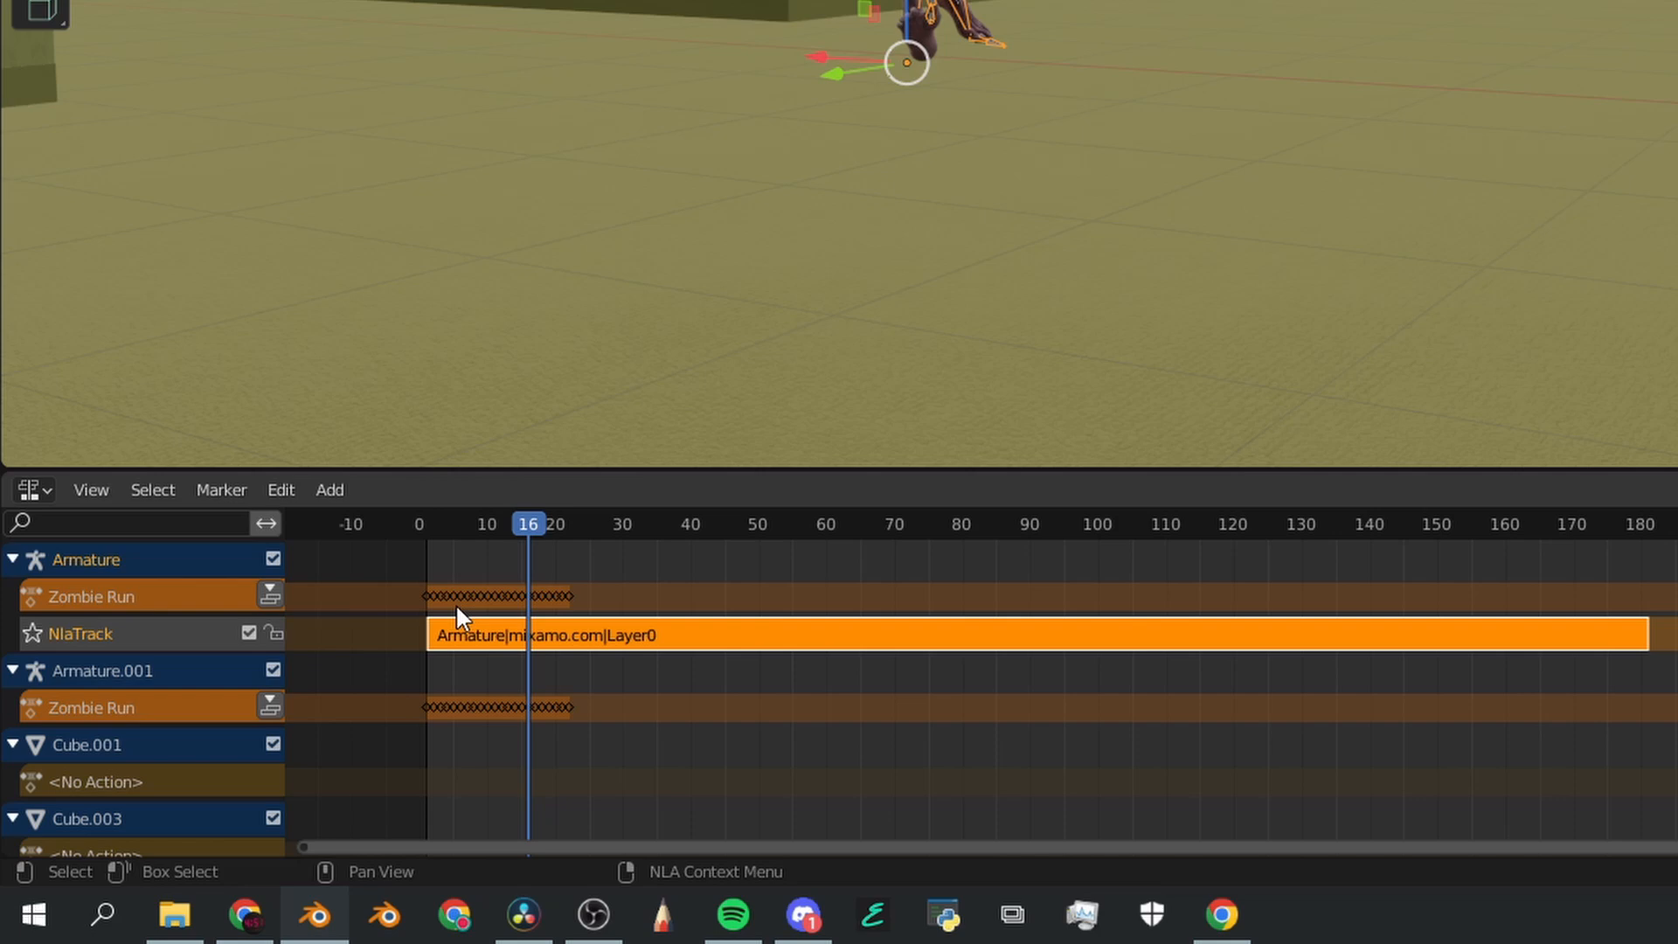
mouse_move(989, 15)
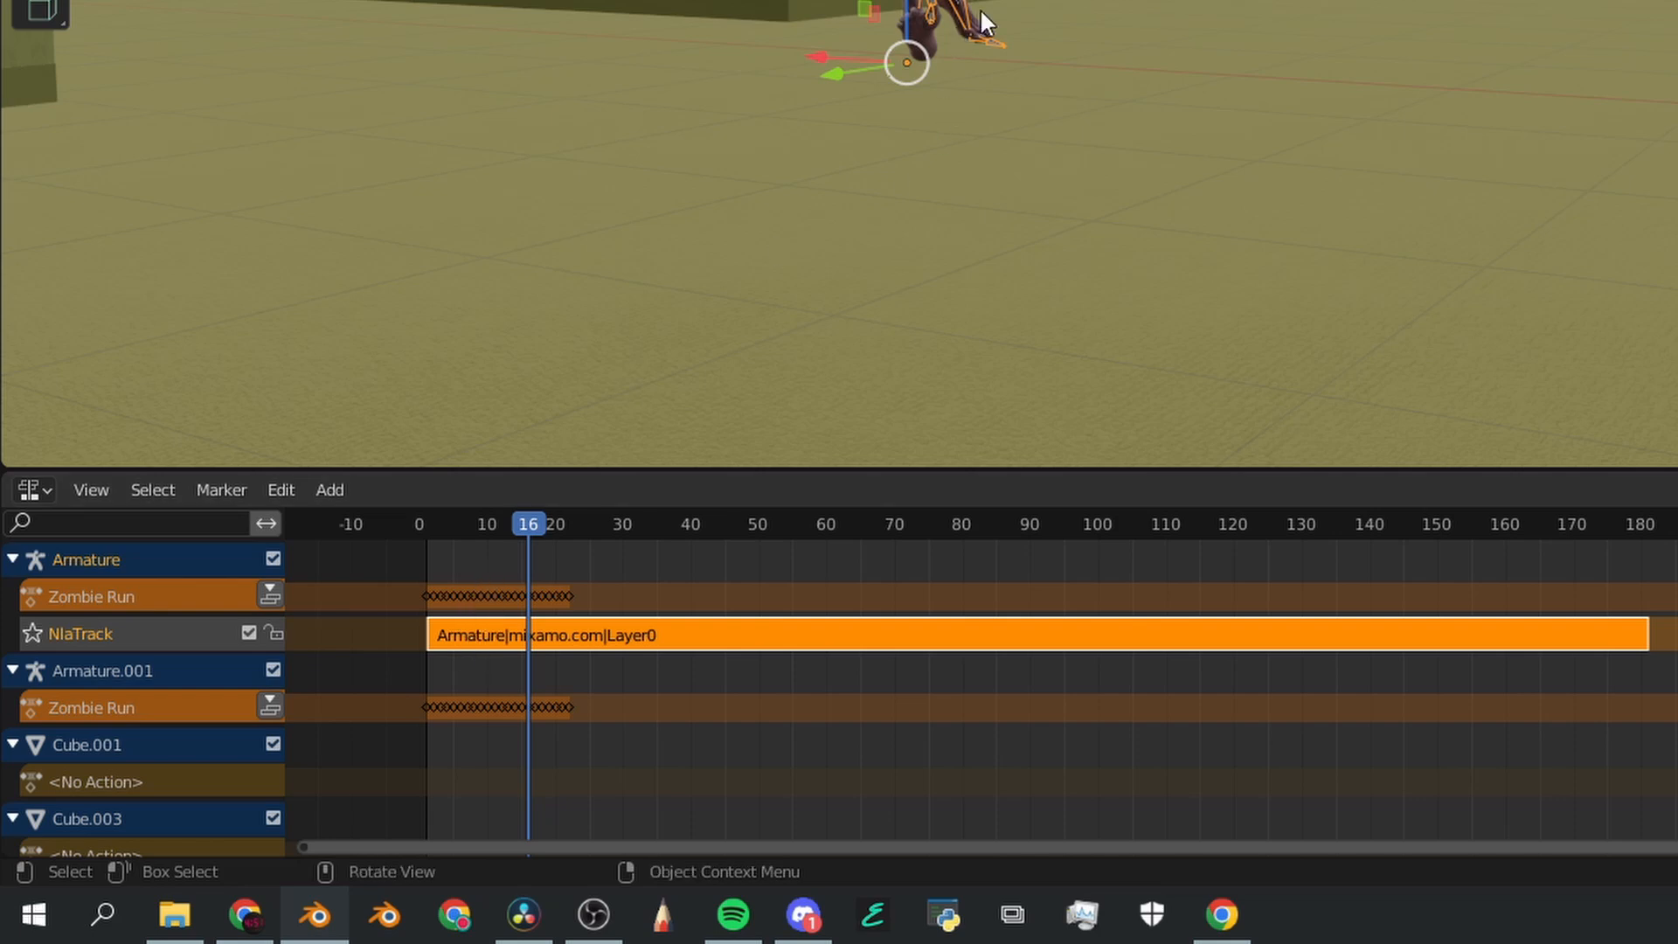
mouse_move(447, 475)
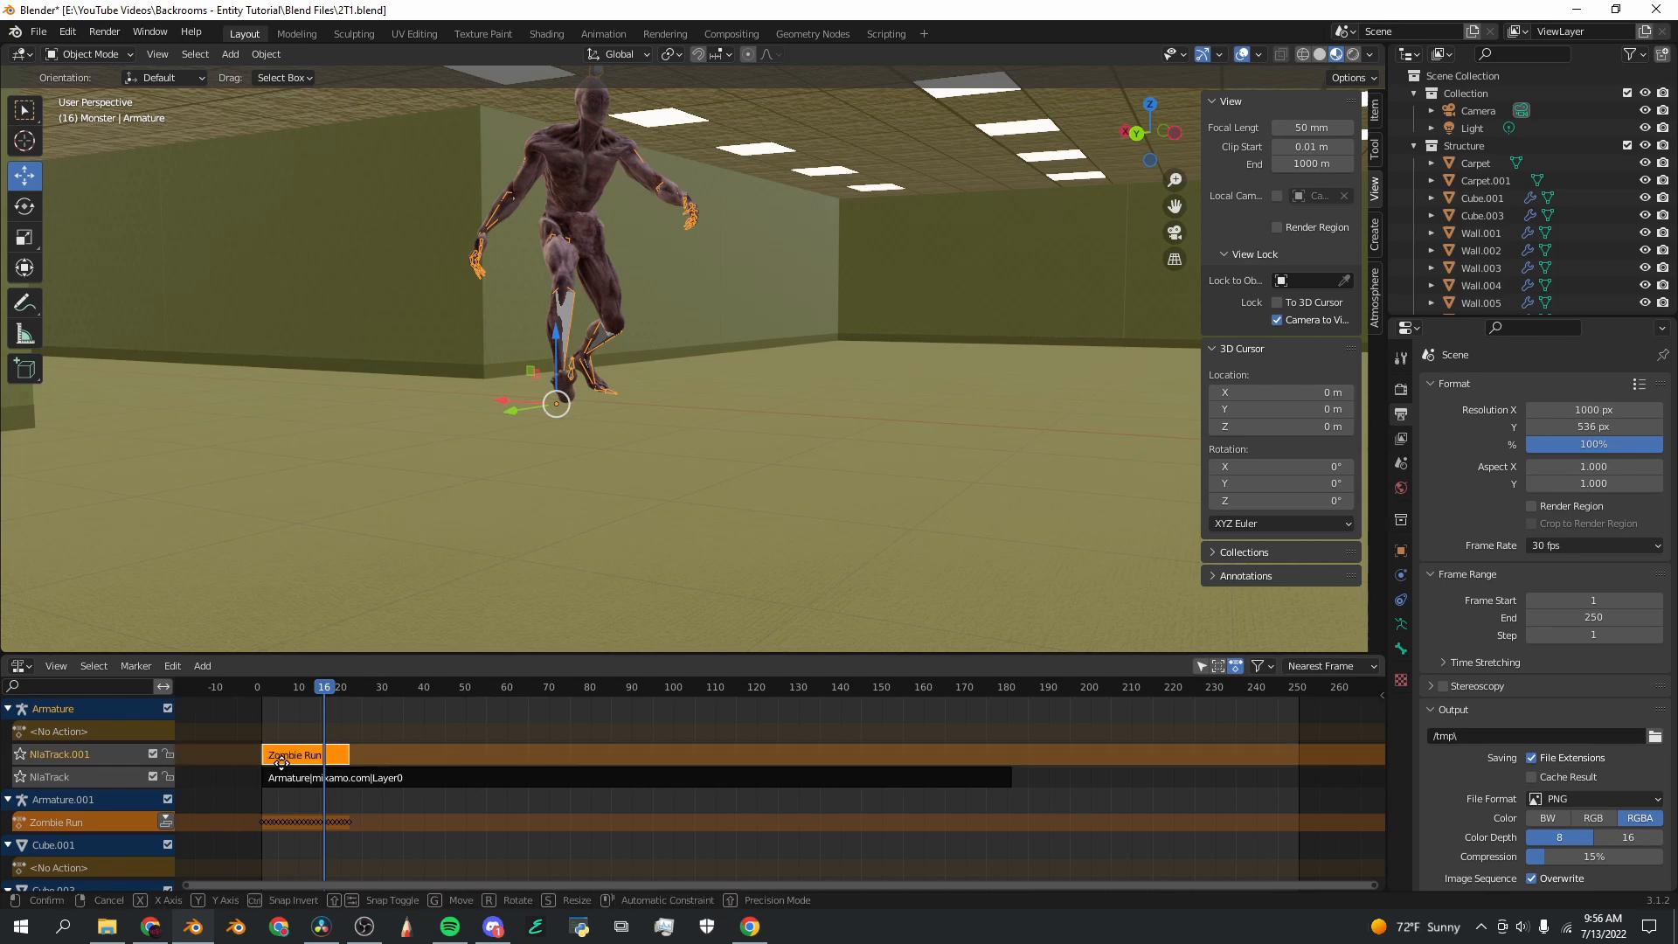
Step: Move the Zombie Run strip after the Layer0 strip and set its Repeat to 20
left_click_drag(305, 754, 909, 755)
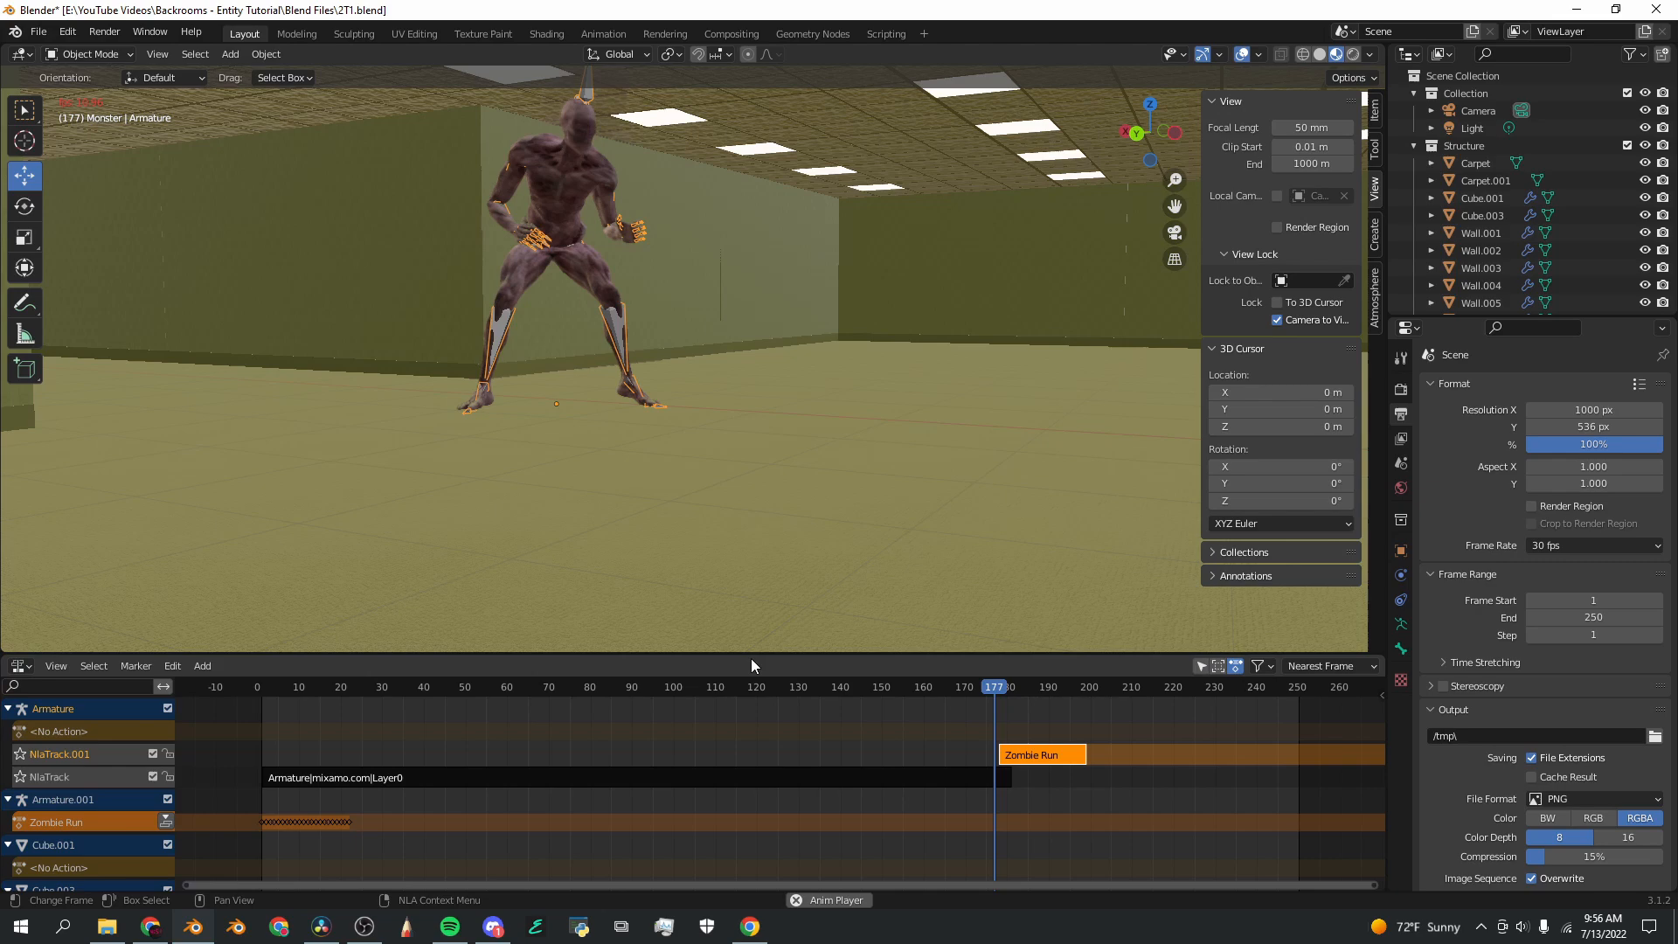
left_click(971, 687)
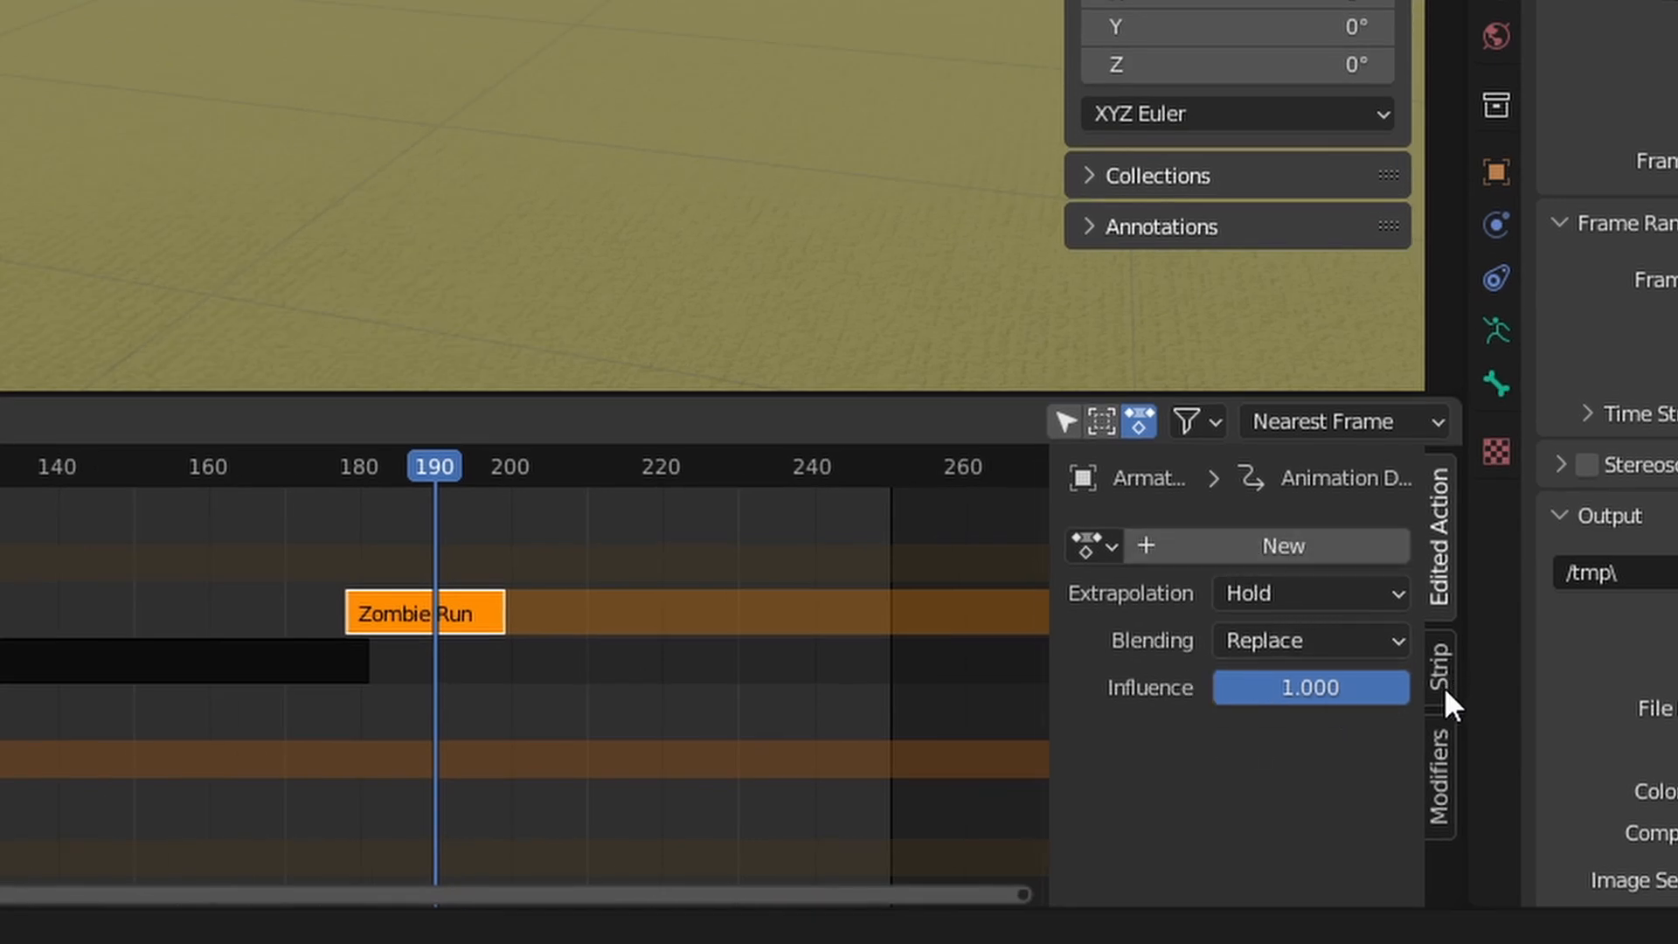
scroll("down", 3)
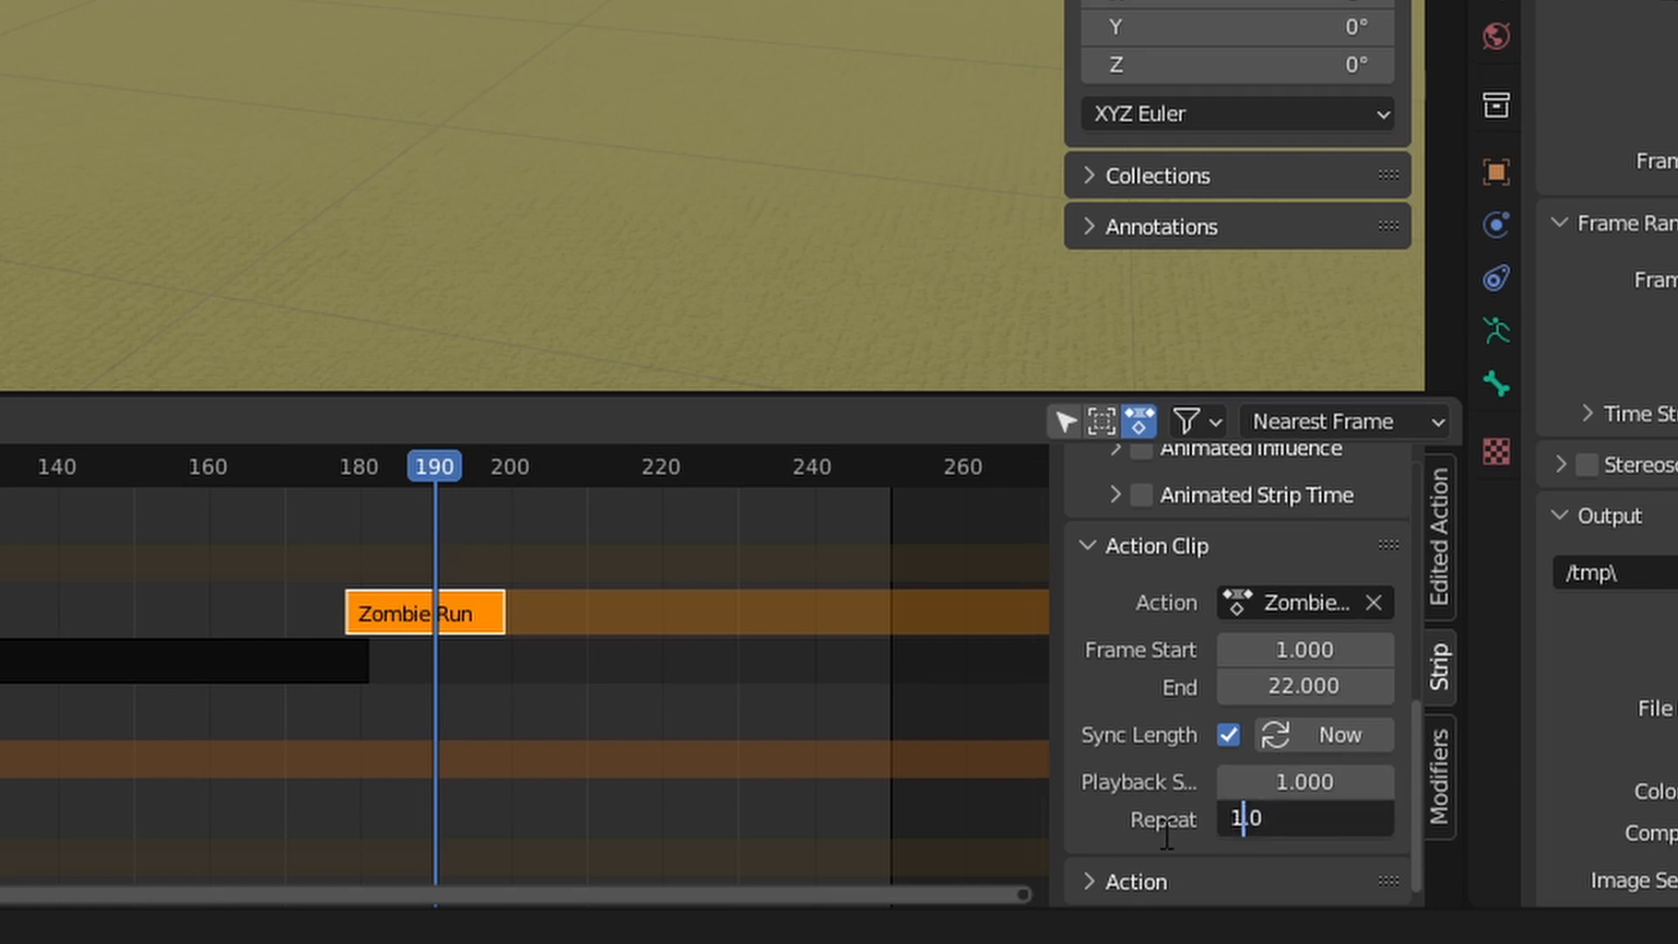
type("20.0")
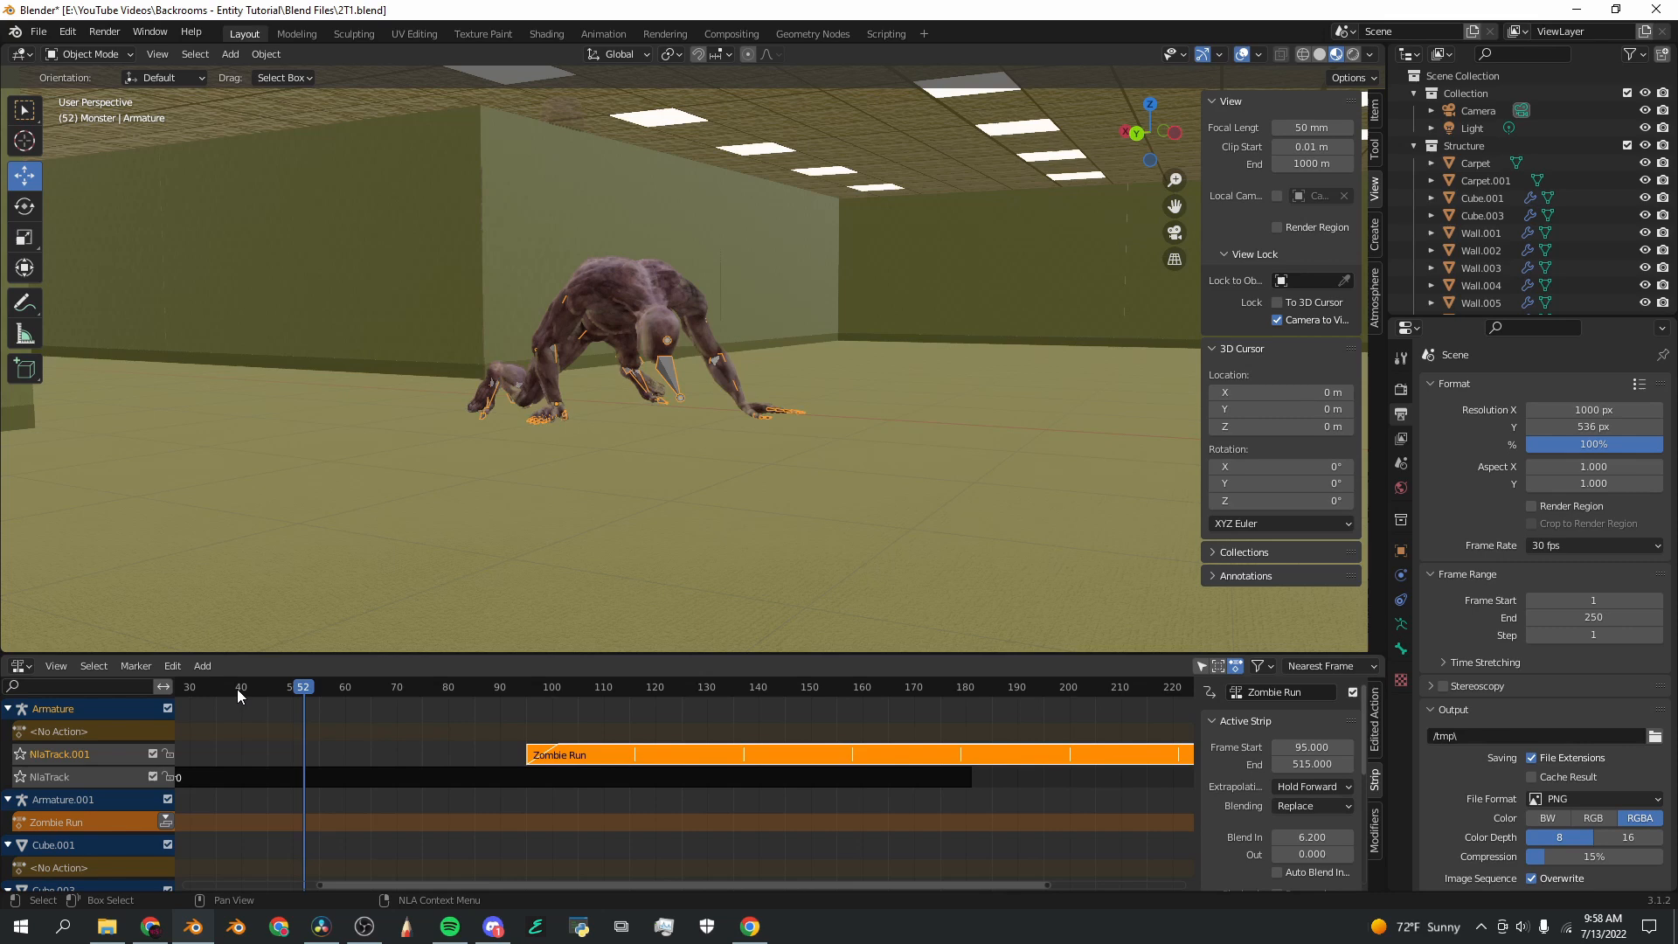
Step: Scrub through the crawl-to-run transition, checking frame 106, and play the animation
left_click(448, 686)
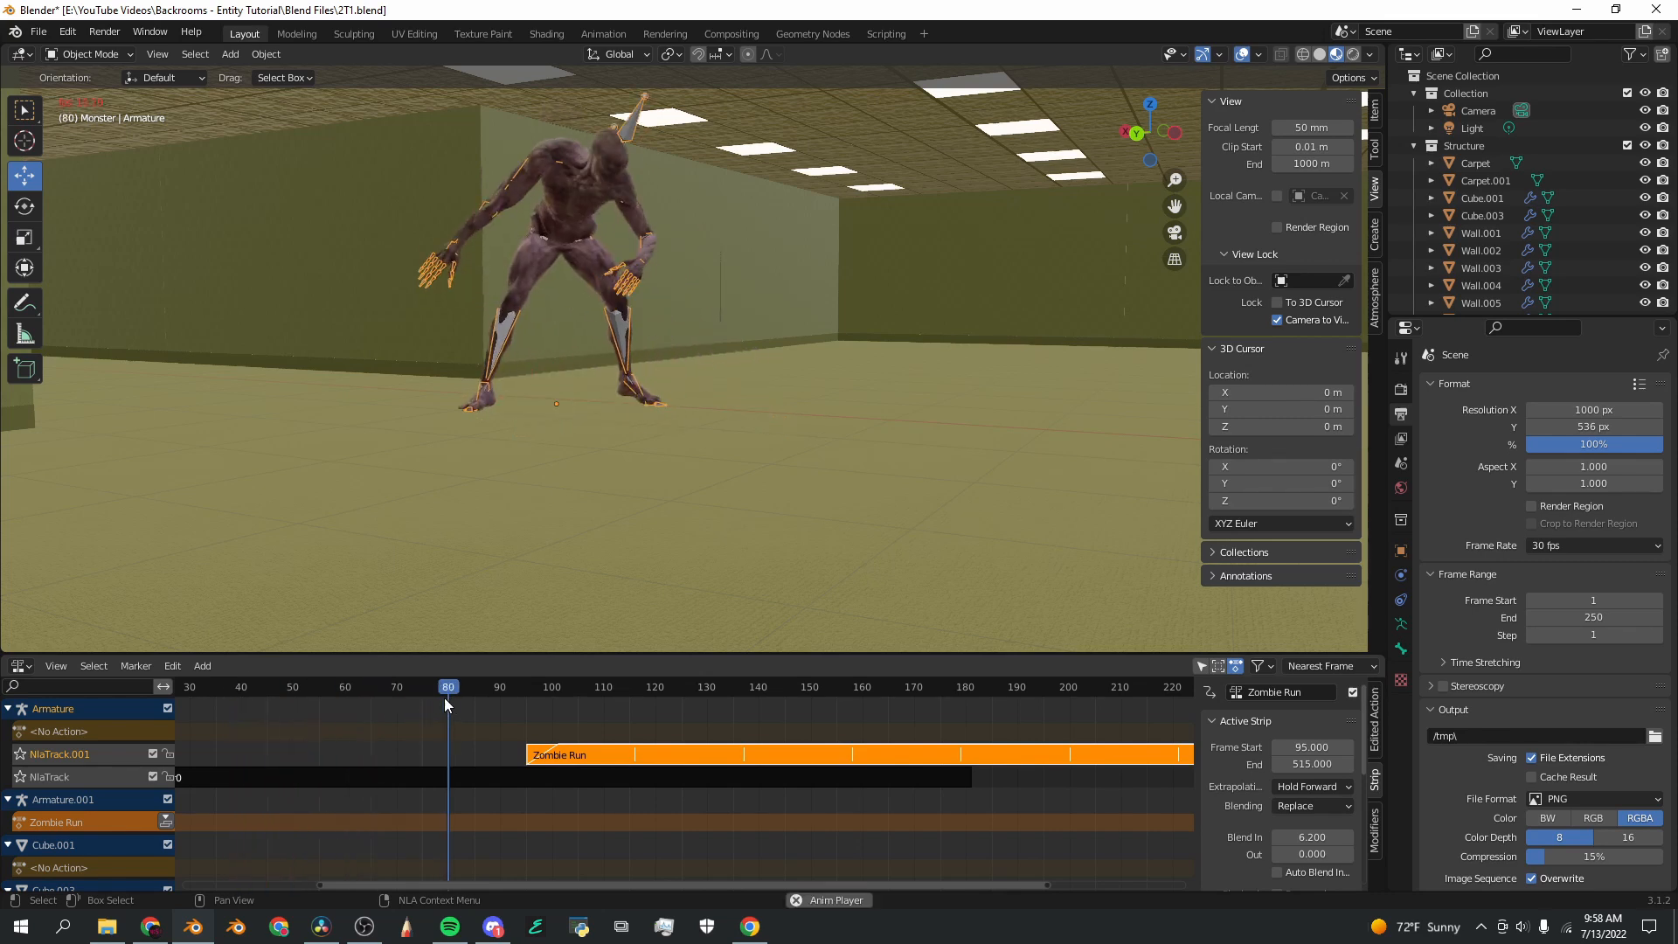
left_click(573, 686)
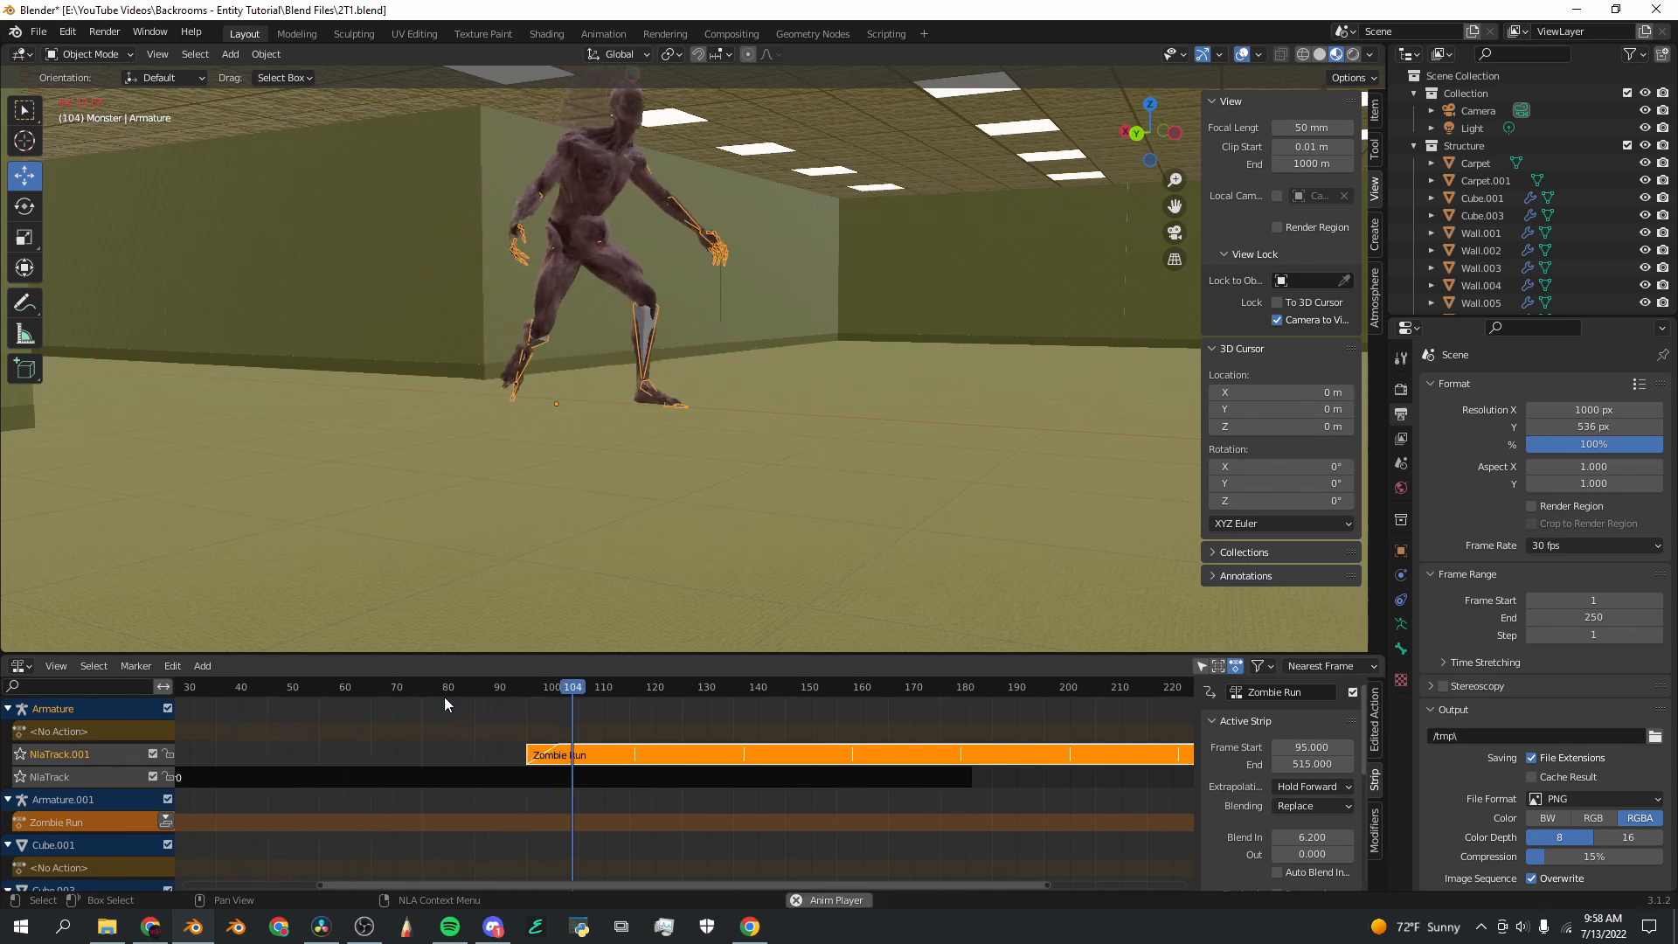
left_click(392, 686)
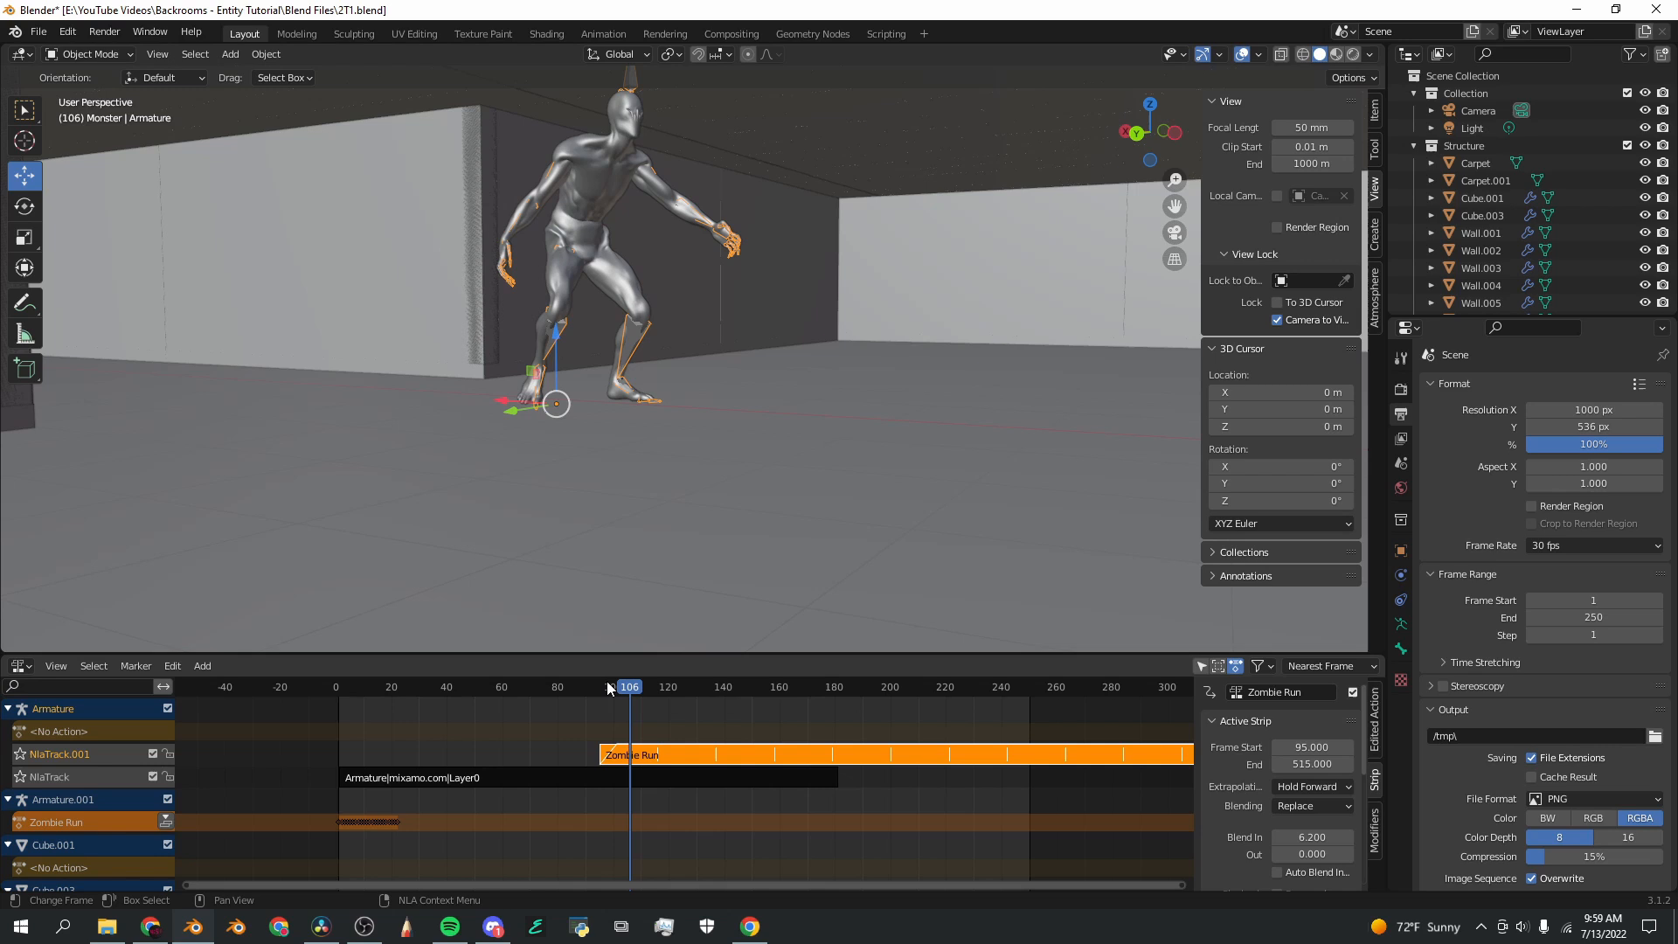
left_click(612, 686)
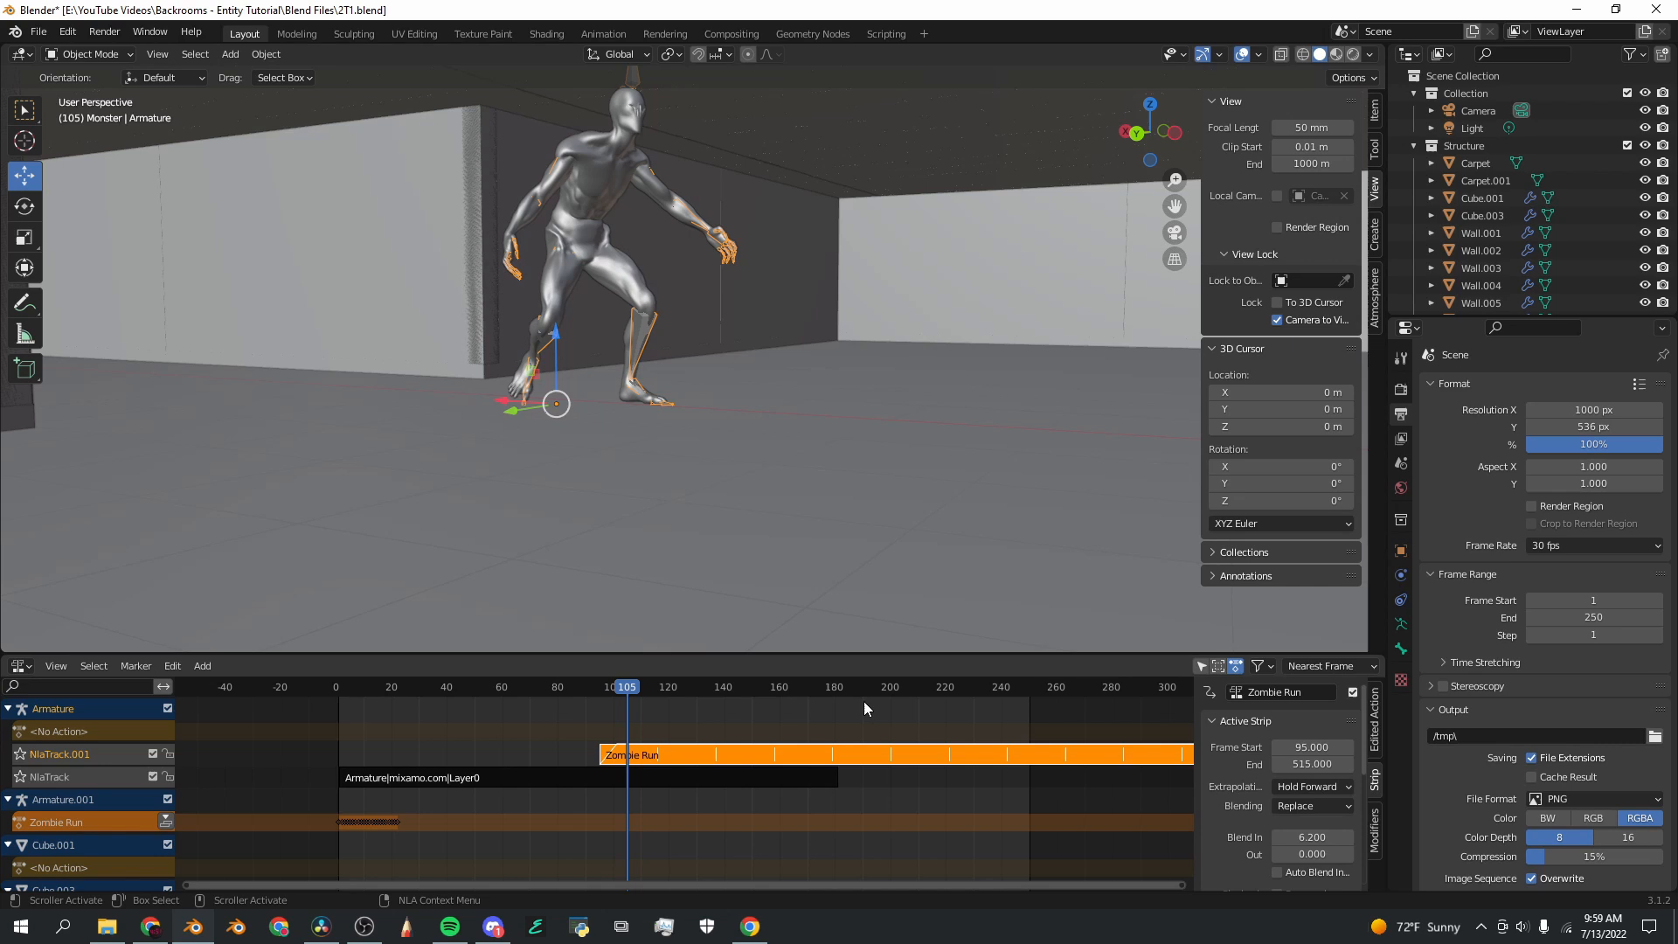
key("Space")
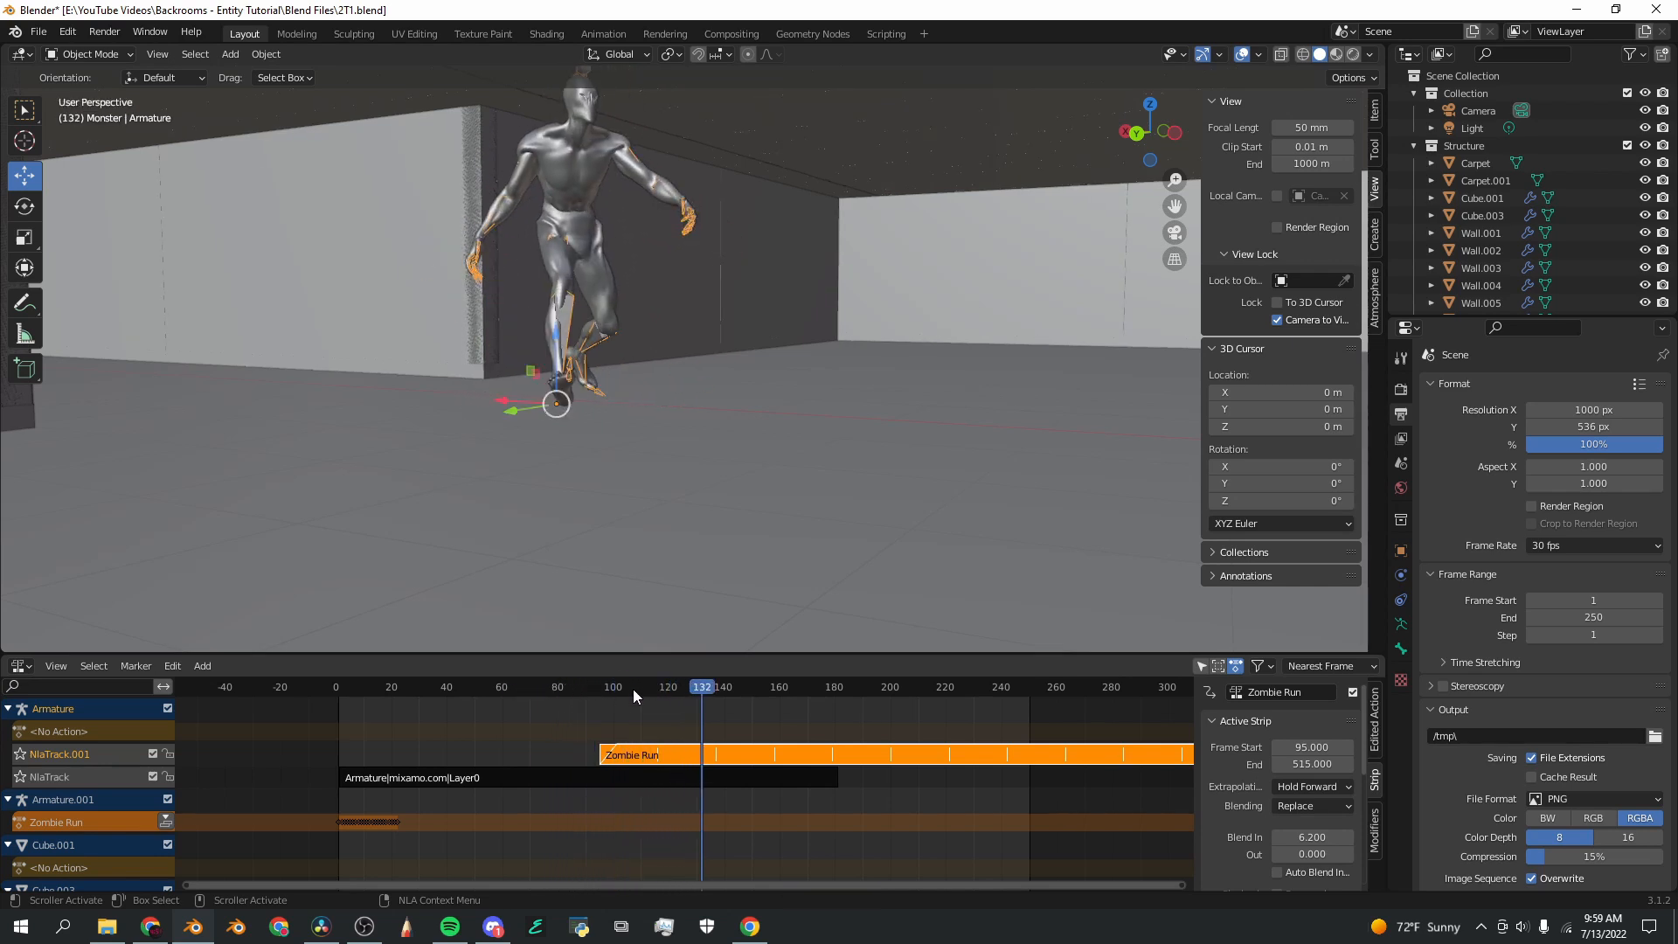
Step: Check the run pose at frame 132, replay the crawl, and inspect poses near frame 92
left_click(607, 687)
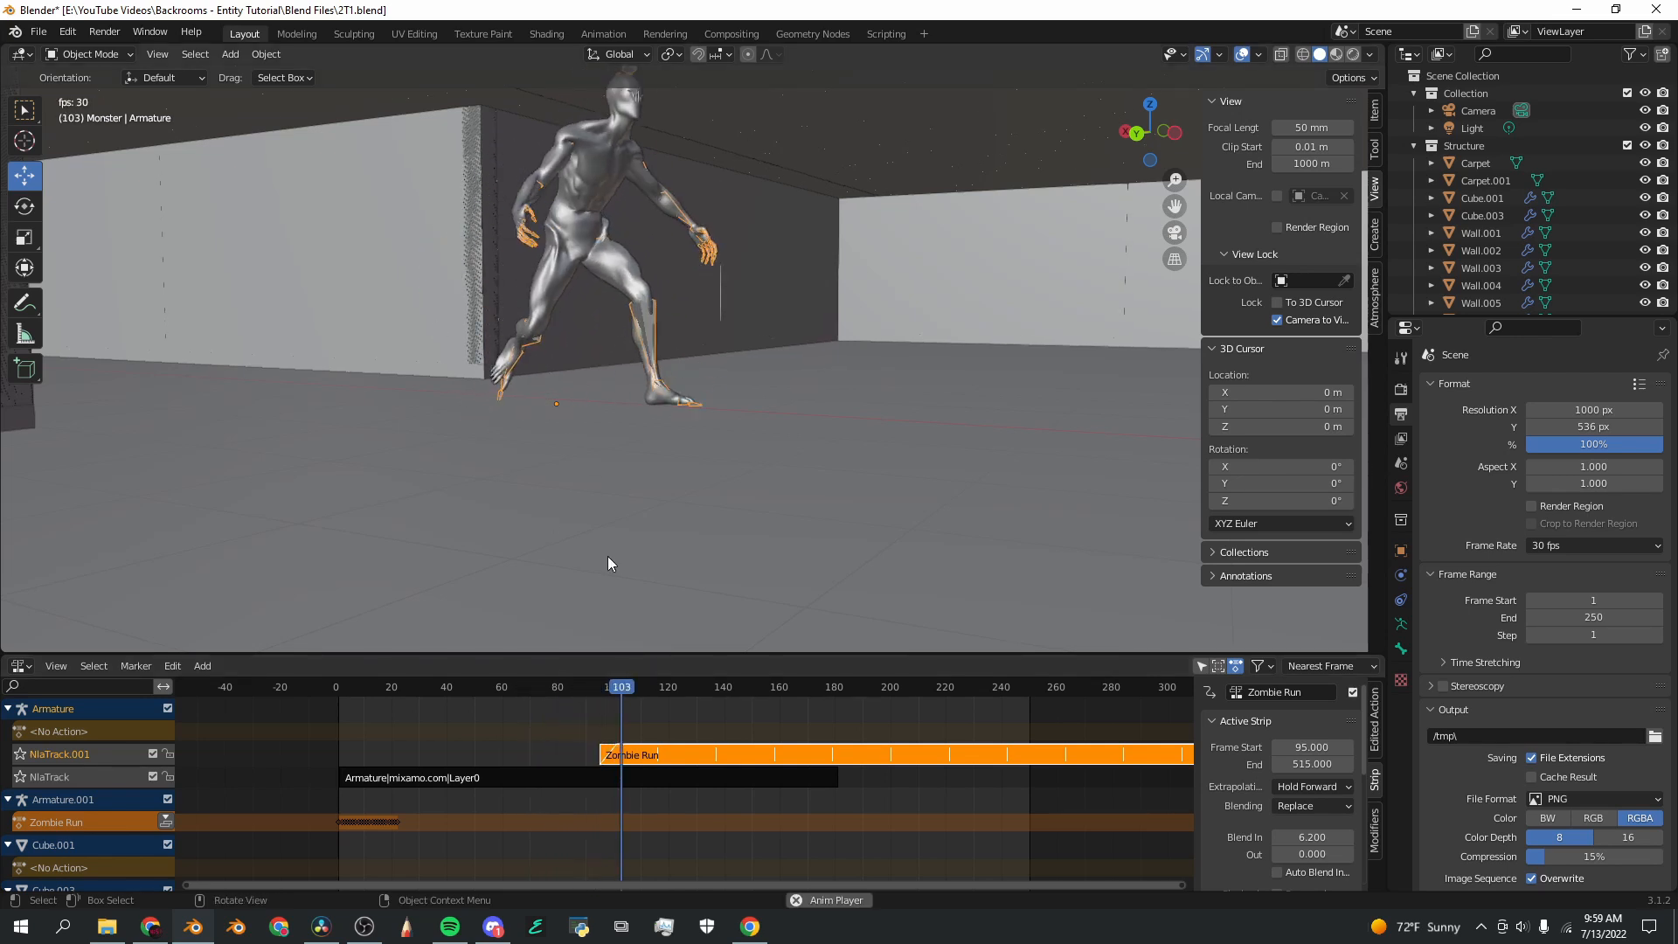
left_click(433, 687)
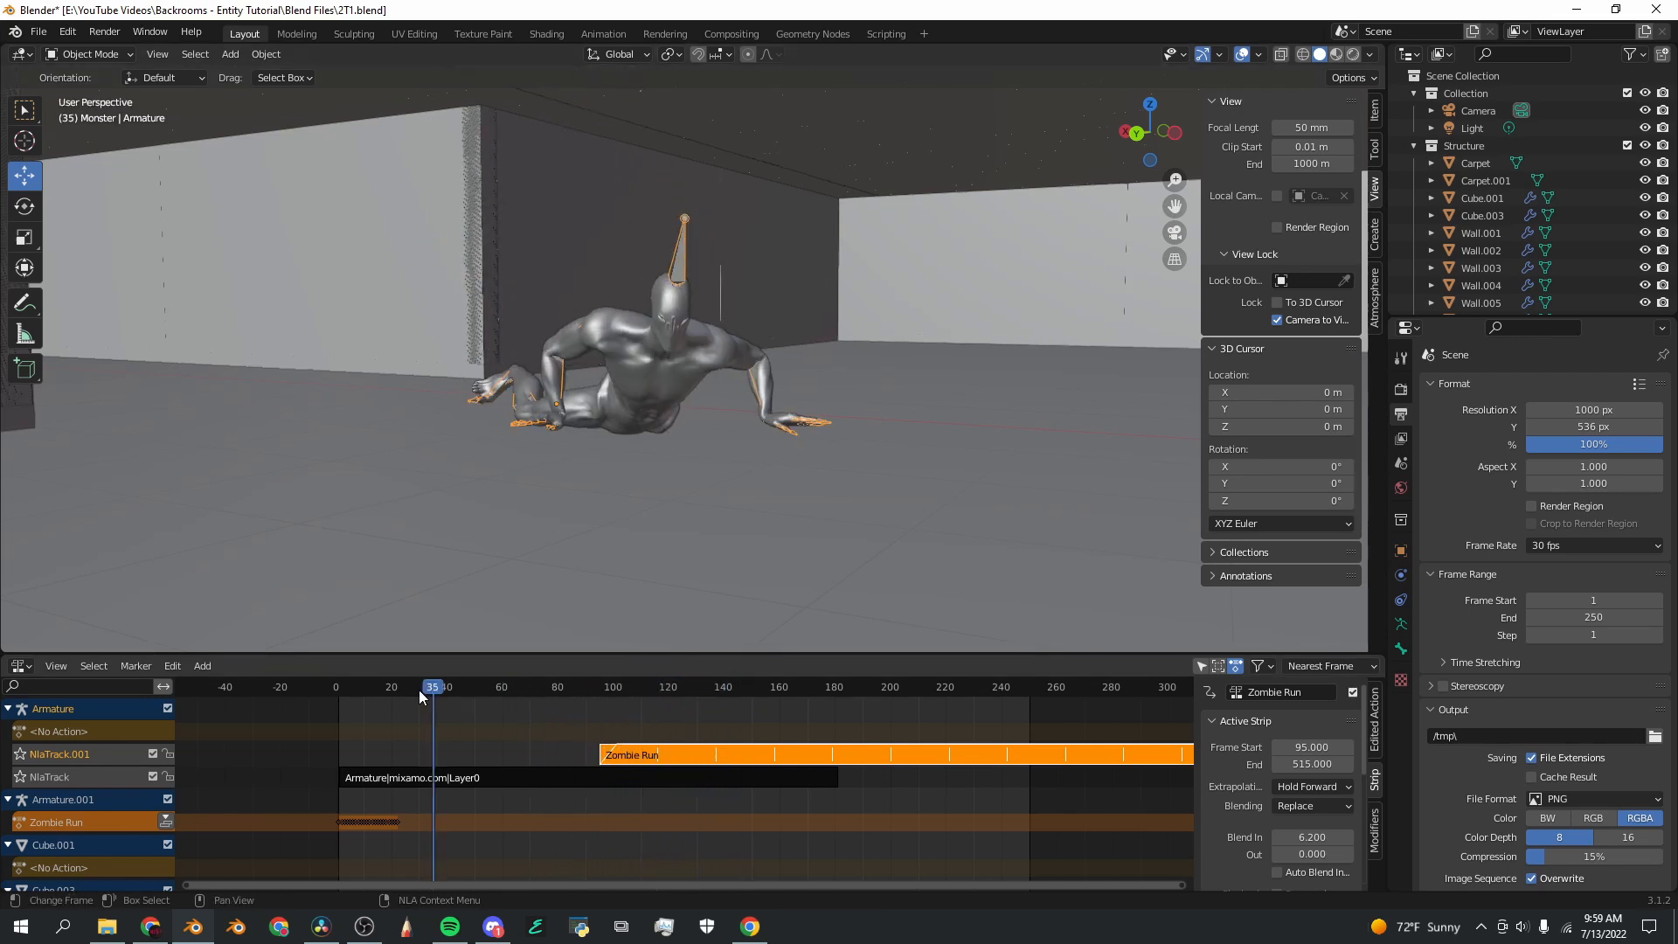
key("space")
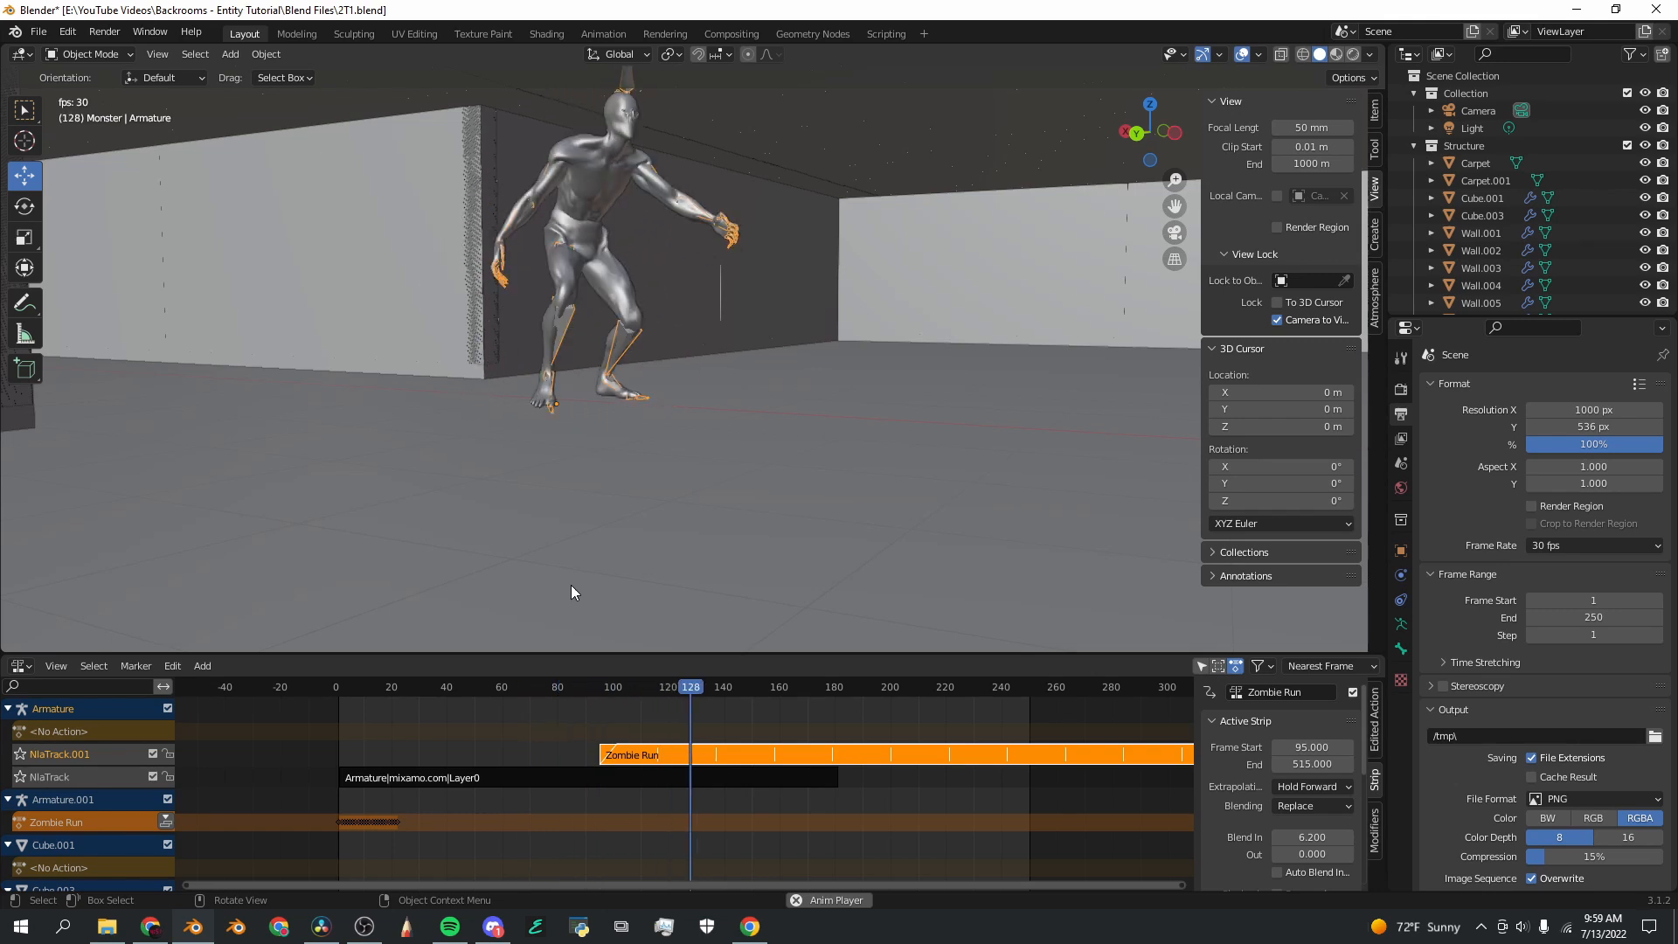
left_click(549, 686)
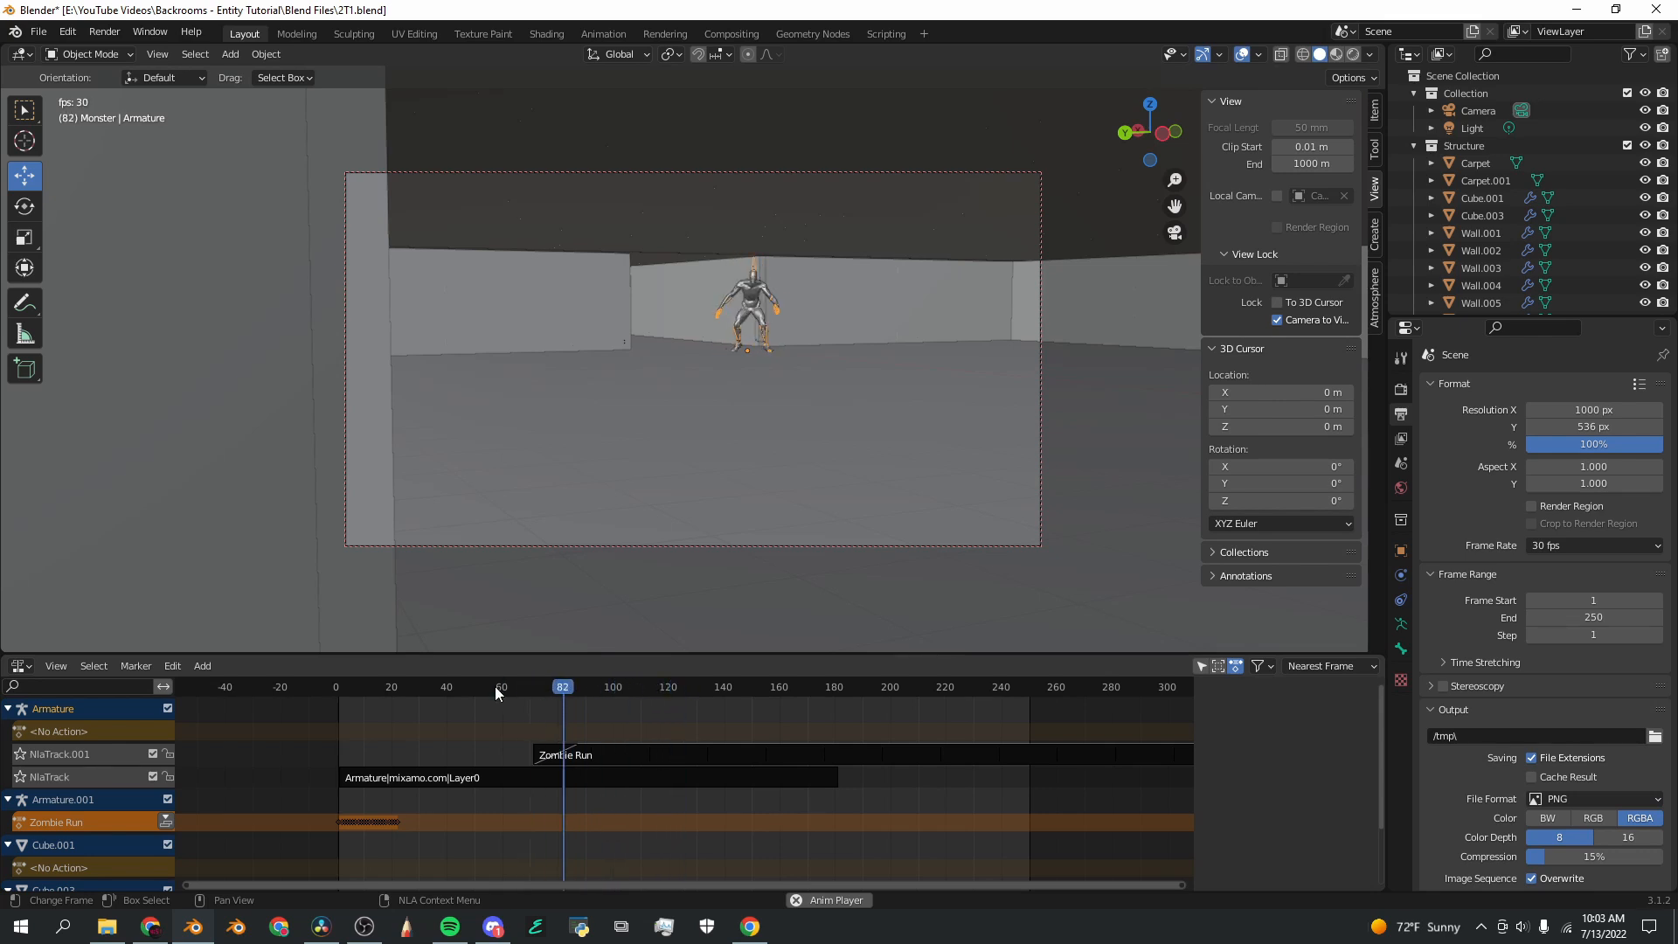
left_click(525, 686)
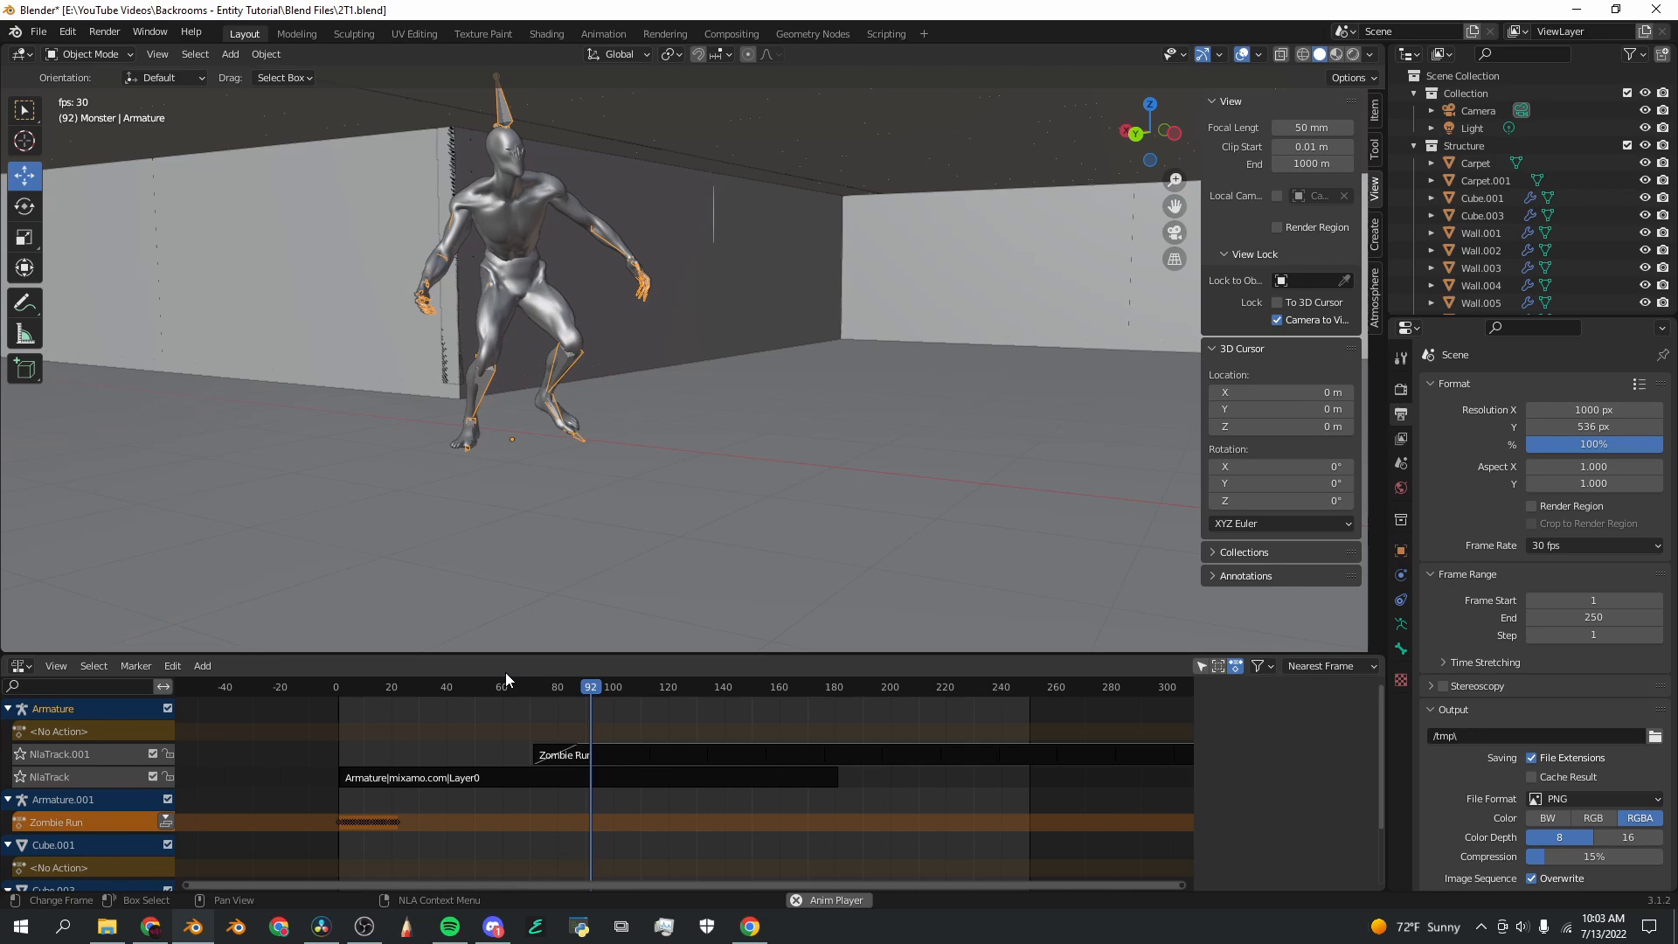
left_click(756, 686)
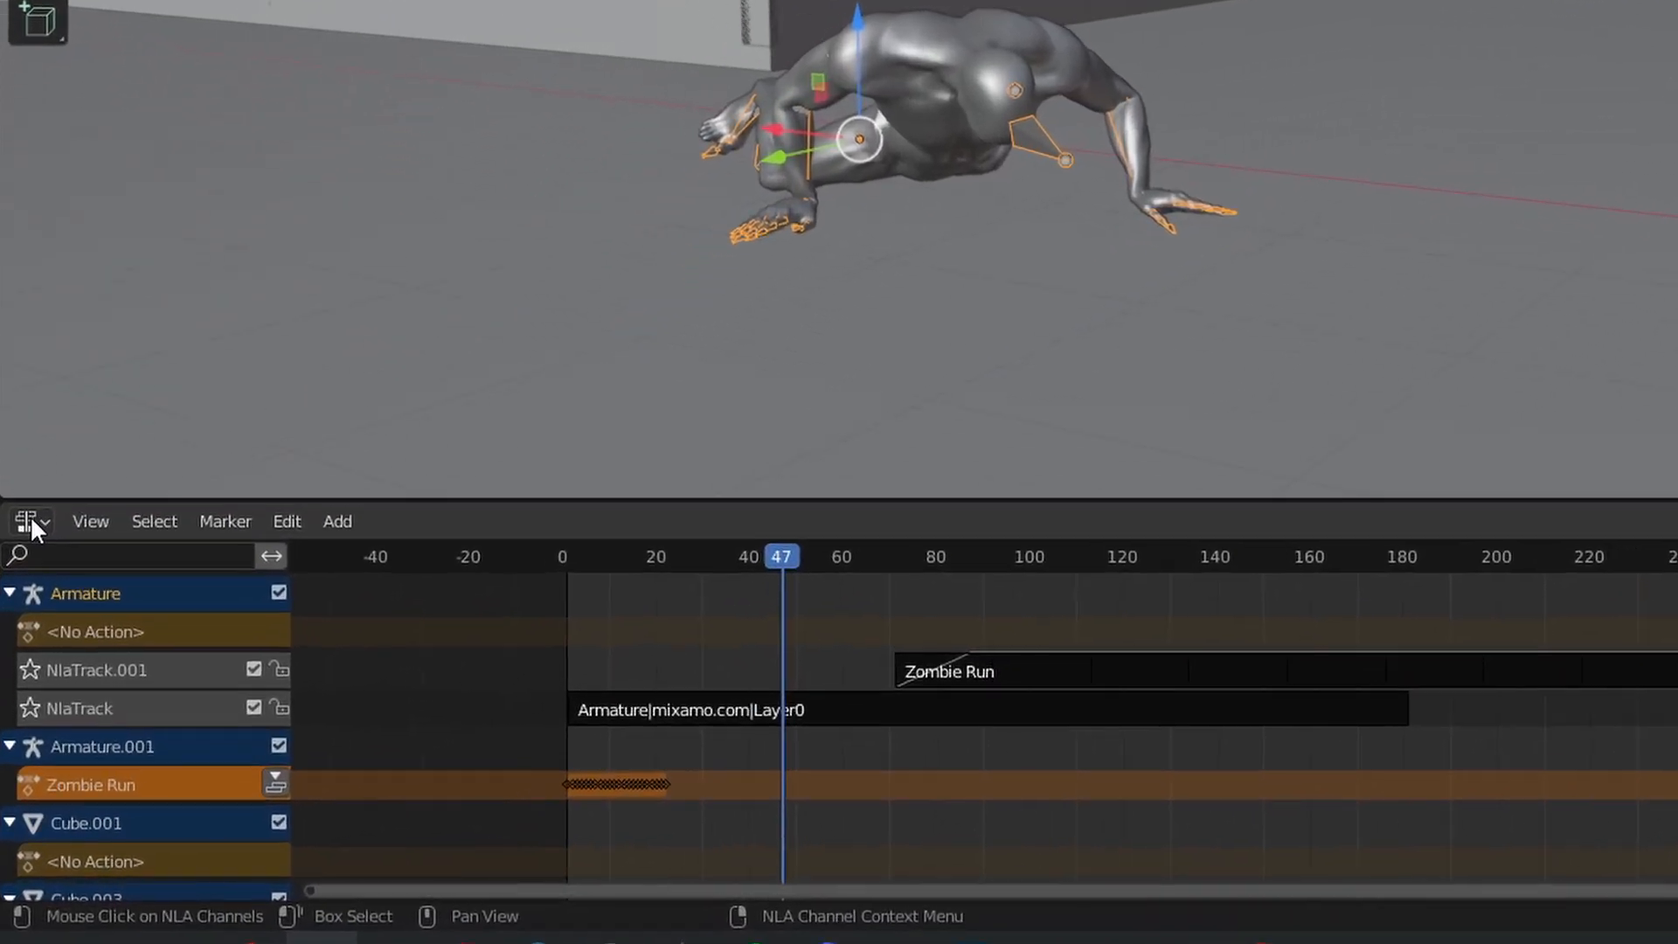
Step: Switch the lower editor to the Timeline, enable Auto Keying, and set the current frame
left_click(29, 521)
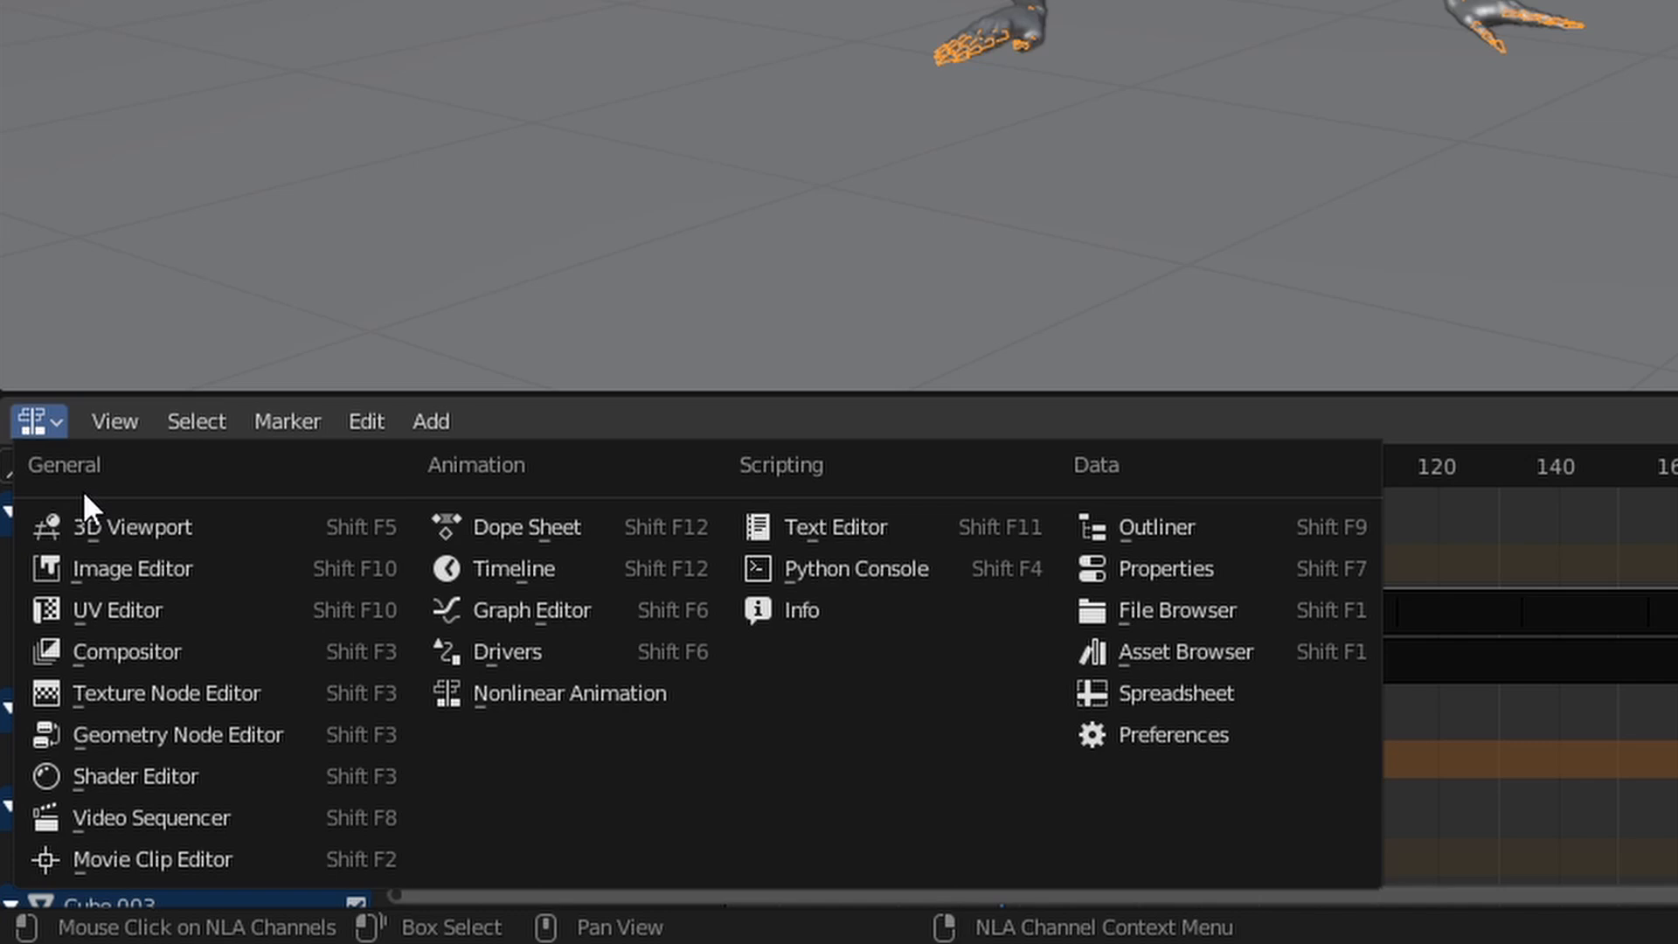
mouse_move(568, 589)
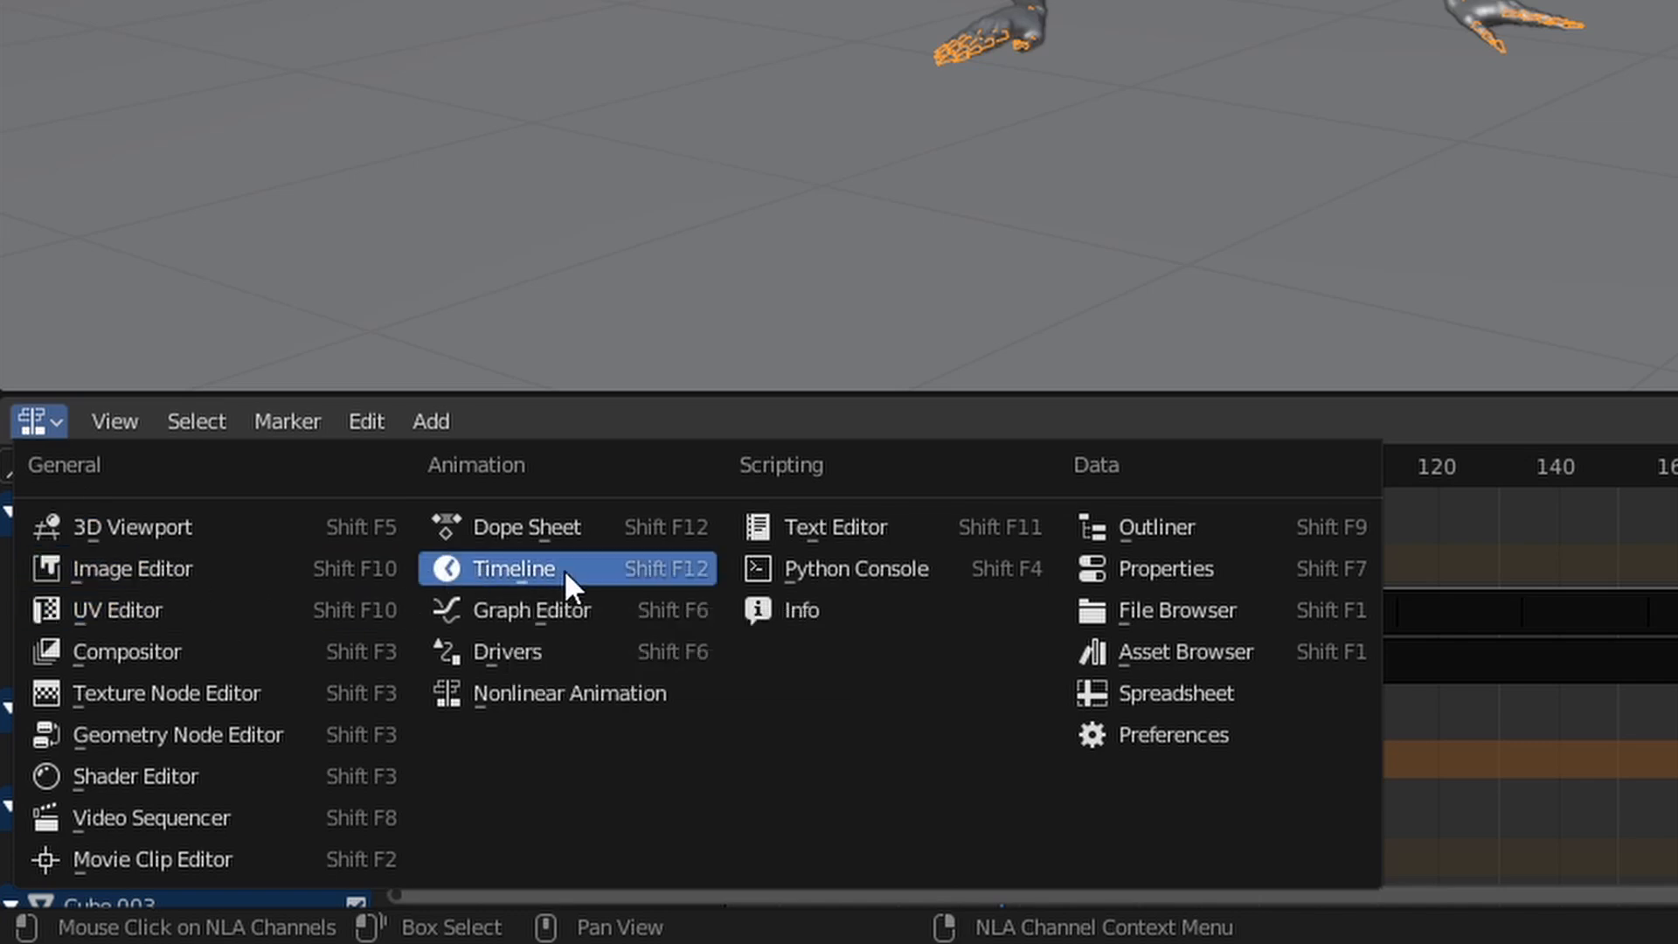
left_click(513, 568)
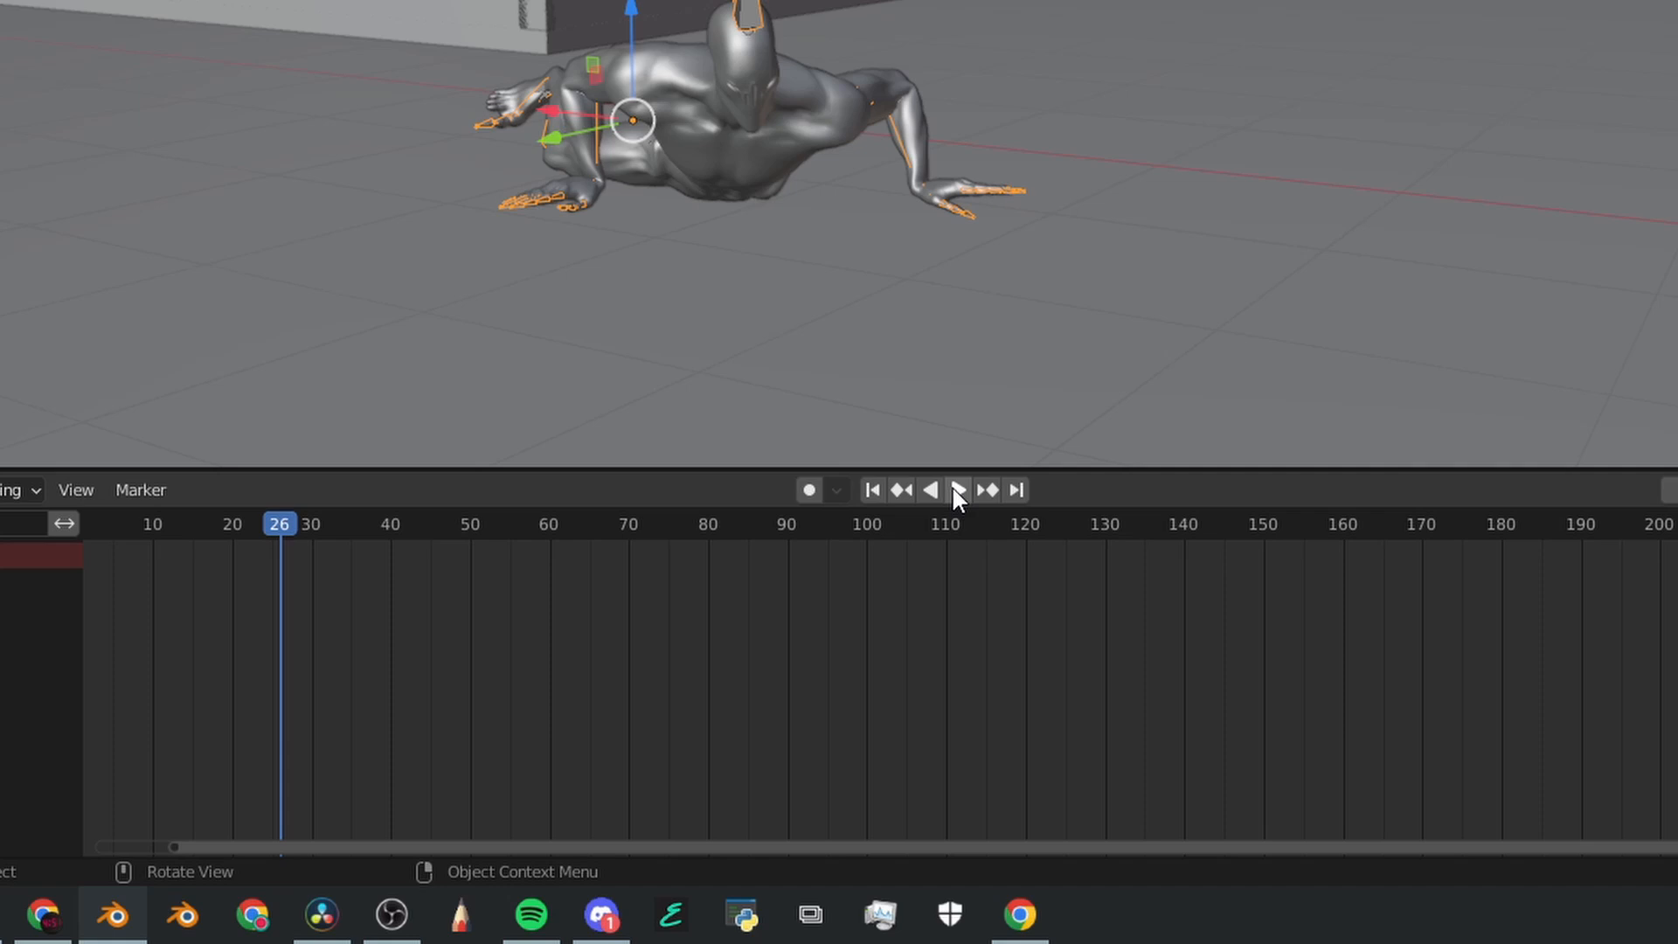
mouse_move(807, 490)
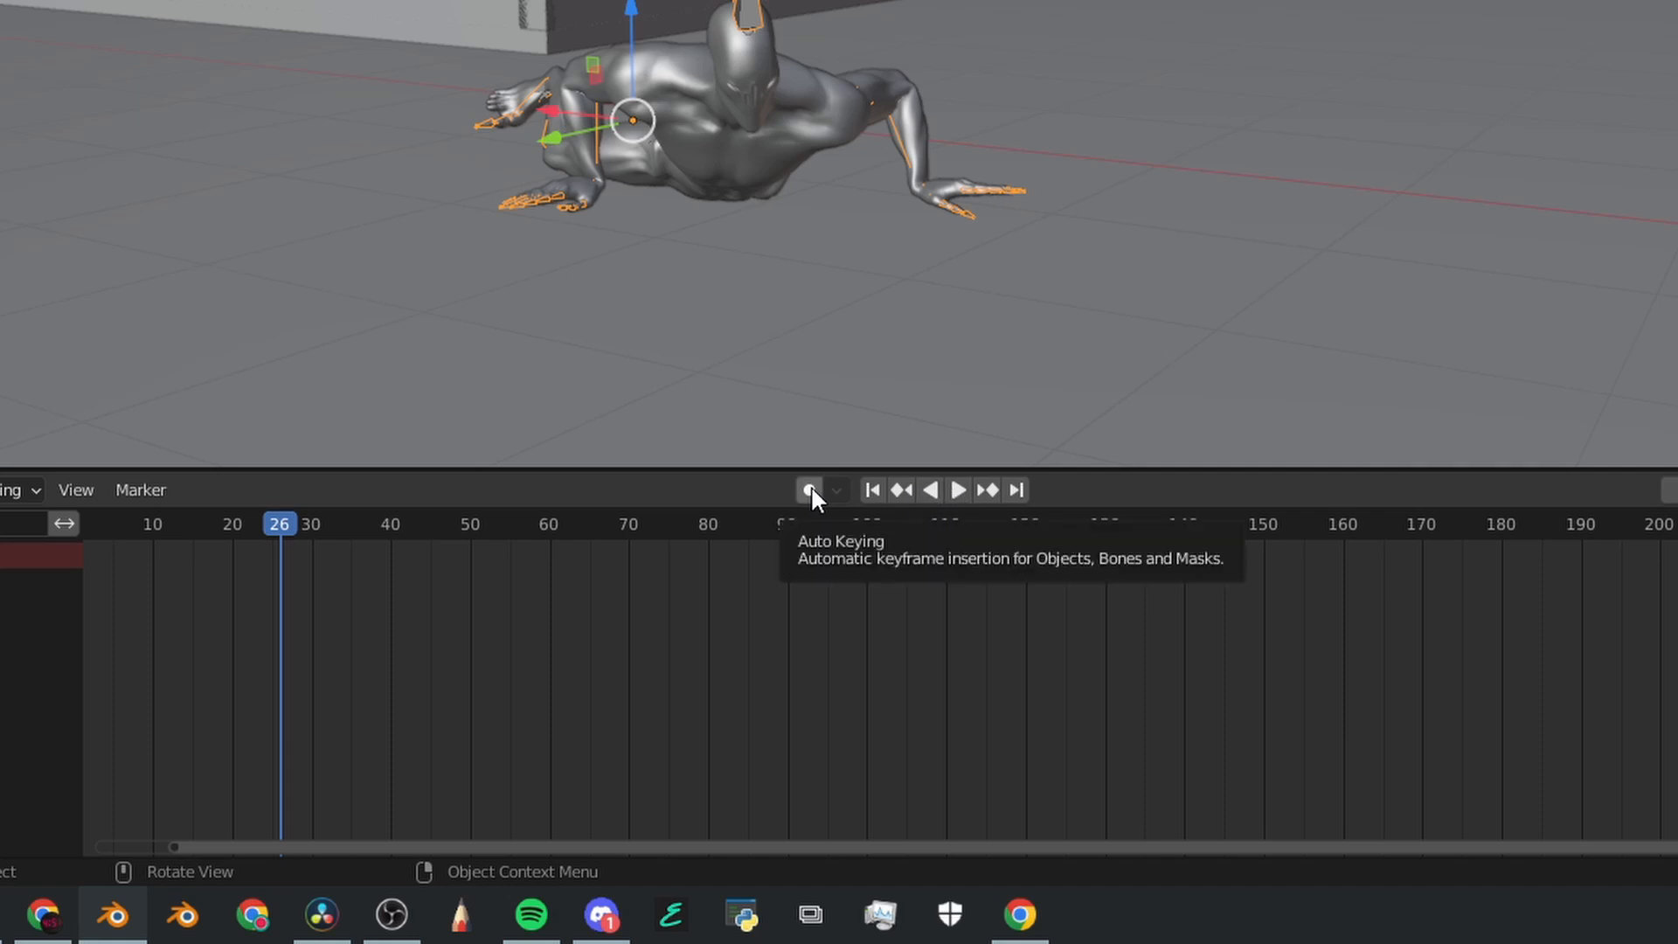
left_click(961, 490)
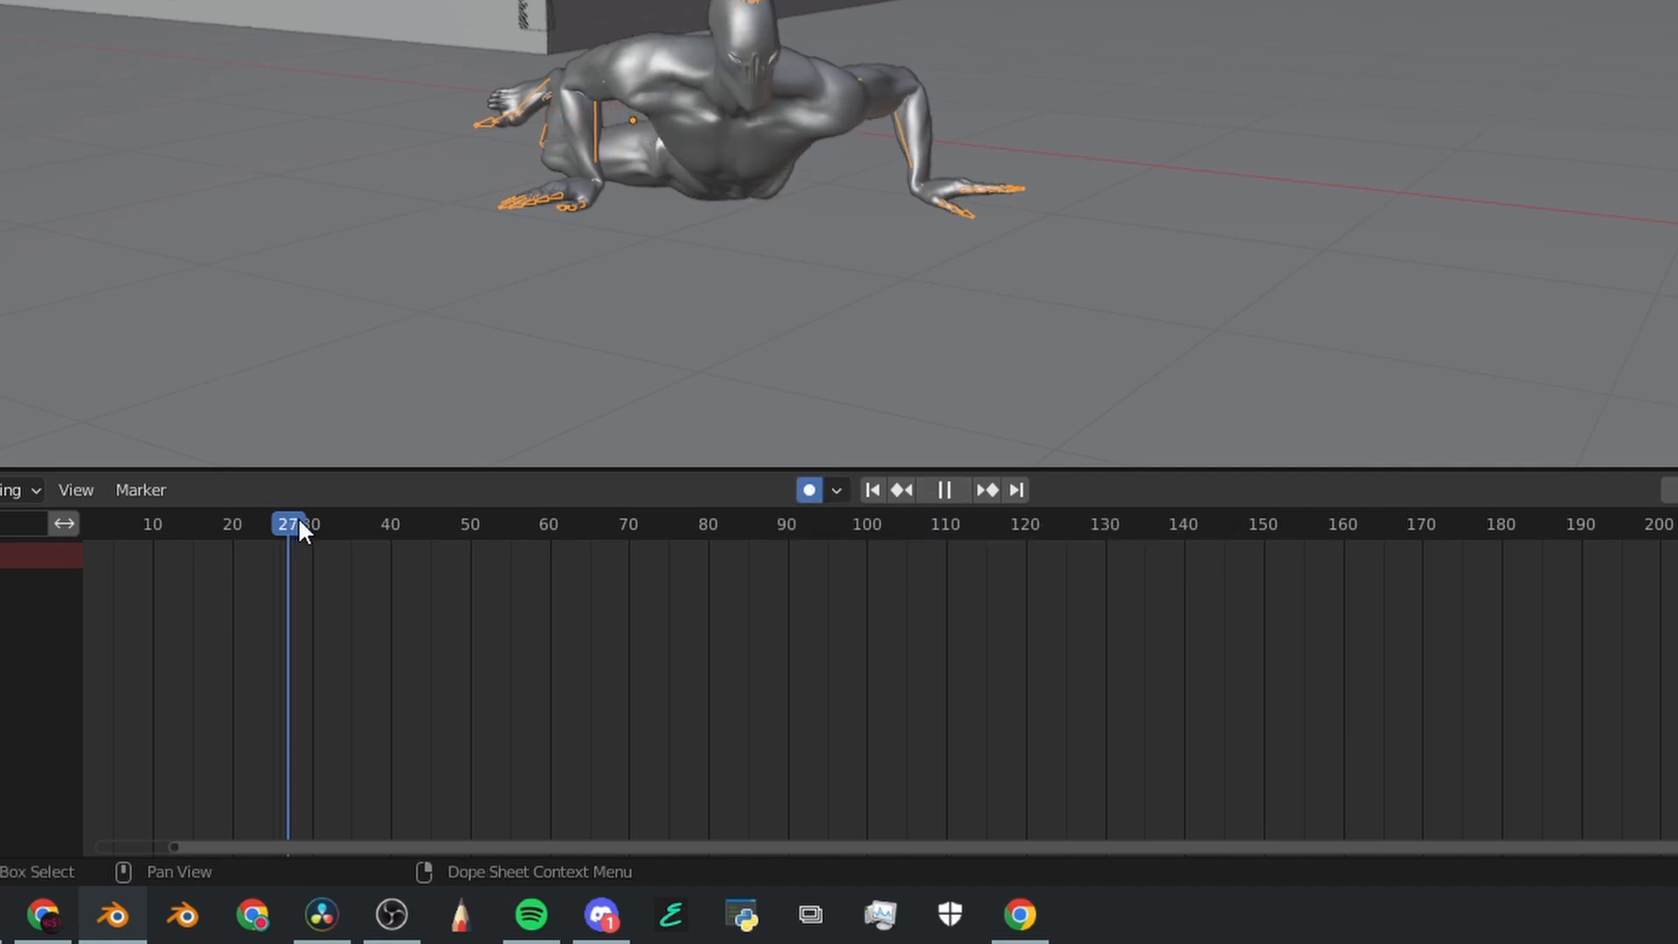
left_click(517, 551)
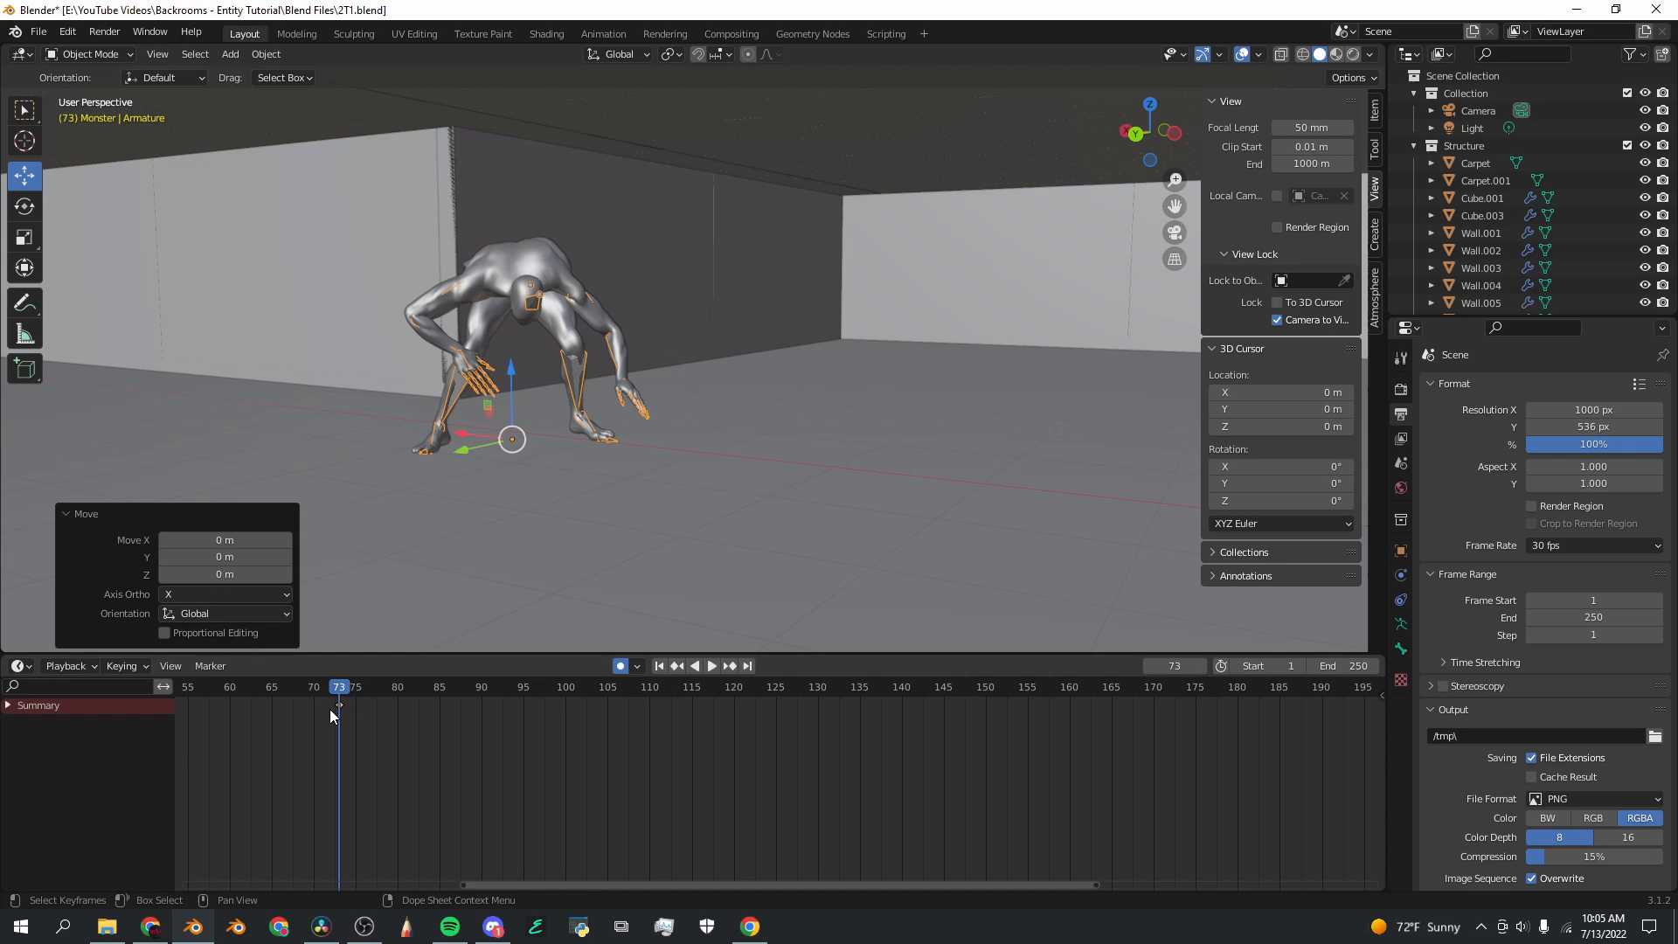
Step: Play back the run, then move the zombie forward along the floor
left_click(711, 666)
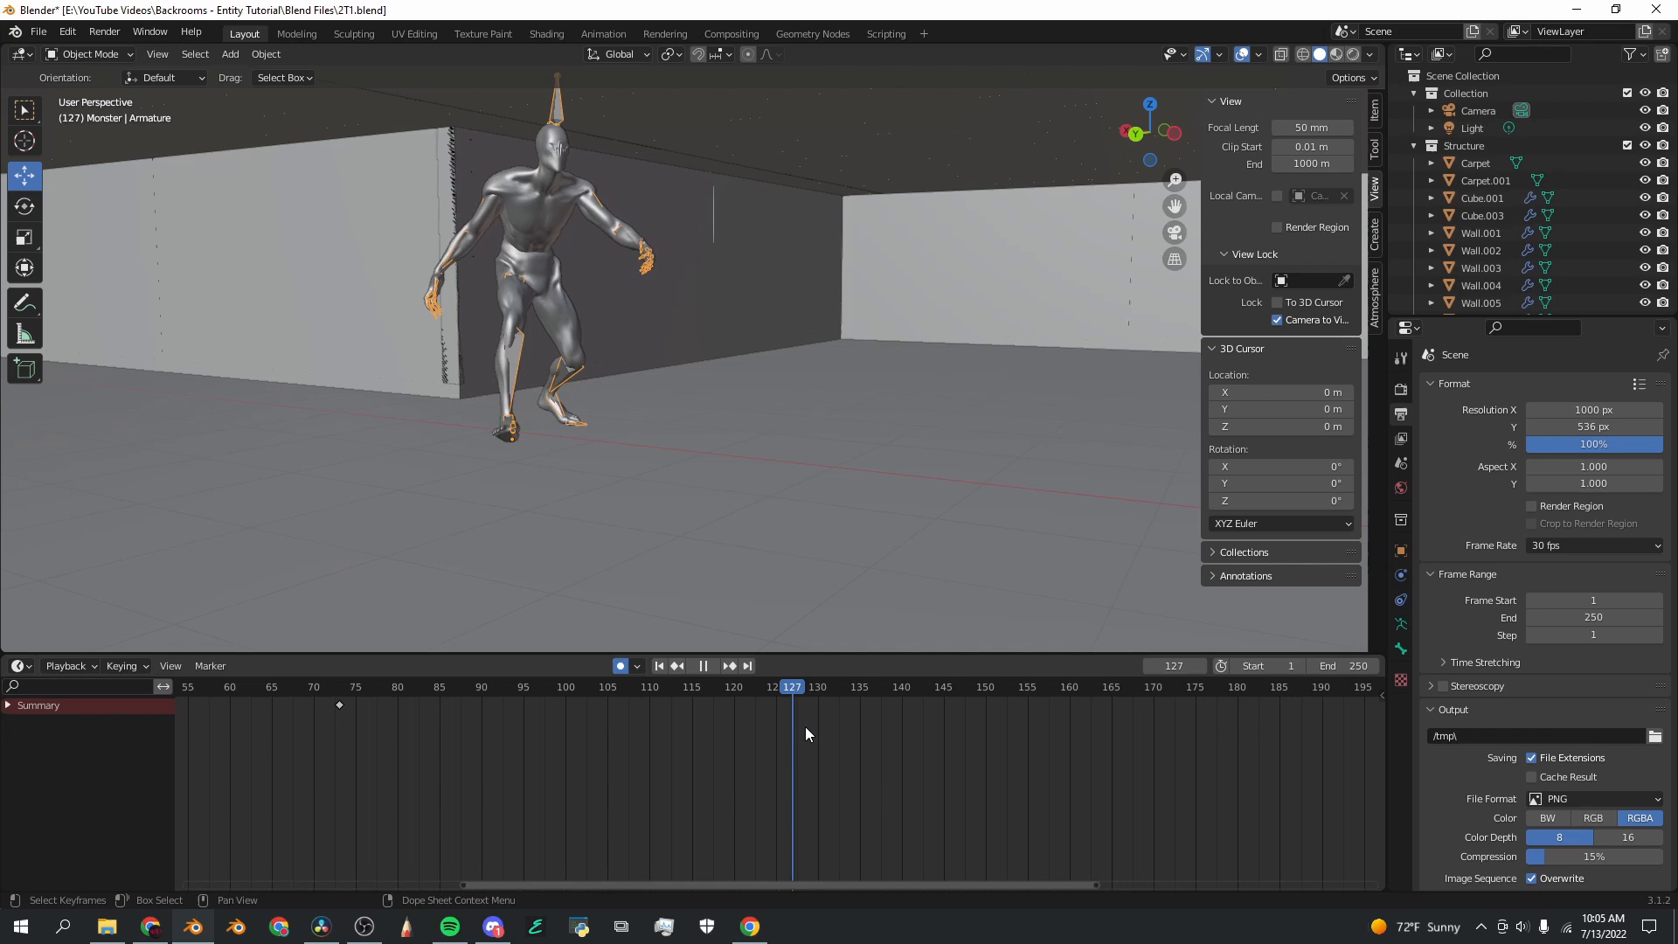
left_click(576, 686)
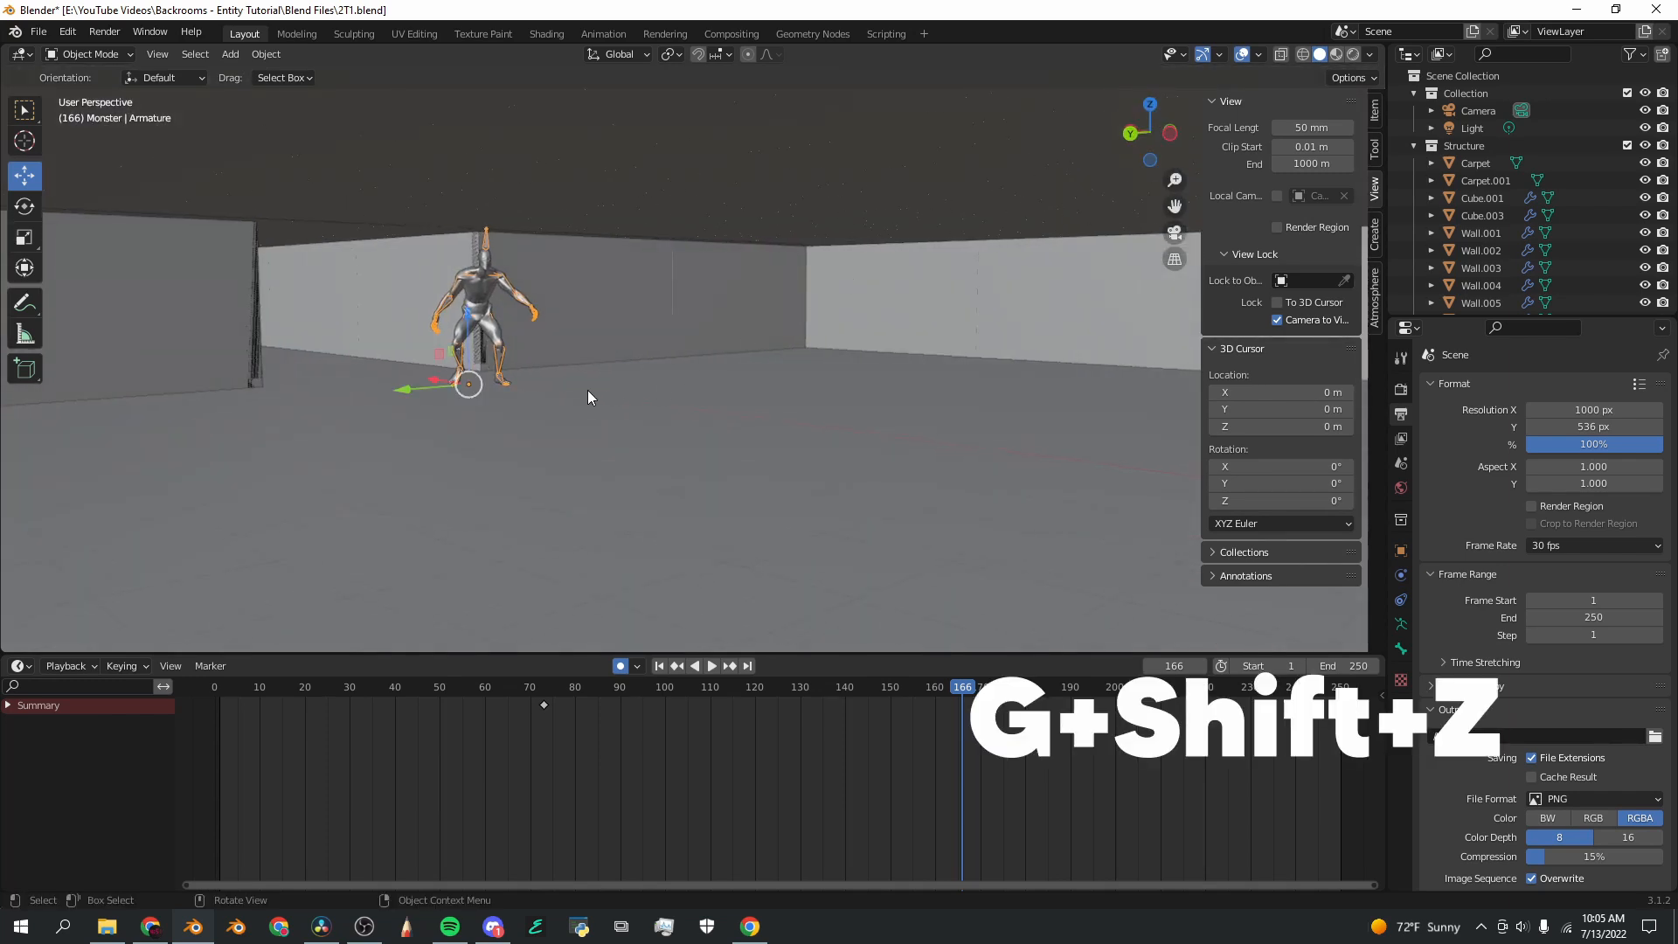
key("g")
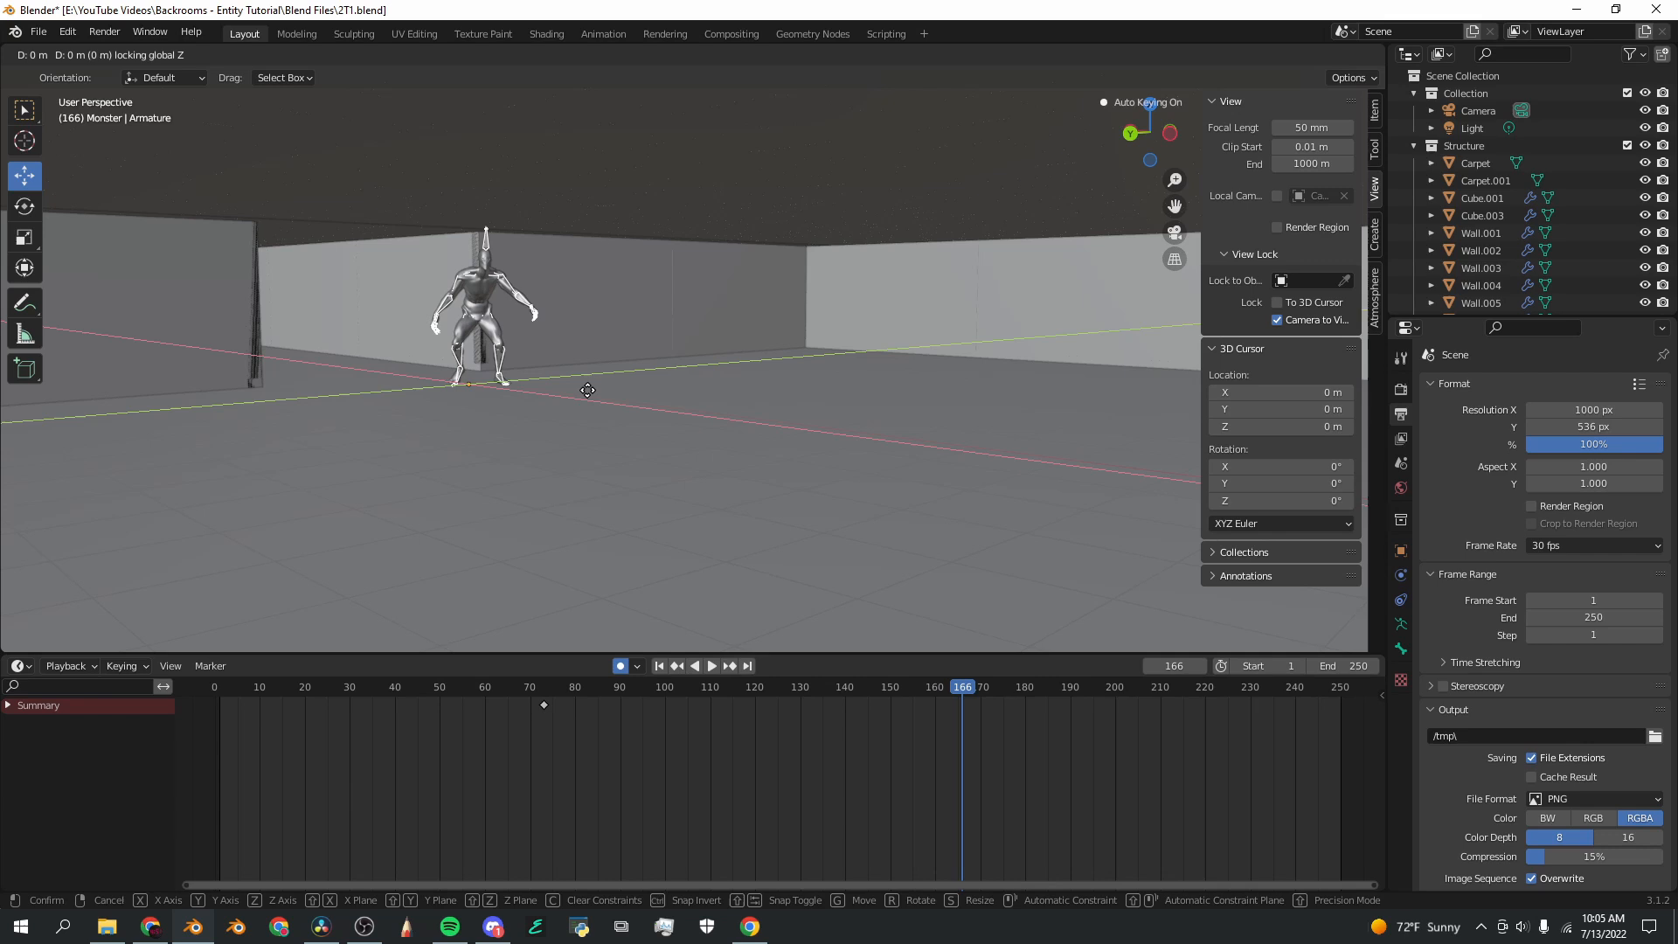
left_click_drag(587, 388, 607, 497)
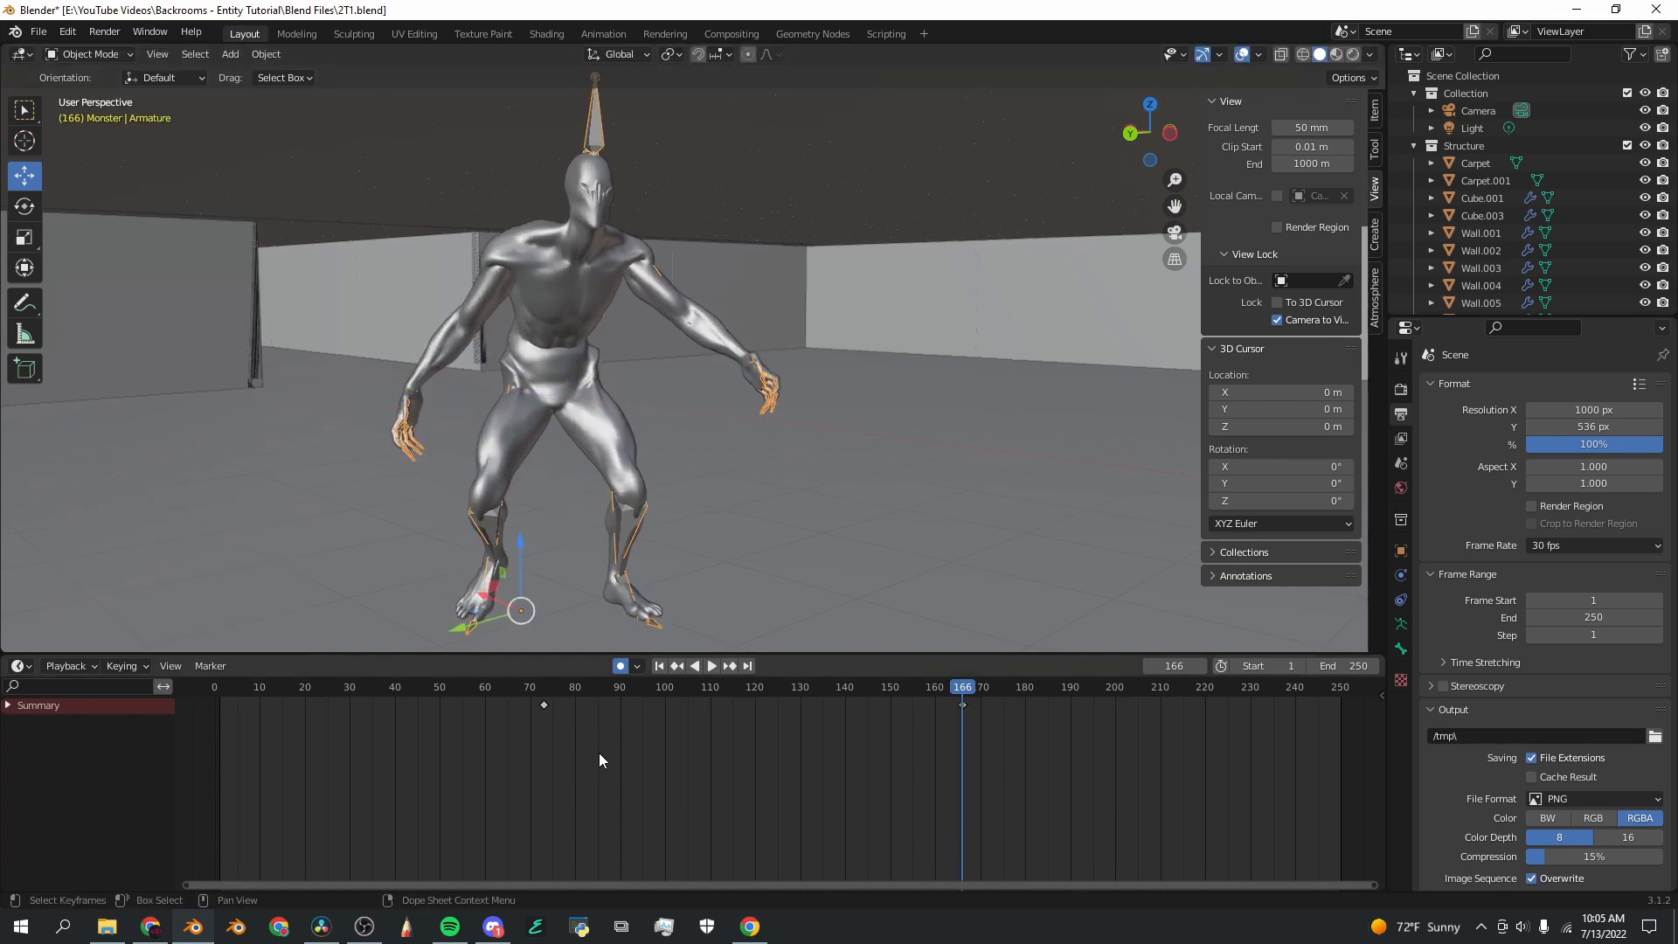
Step: Scrub frames 104–121 to check the zombie's travel and running pose
left_click(712, 666)
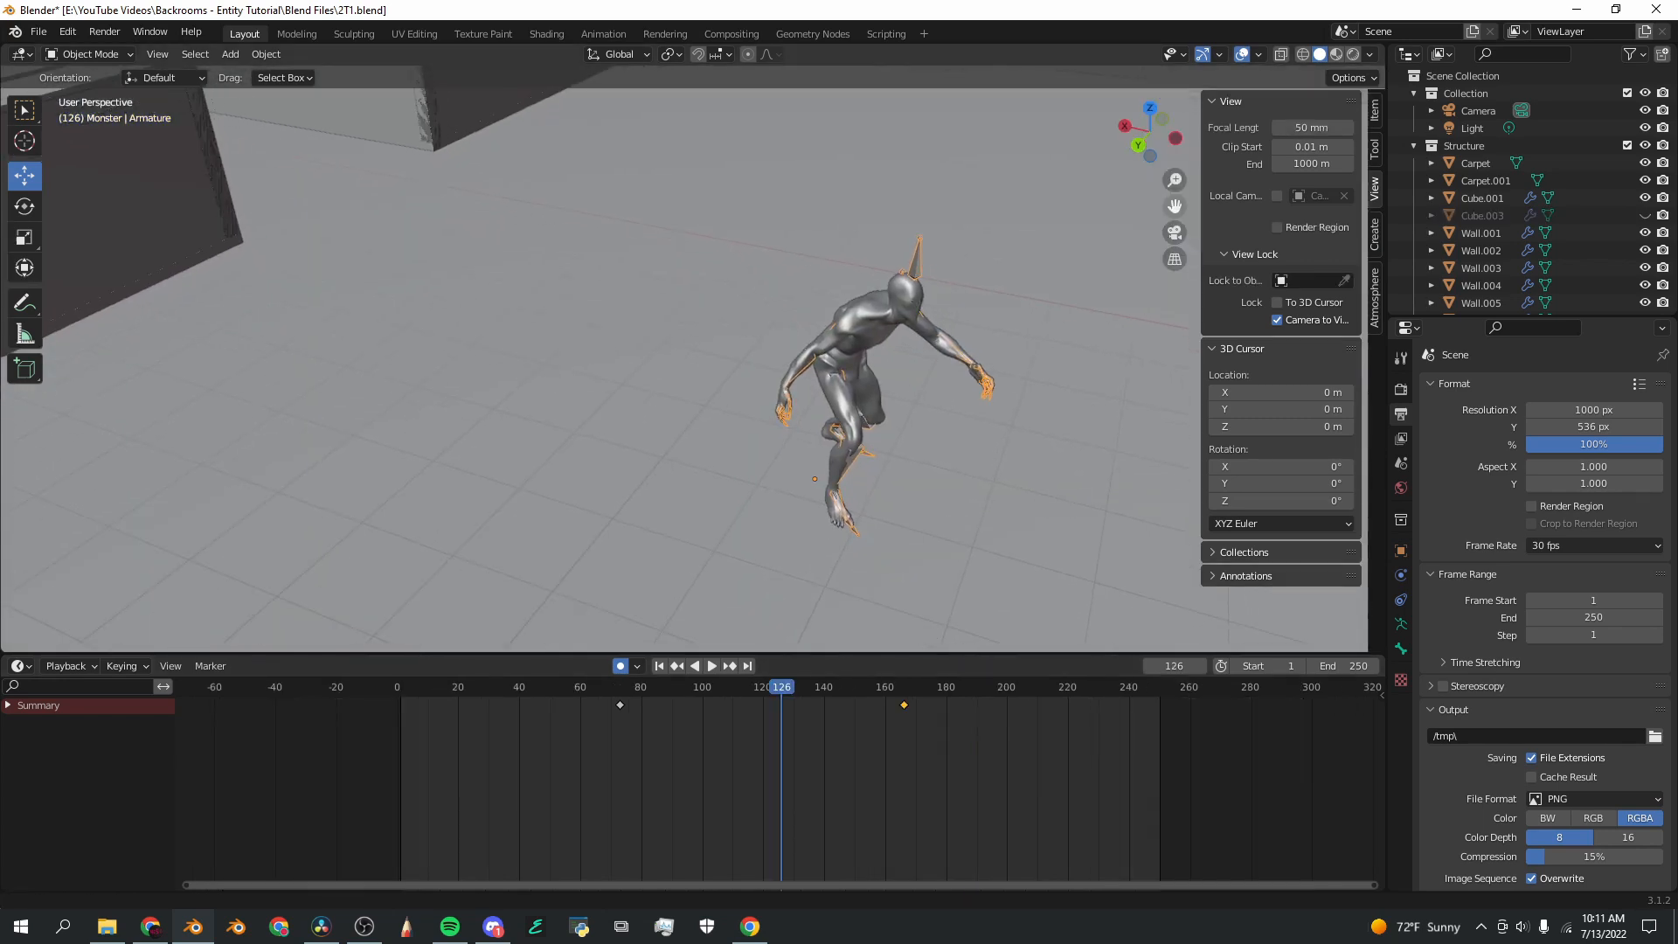
left_click(712, 666)
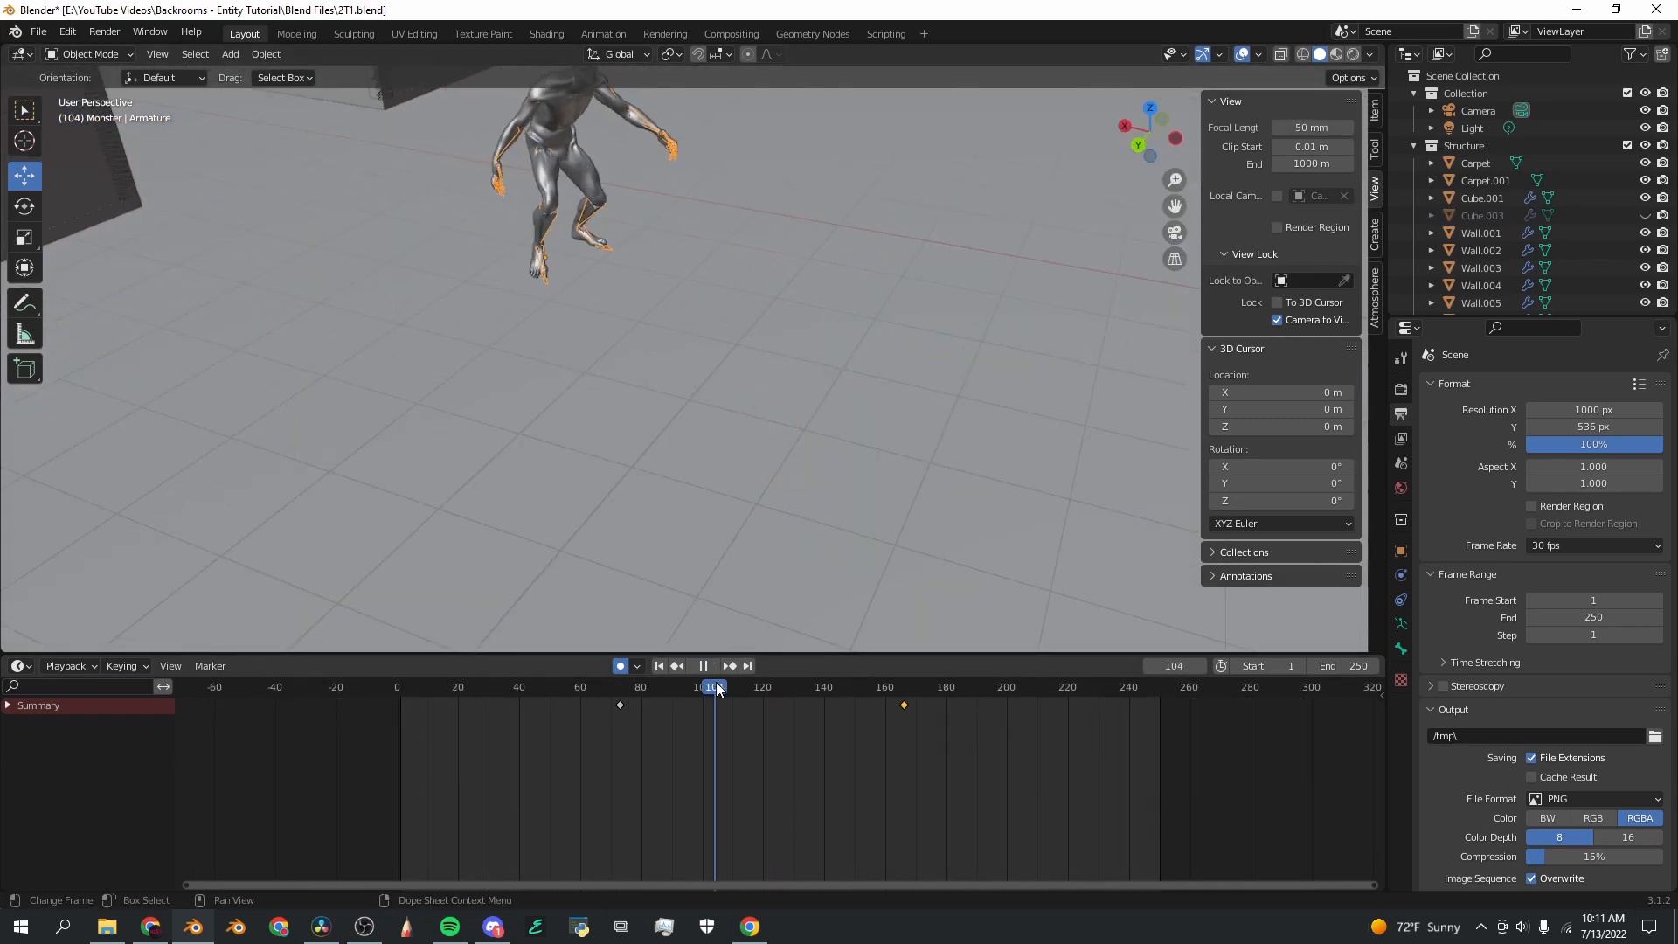
left_click(770, 687)
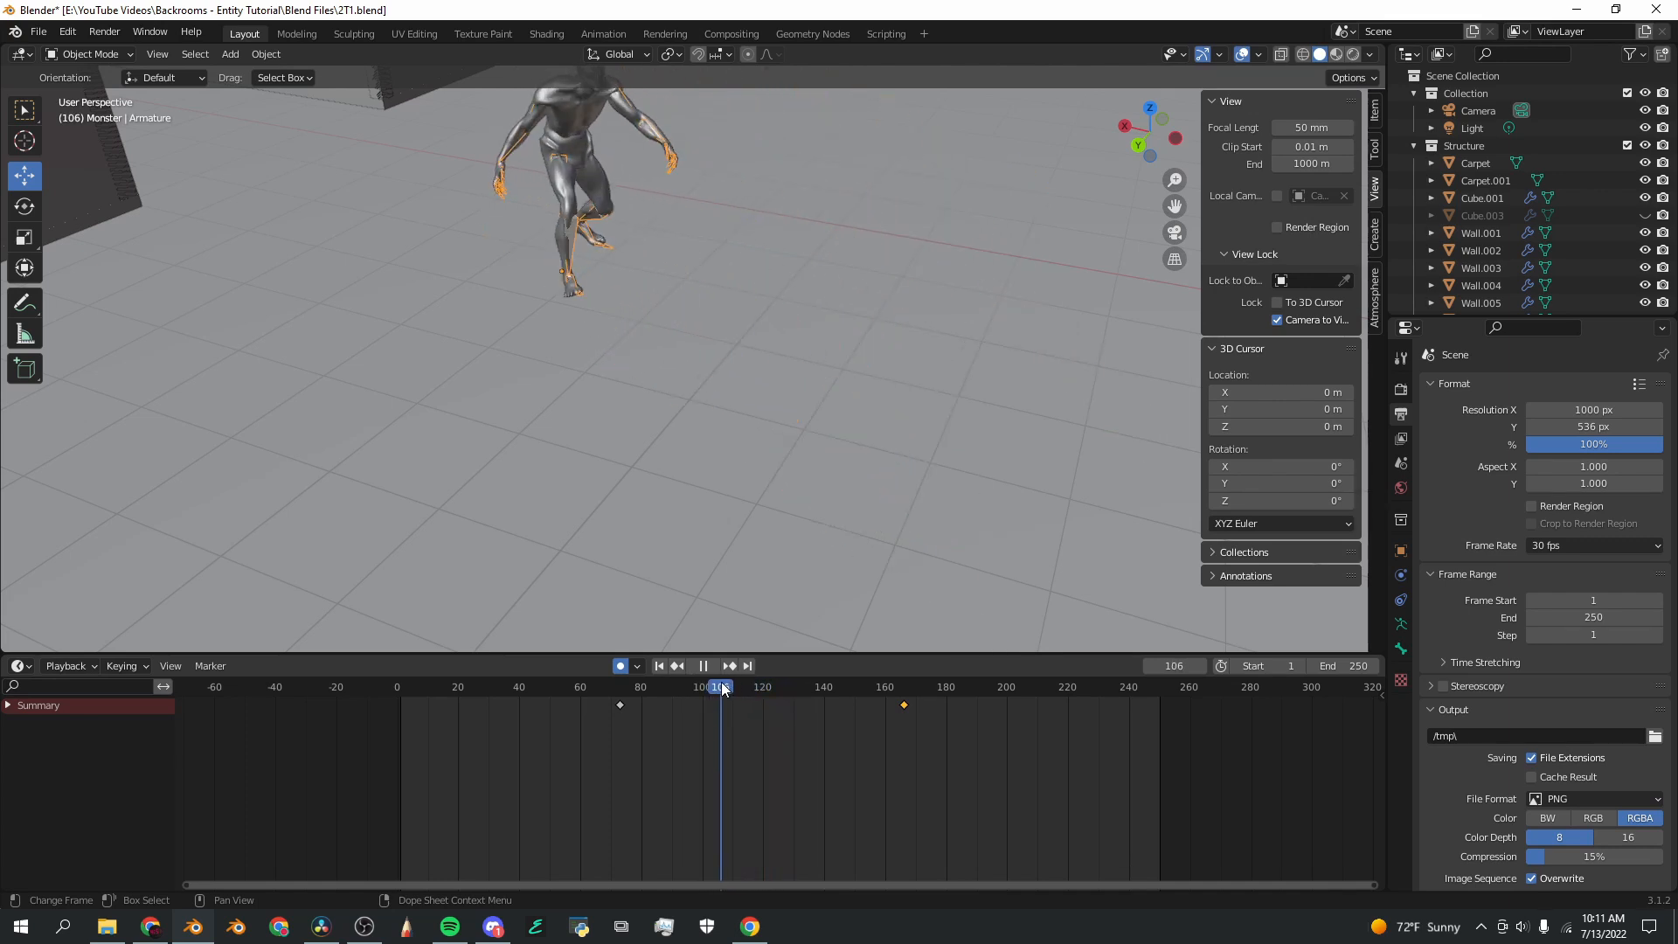
left_click(722, 686)
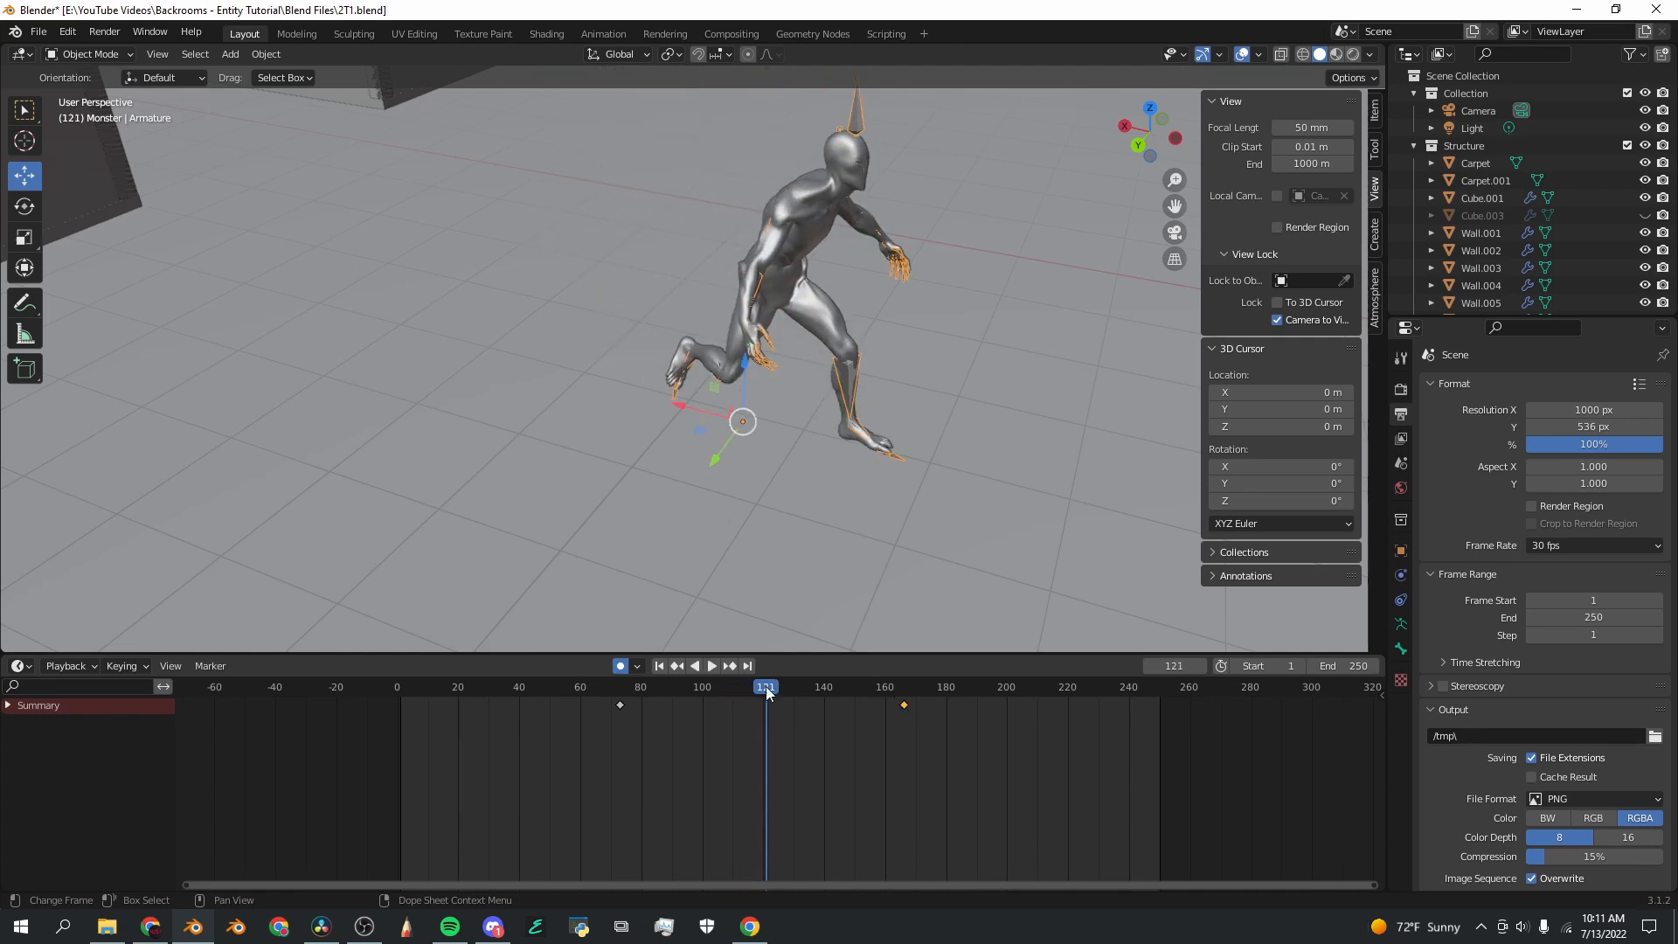
left_click(711, 666)
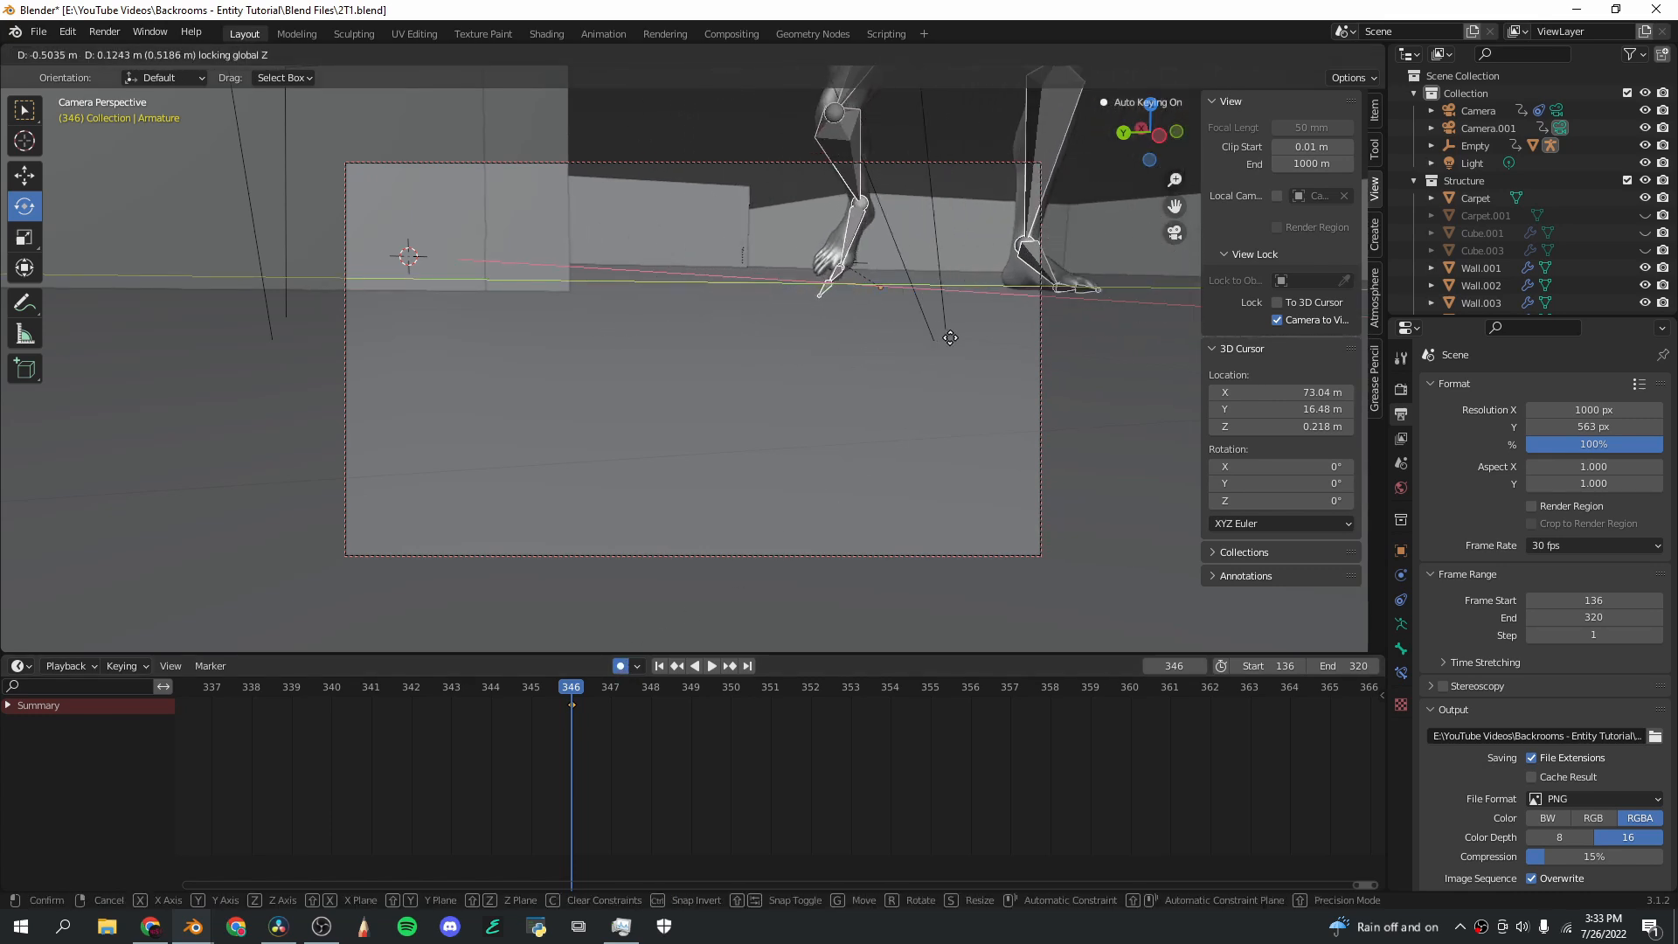
Step: Shift the keyframe five frames later and move the playhead to frame 197
left_click(371, 696)
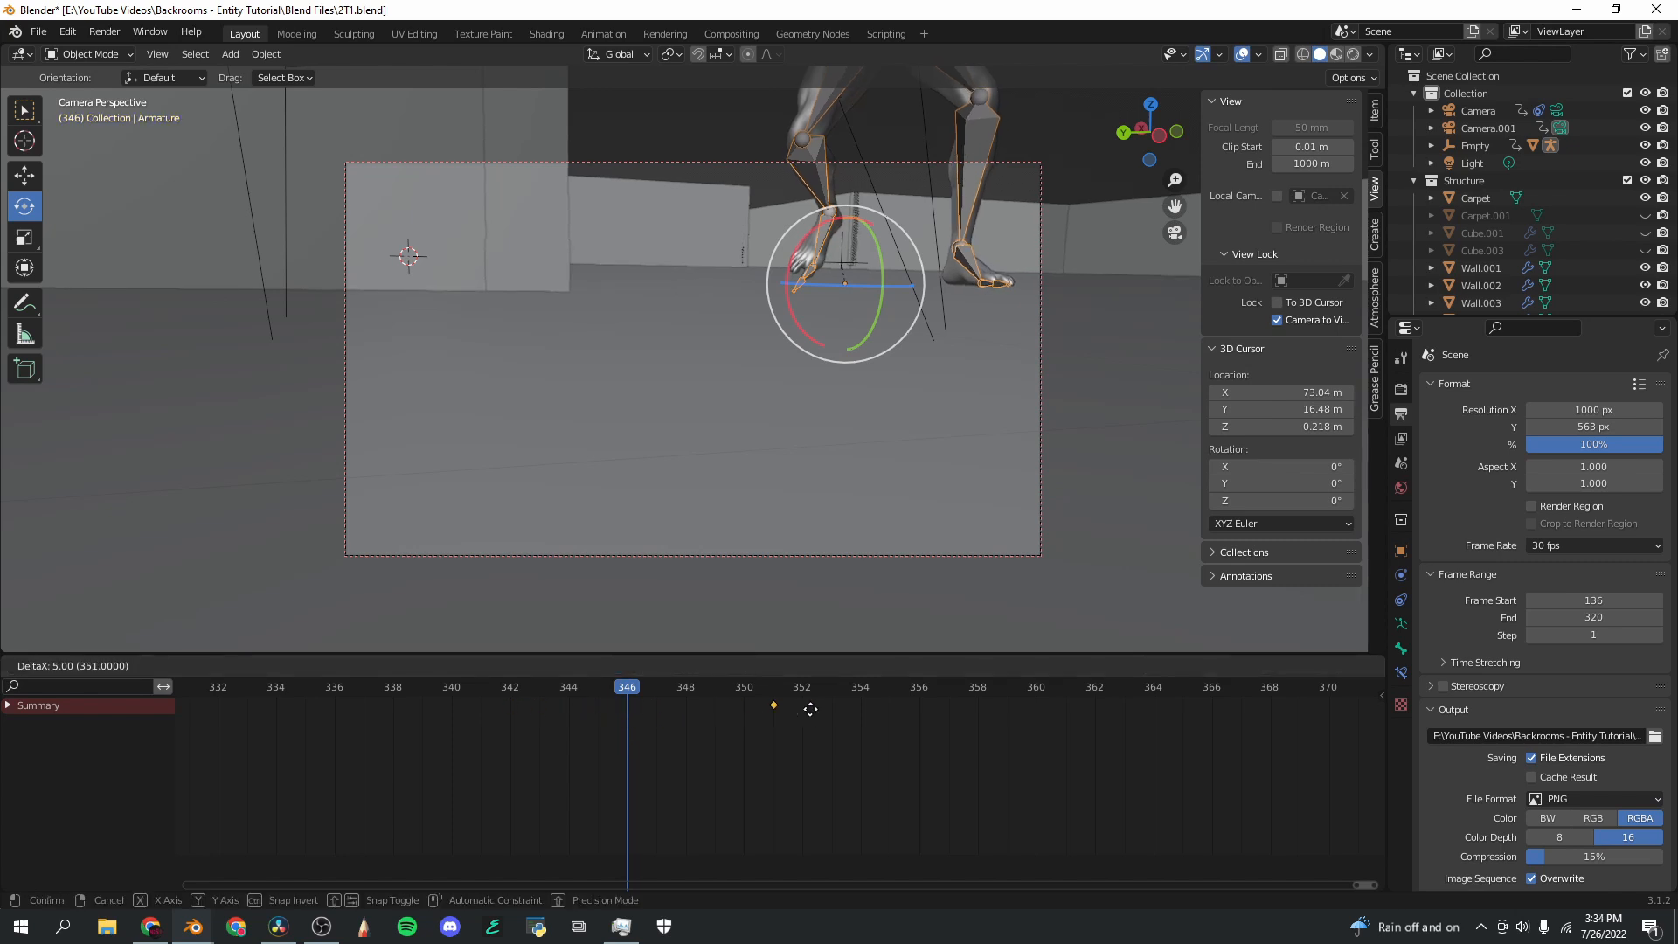
left_click_drag(772, 705, 1272, 705)
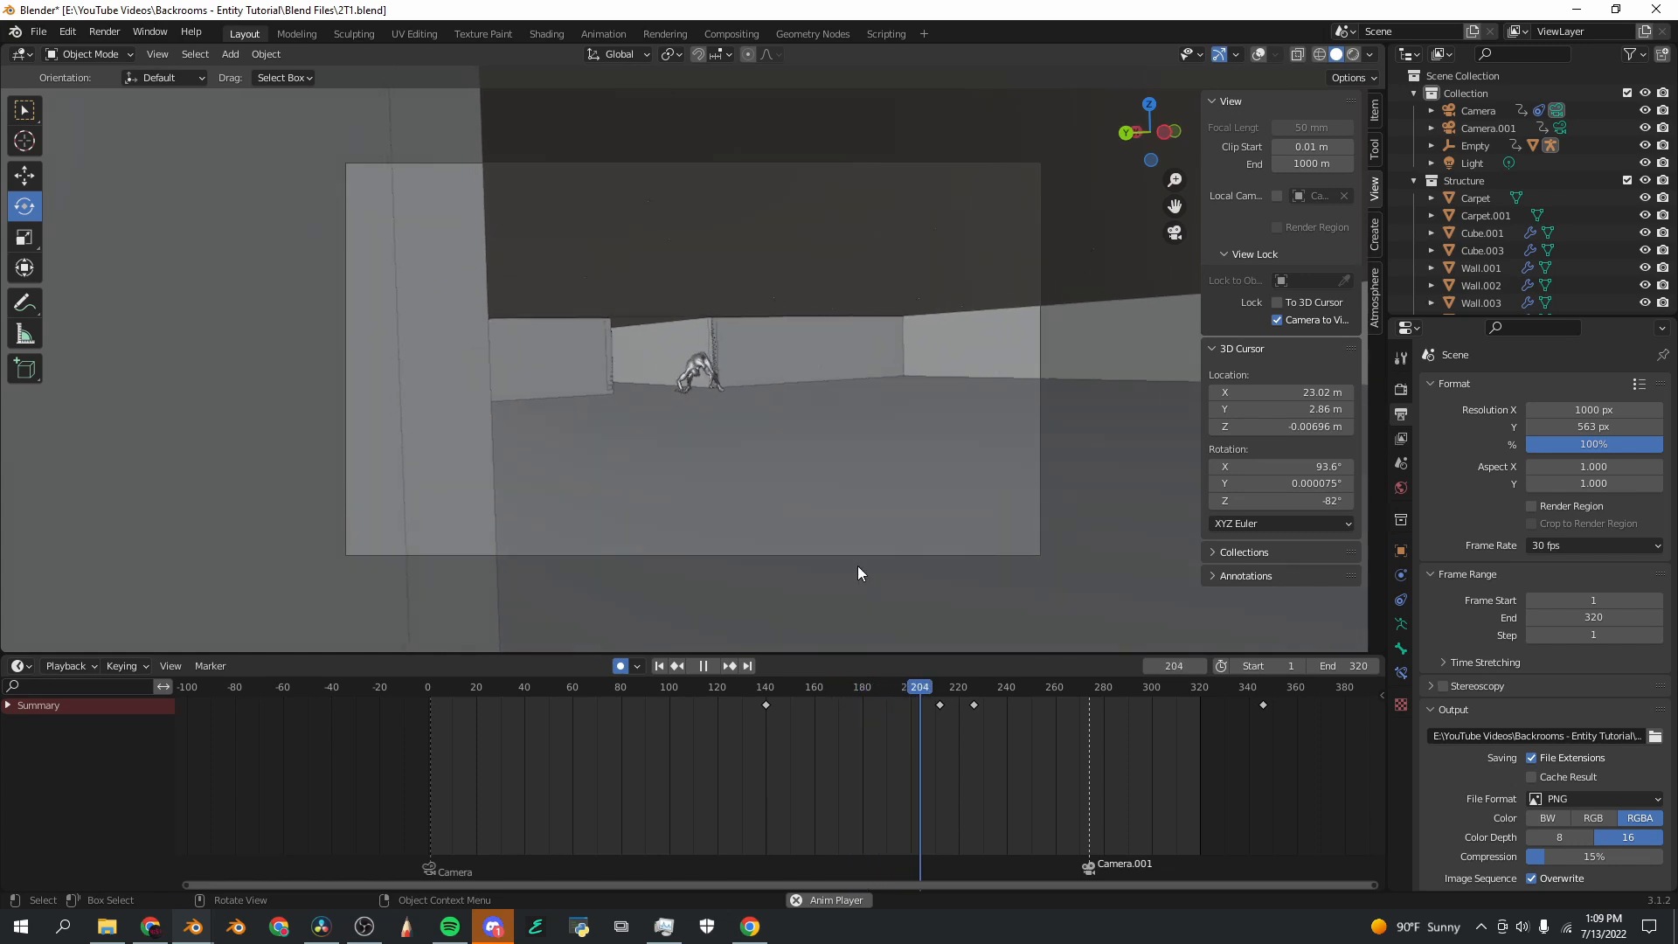
left_click(948, 686)
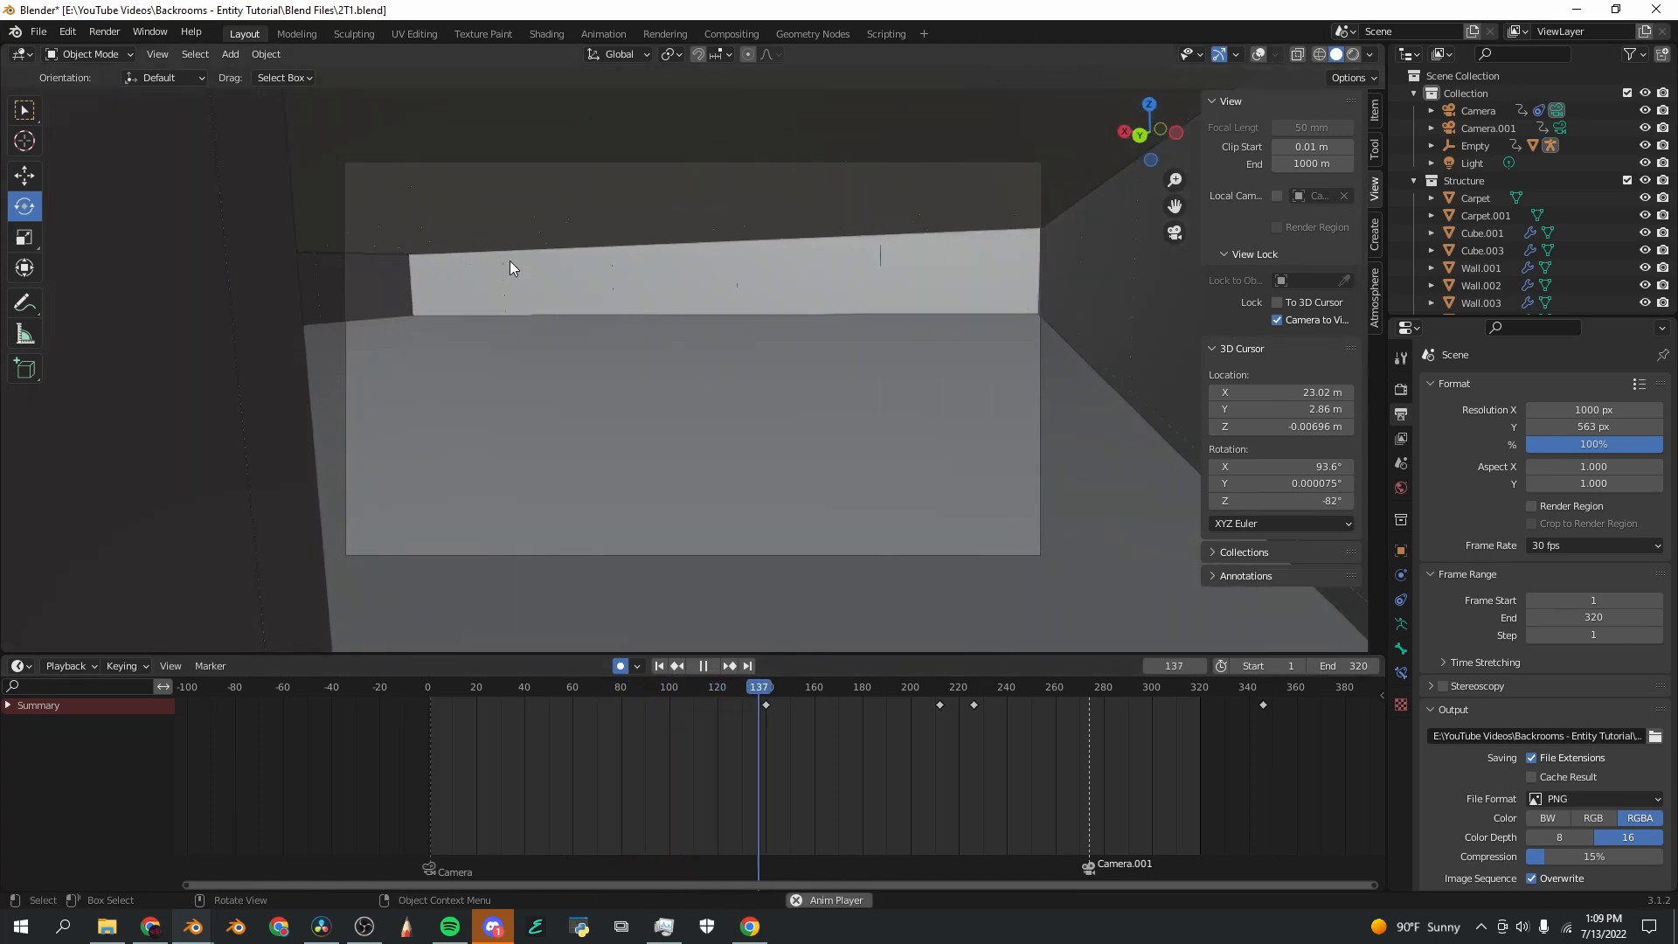
left_click(798, 688)
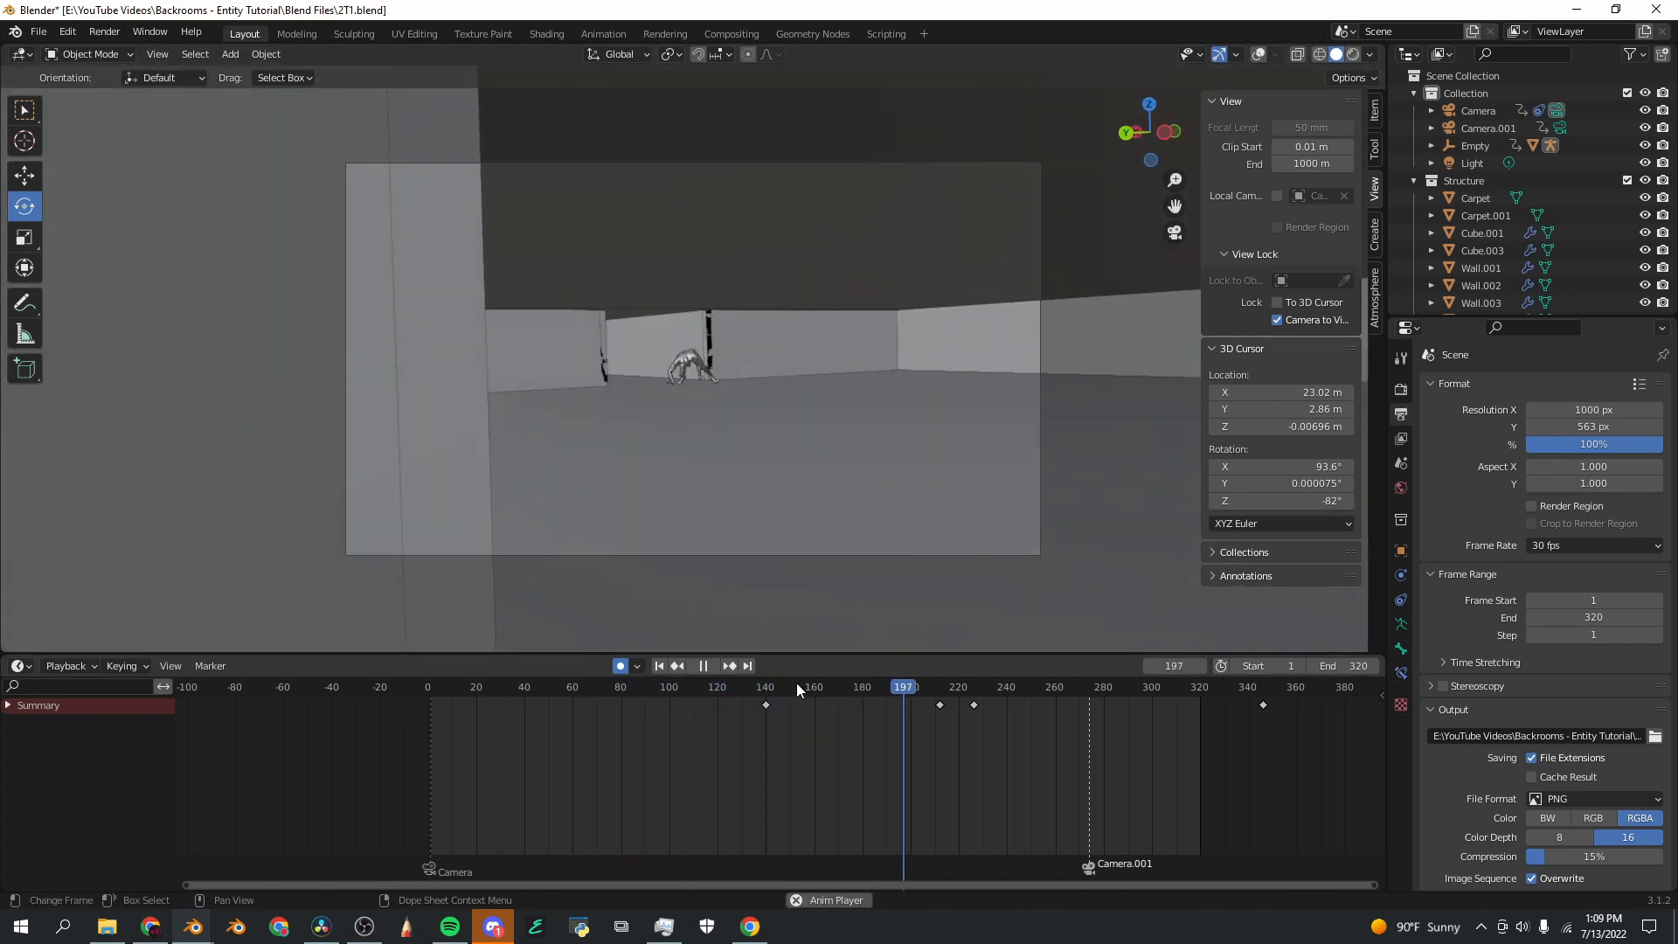
left_click(478, 686)
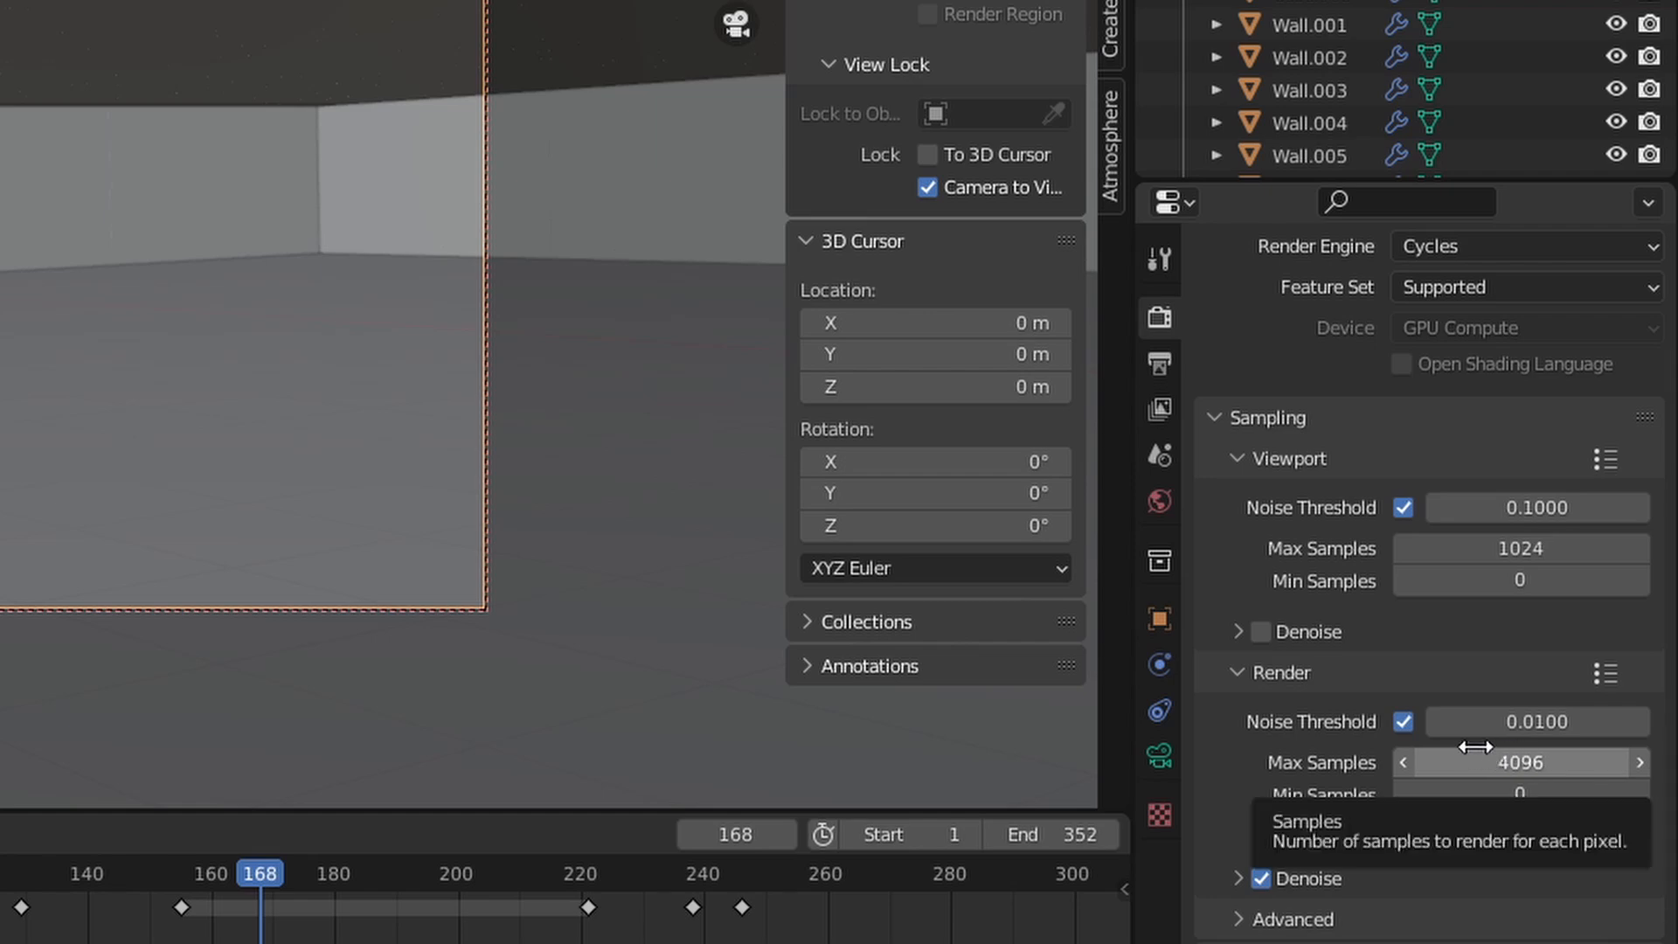
mouse_move(1485, 774)
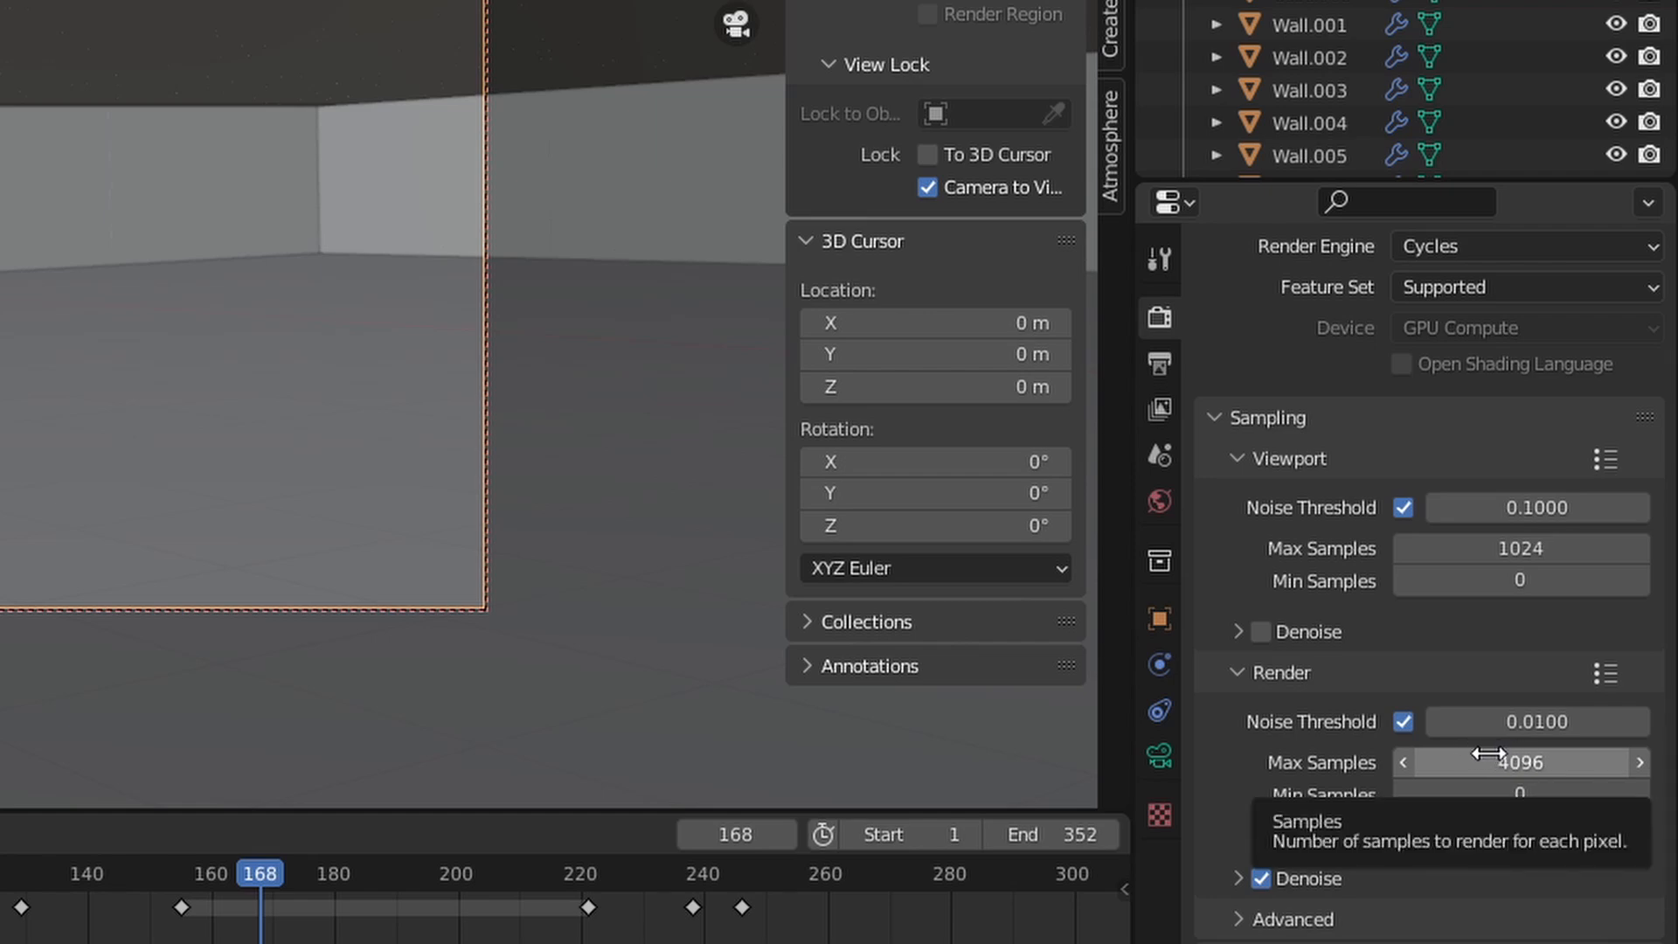
Step: Set render Max Samples to 400 with Denoise kept enabled
left_click(1520, 762)
type("400")
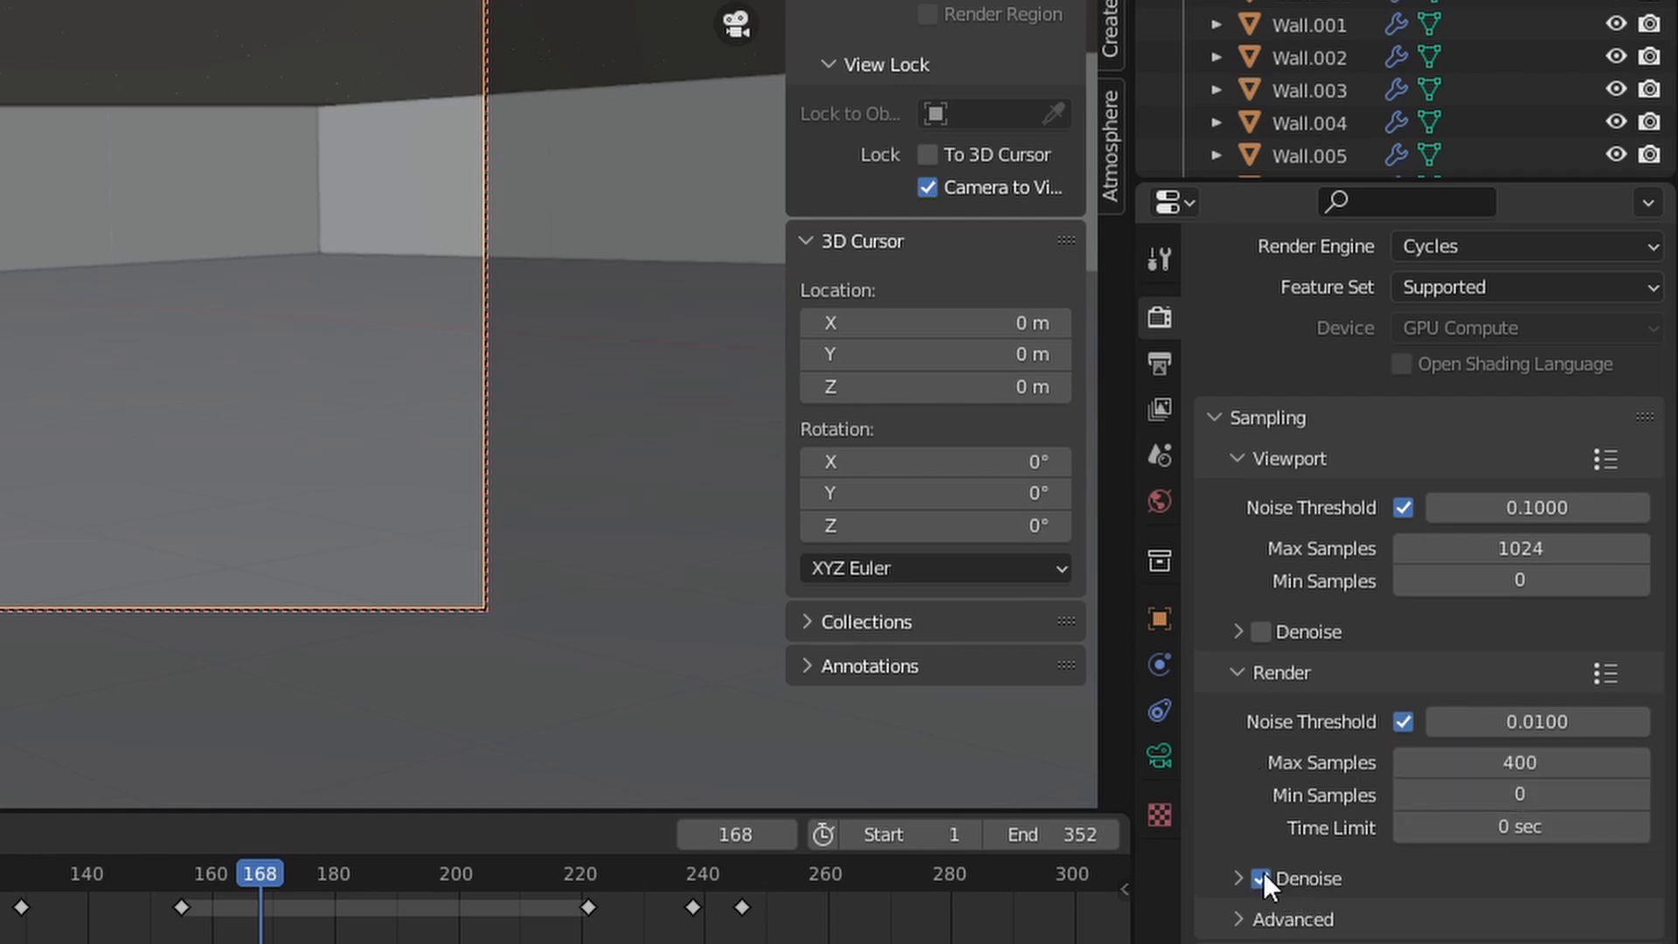
left_click(1256, 879)
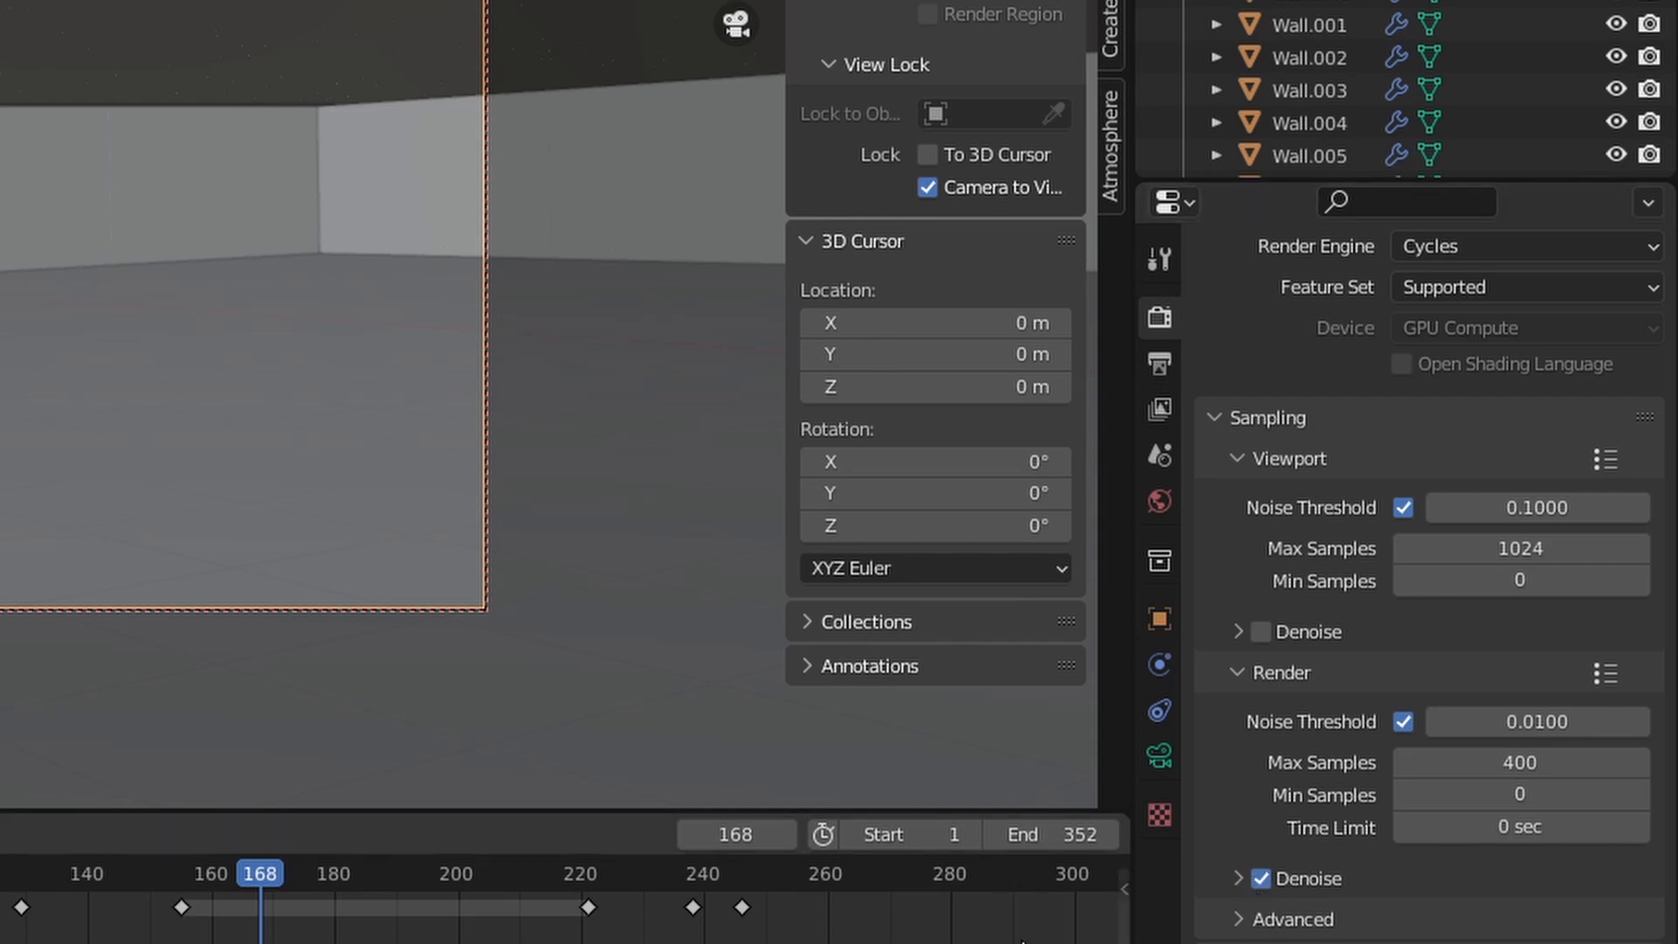
left_click(1159, 409)
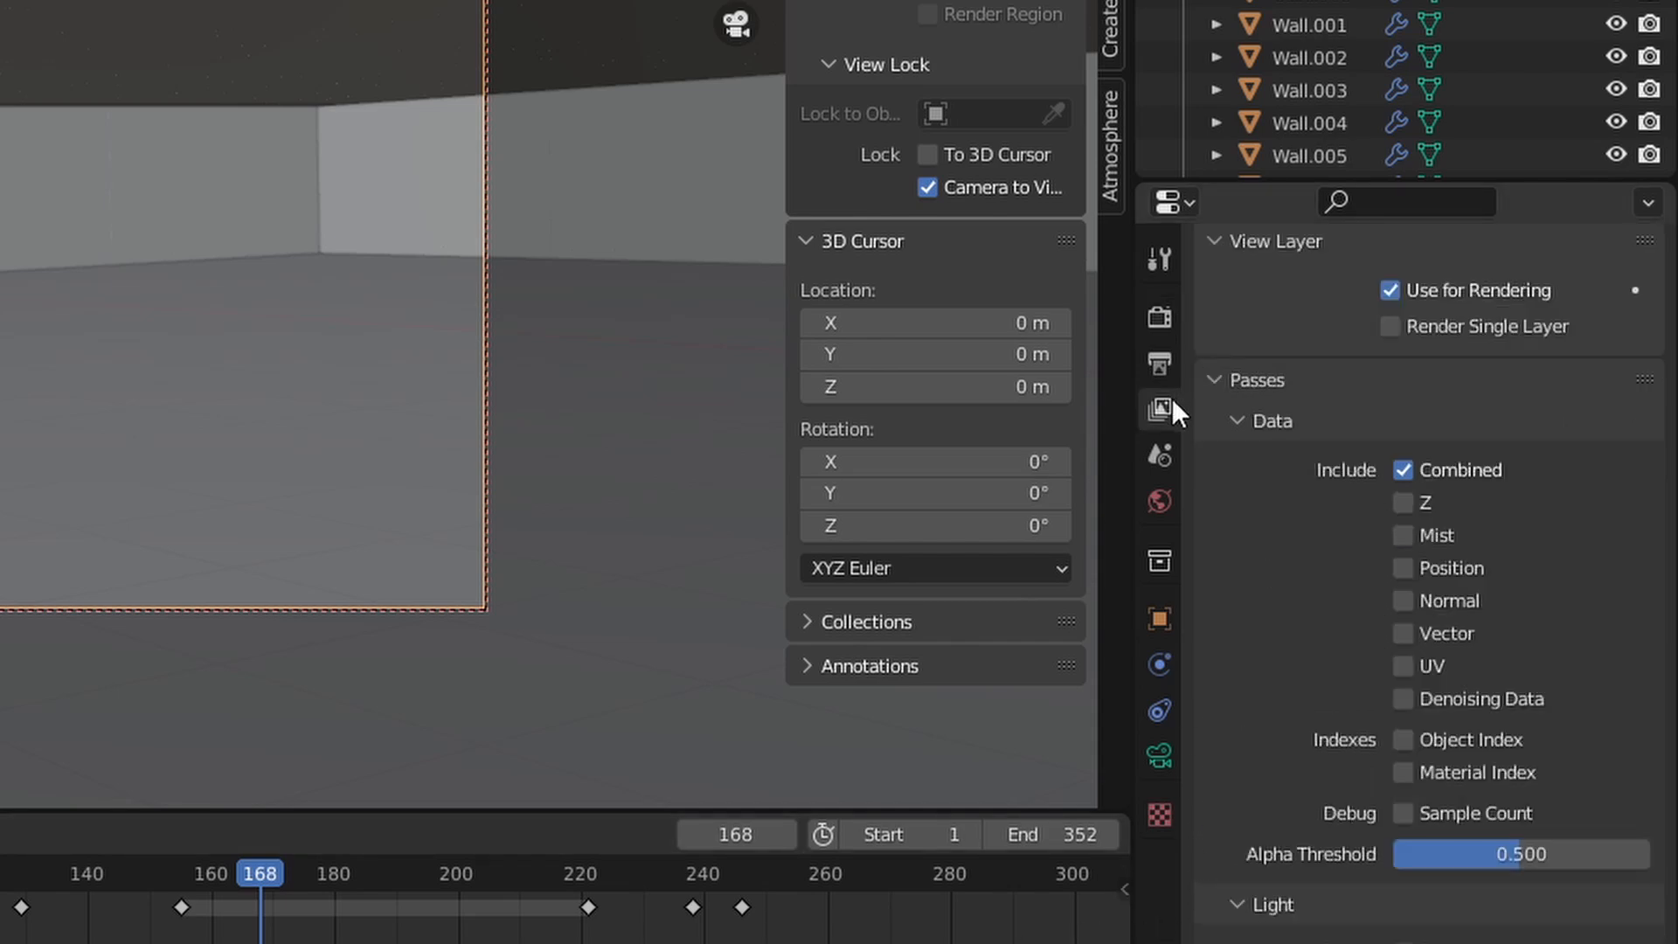
left_click(1159, 317)
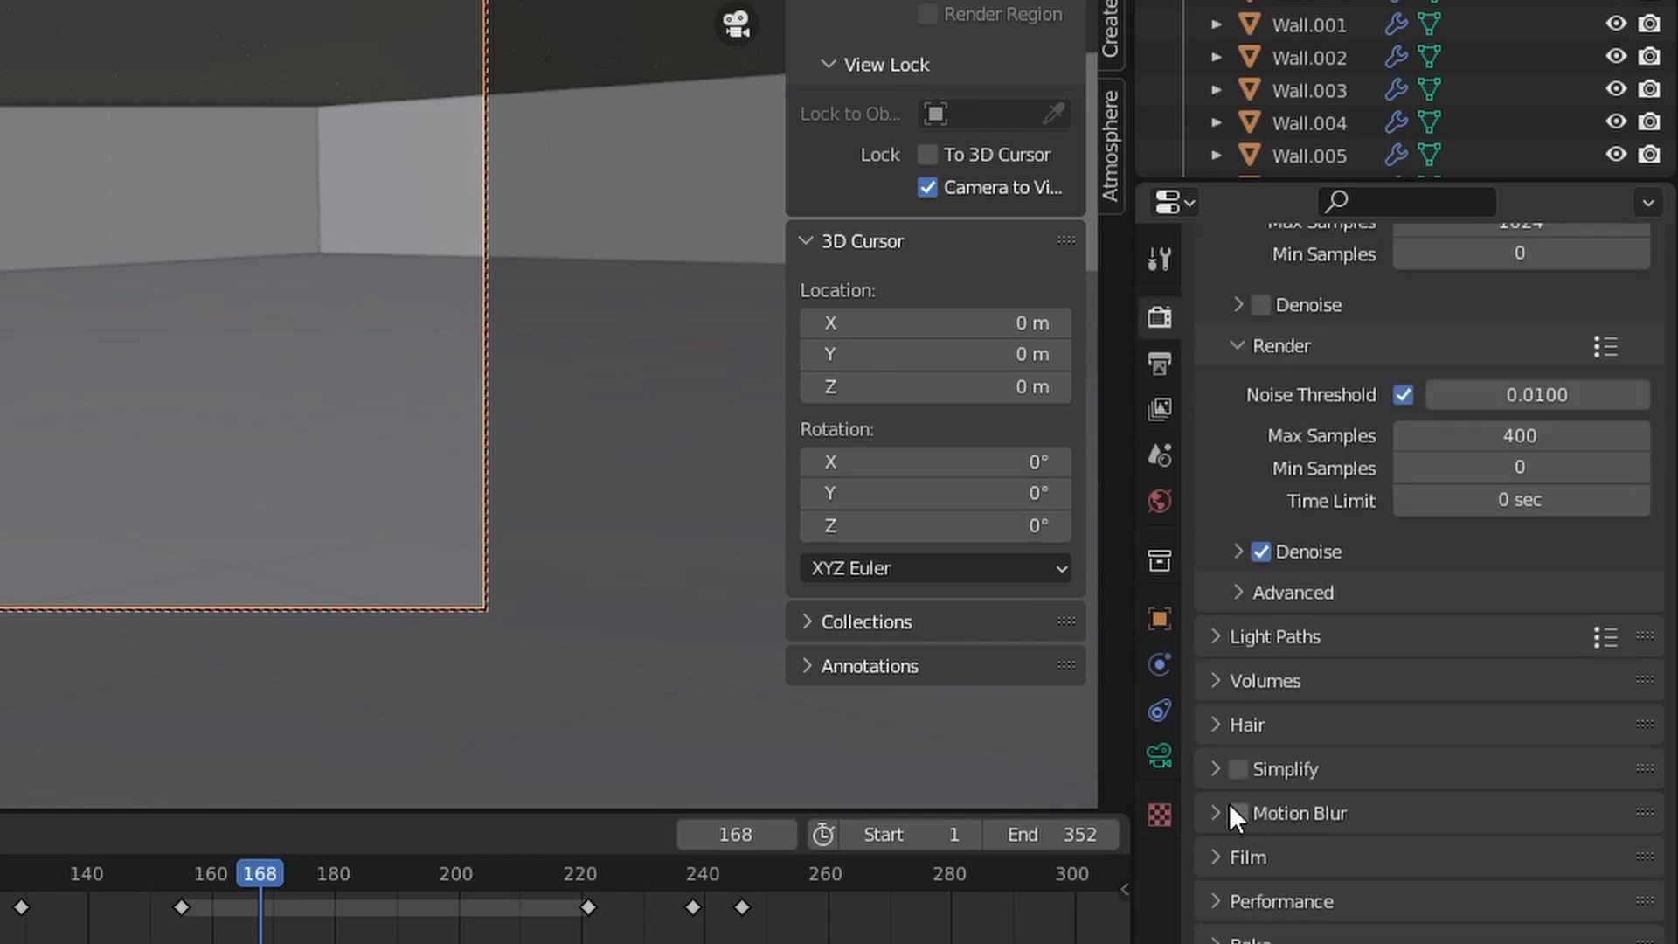
Step: Enable Motion Blur and show the Output Properties format and frame range
left_click(1240, 814)
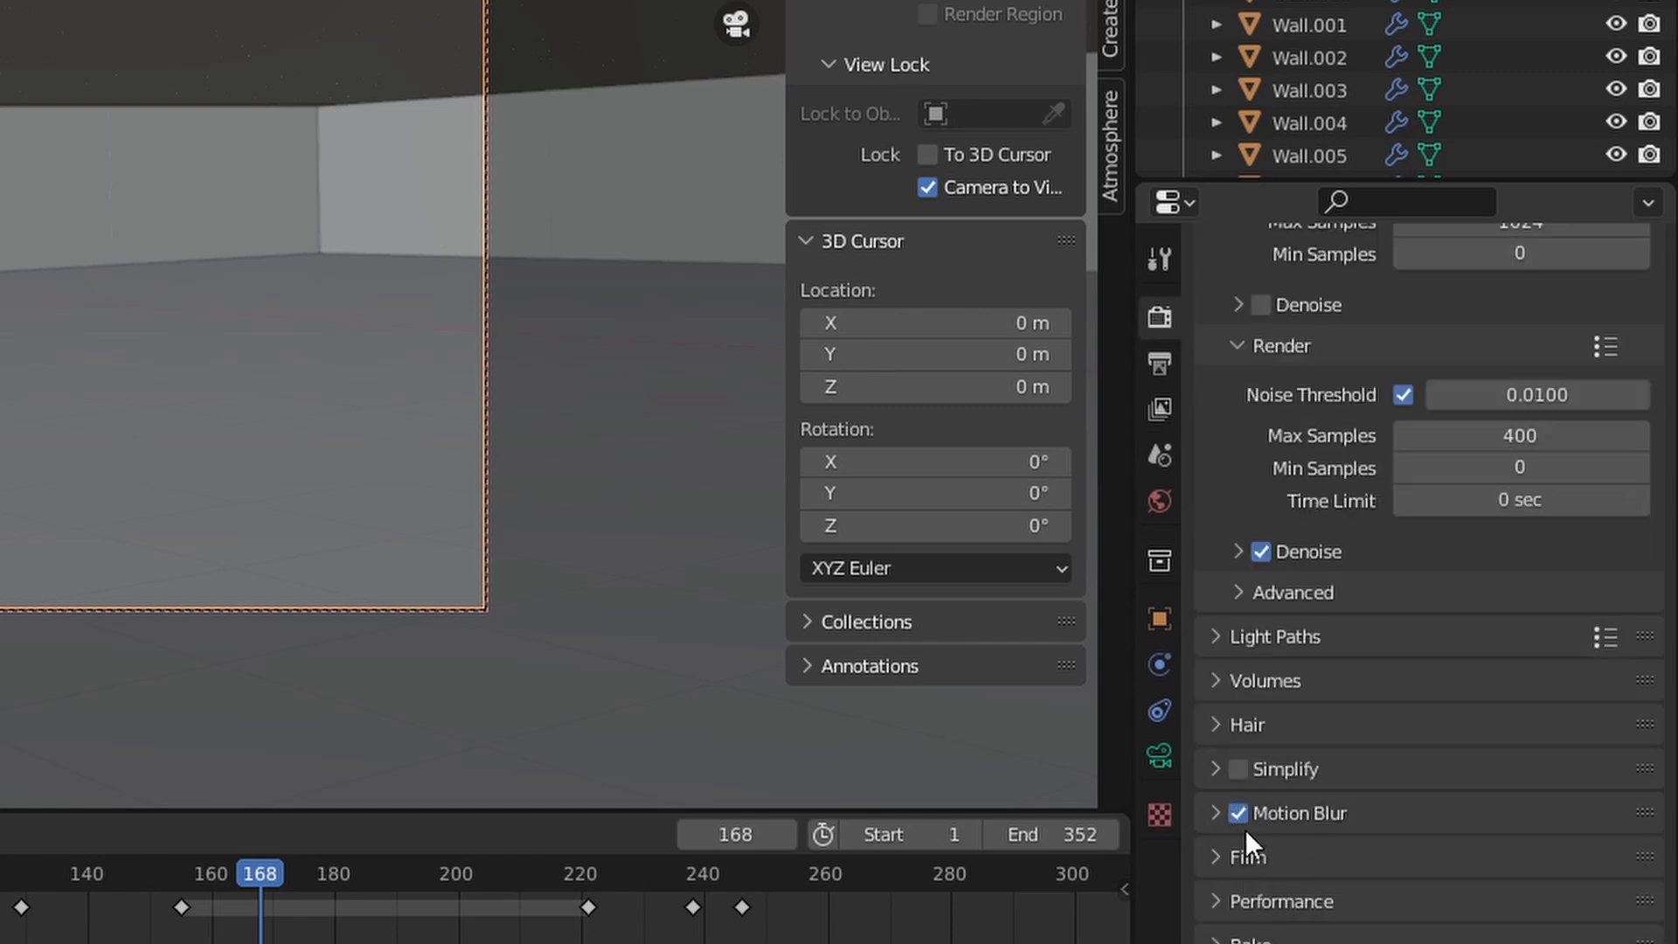
left_click(1163, 363)
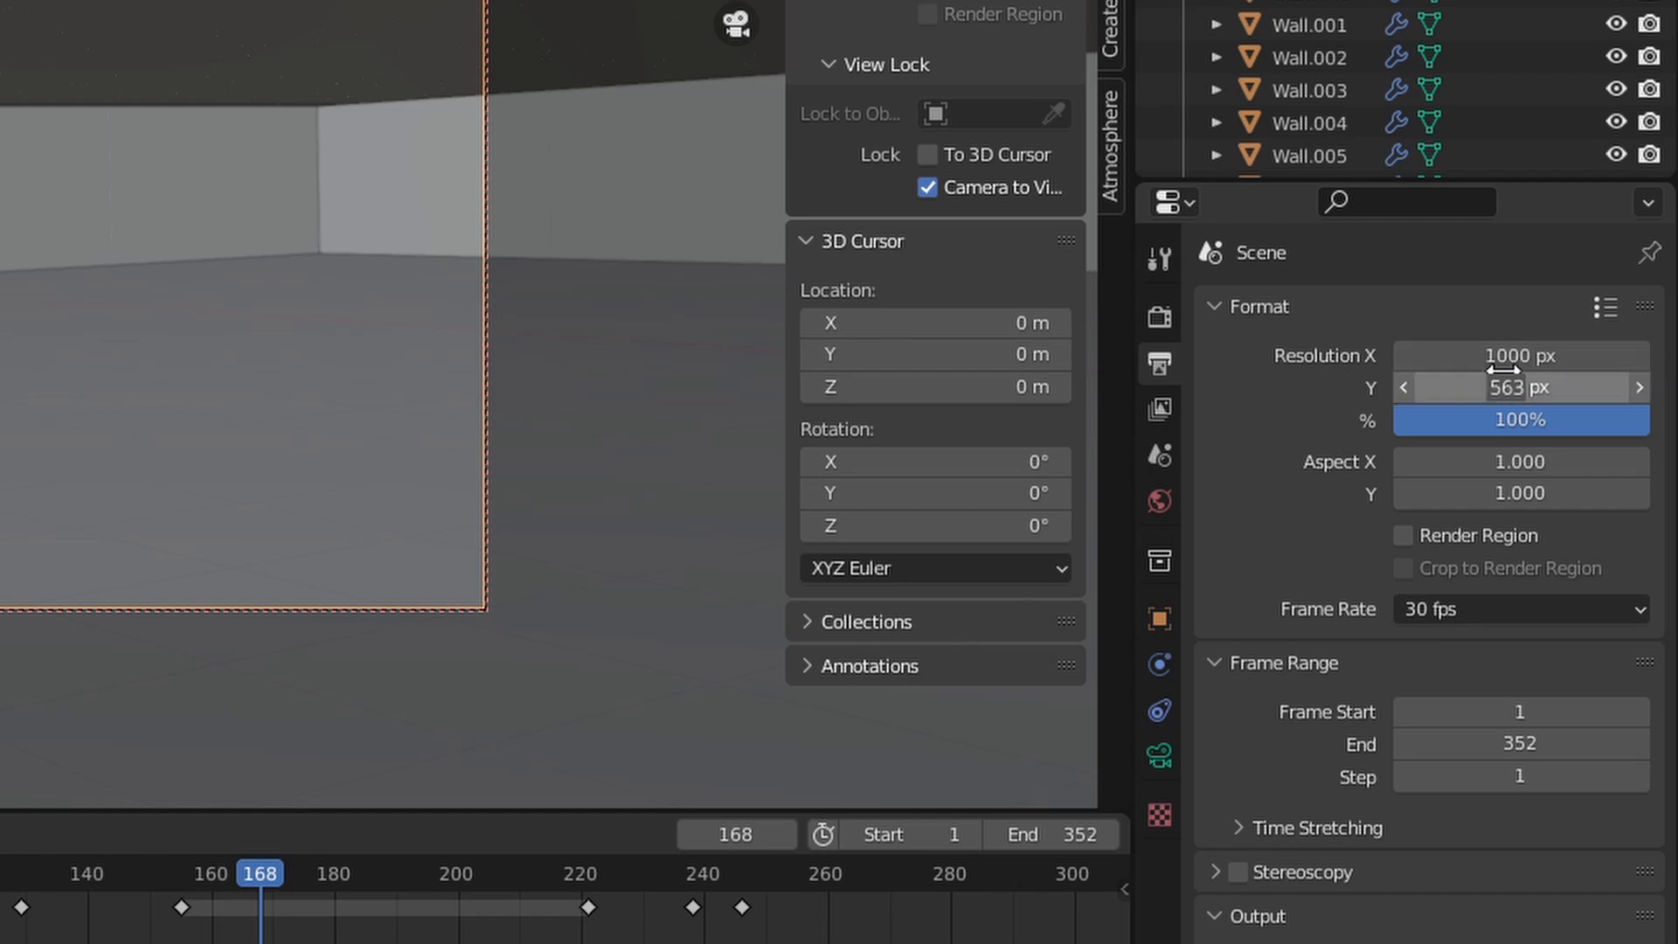
mouse_move(1544, 388)
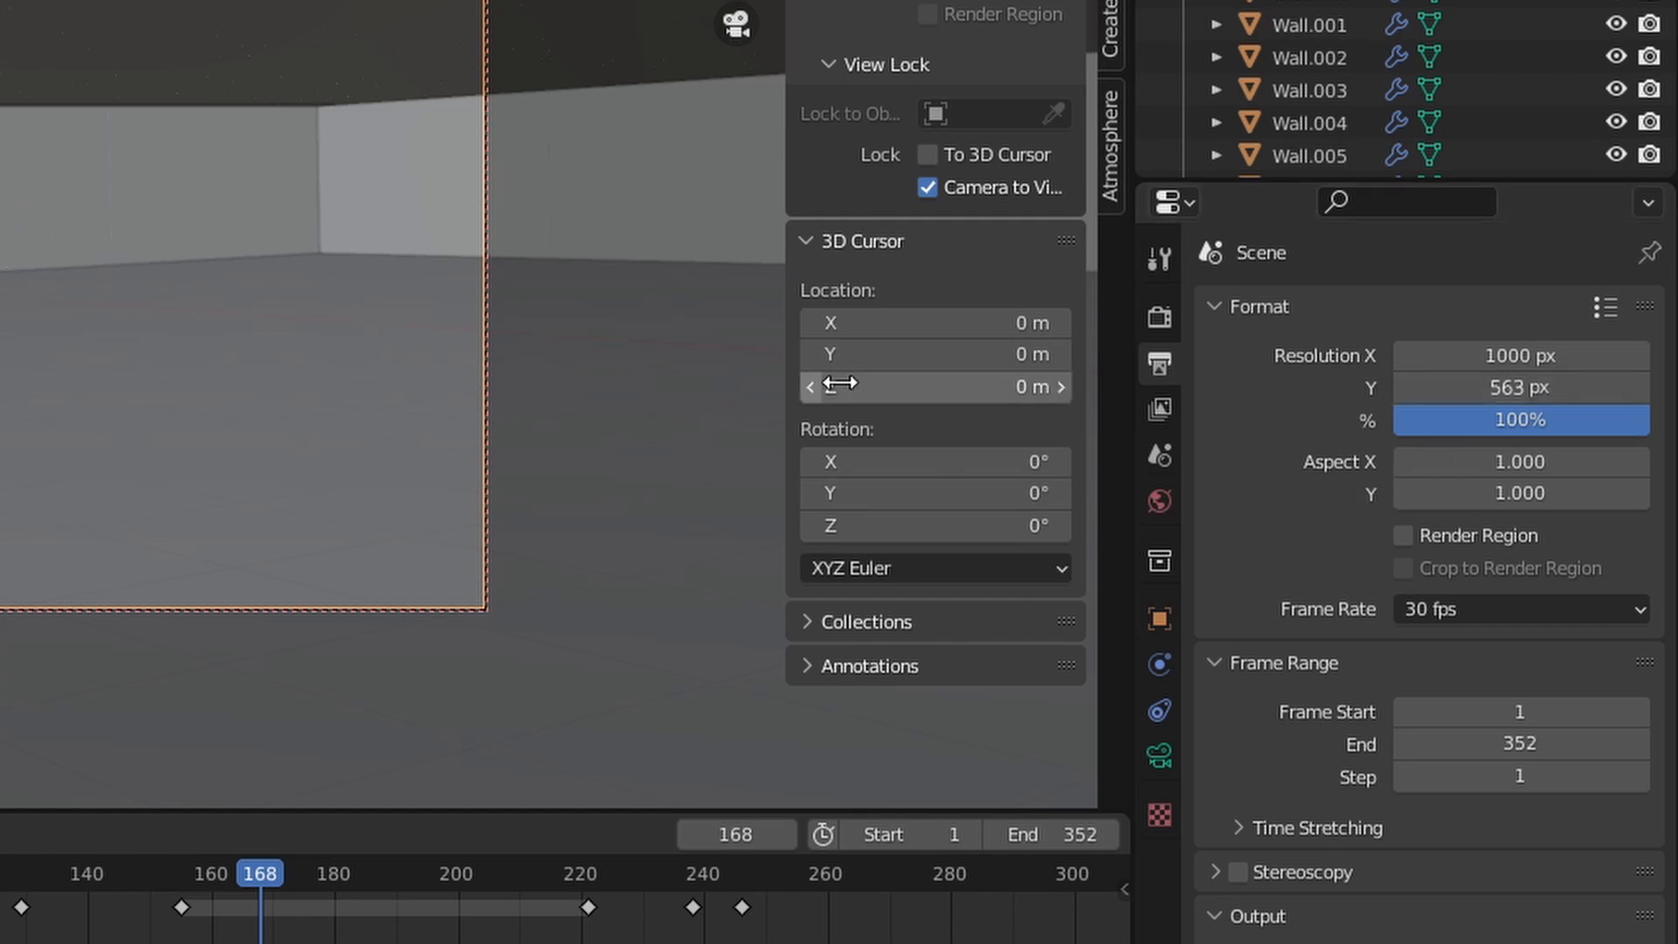
mouse_move(1521, 356)
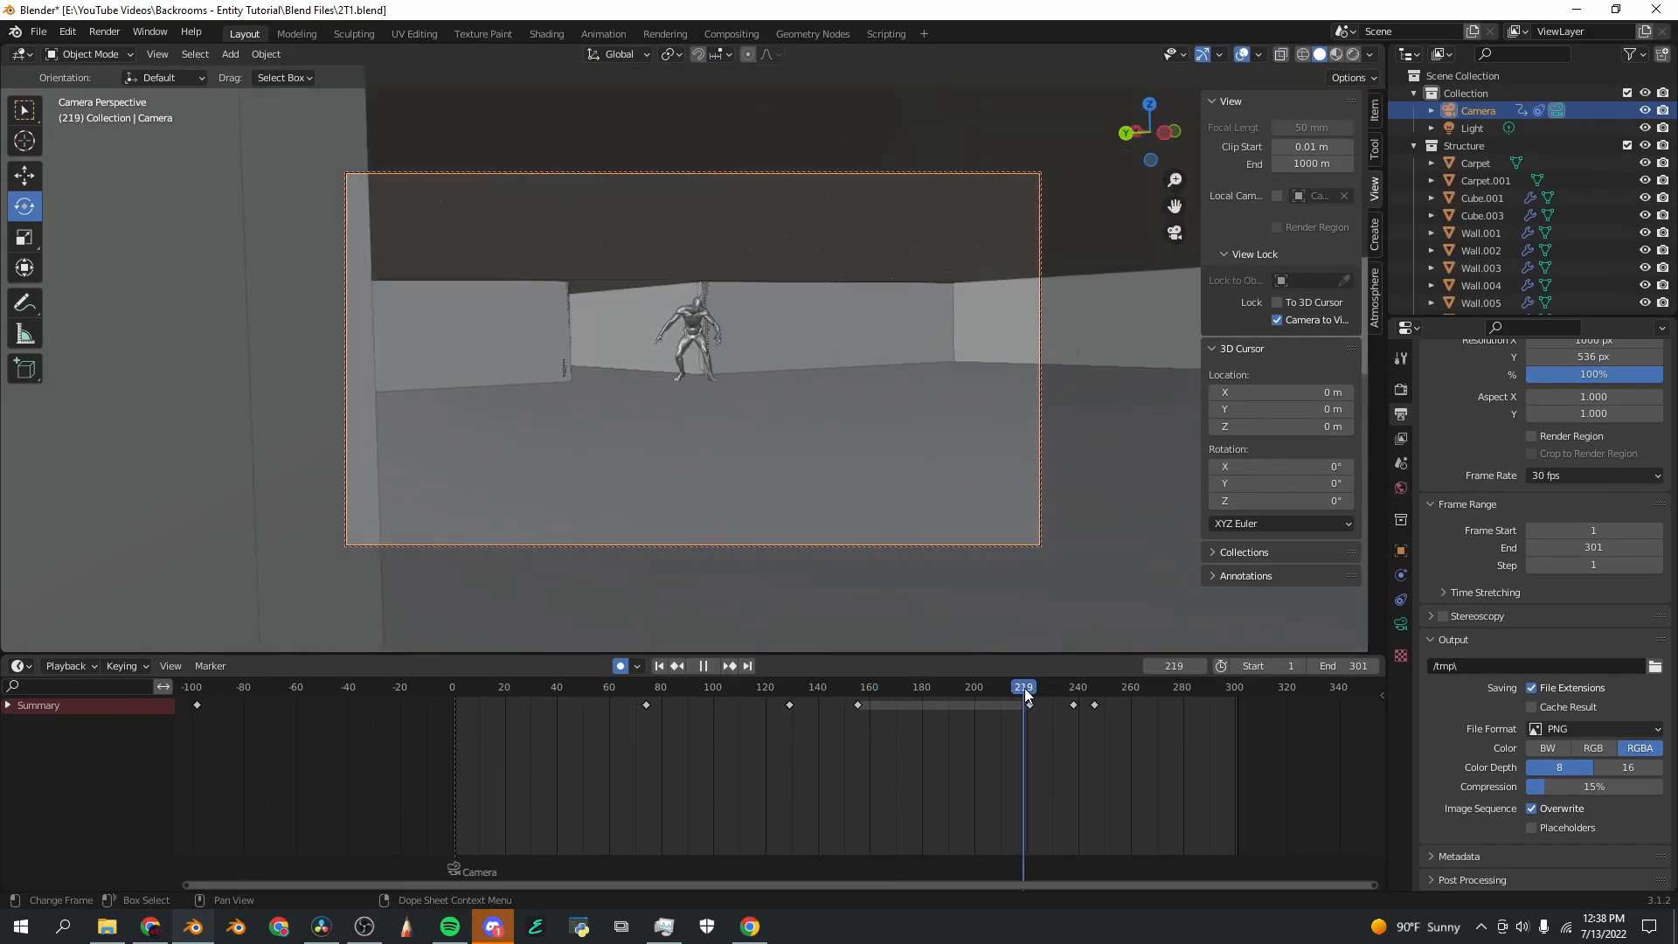
Step: Output frames 1–260 as PNG images at 16-bit colour depth
left_click(703, 666)
type("260")
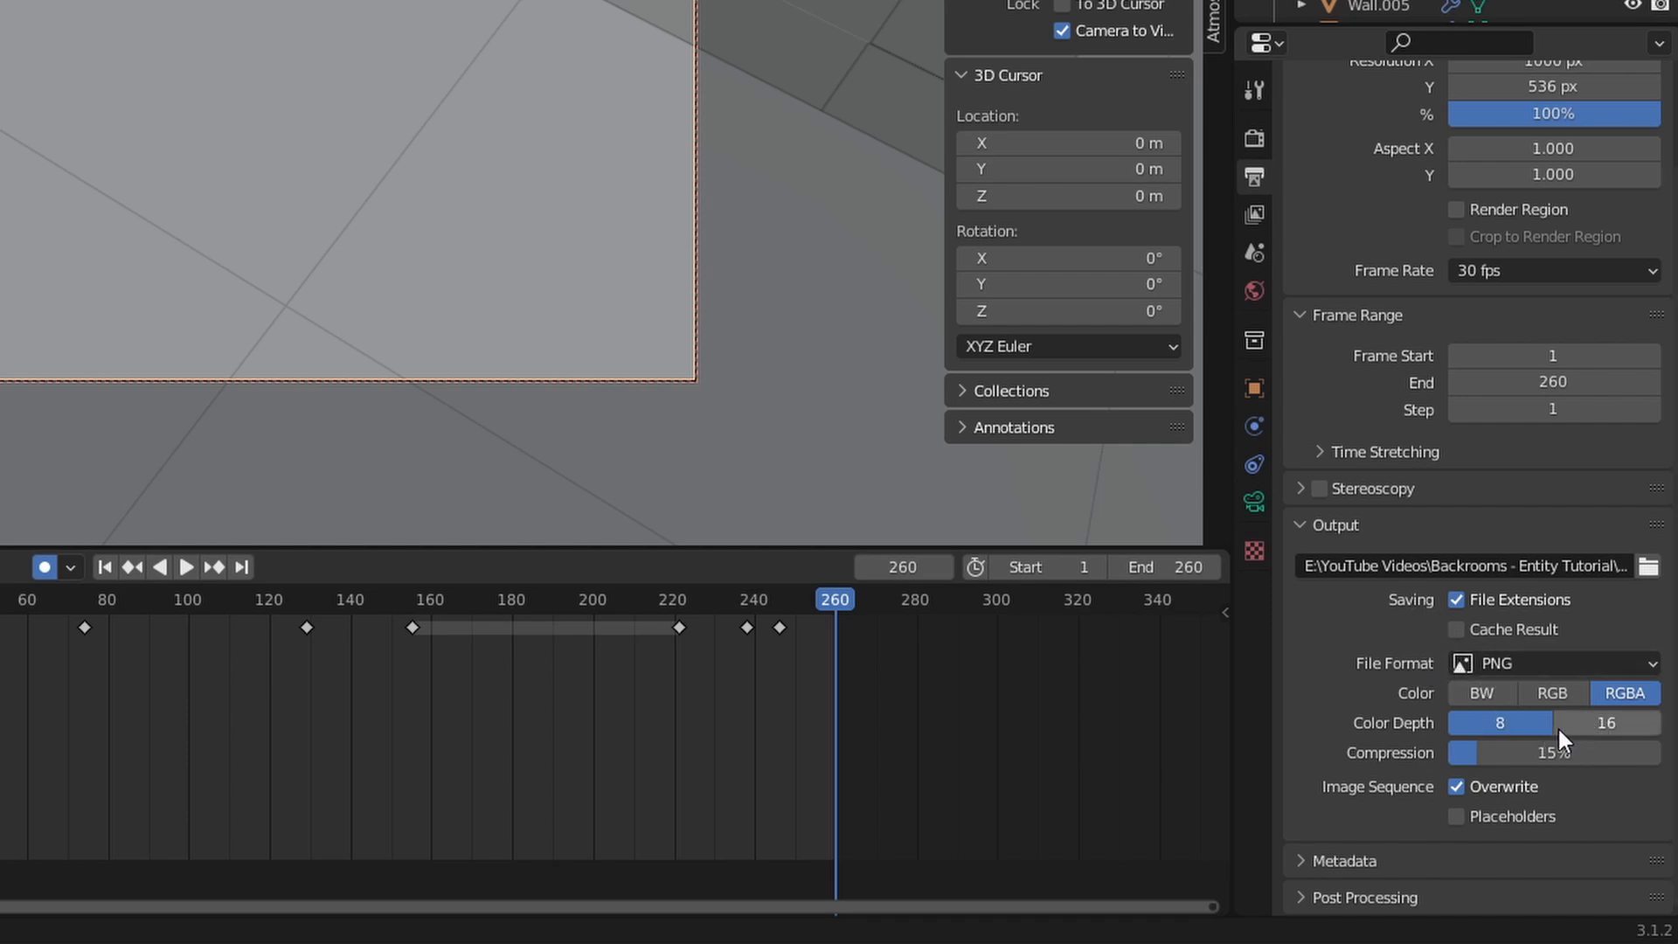
left_click(1606, 723)
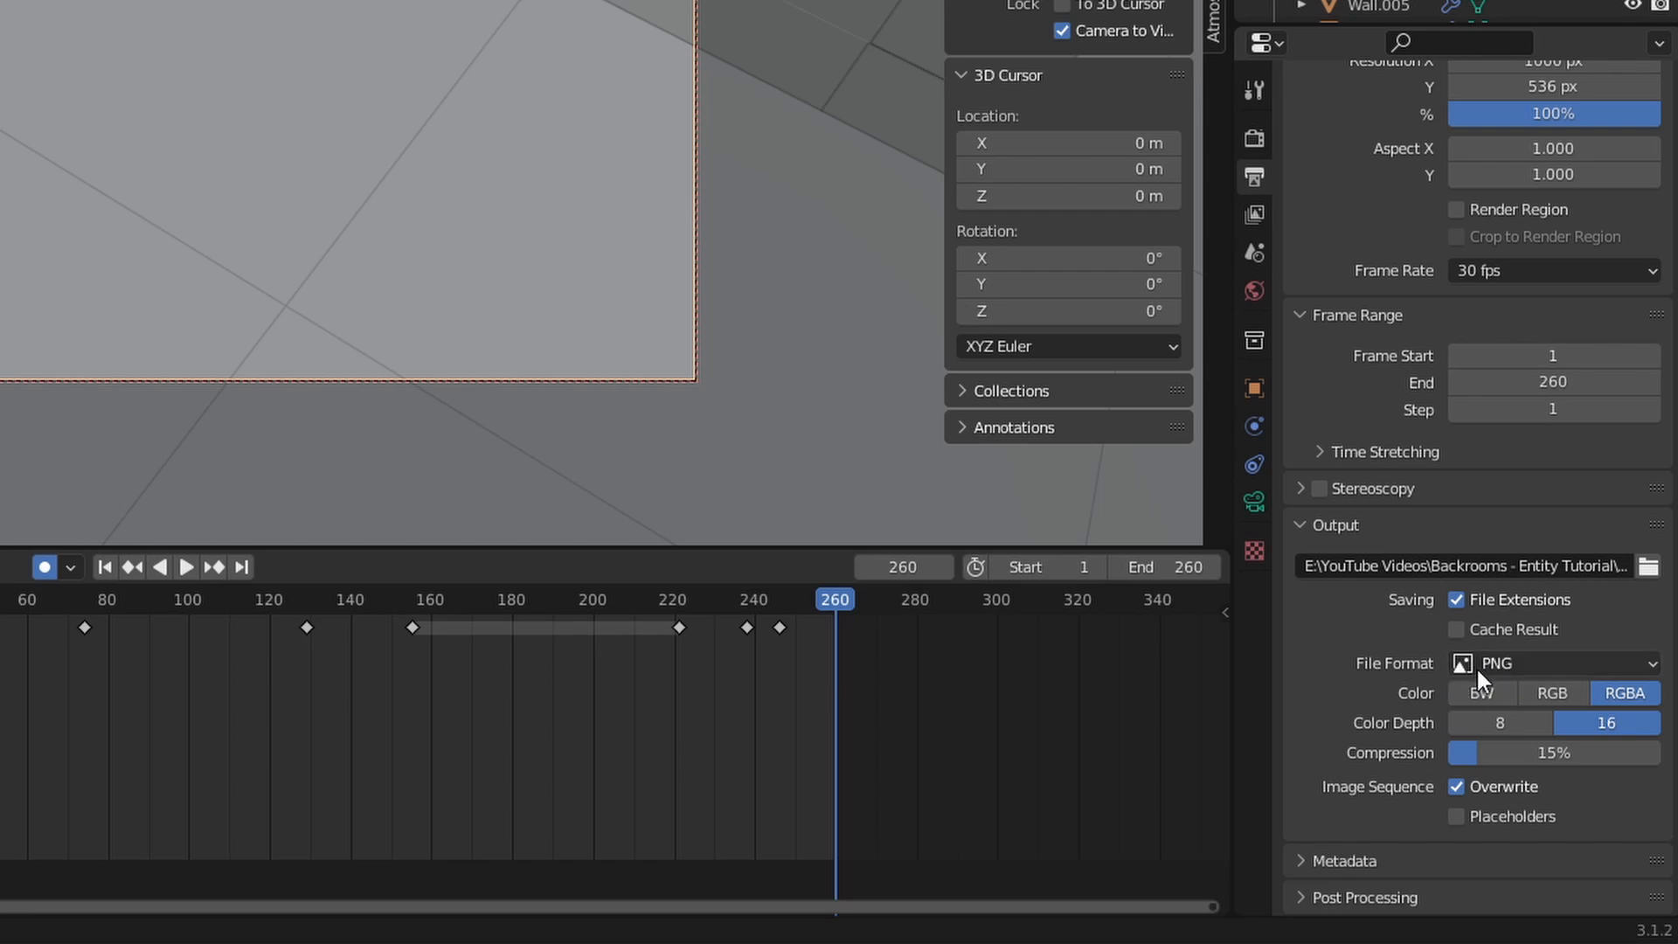
mouse_move(1333, 644)
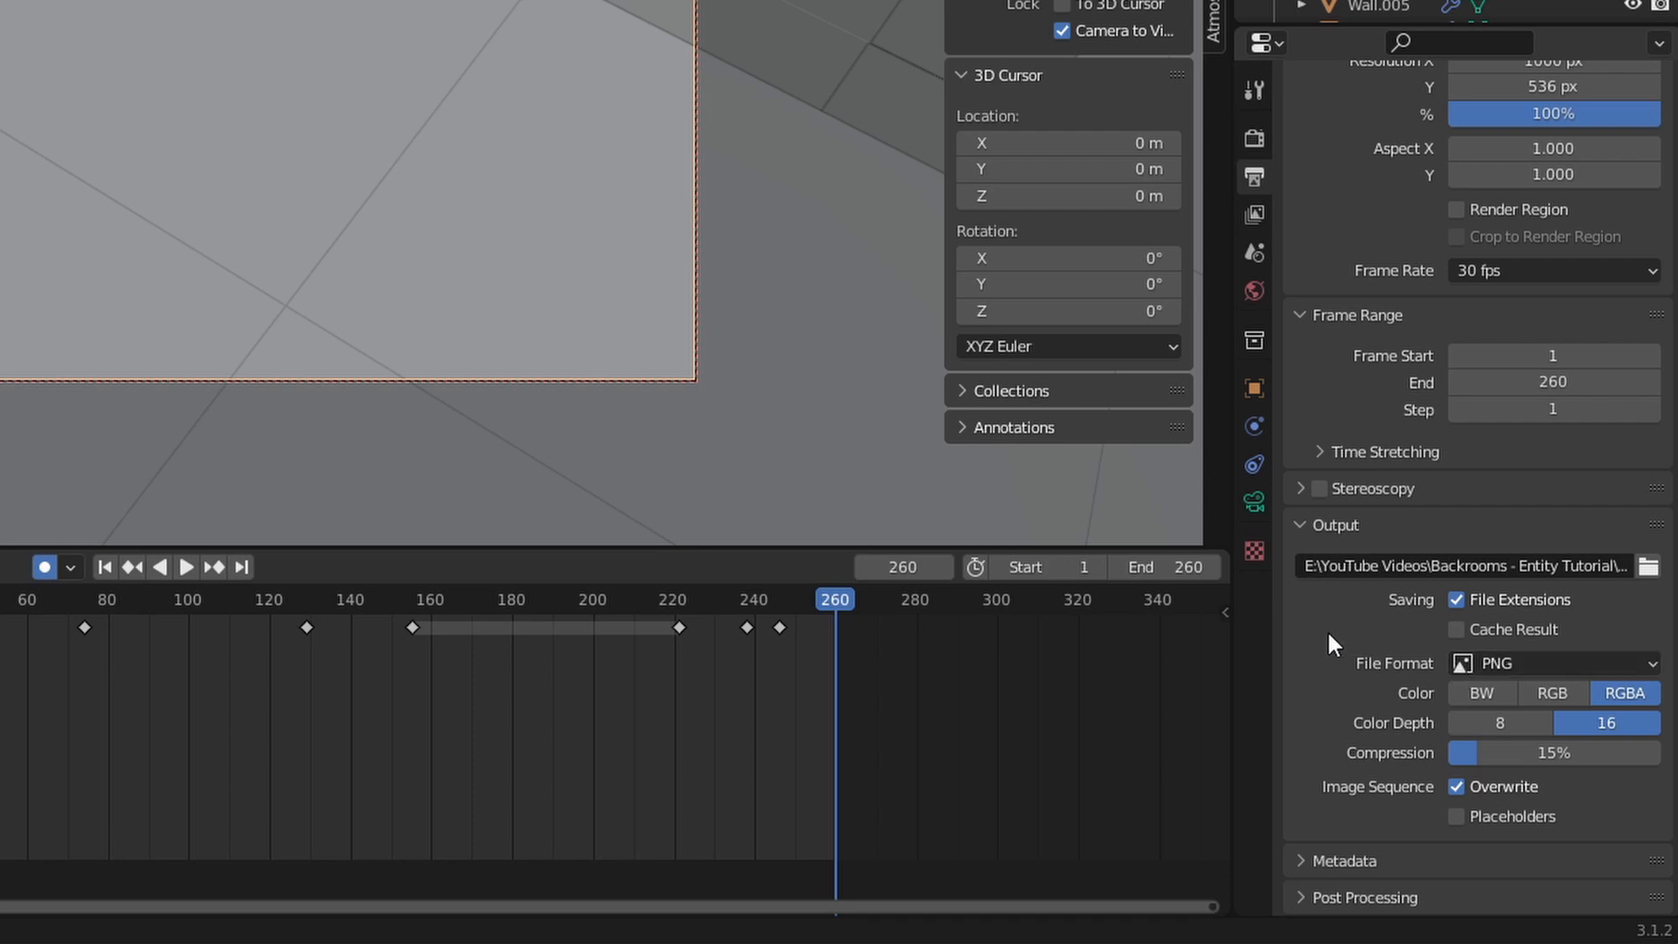
mouse_move(1289, 684)
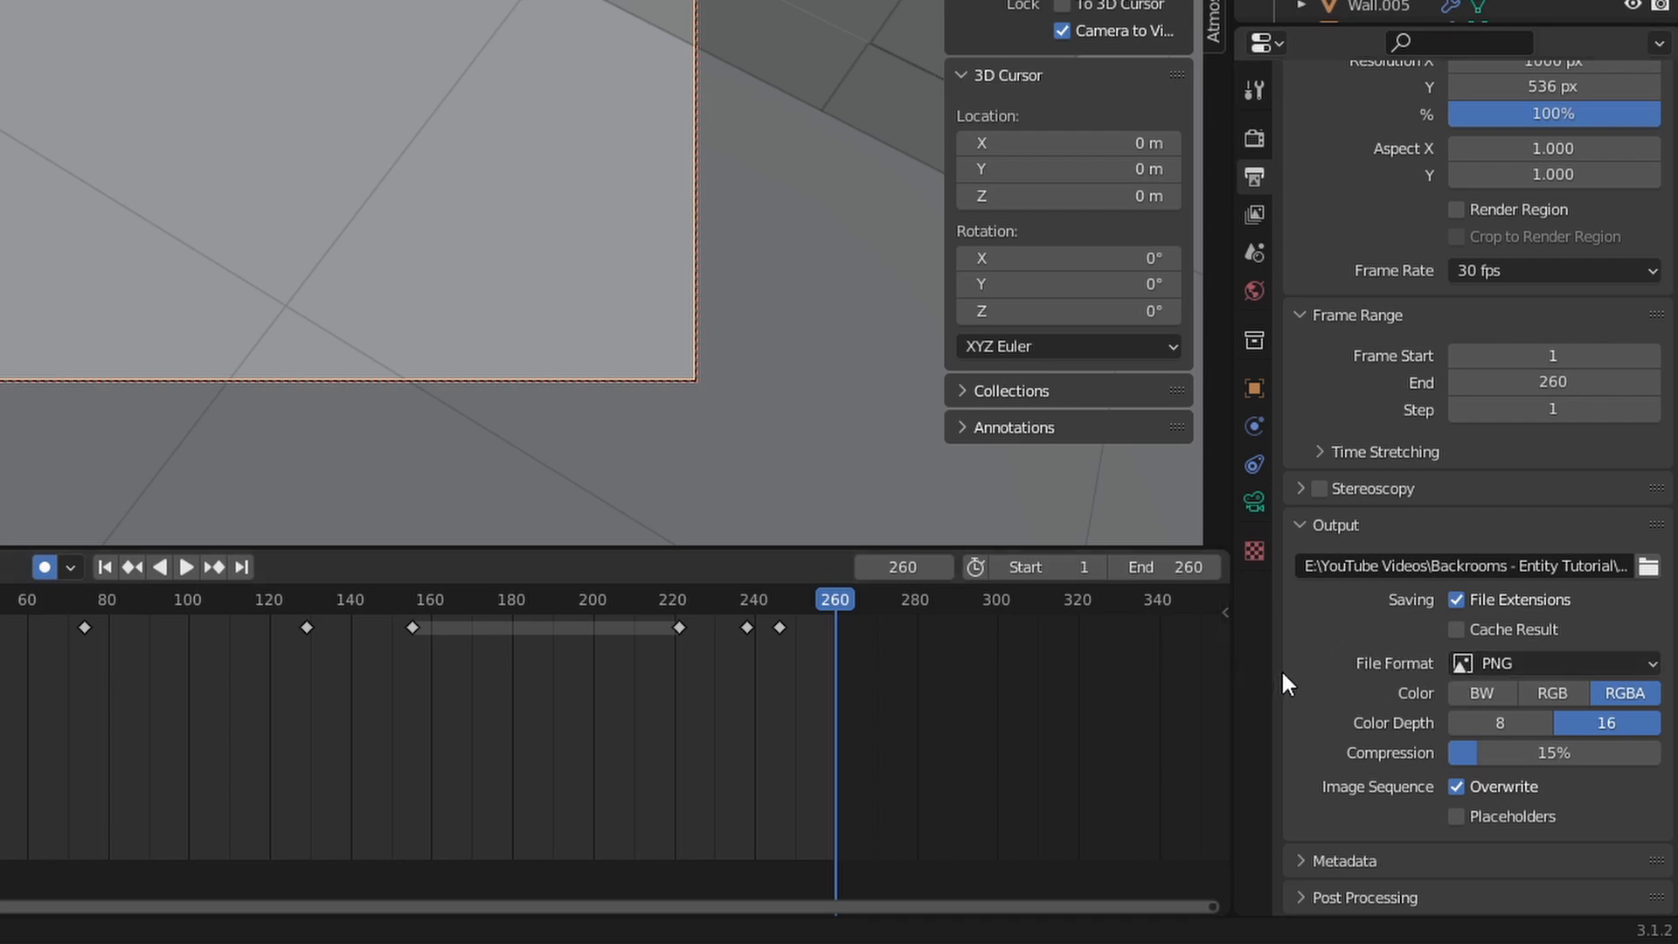
mouse_move(852, 601)
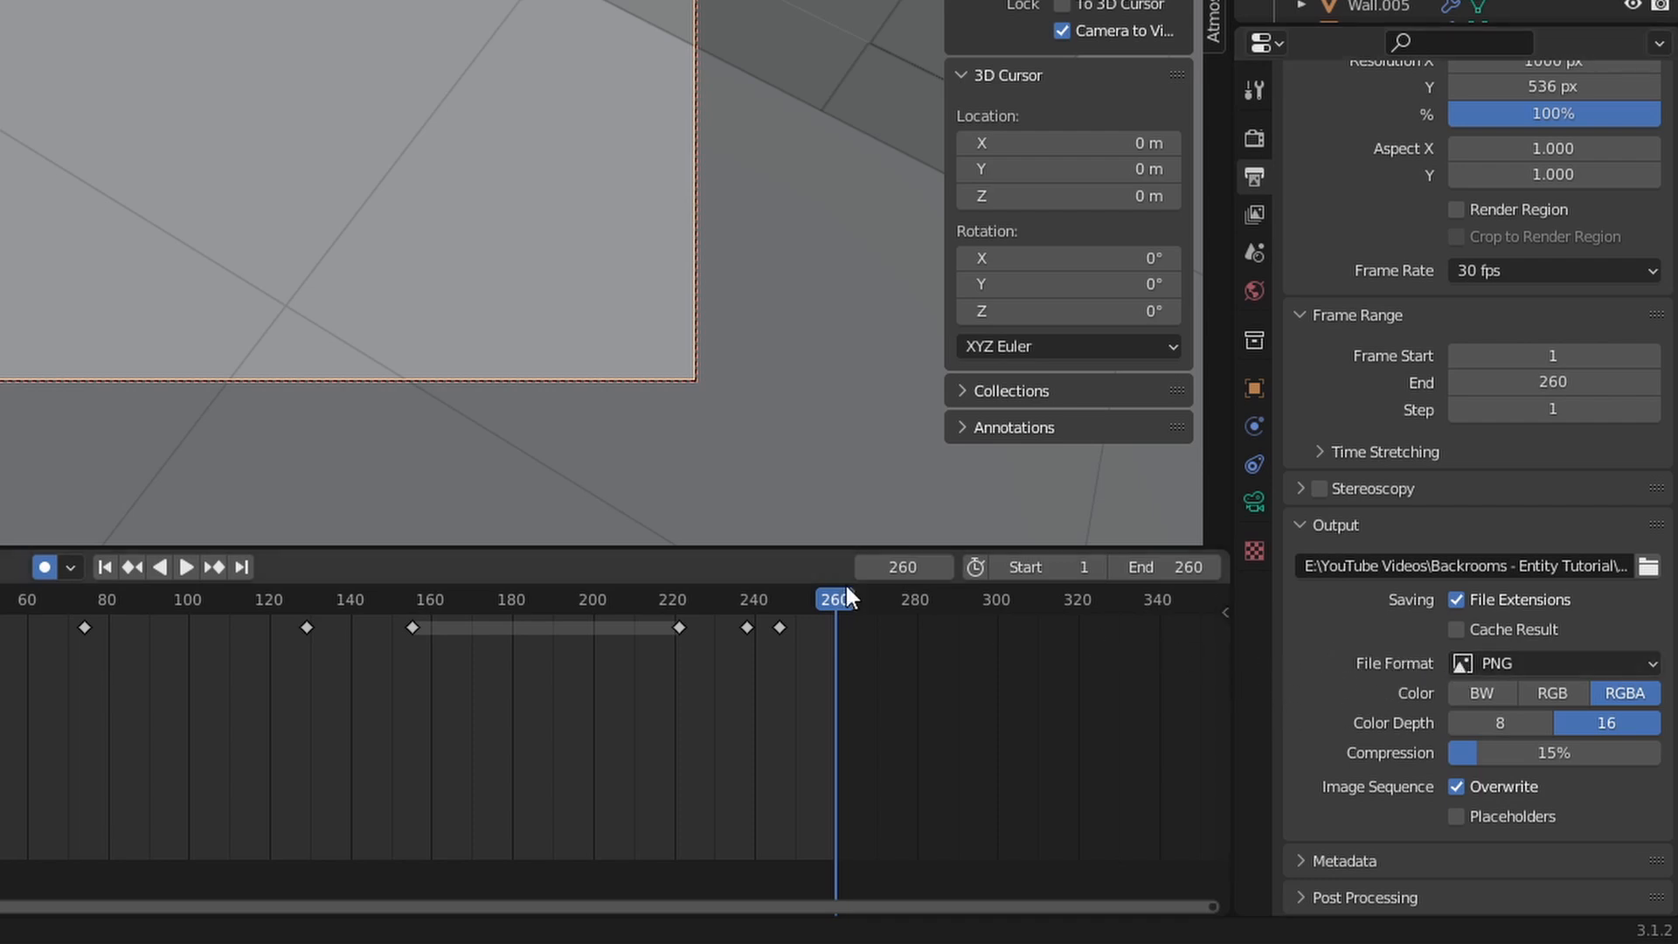
mouse_move(1347, 646)
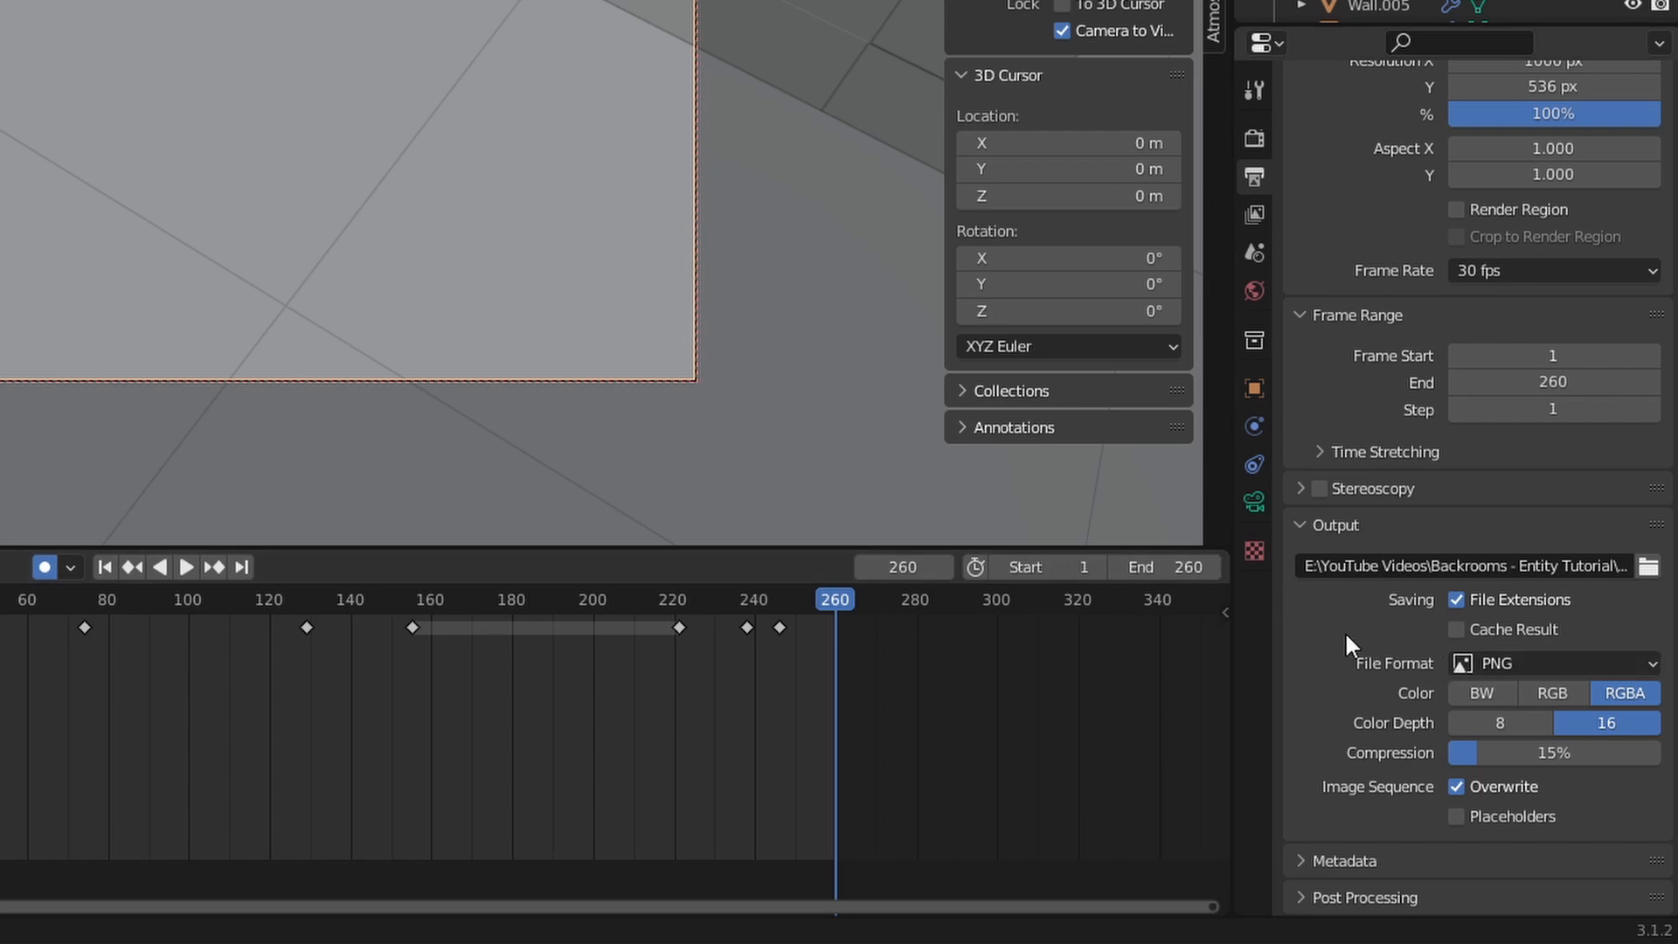
left_click(1553, 663)
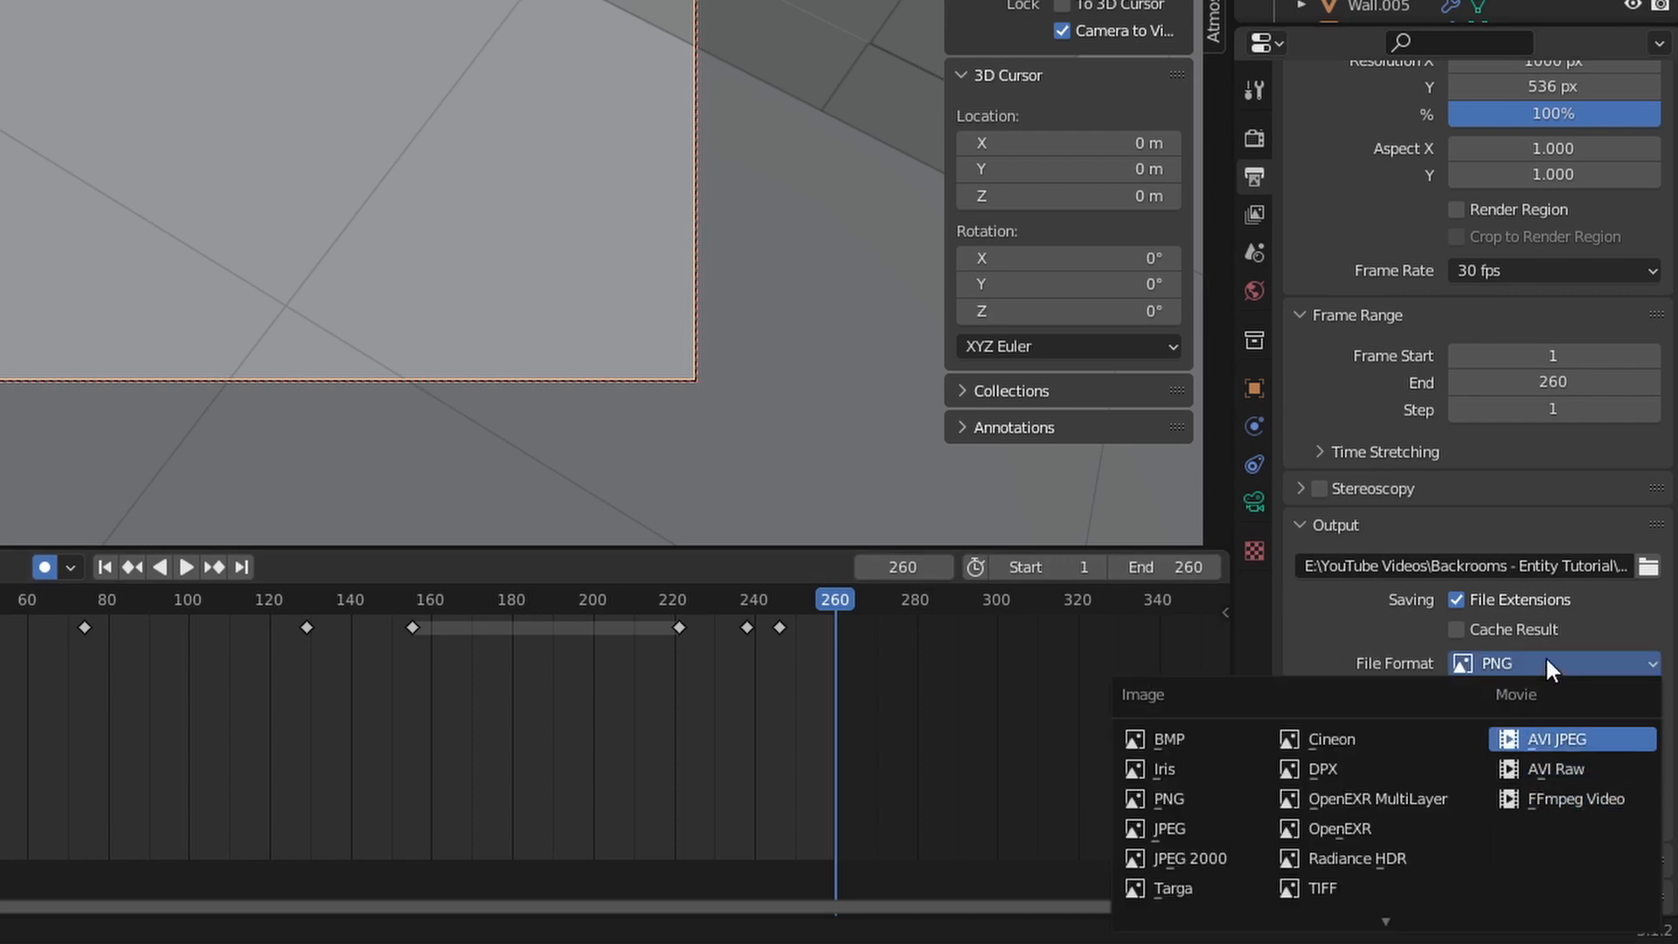
left_click(1169, 799)
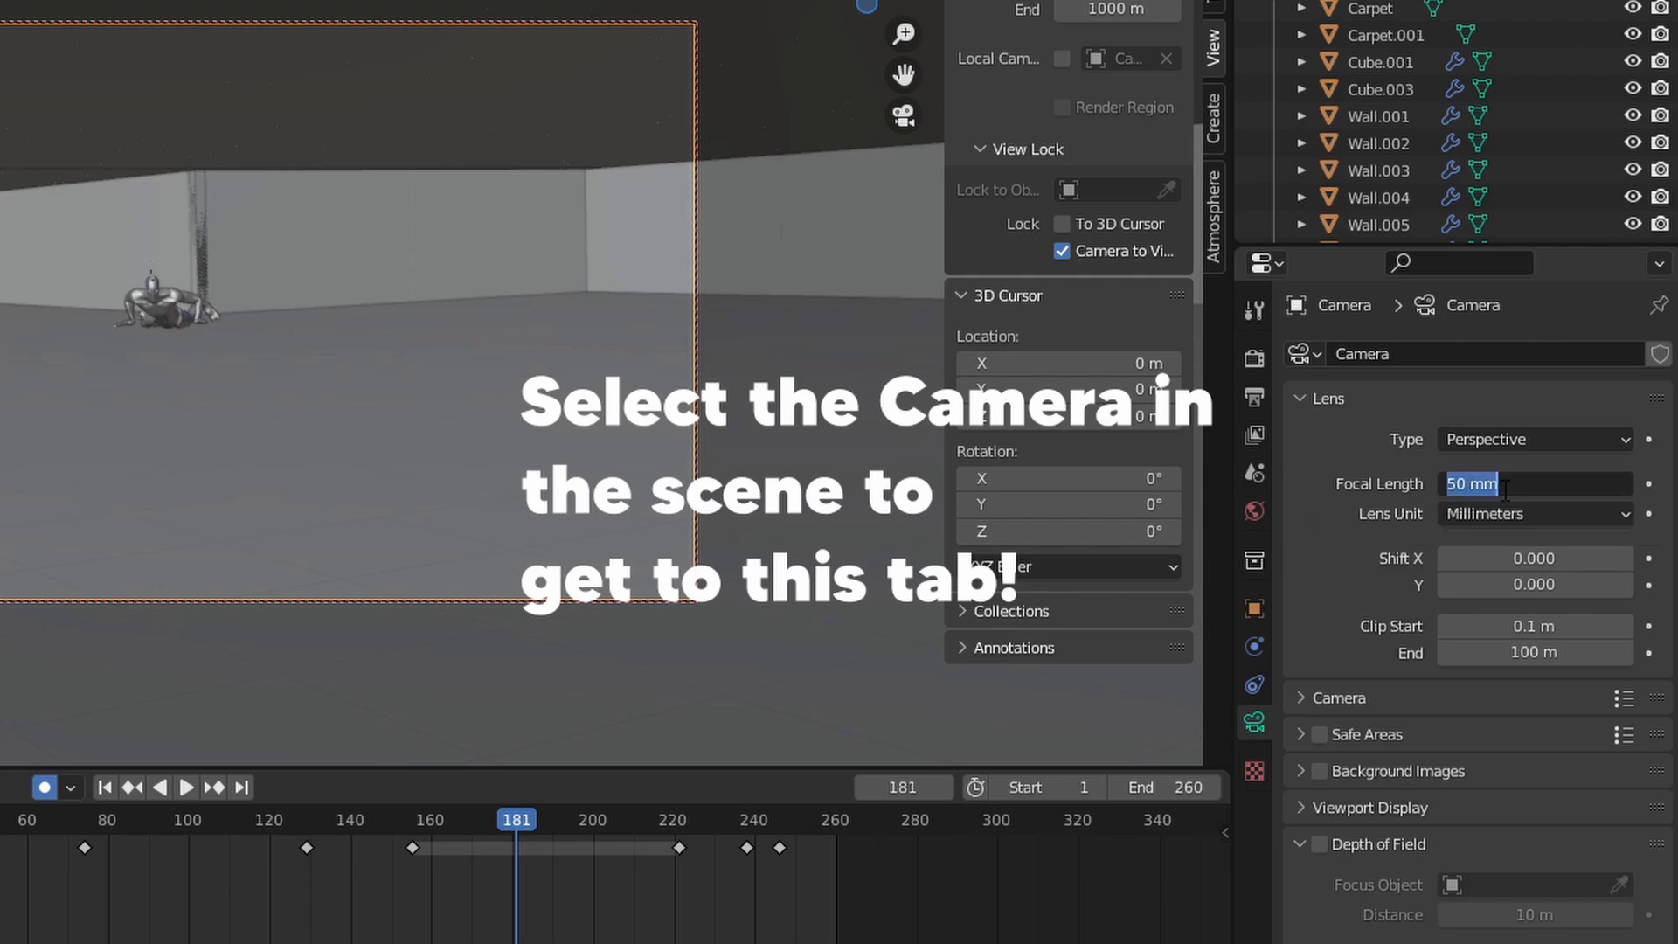
Step: Enter 38 mm as the camera's focal length
type("38")
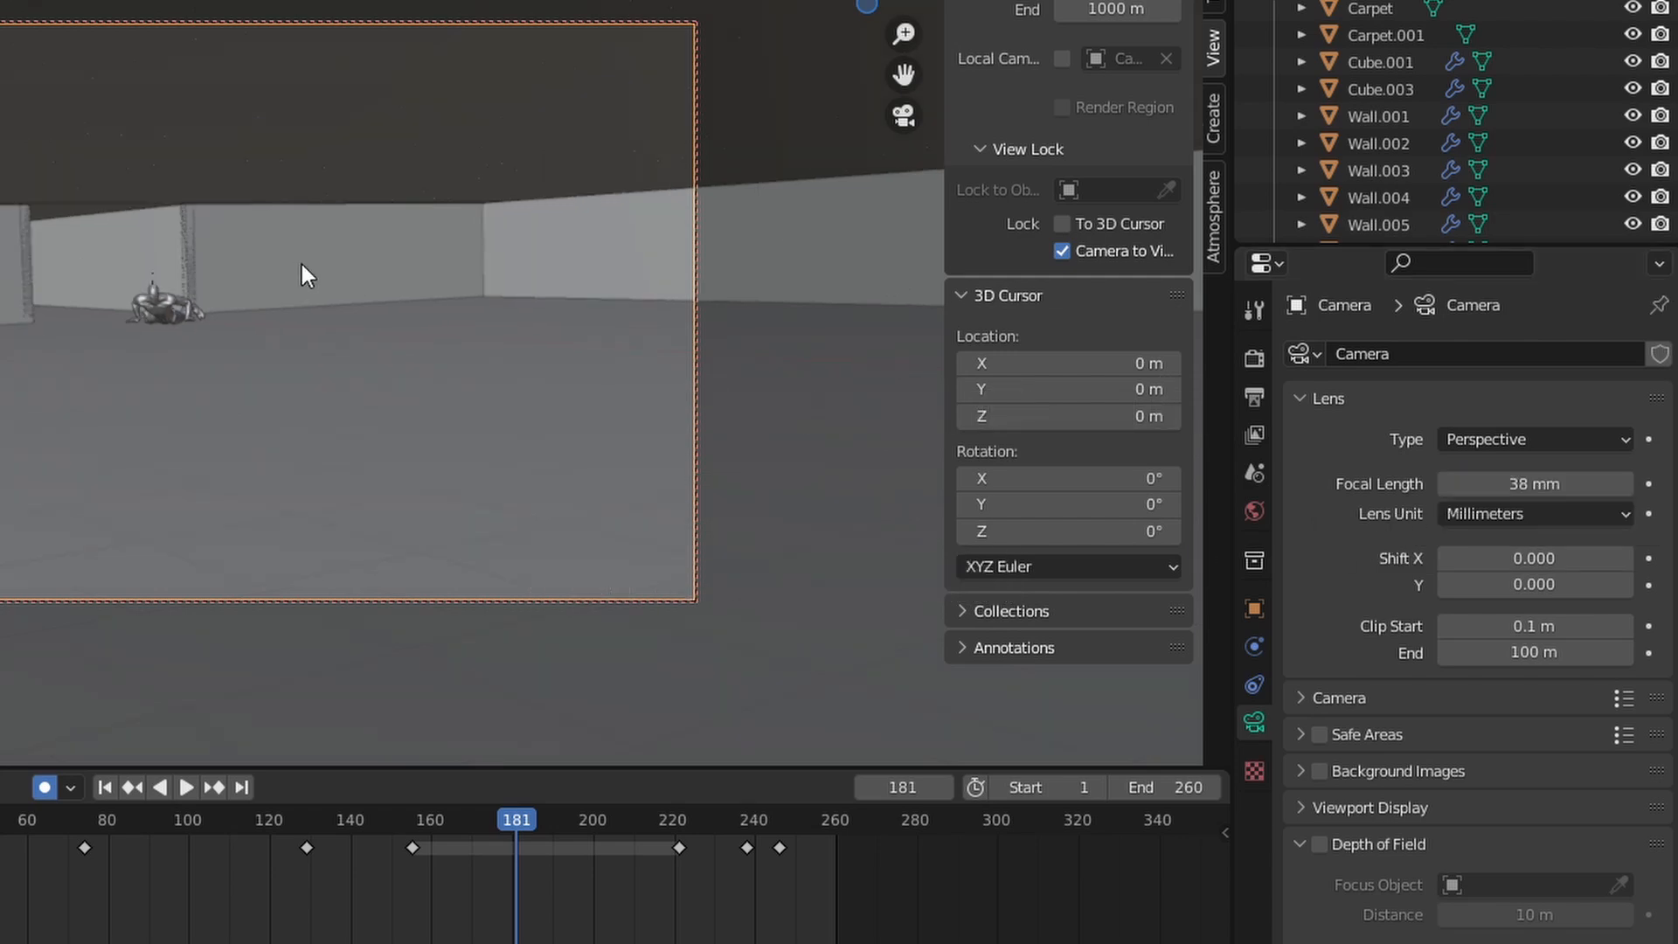
mouse_move(1515, 607)
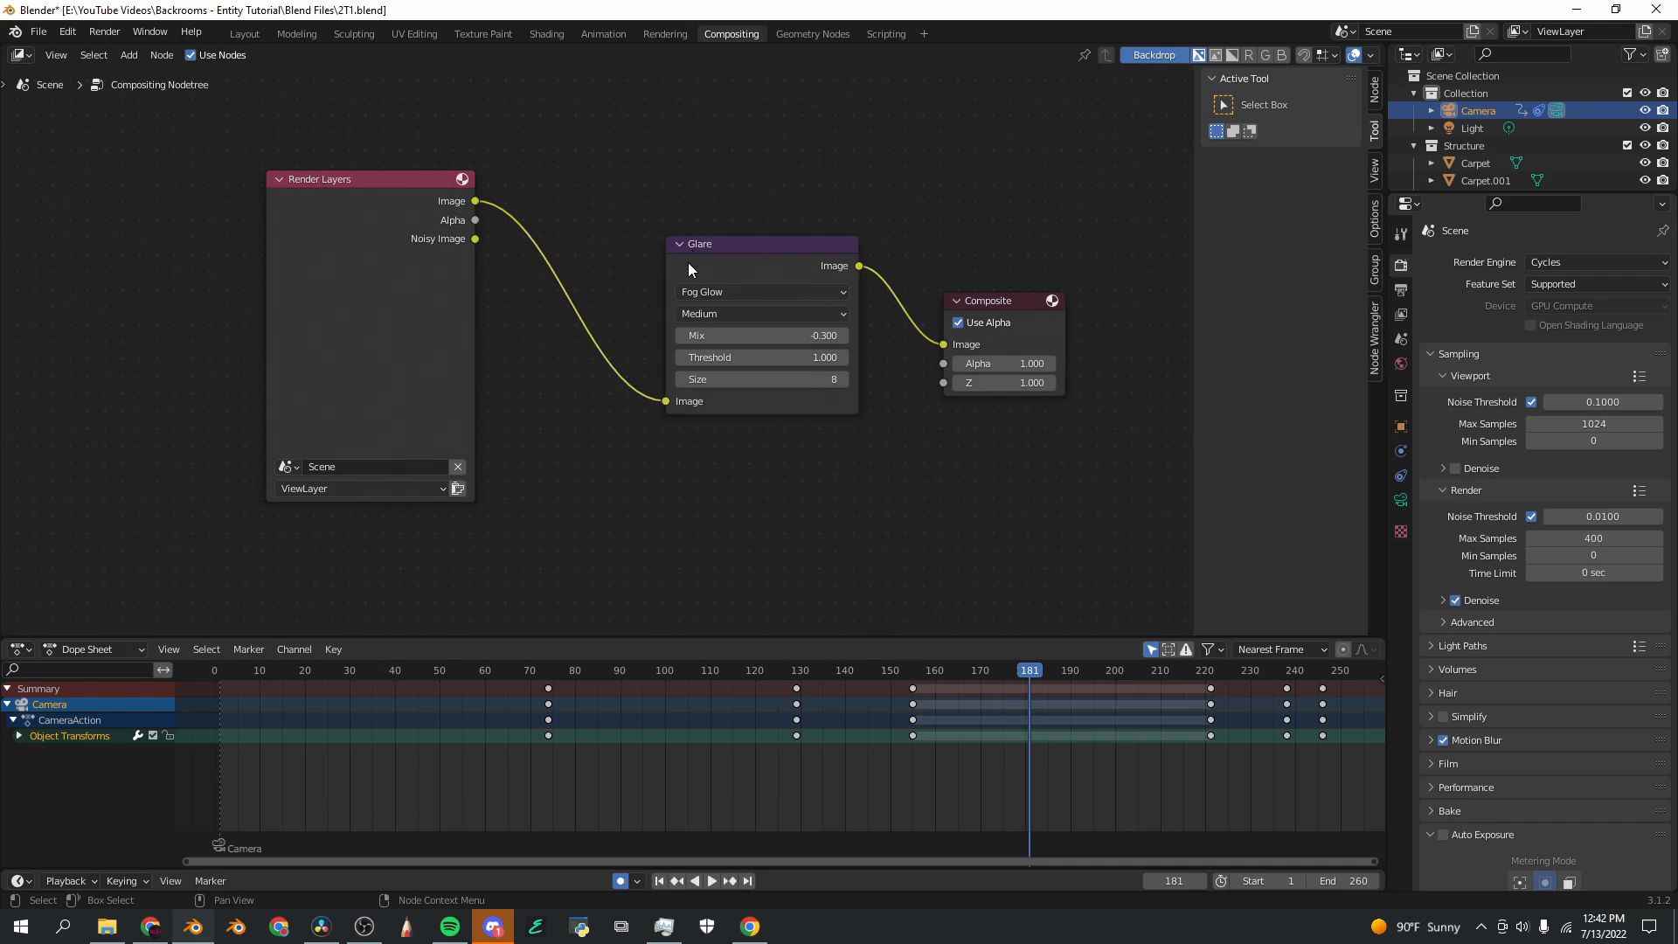
Step: Search for and add a Glare node to the compositor
left_click_drag(763, 244, 757, 244)
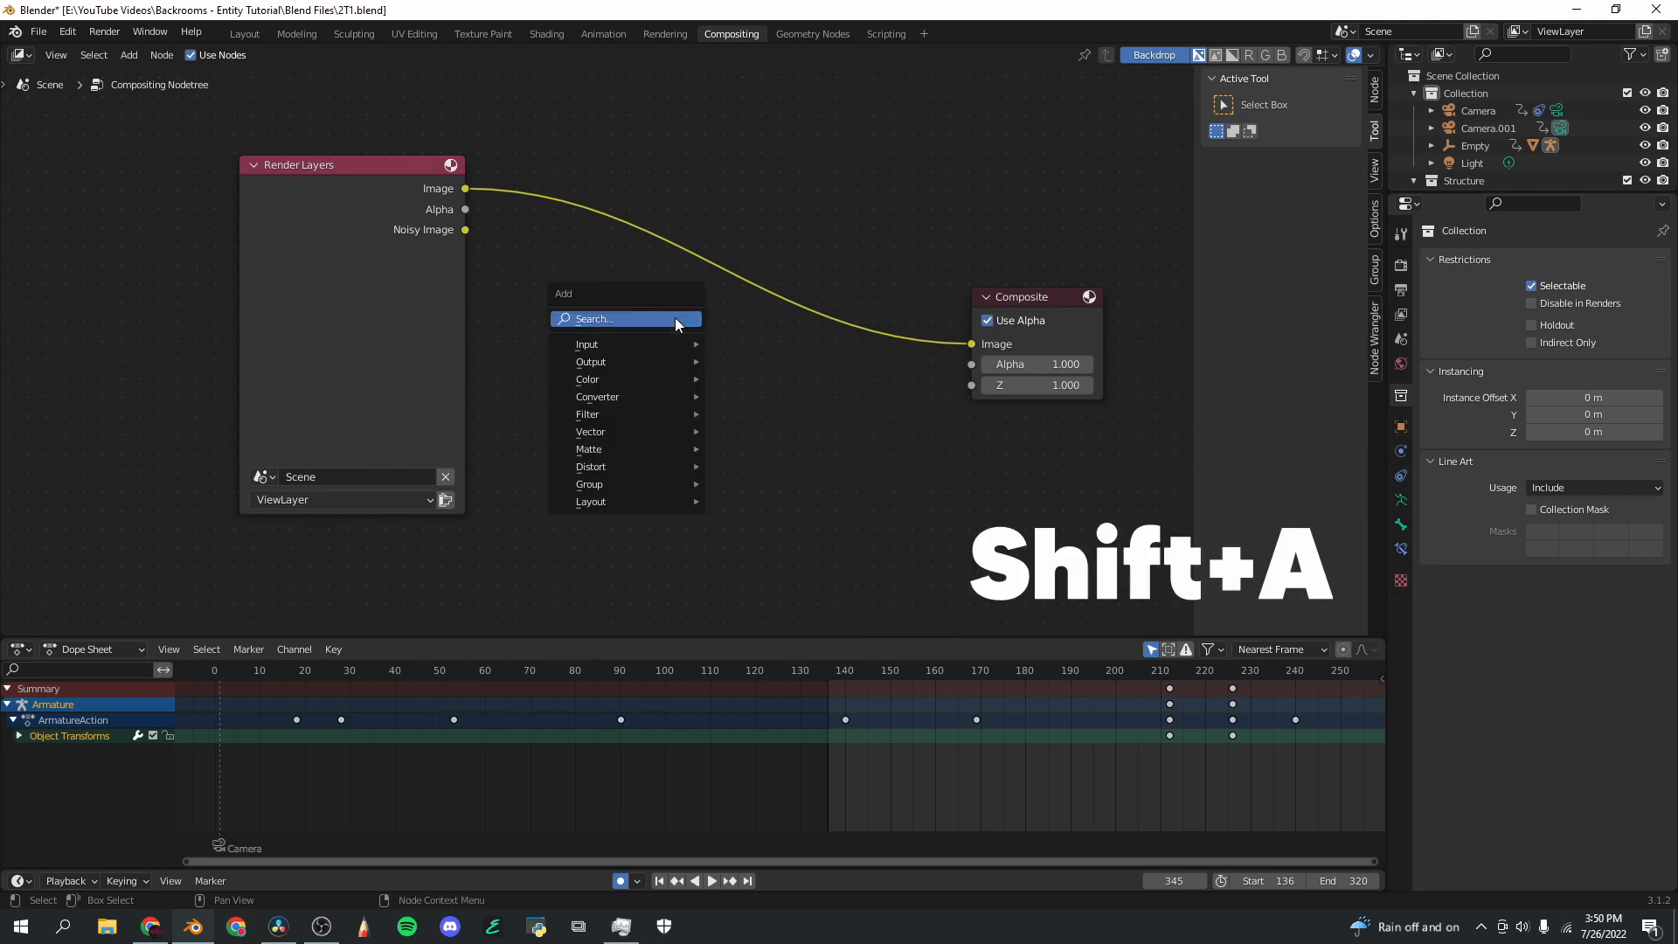
left_click(625, 319)
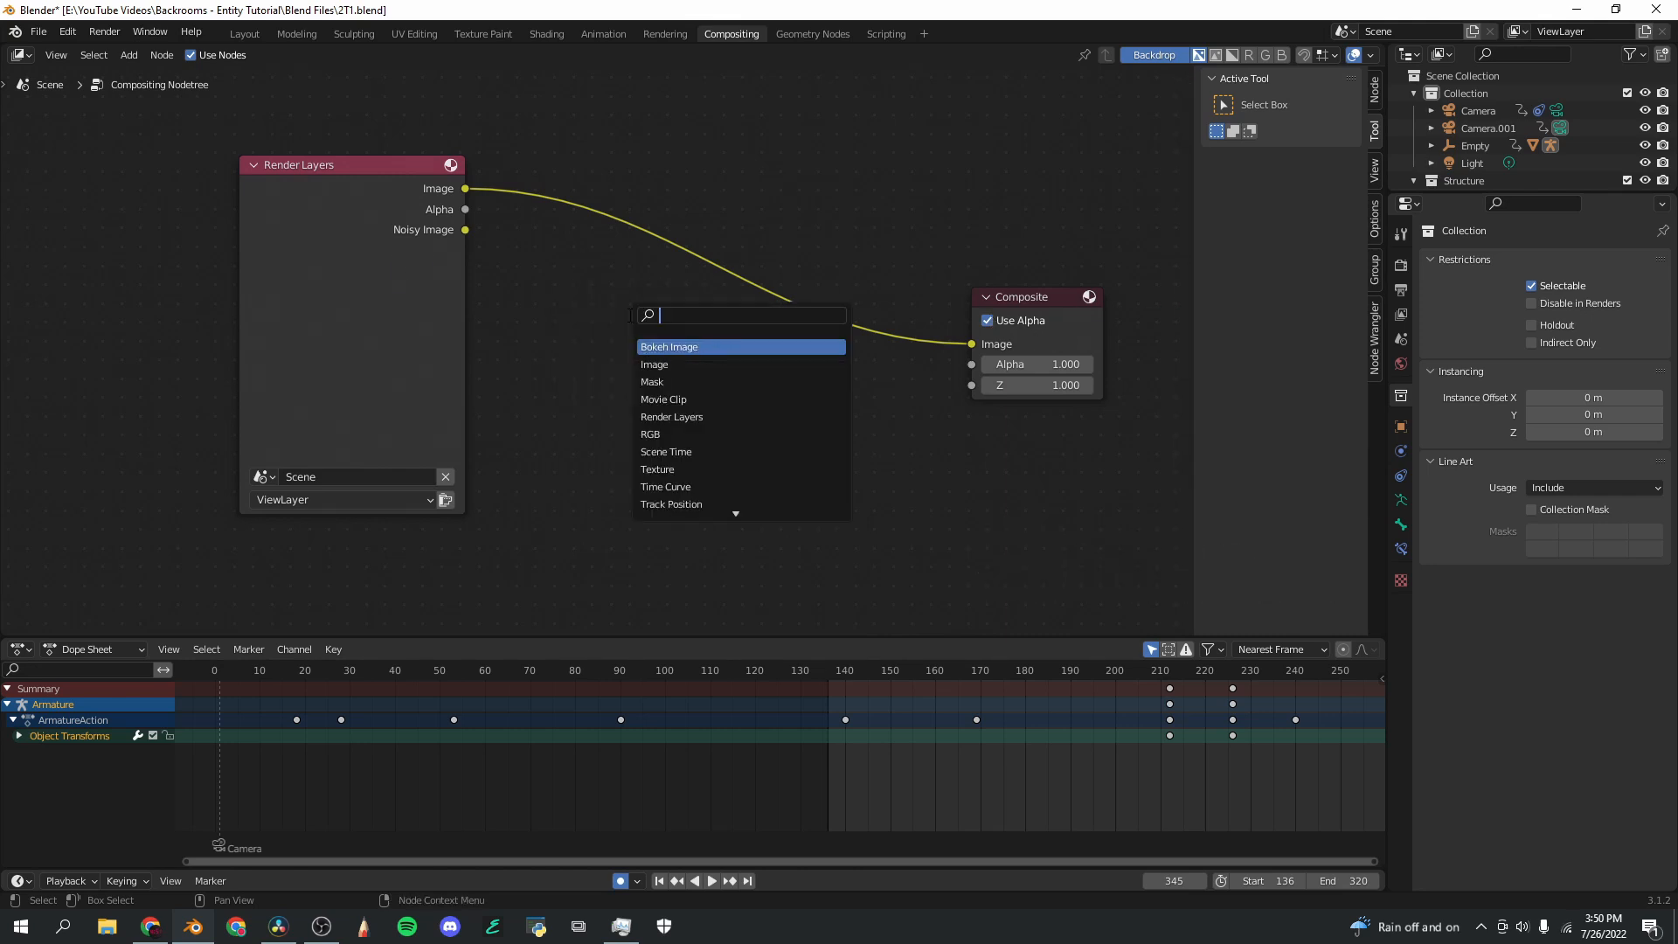
type("glare")
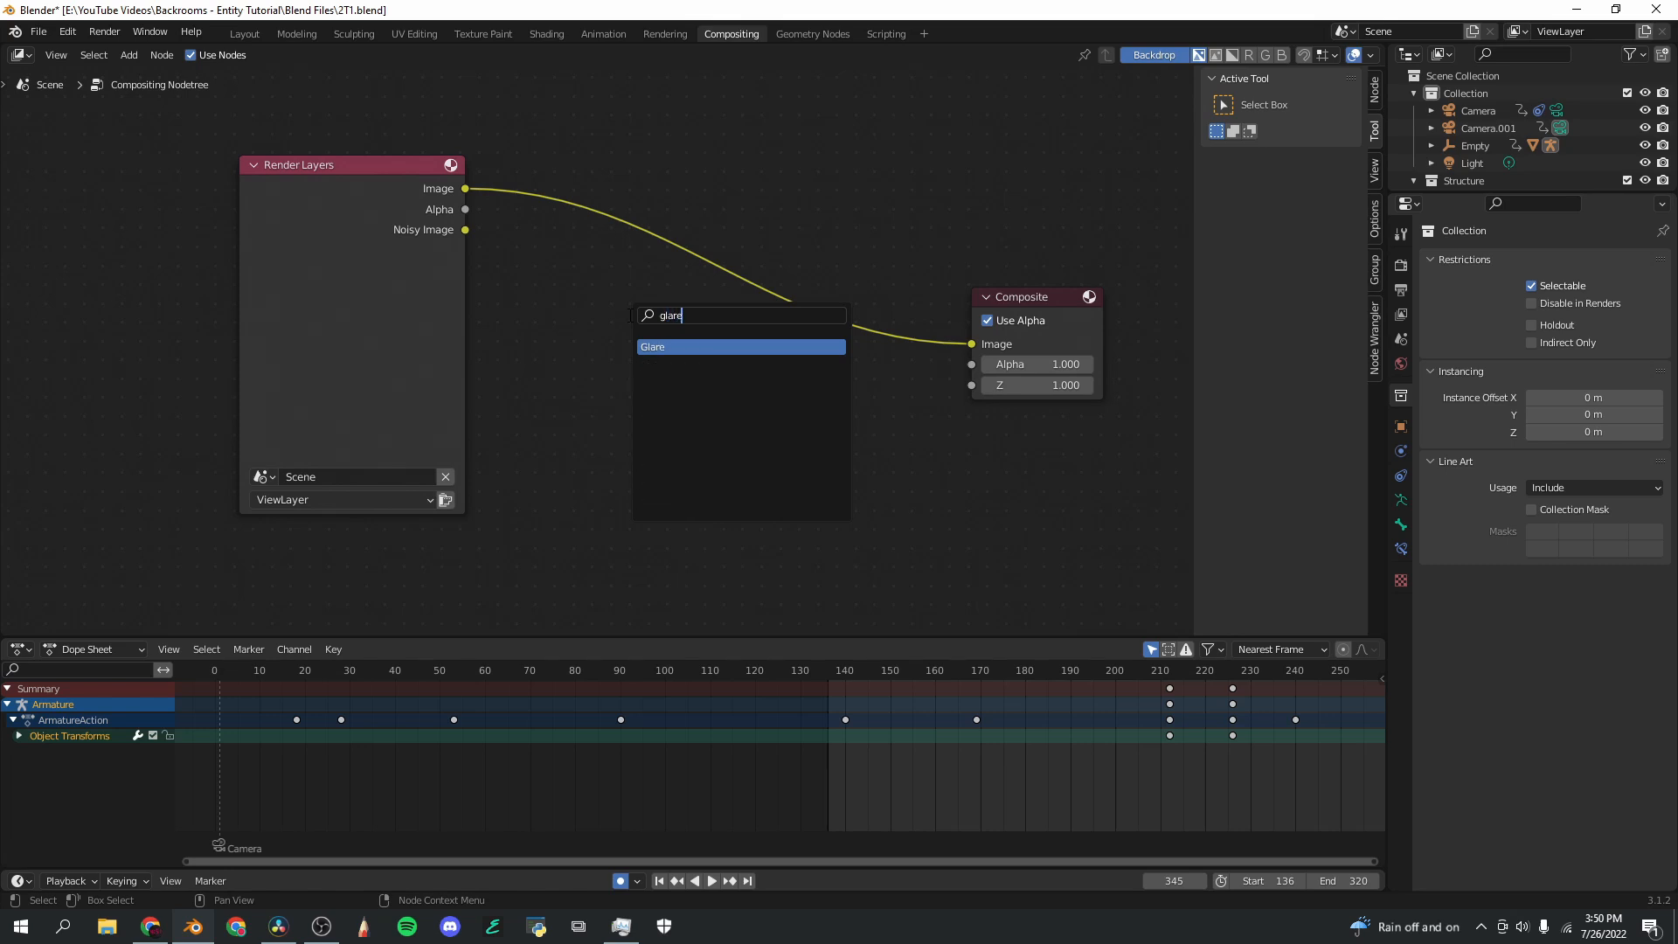
left_click(652, 346)
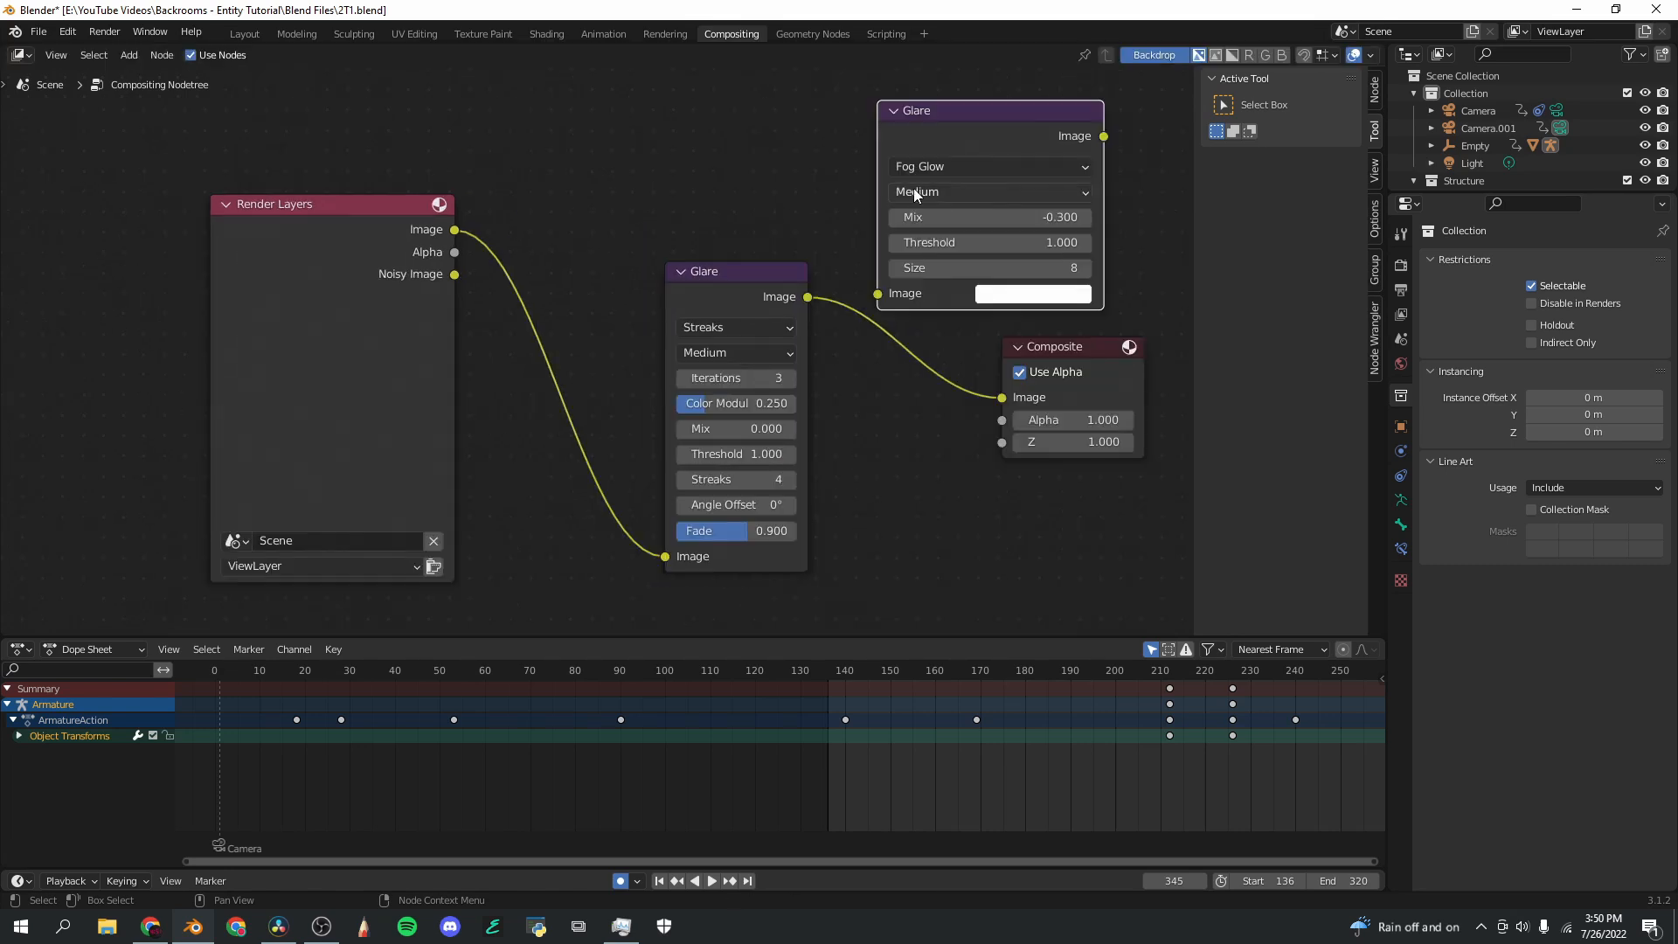
Step: Set the Glare node to Fog Glow with its mix at -0.3
left_click(734, 327)
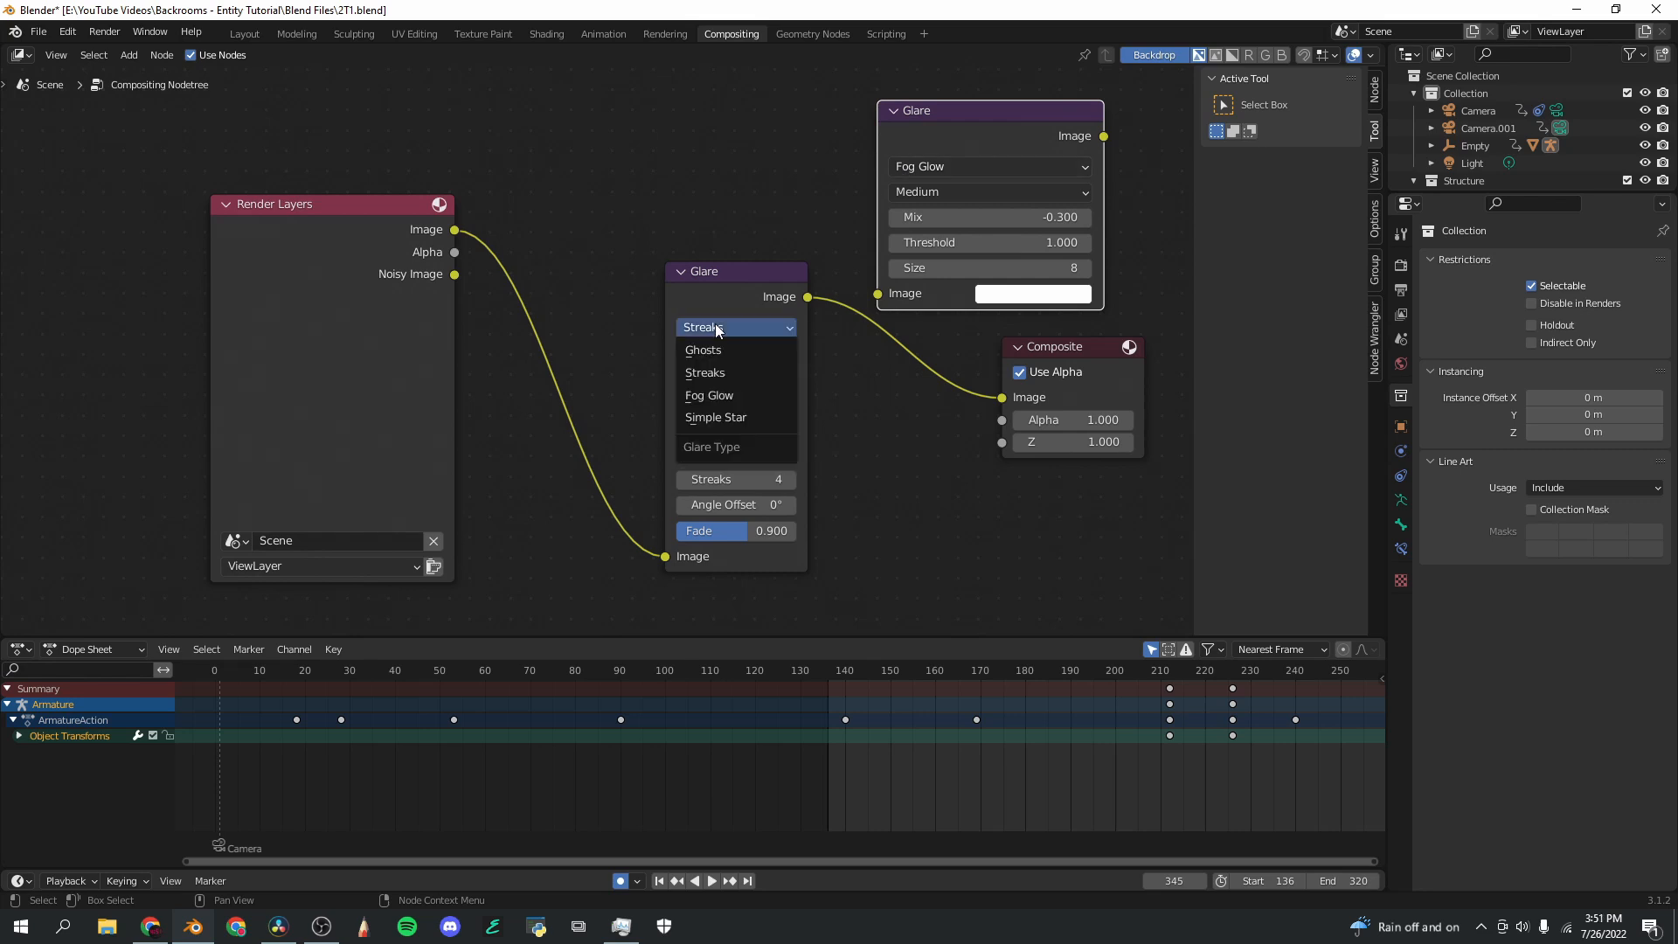
mouse_move(709, 395)
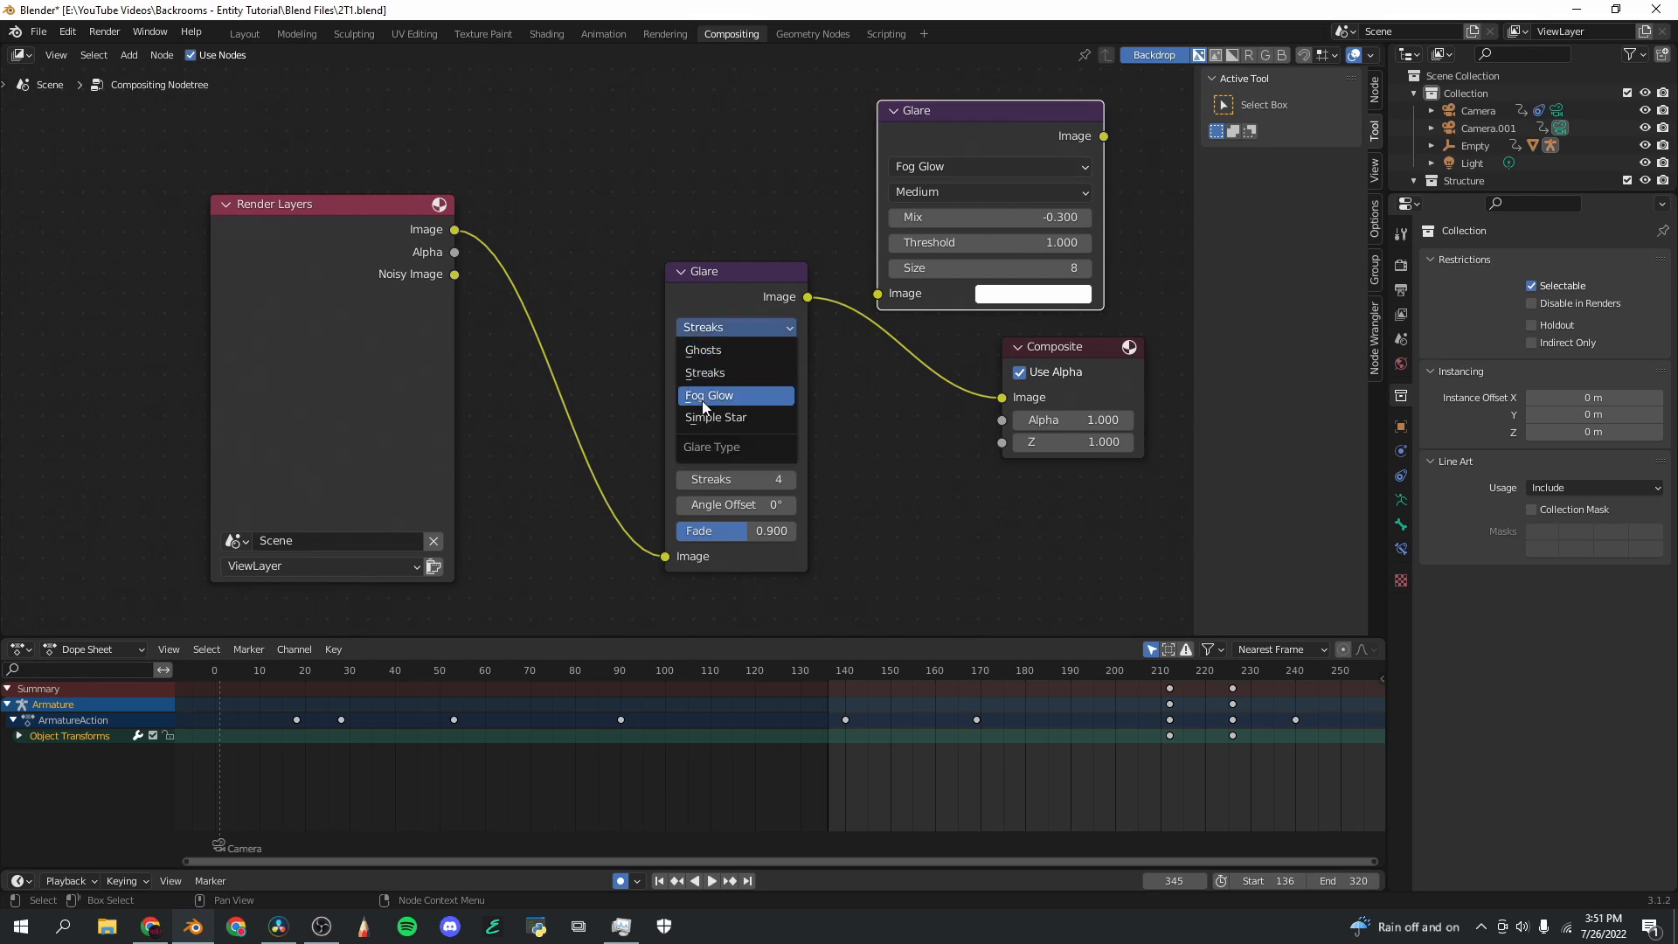
left_click(709, 395)
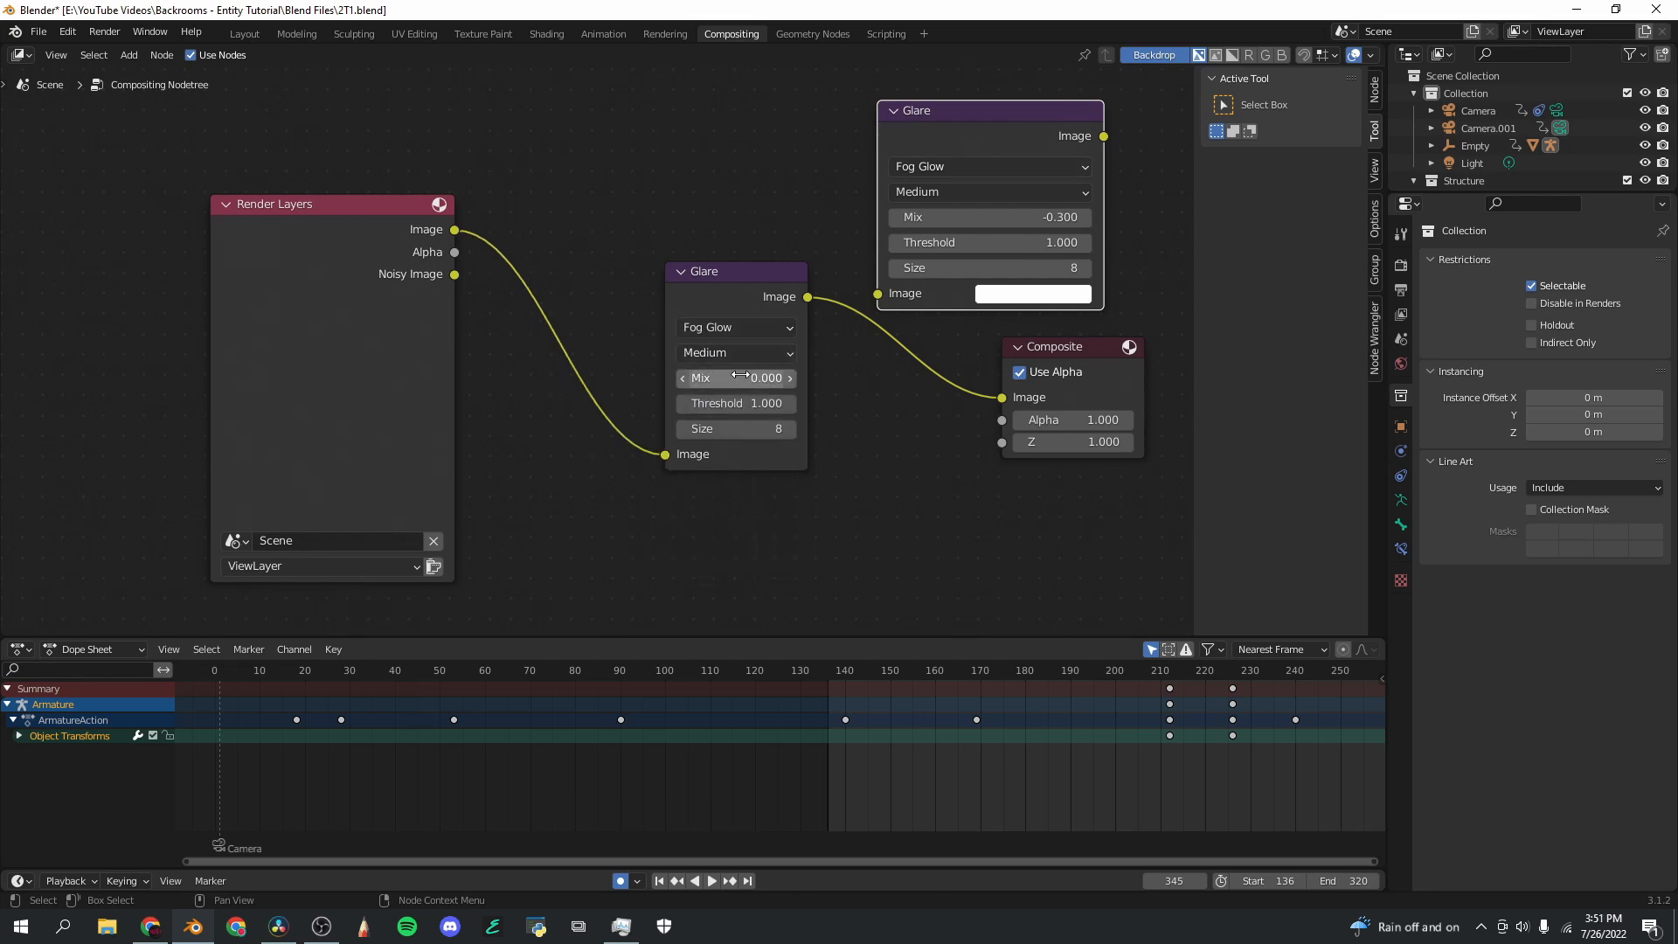
left_click(735, 378)
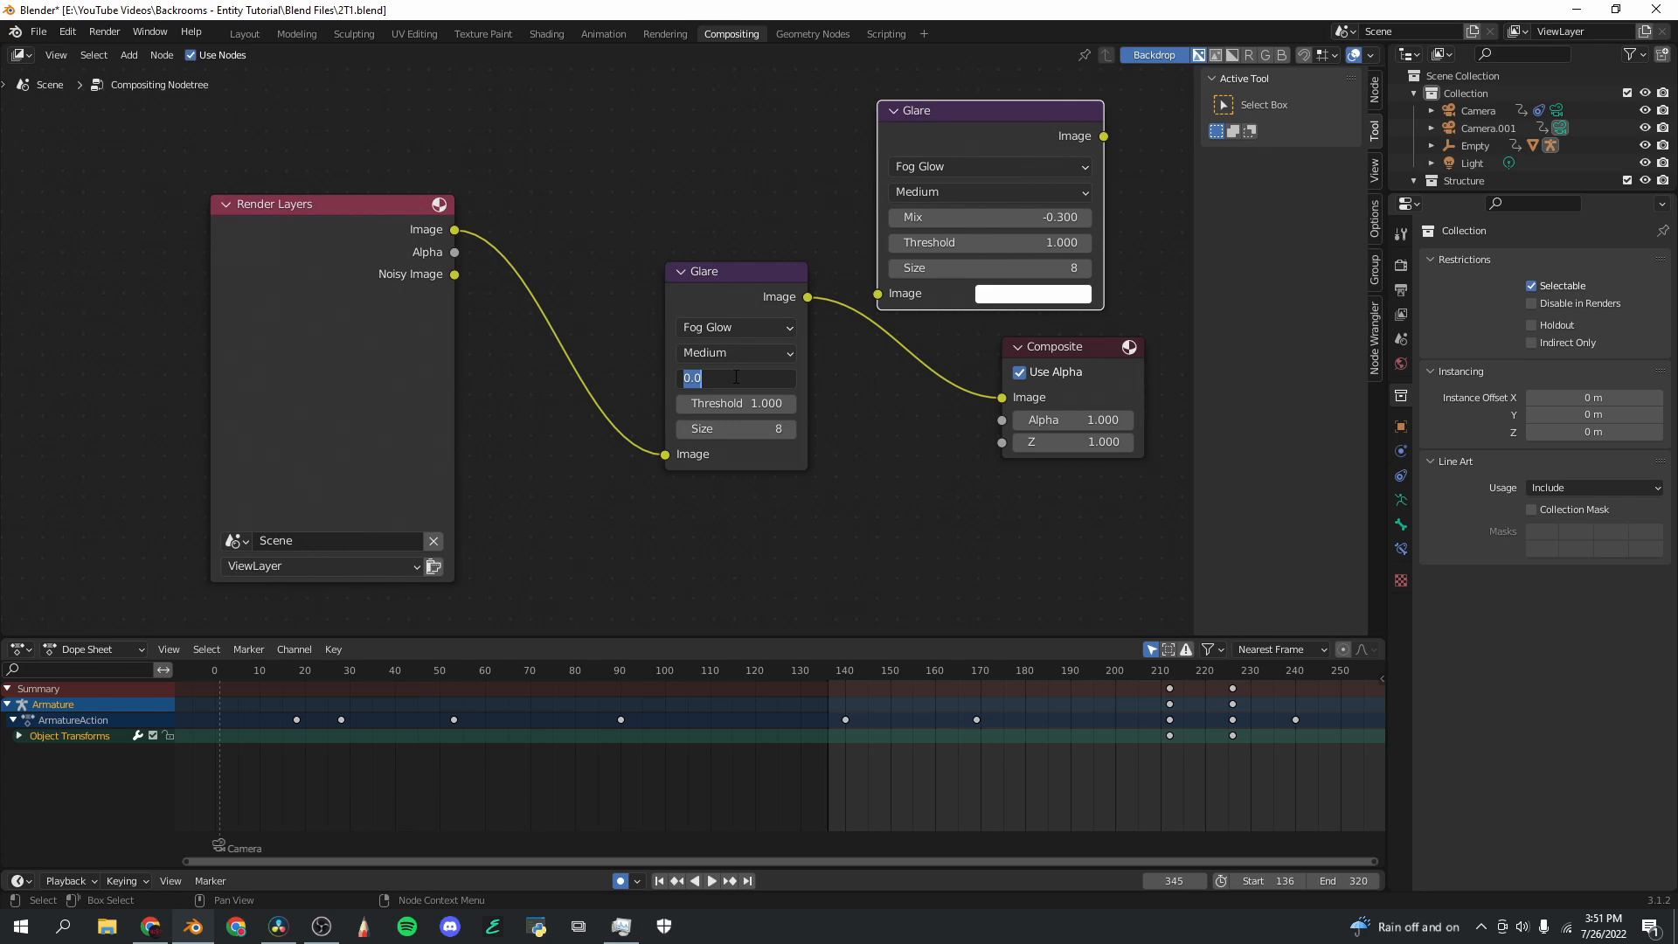
type("-3")
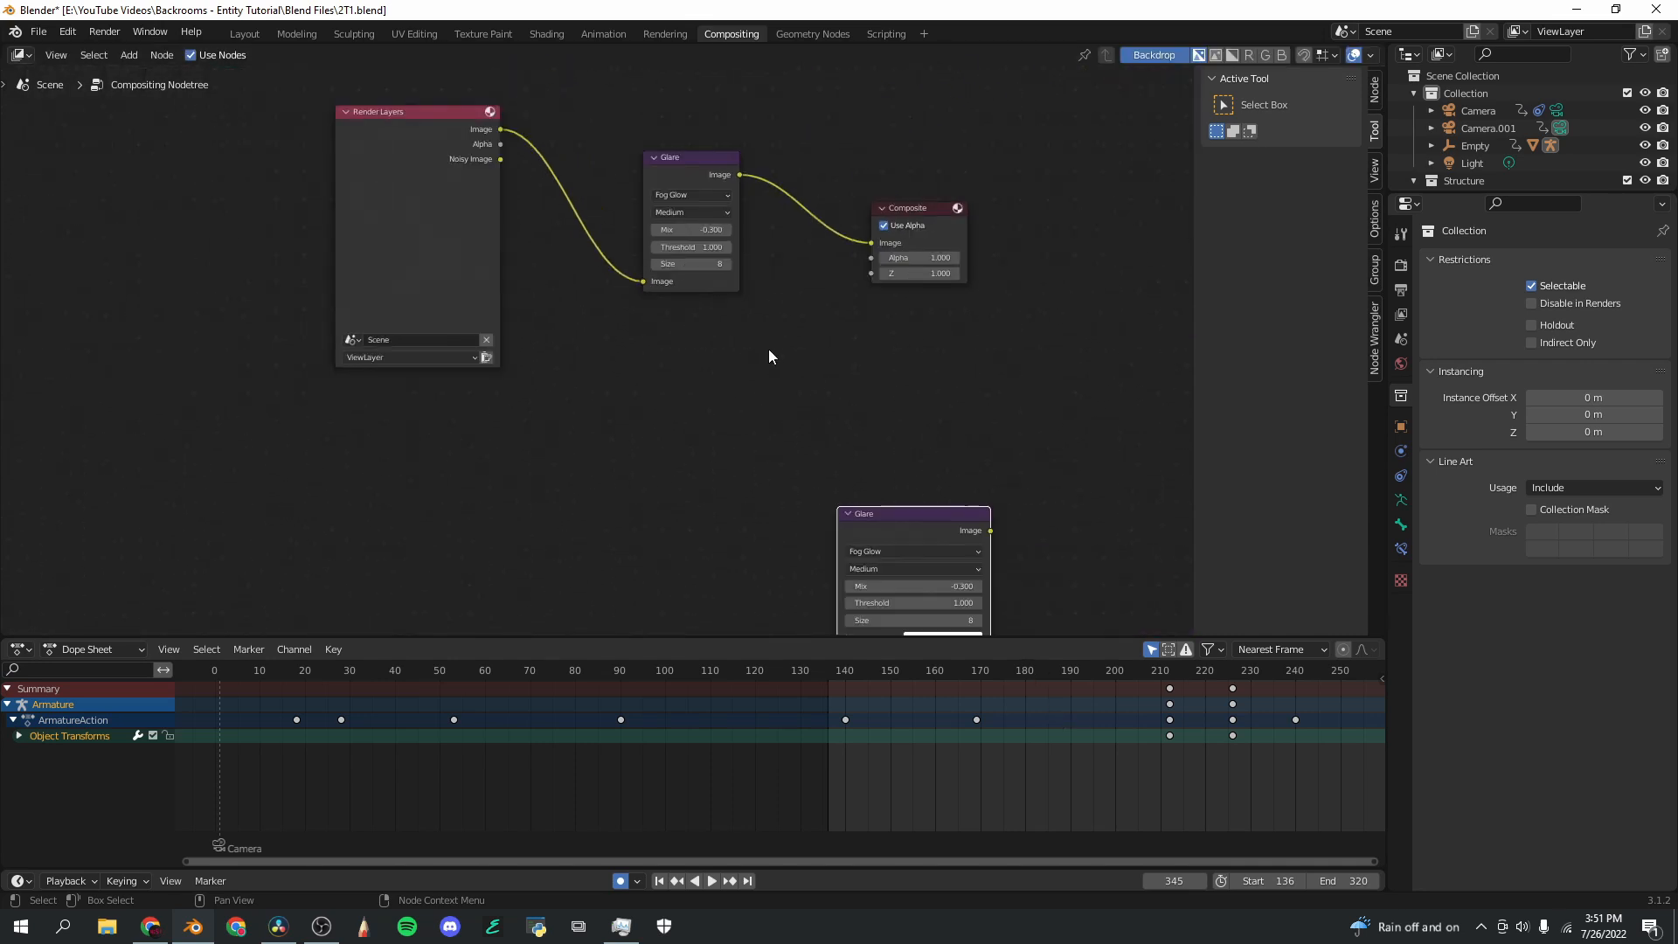
left_click(245, 33)
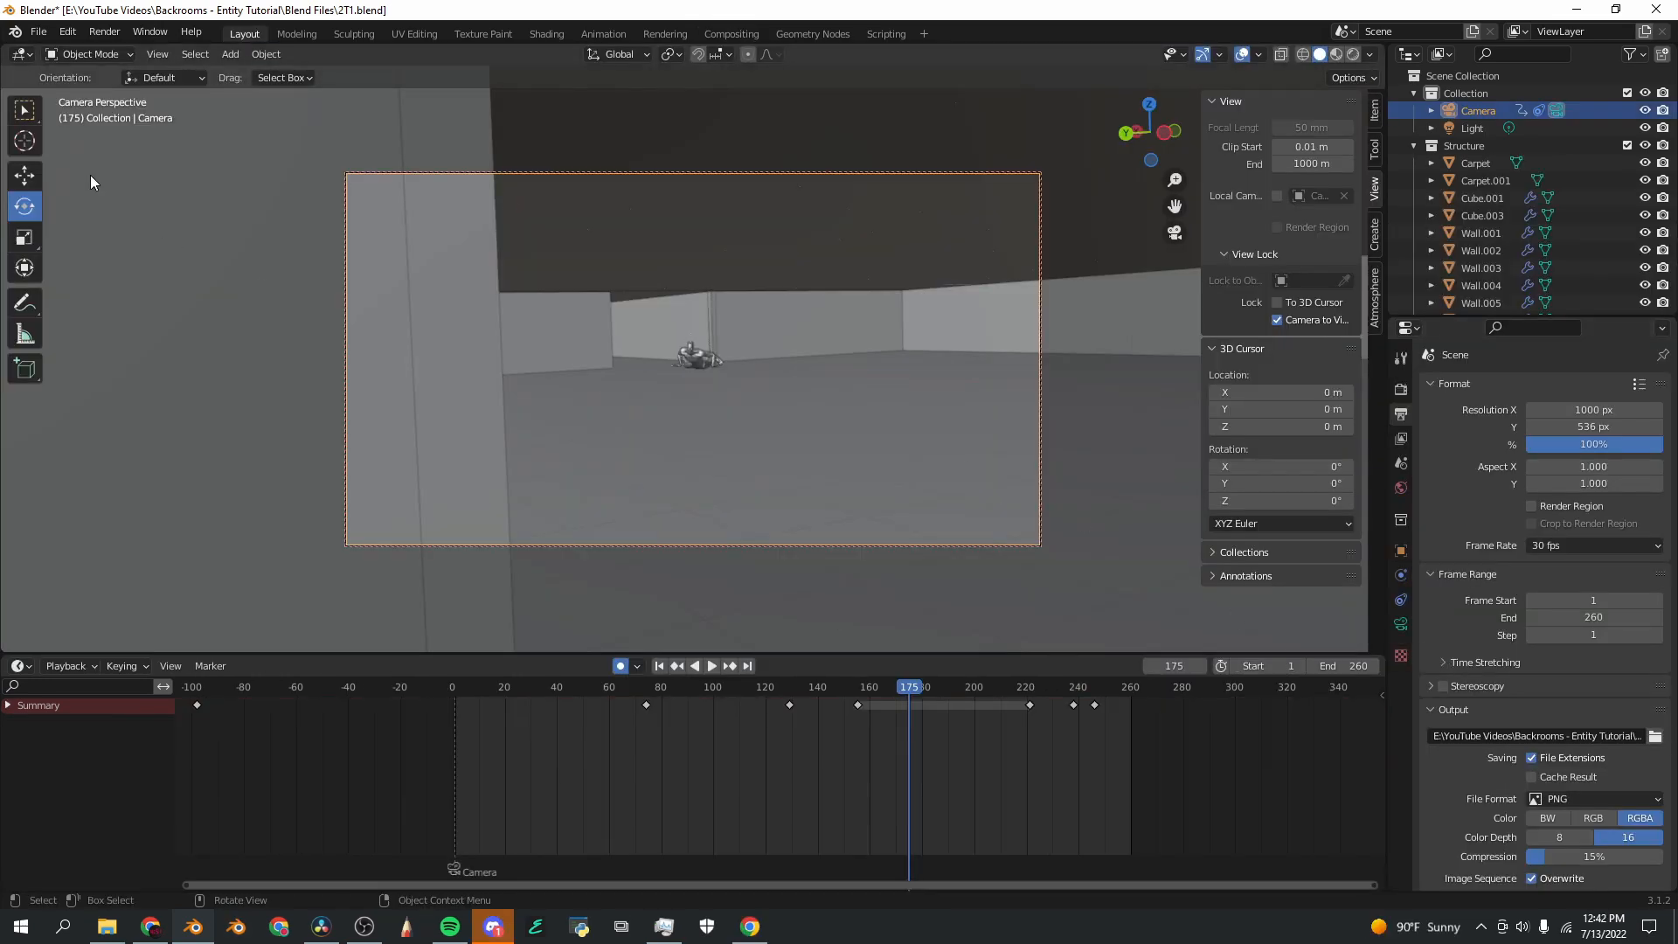
Step: Open the Render menu in the top menu bar
left_click(127, 31)
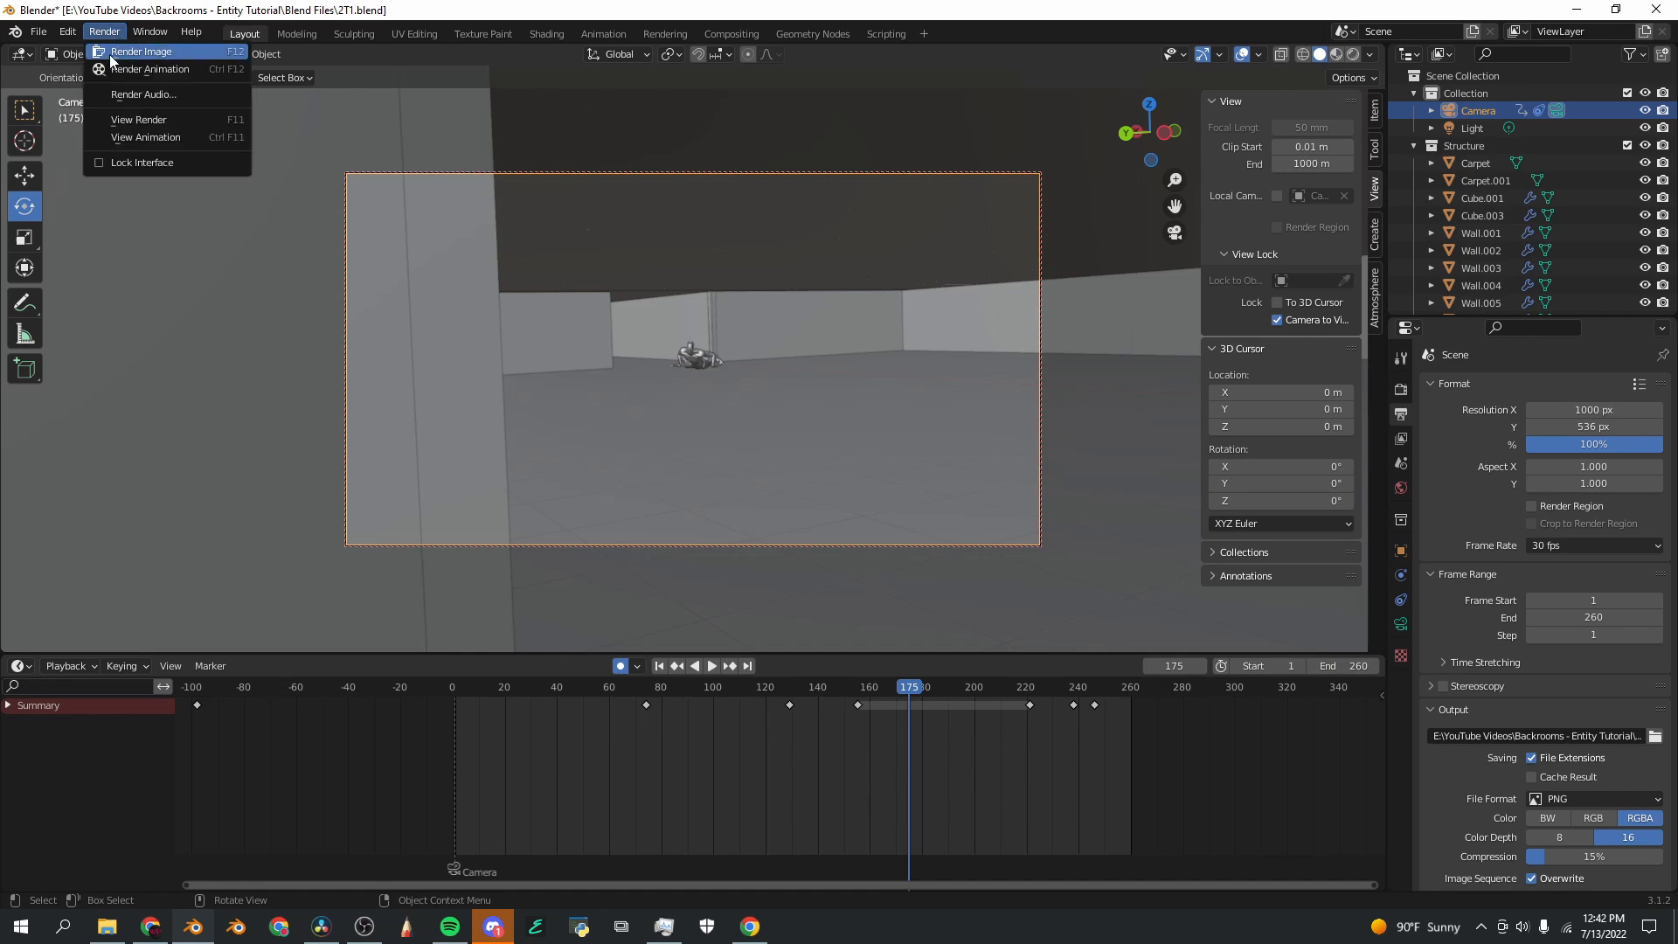
mouse_move(156, 70)
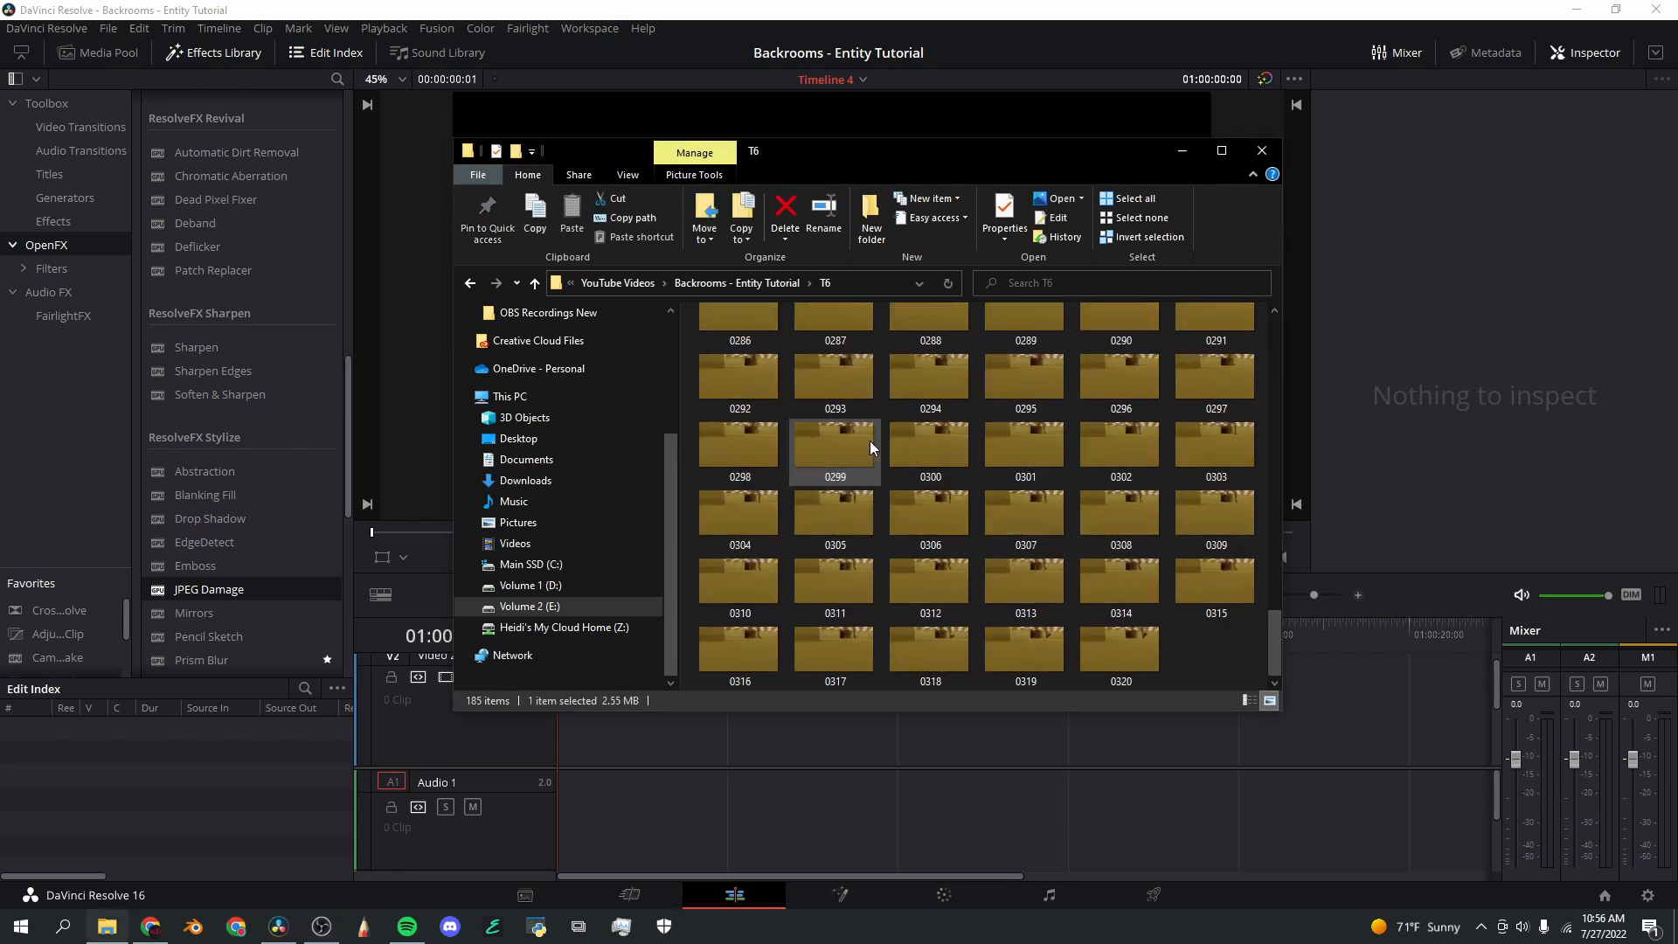
Step: Drop the rendered PNG sequence onto Video 1 and preview an early frame
left_click(1121, 648)
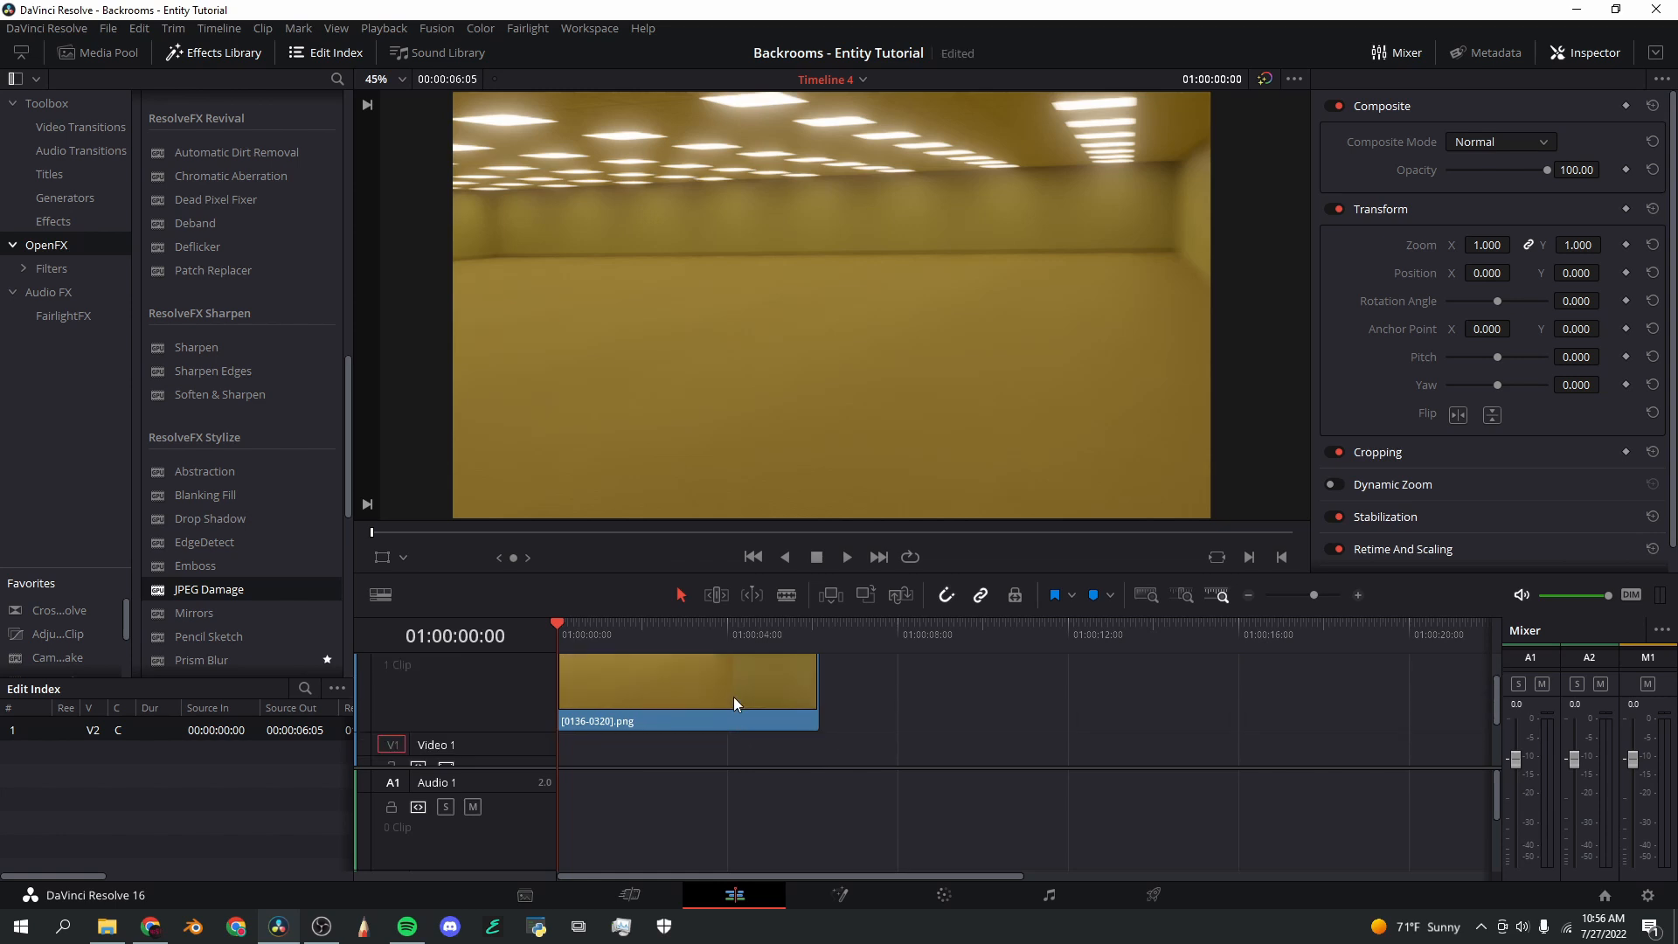
left_click(648, 624)
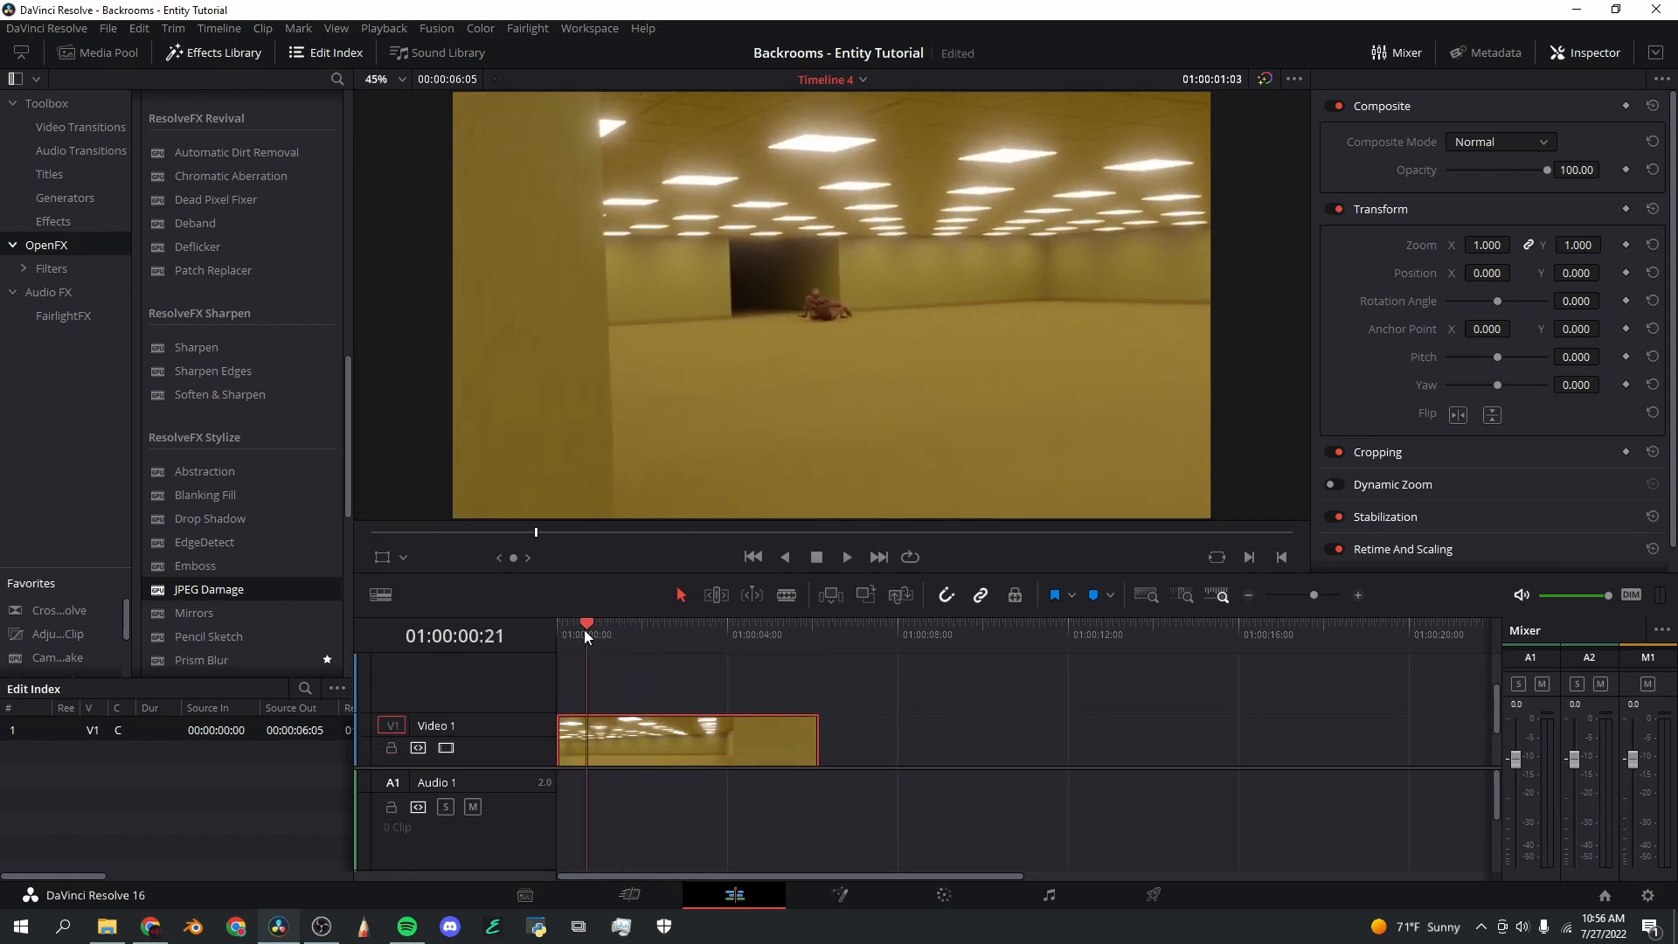
left_click(847, 557)
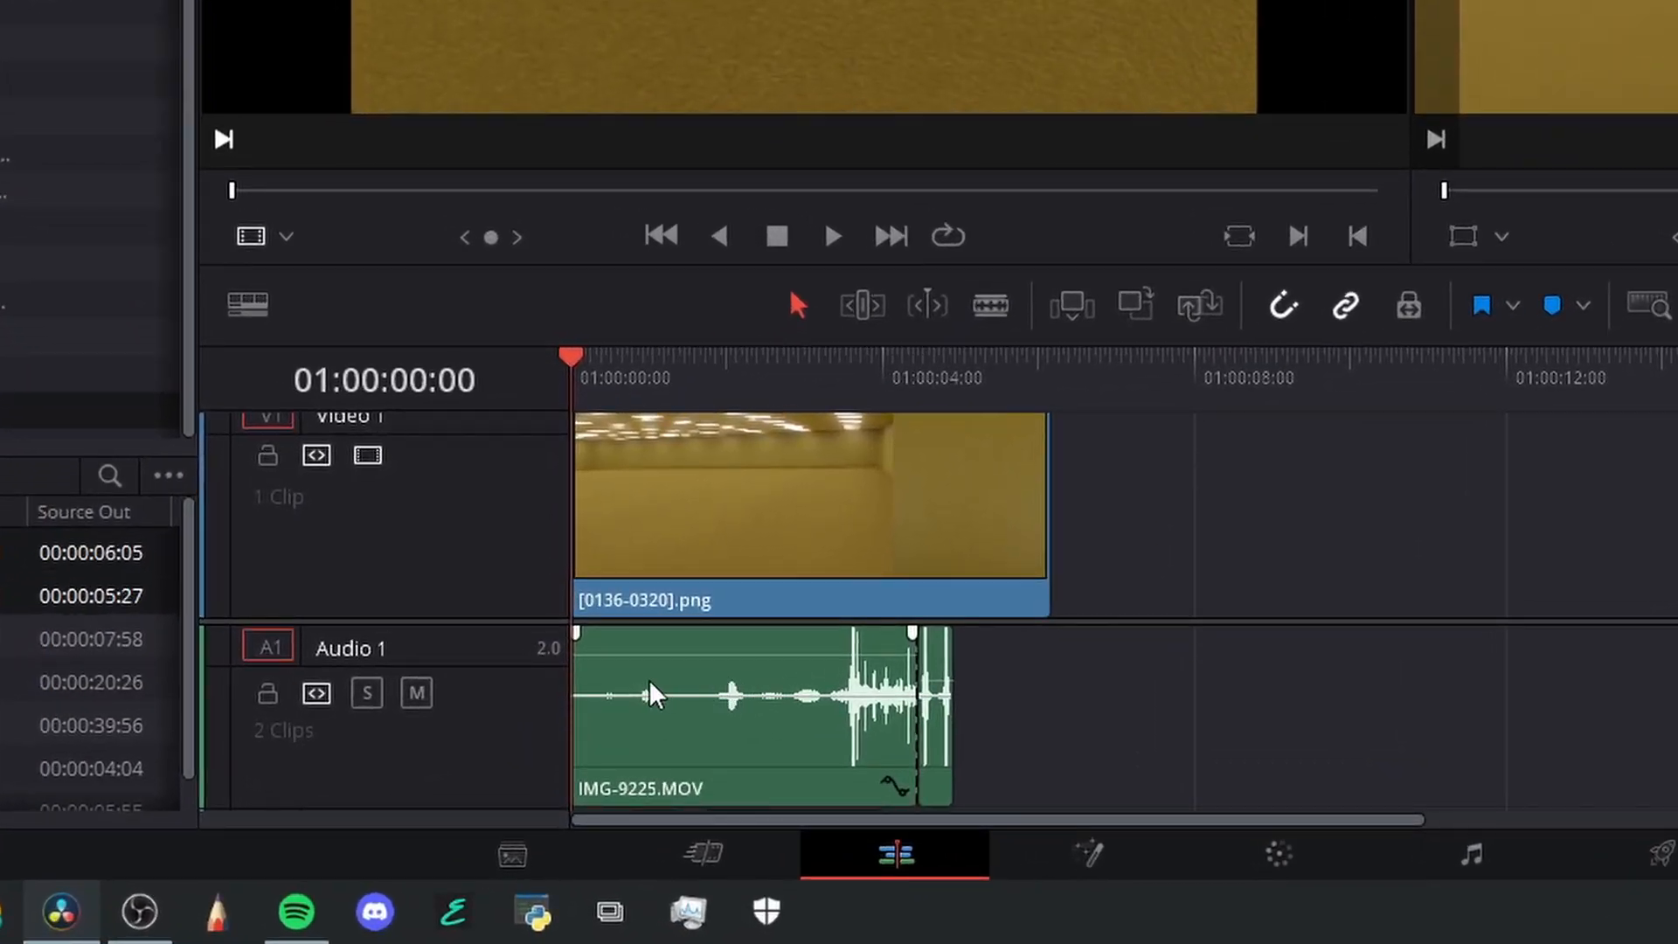
mouse_move(644, 697)
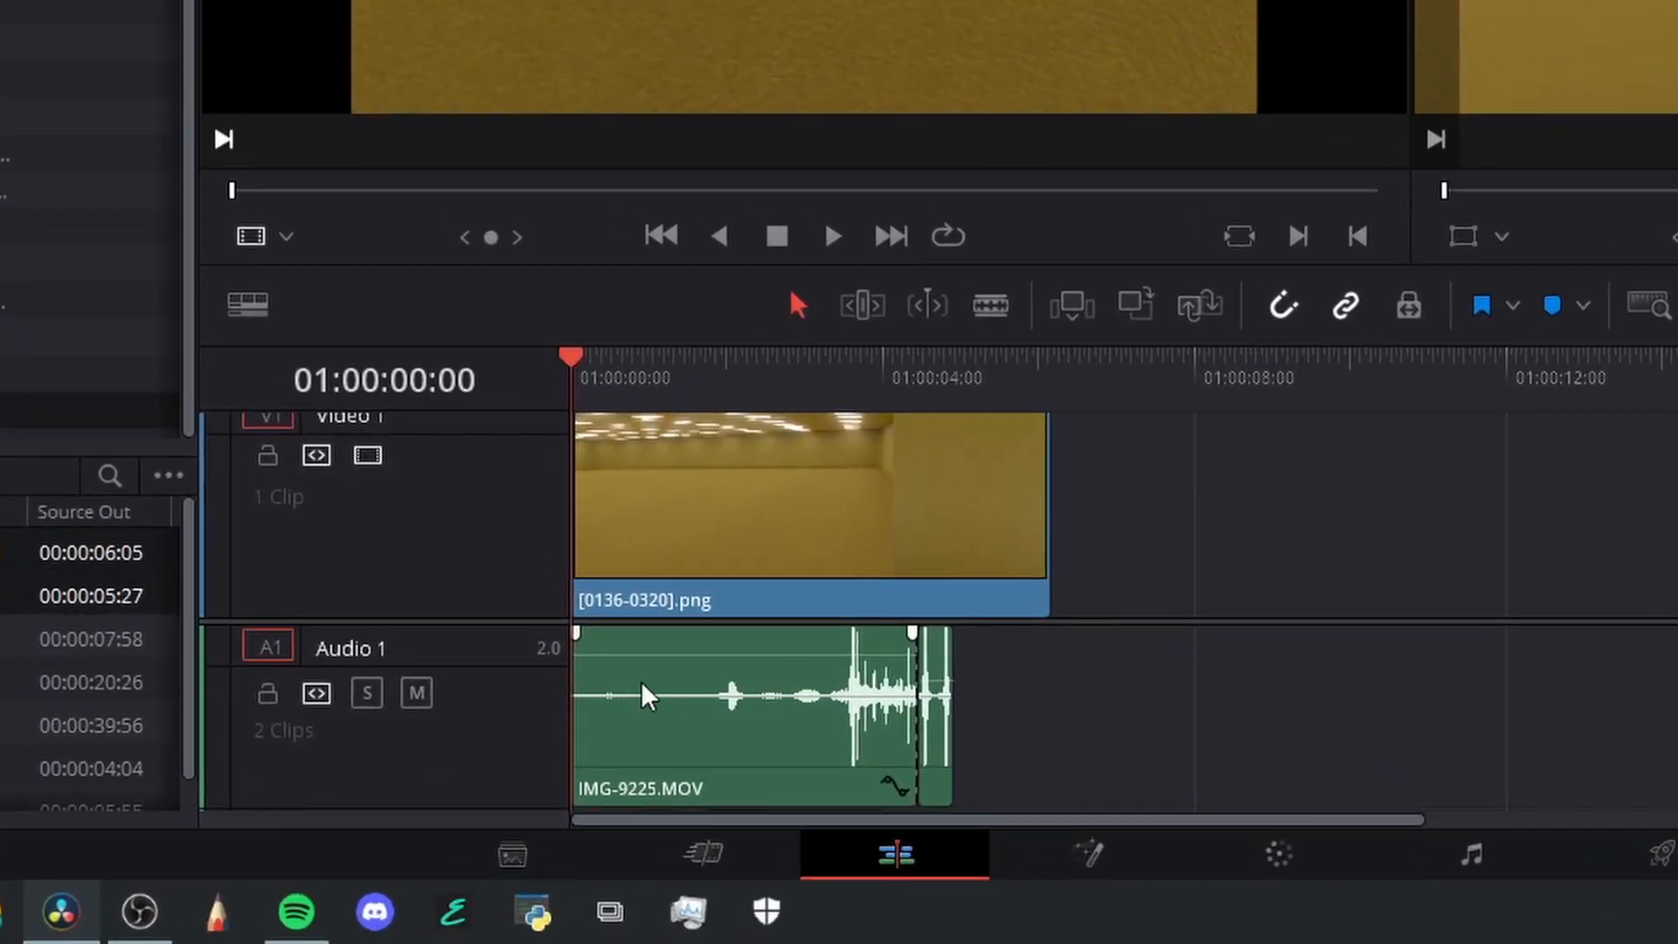
mouse_move(685, 726)
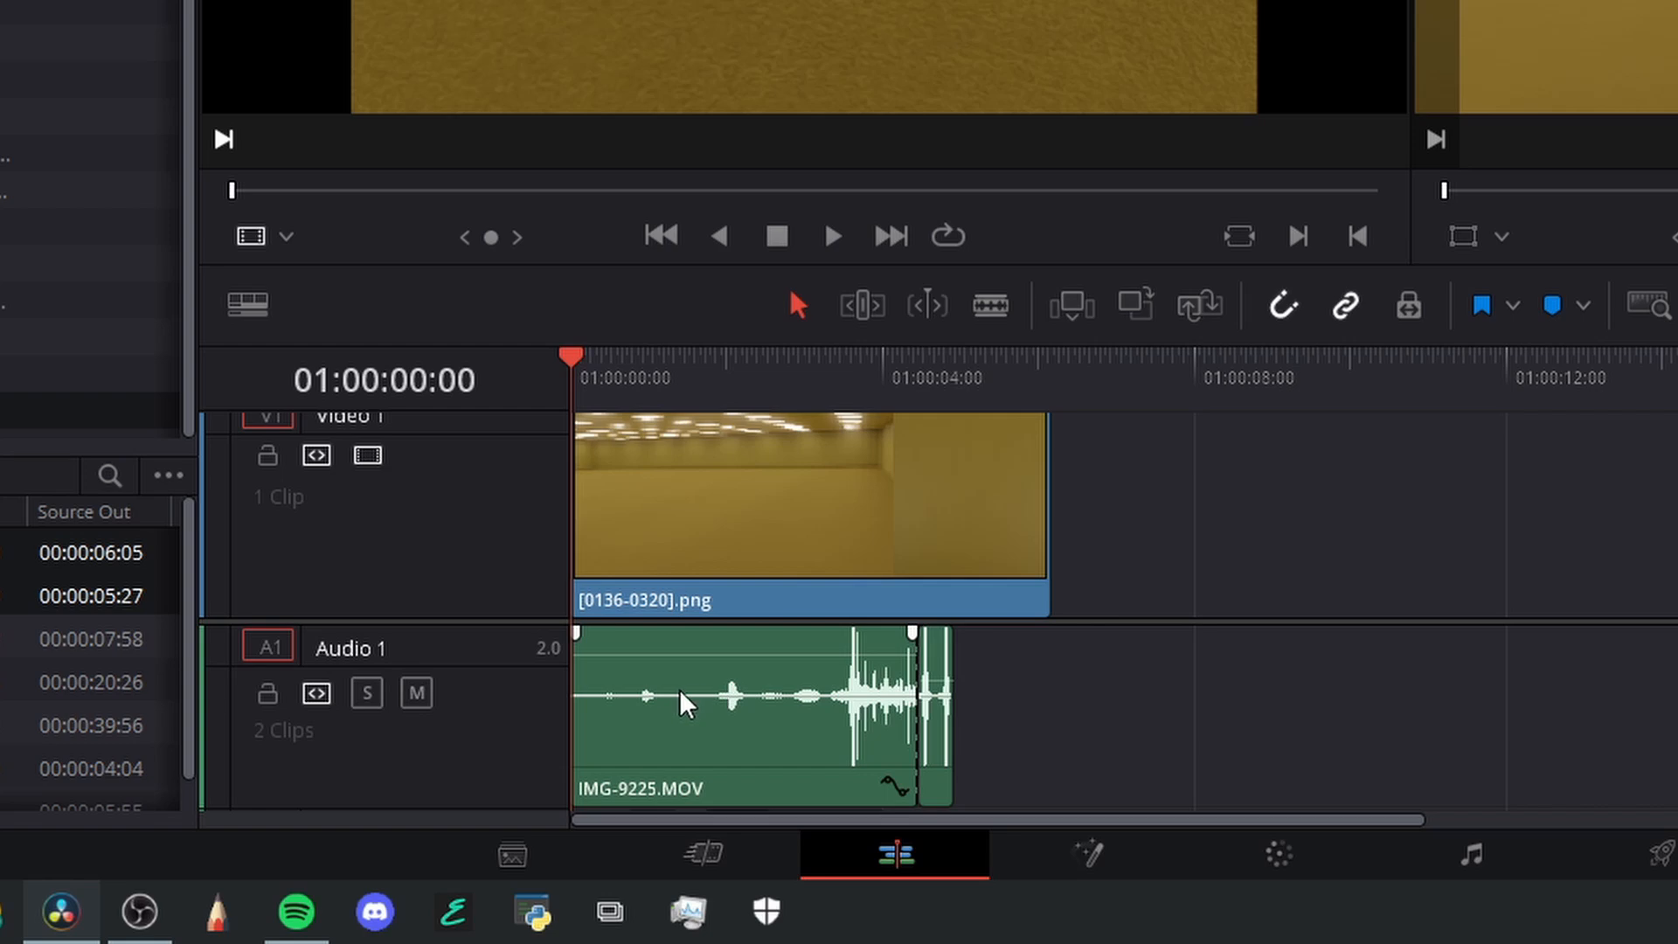
mouse_move(833, 652)
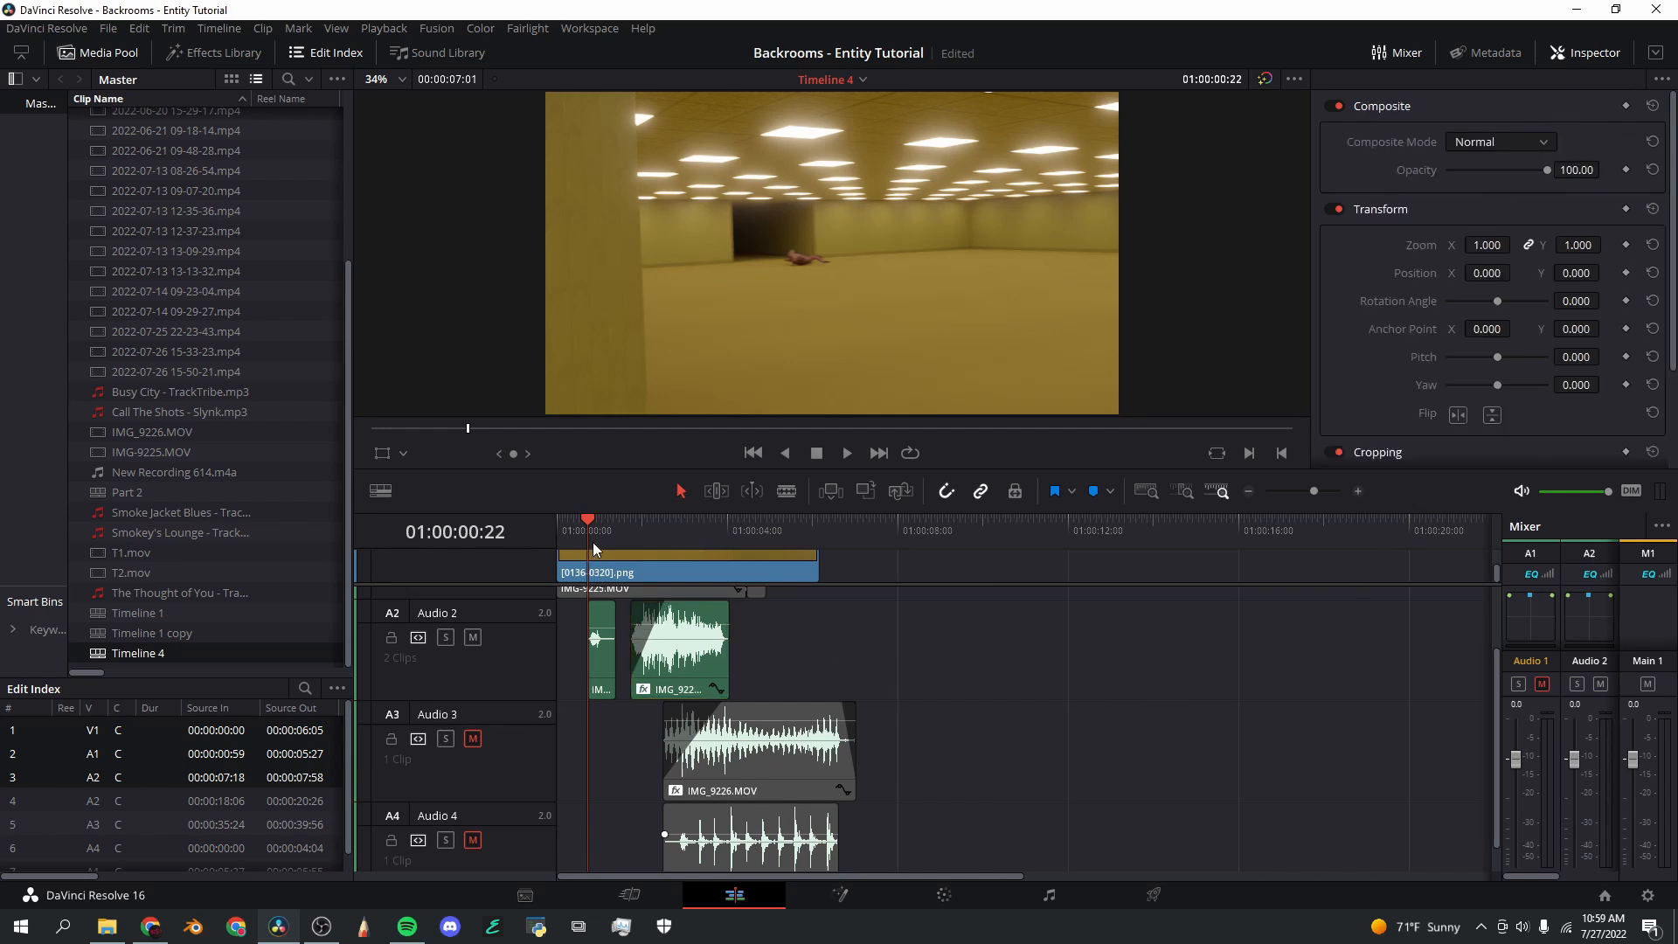
mouse_move(588, 537)
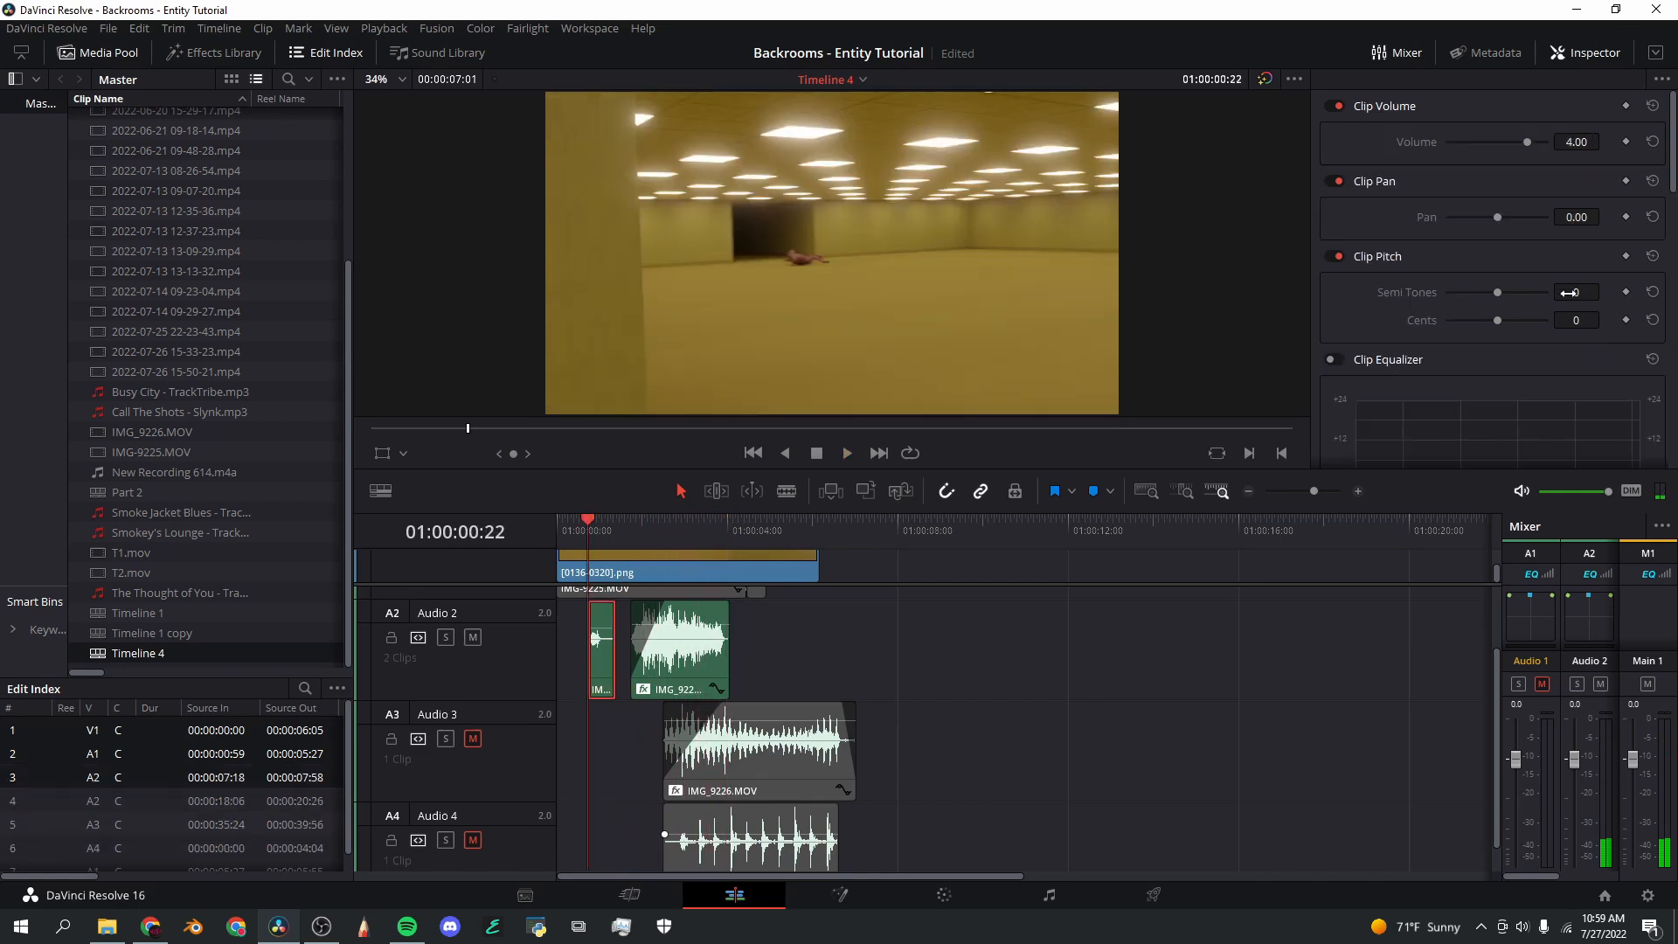
Step: Raise IMG_9226.MOV's clip volume to 12.52 and lower its pitch by 17 semitones
left_click_drag(1497, 291, 1435, 291)
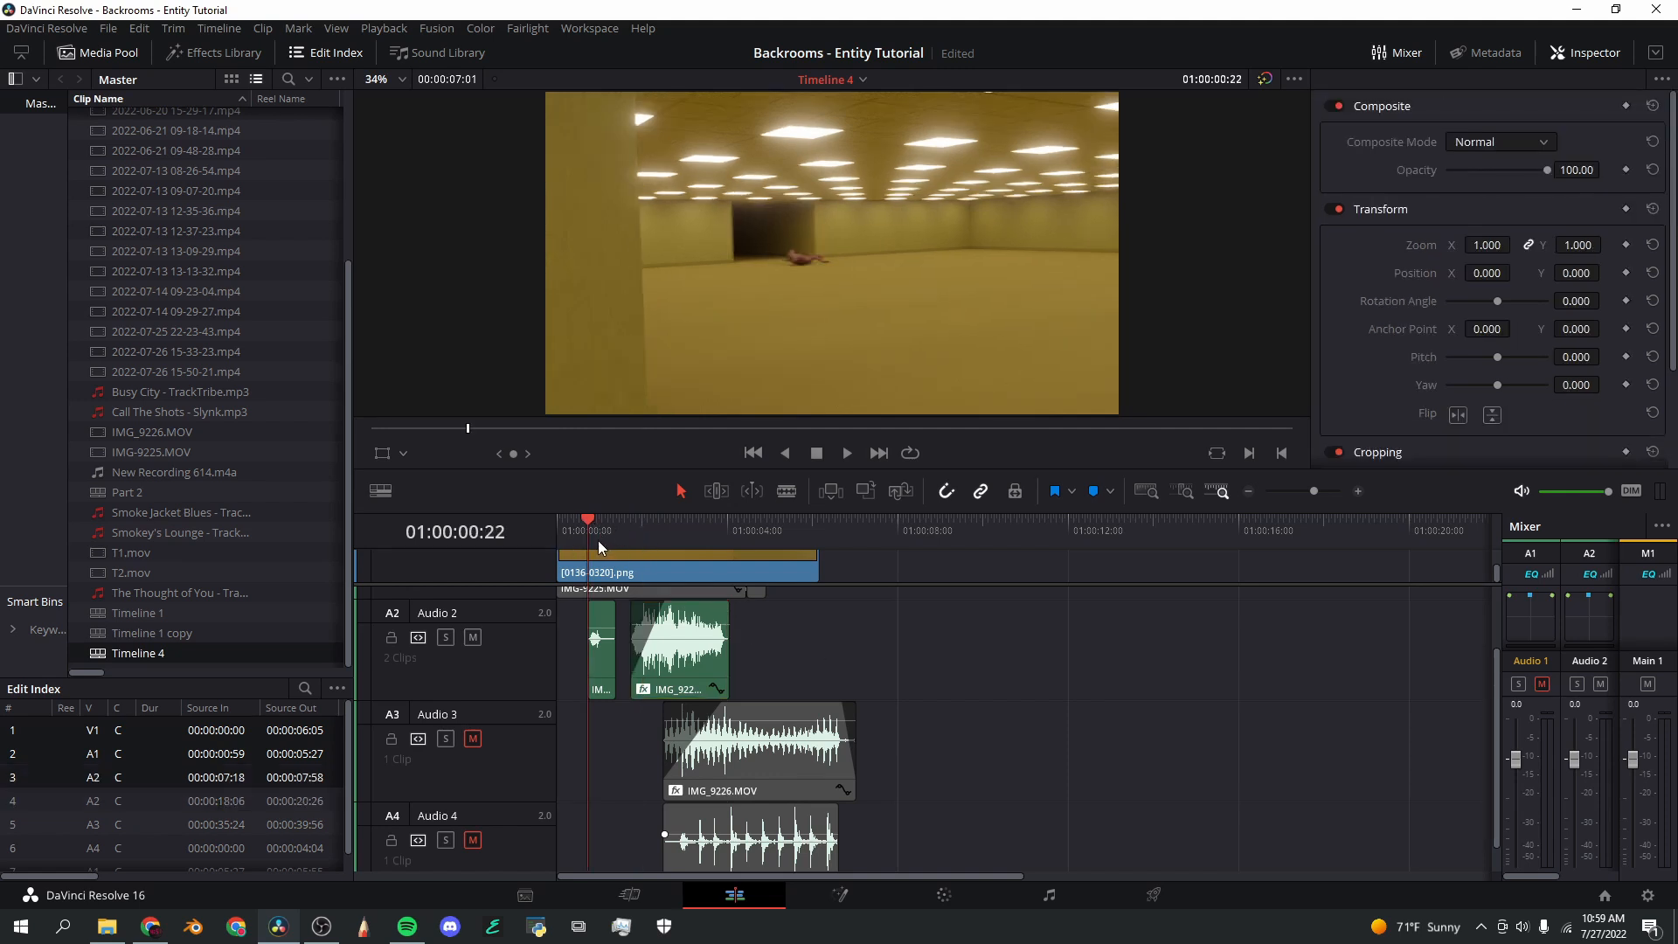
left_click(847, 452)
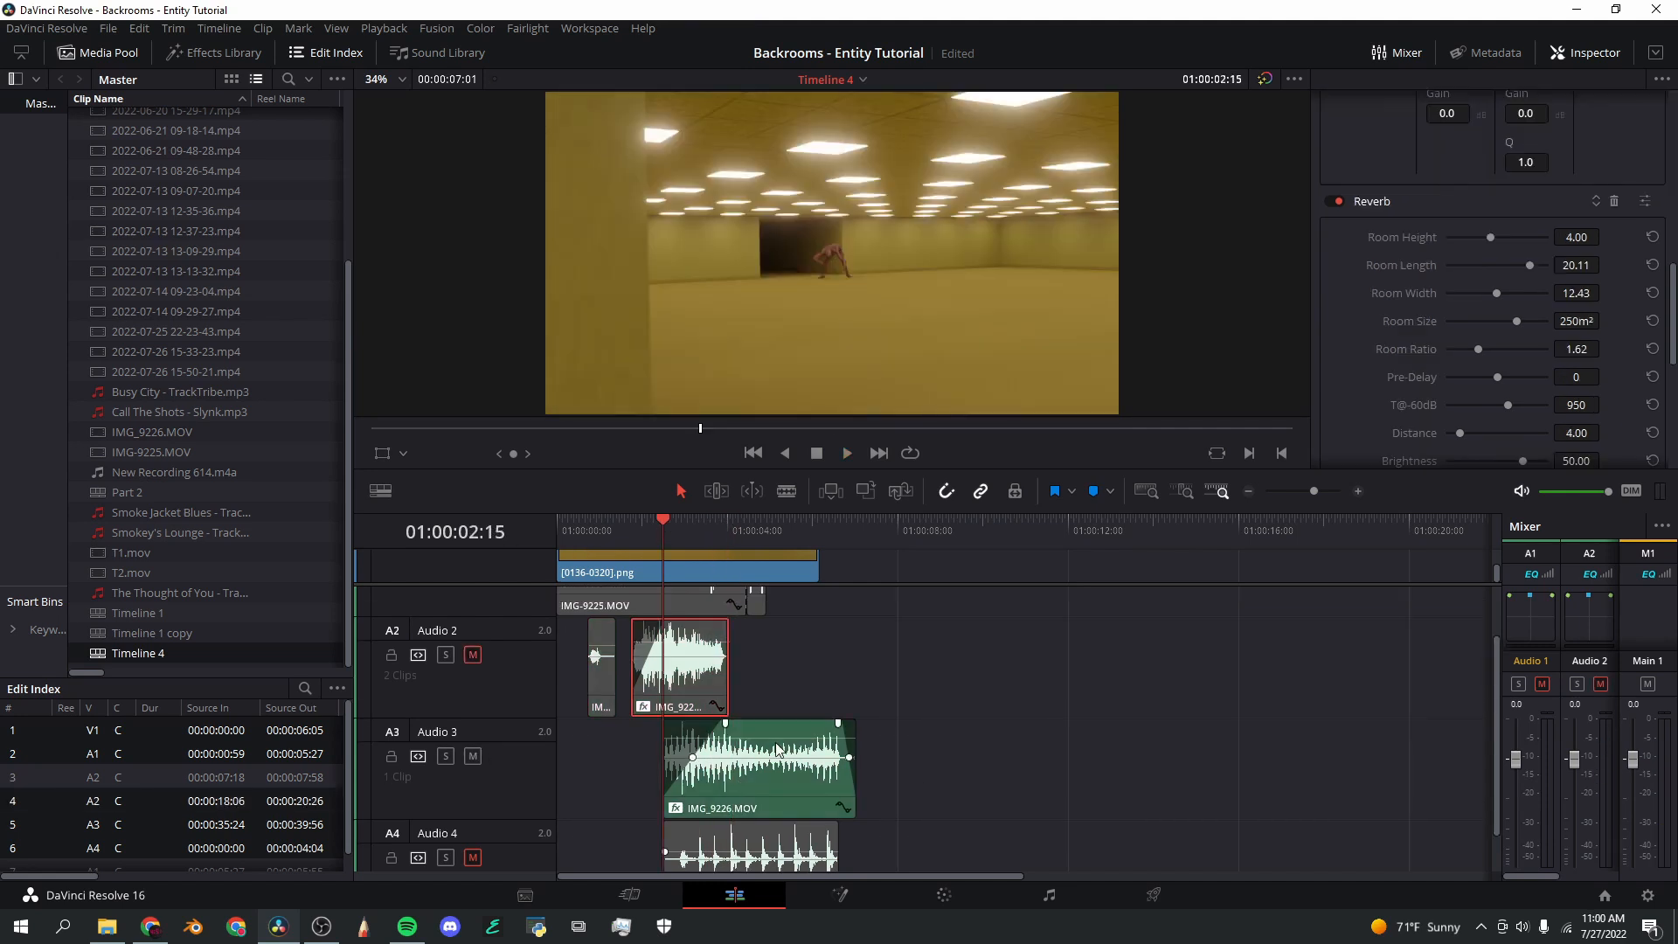
left_click(759, 766)
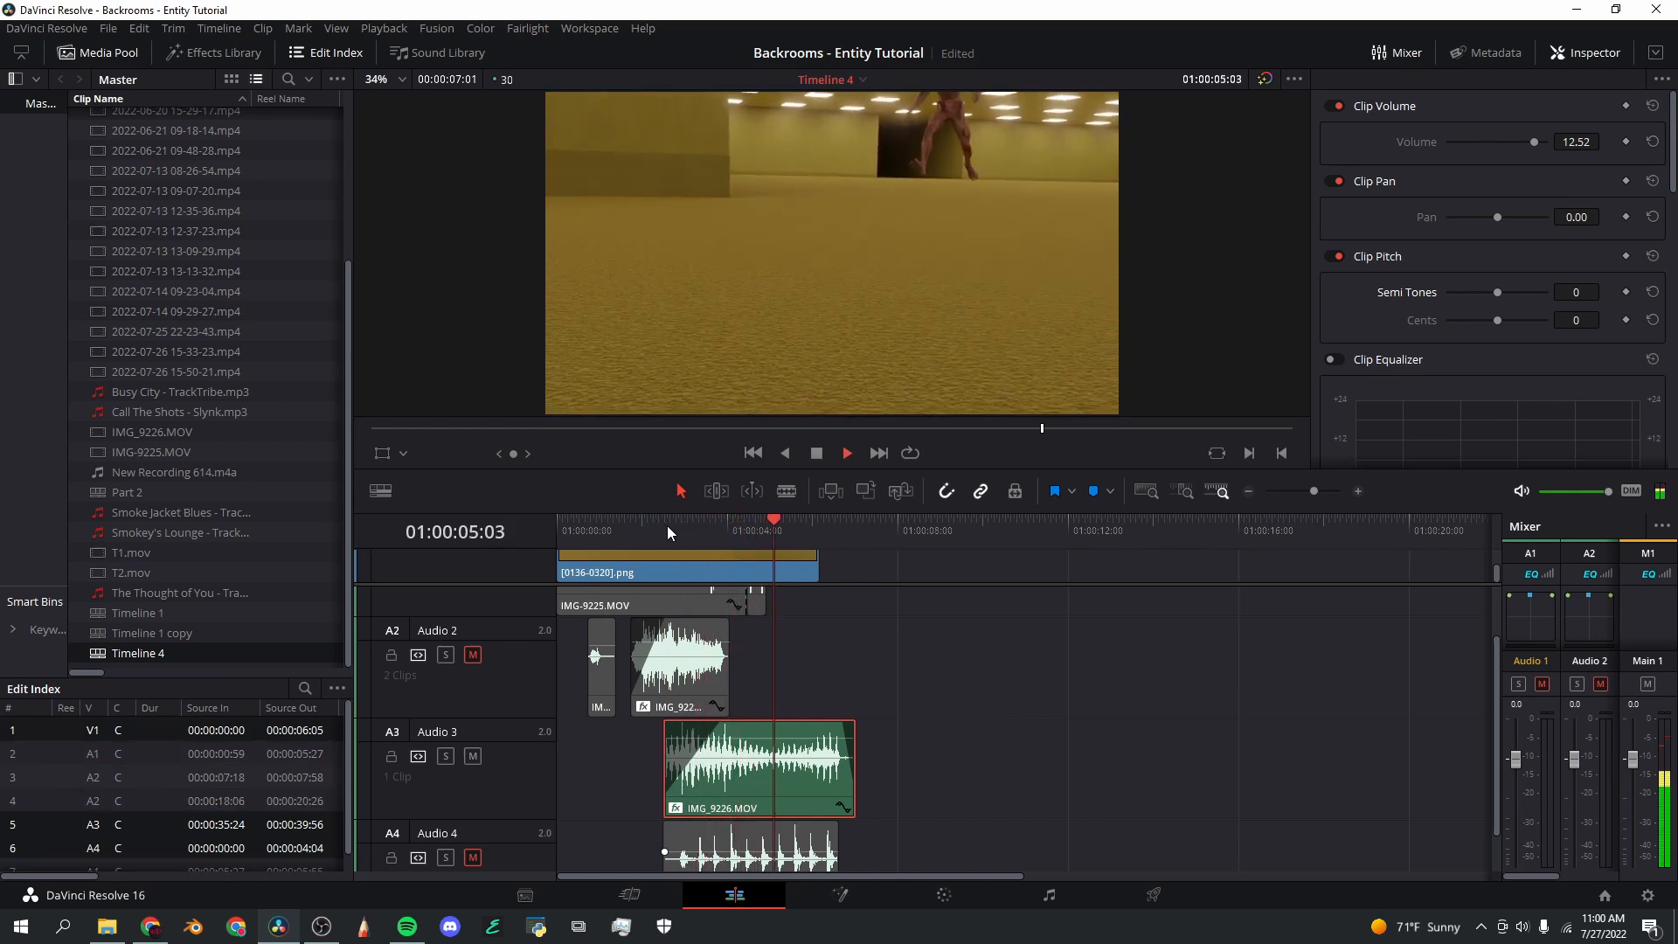
left_click(664, 524)
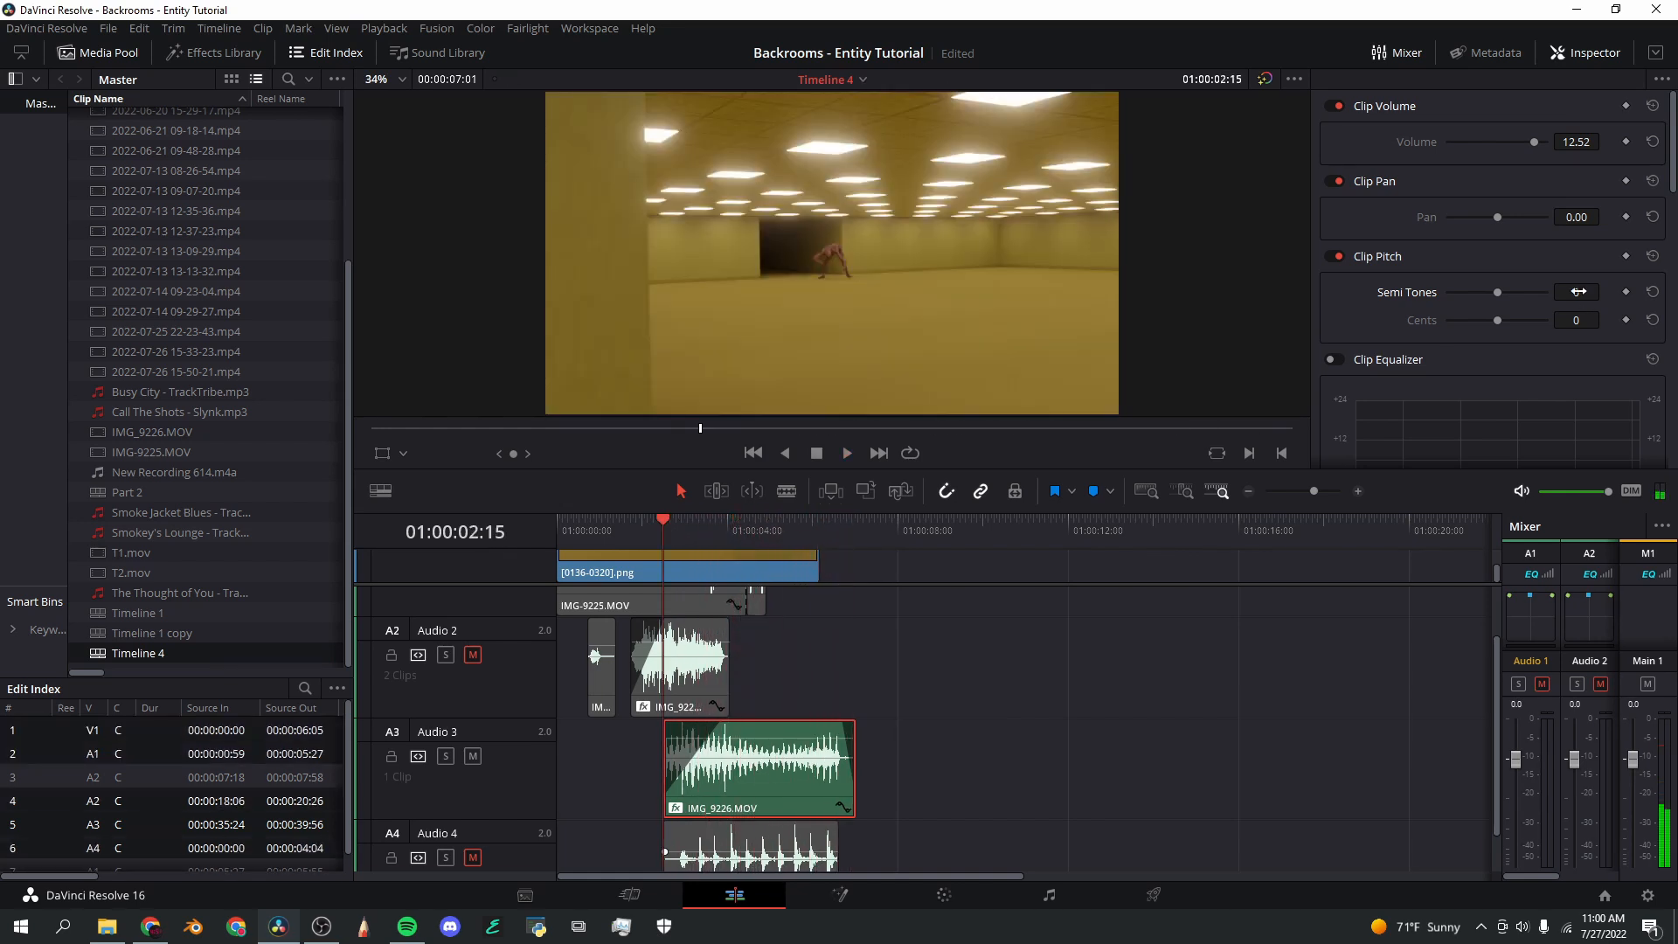
left_click(1576, 292)
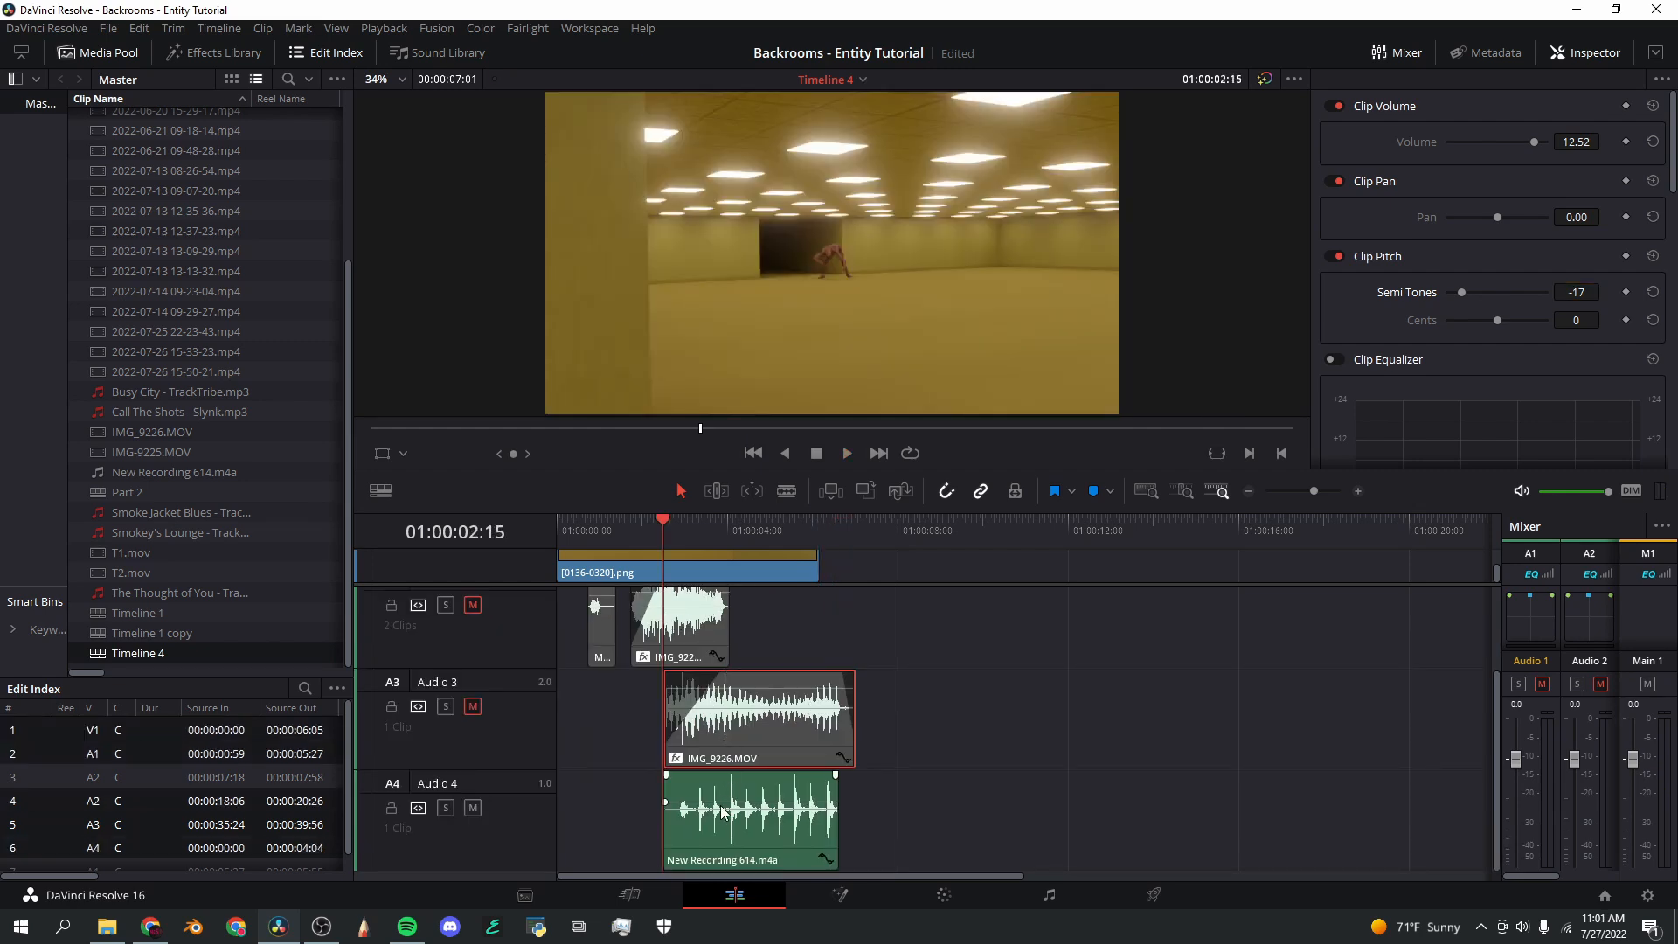
Step: Mute Audio 2 and Audio 3, keep New Recording 614.m4a audible, and play back the scene
left_click(760, 717)
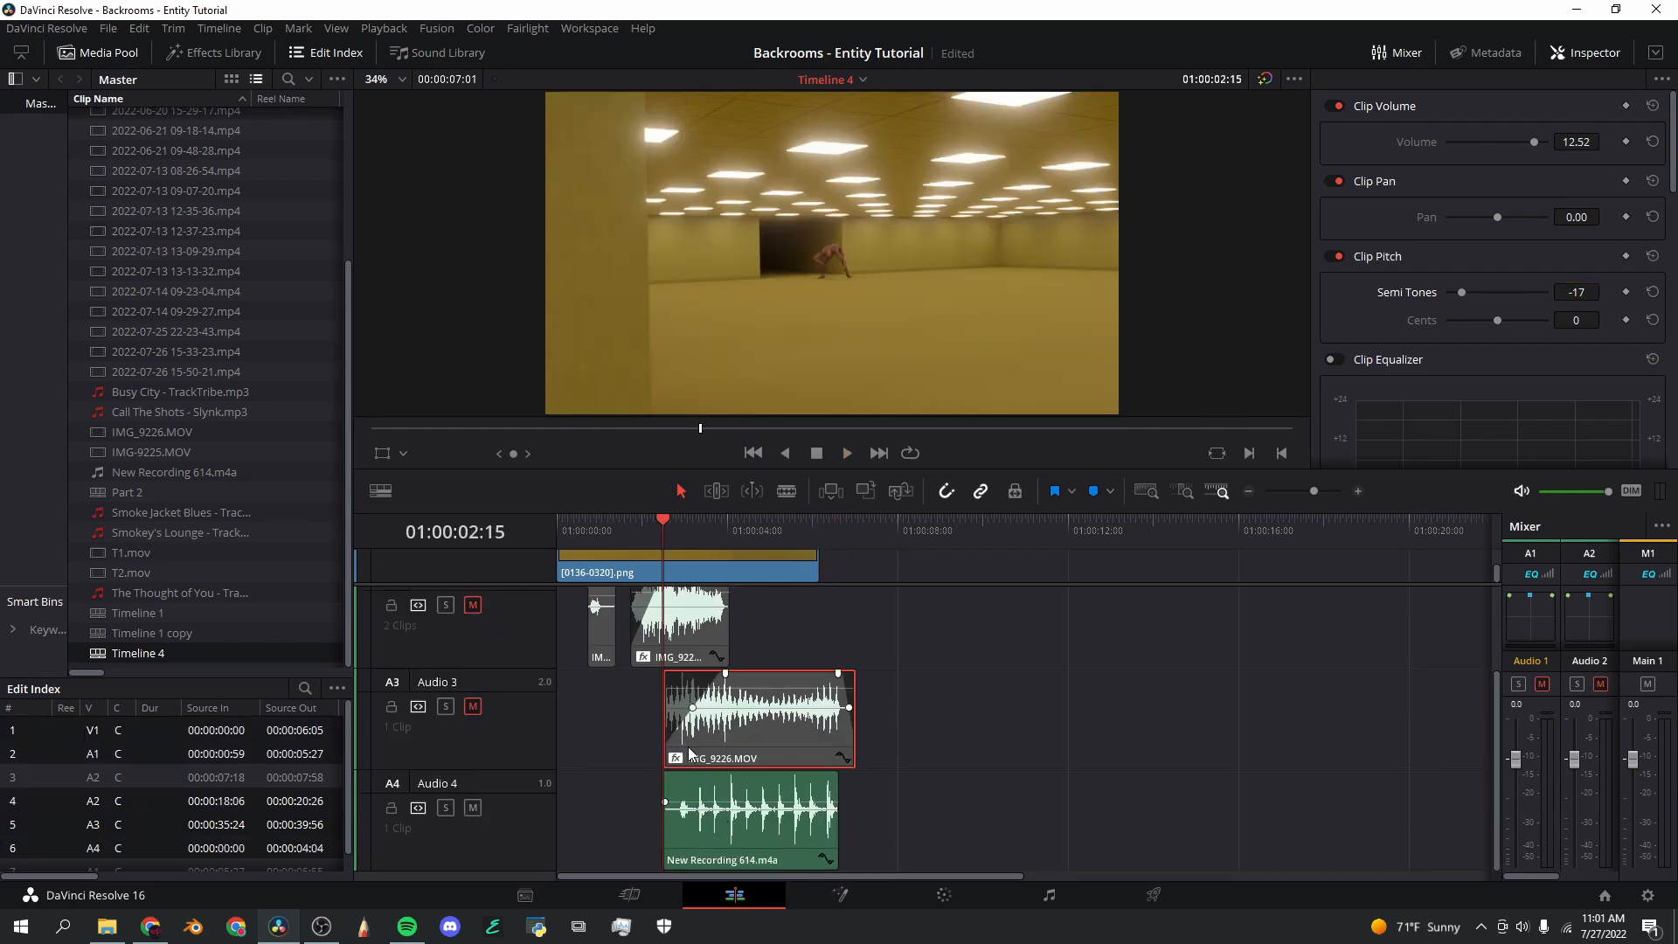
left_click(847, 452)
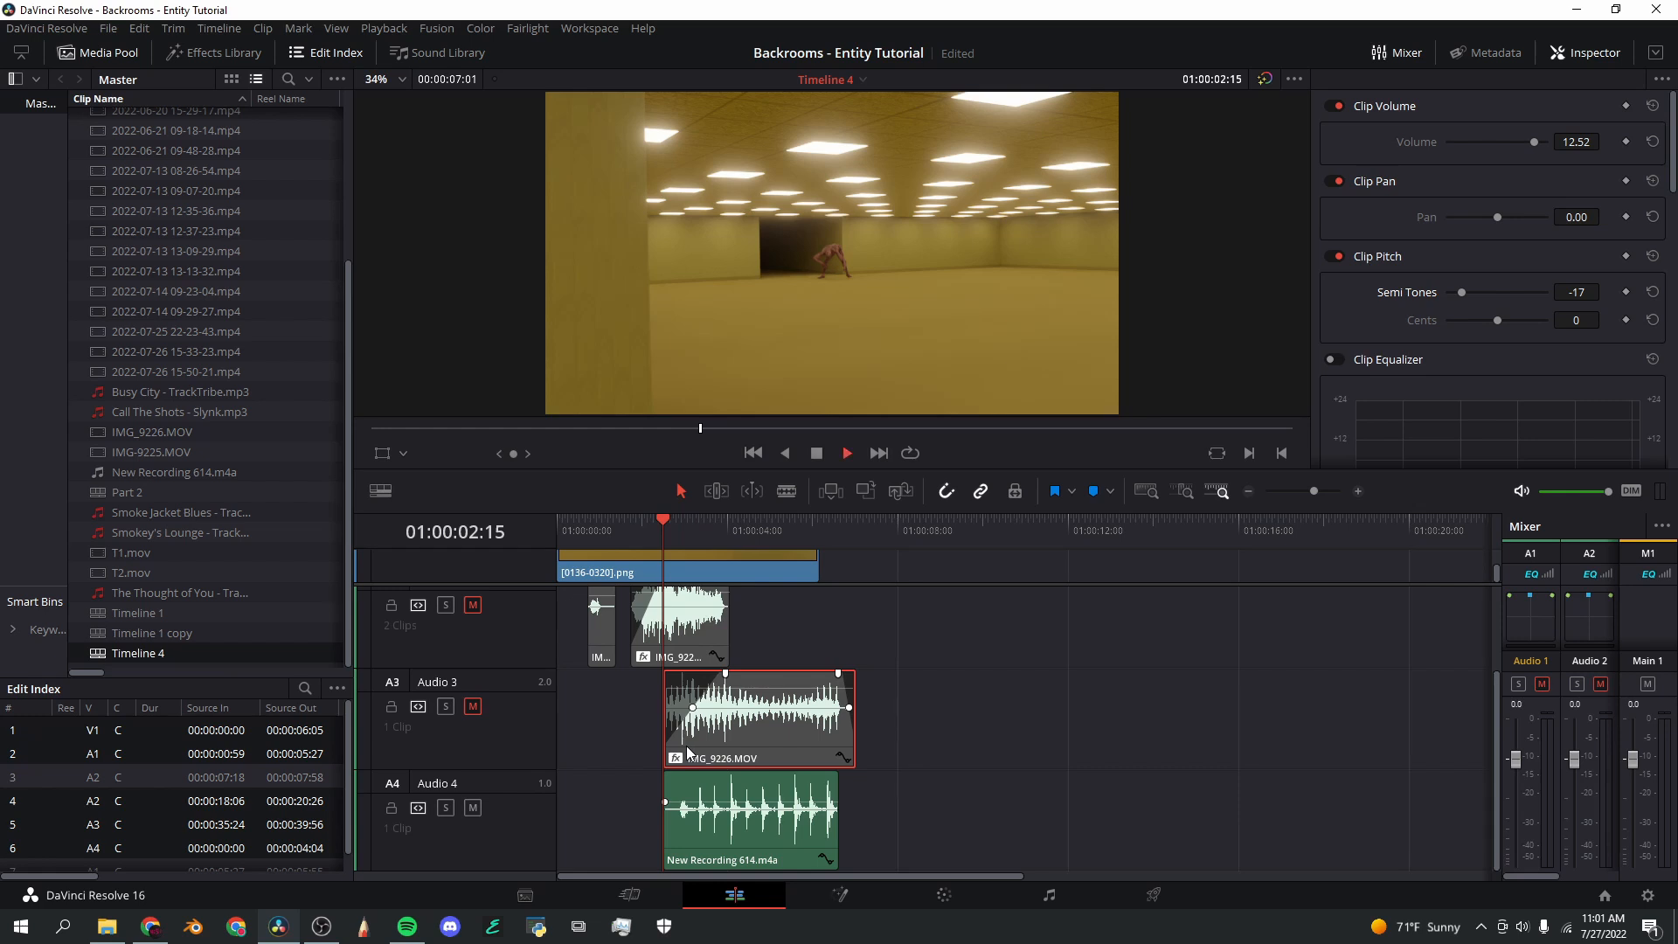
left_click(847, 453)
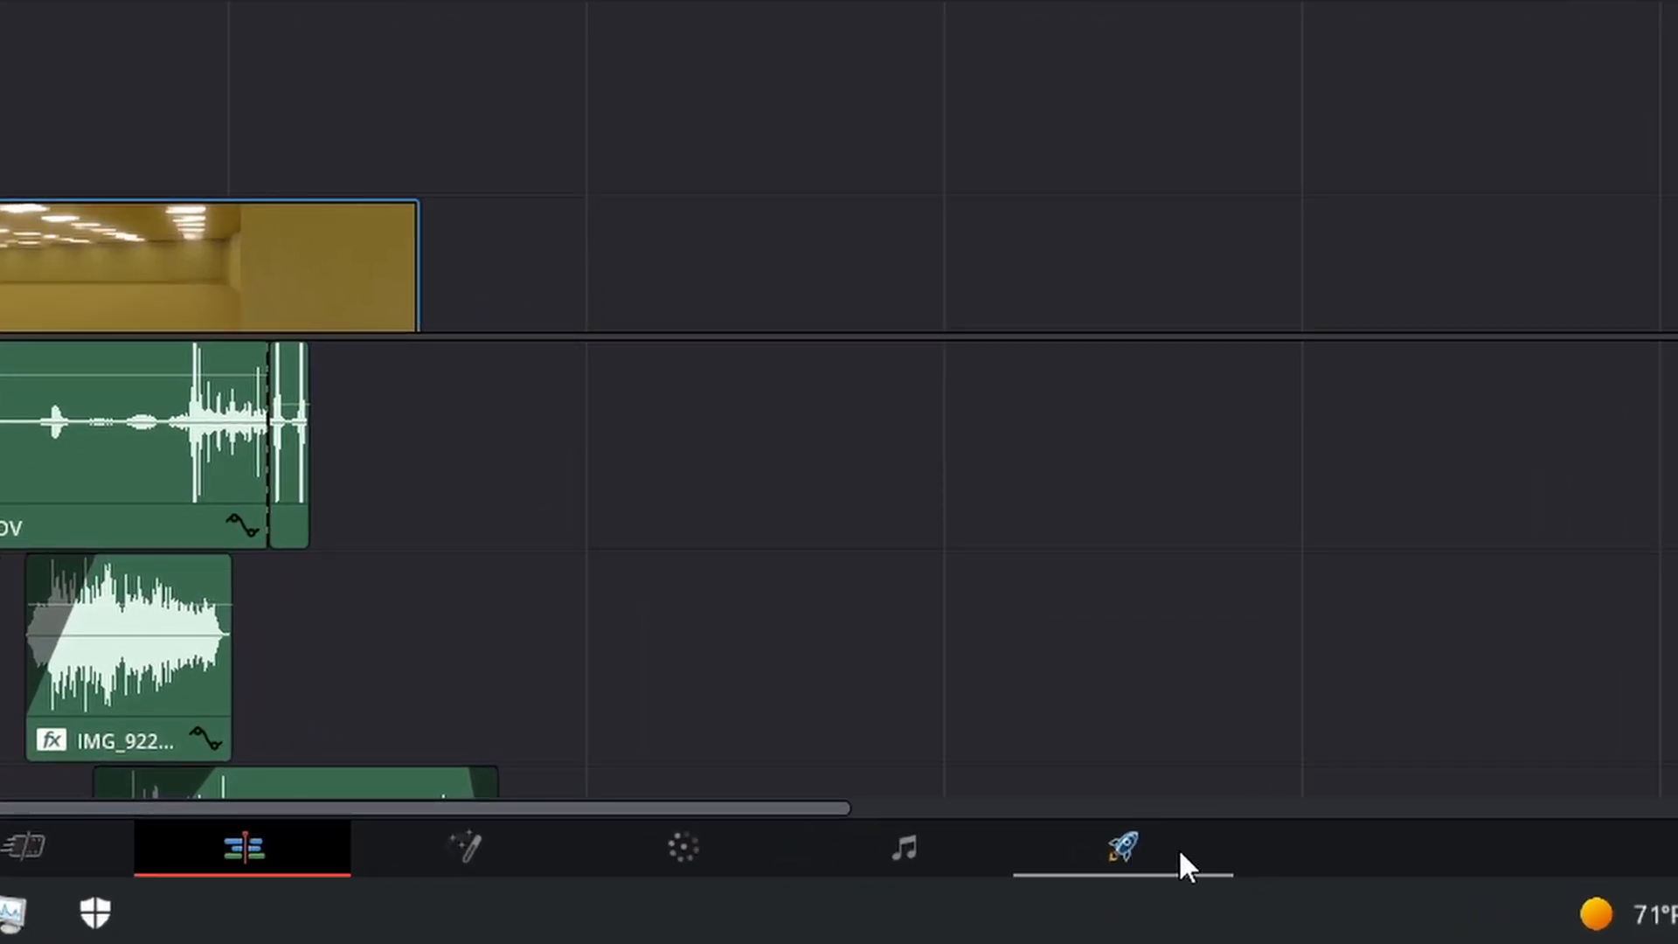
Step: Queue 'Monster Video Final Export' as a 1920x1080, 30 fps H.264 MP4 on the Deliver page
left_click(1121, 848)
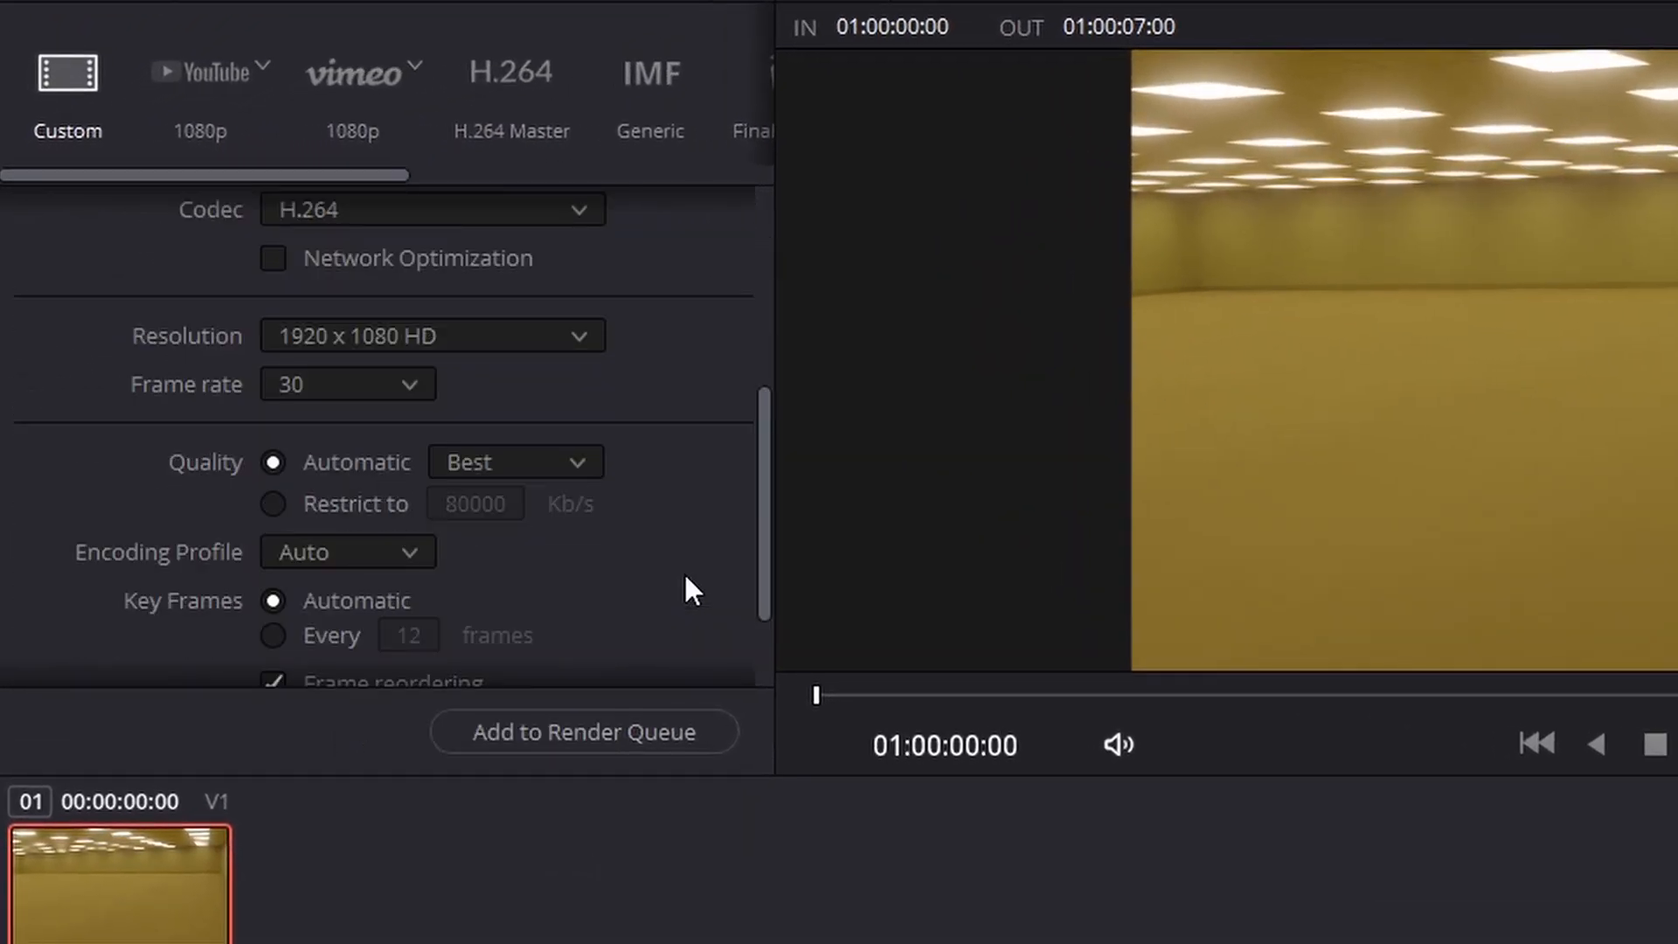
mouse_move(421, 420)
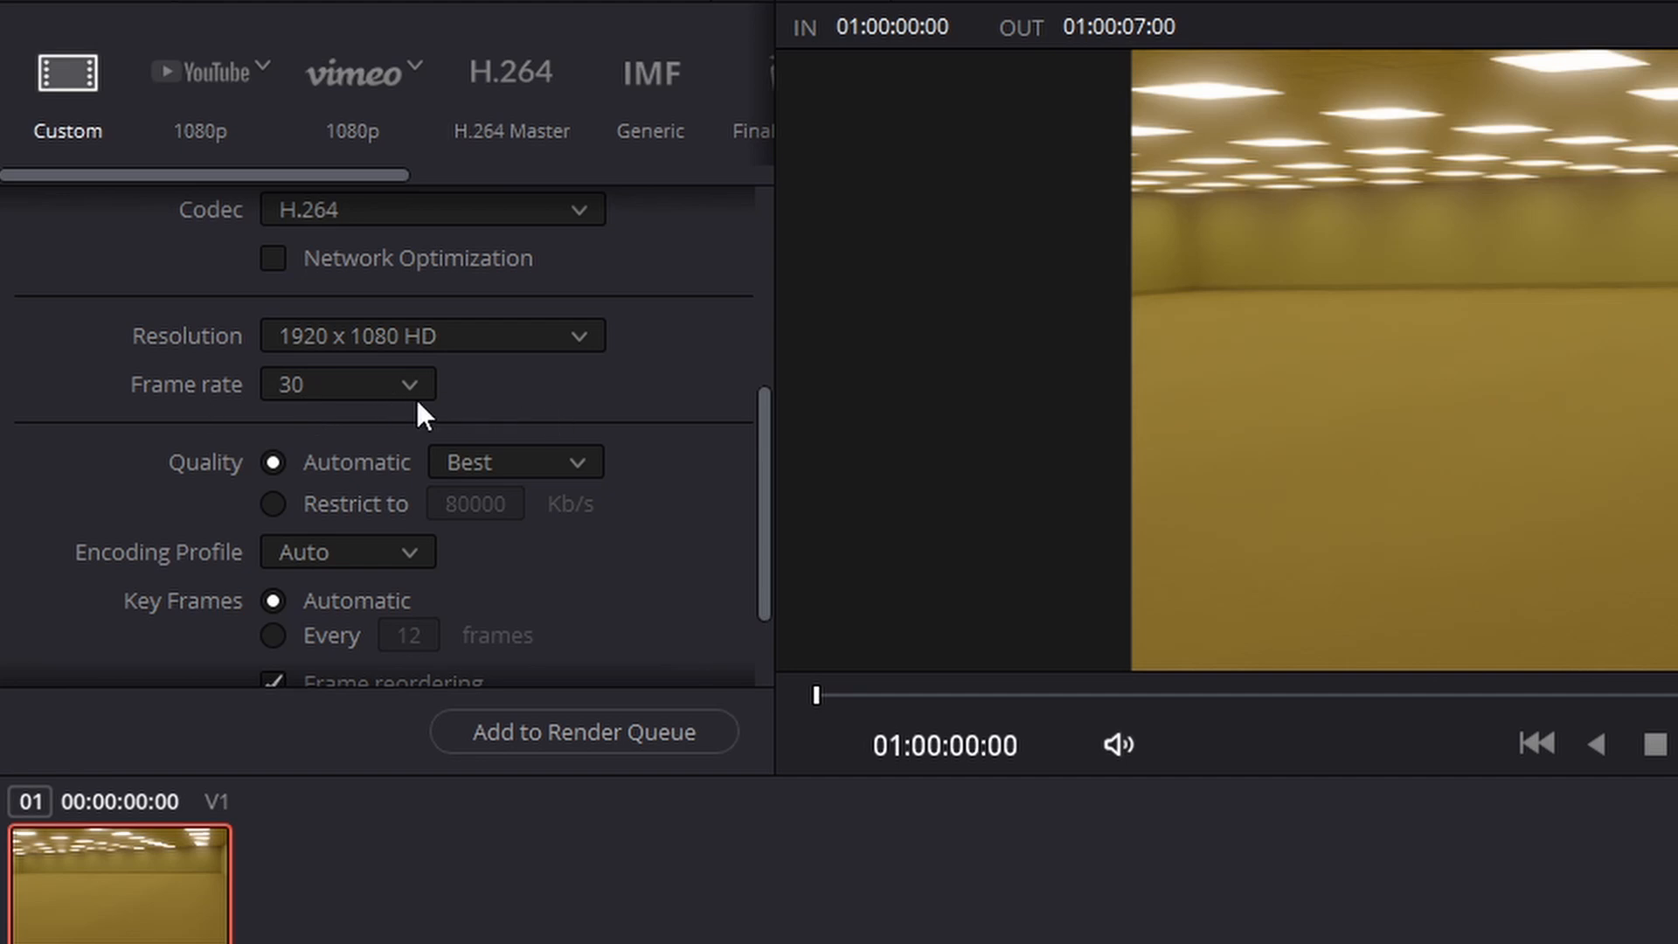
scroll("down", 3)
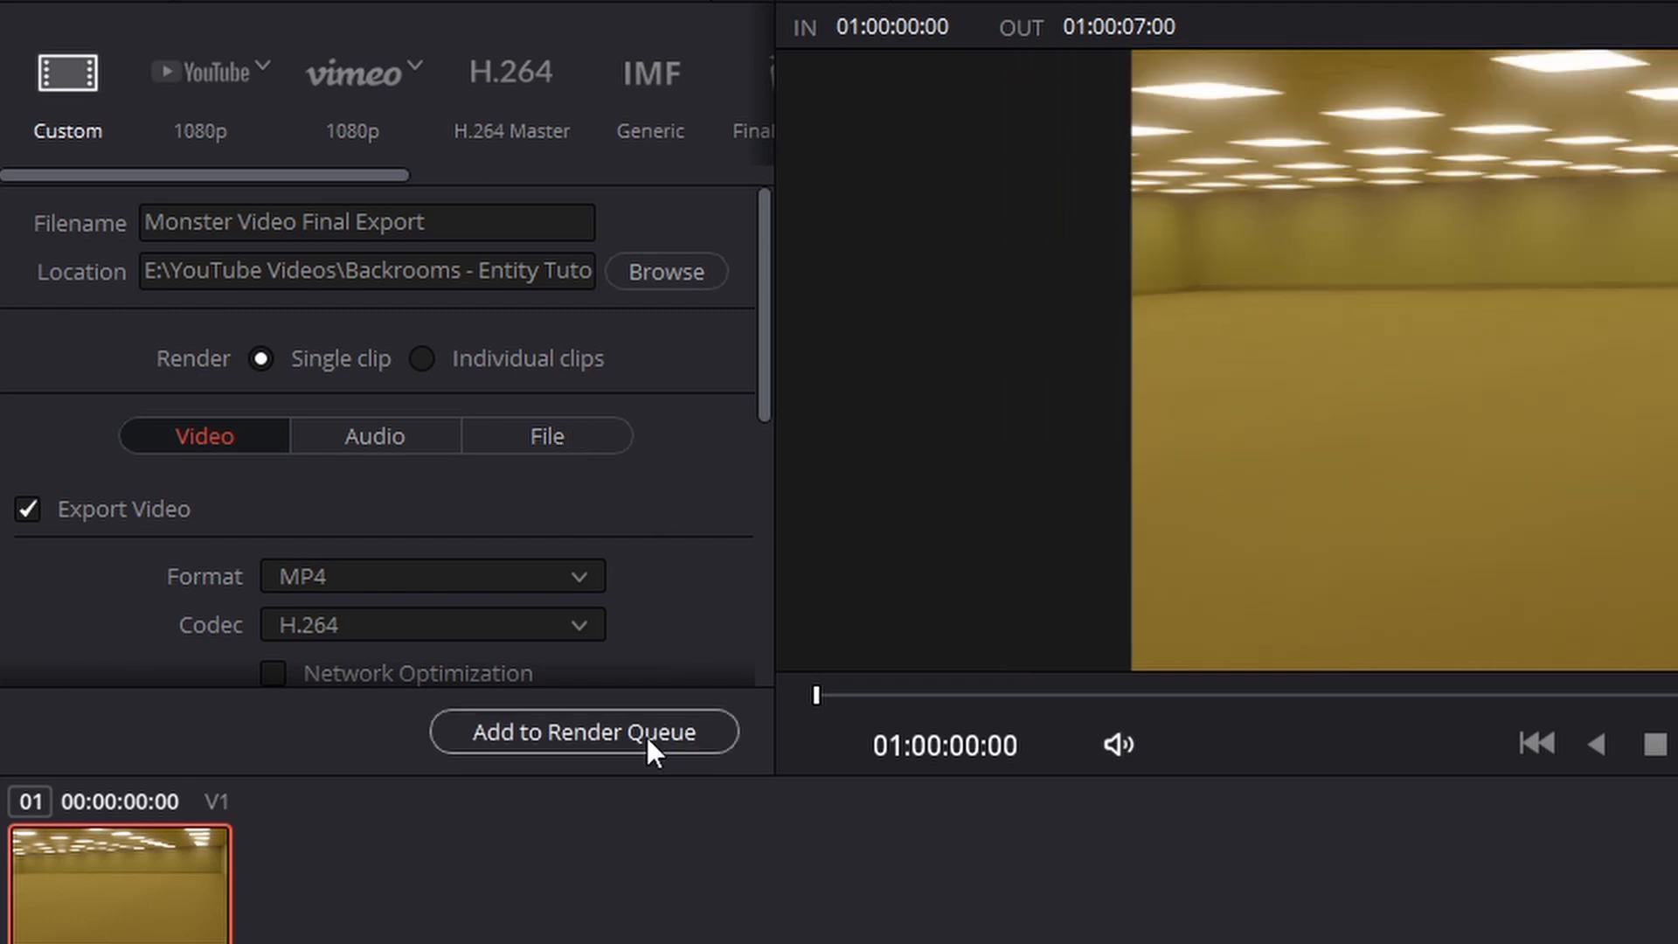
left_click(586, 731)
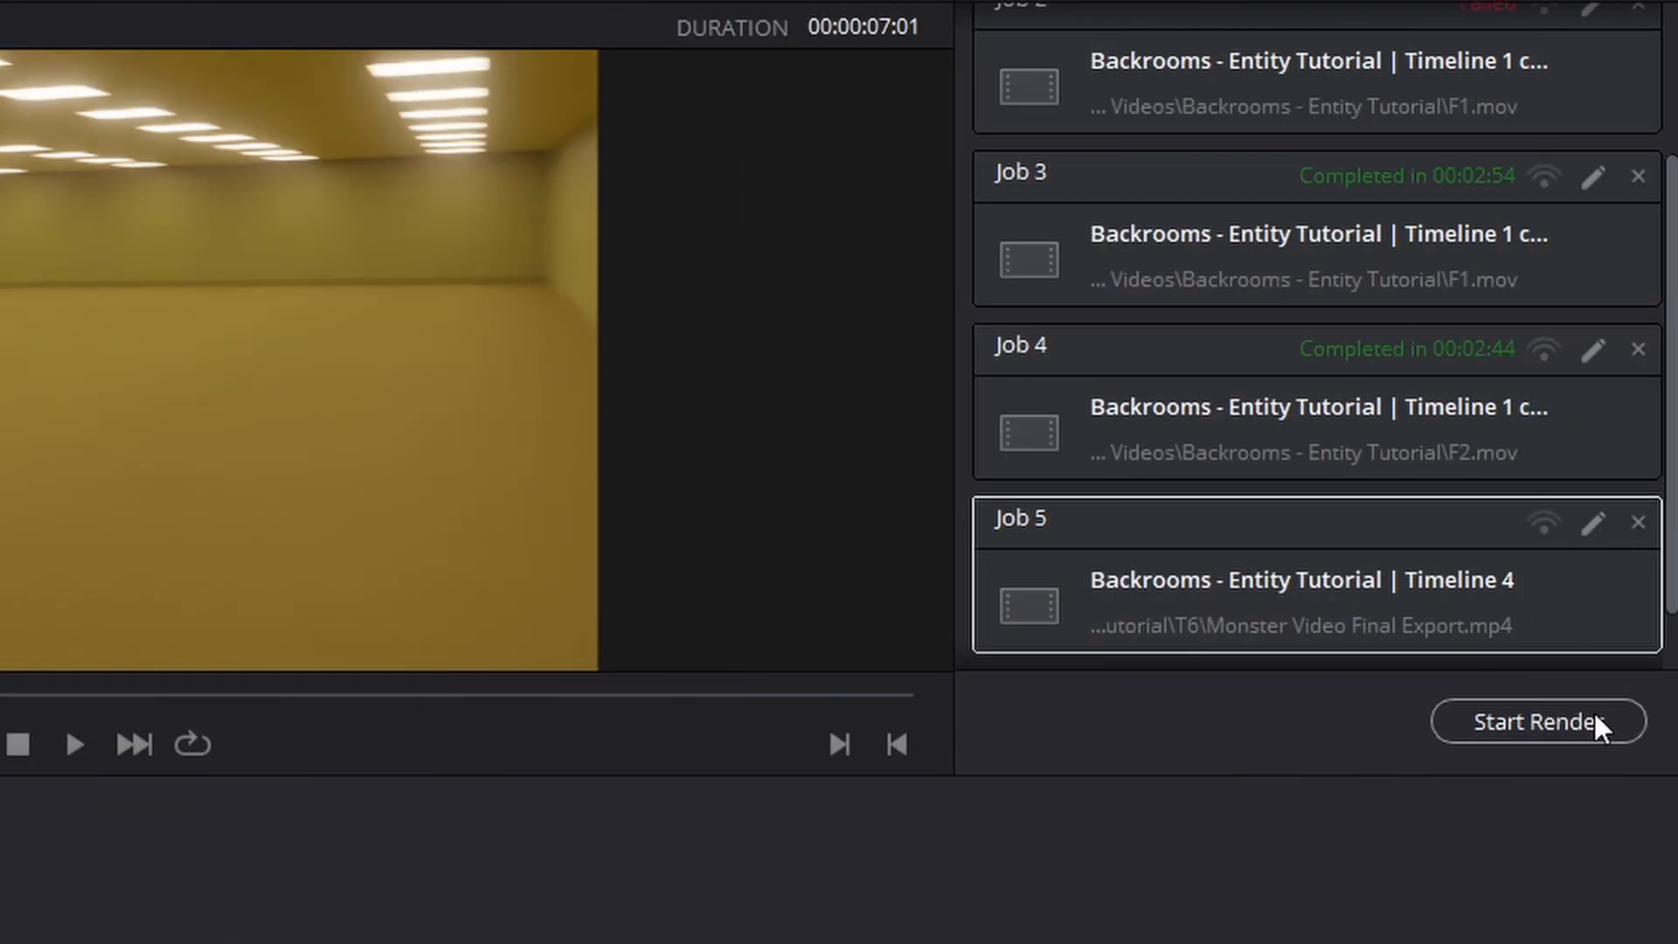